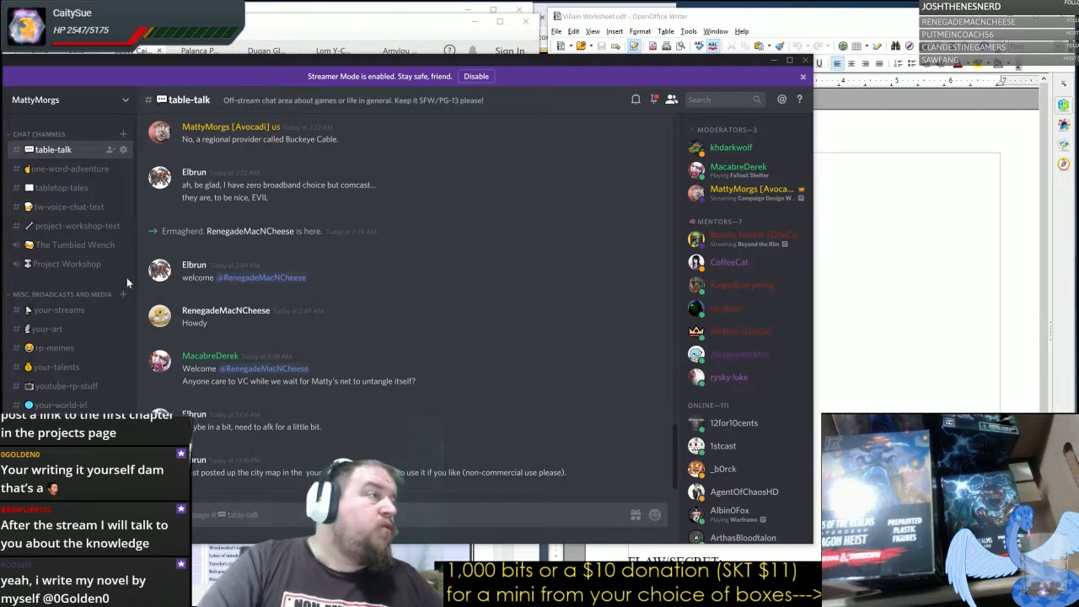
Switch to the project-workshop-text channel and scroll through the background posts.
{"action": "left_click", "coordinate": [78, 226]}
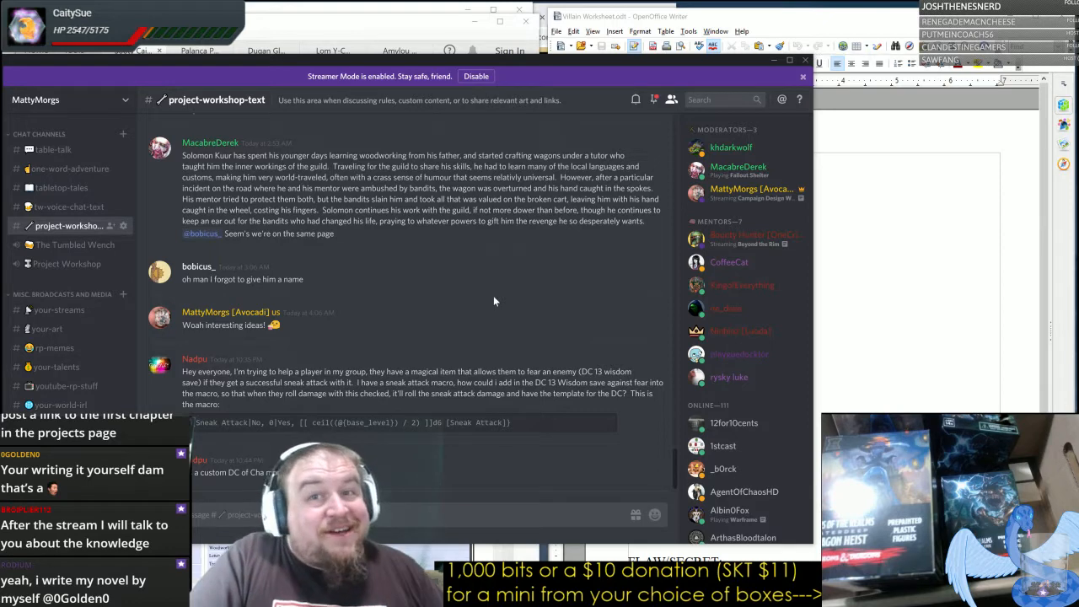
{"action": "mouse_move", "coordinate": [512, 318]}
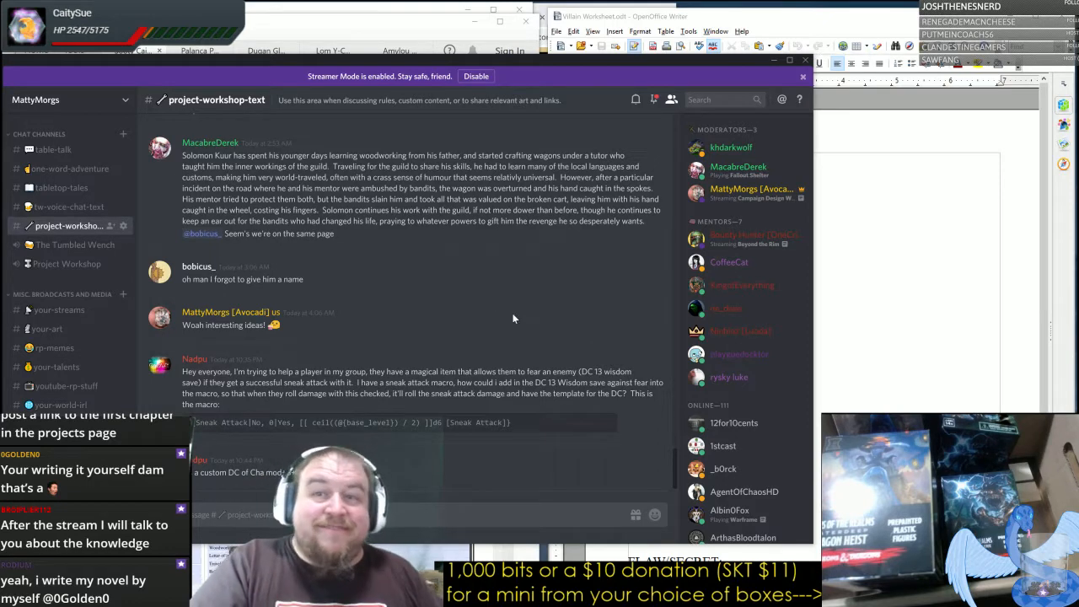
{"action": "scroll", "scroll_direction": "down", "scroll_amount": 3}
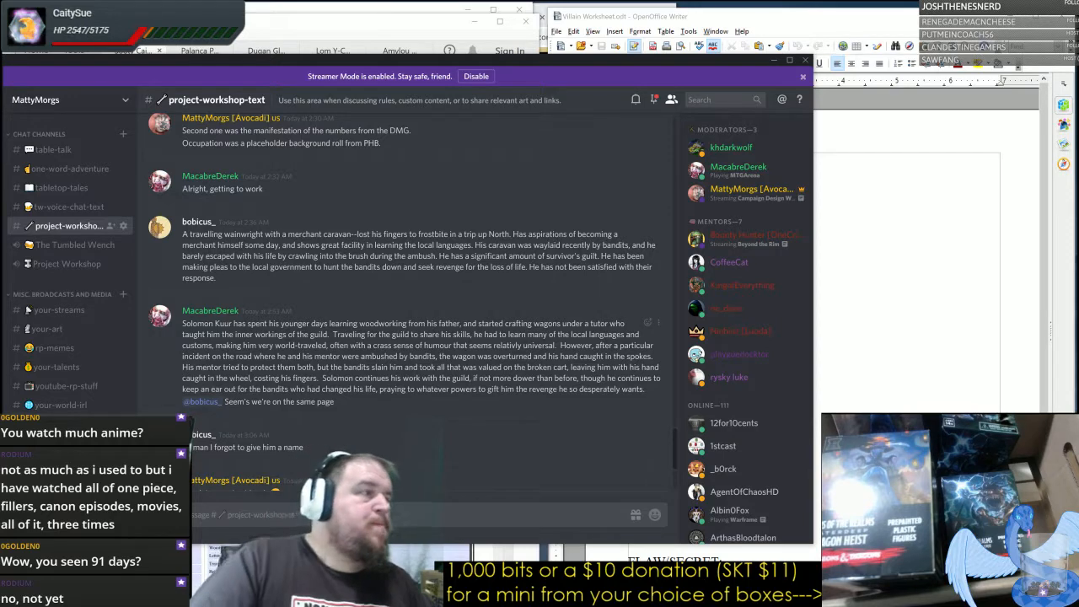
{"action": "scroll", "scroll_direction": "down", "scroll_amount": 3}
{"action": "type", "text": "Roll20 Guide can help with @"}
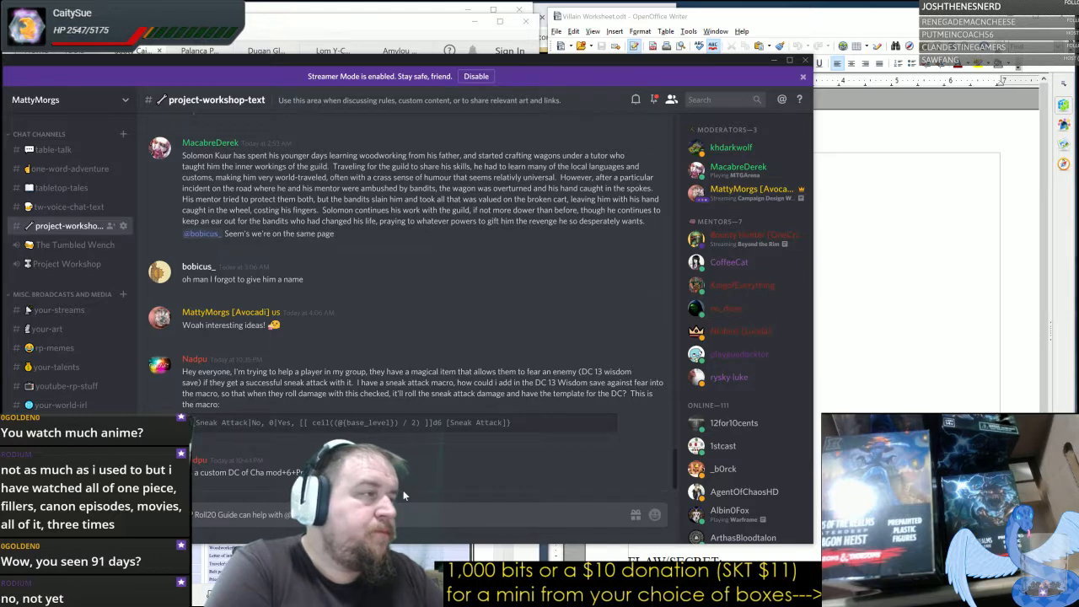
Pop up the profile cards of four members from the server's member list.
{"action": "scroll", "scroll_direction": "down", "scroll_amount": 3}
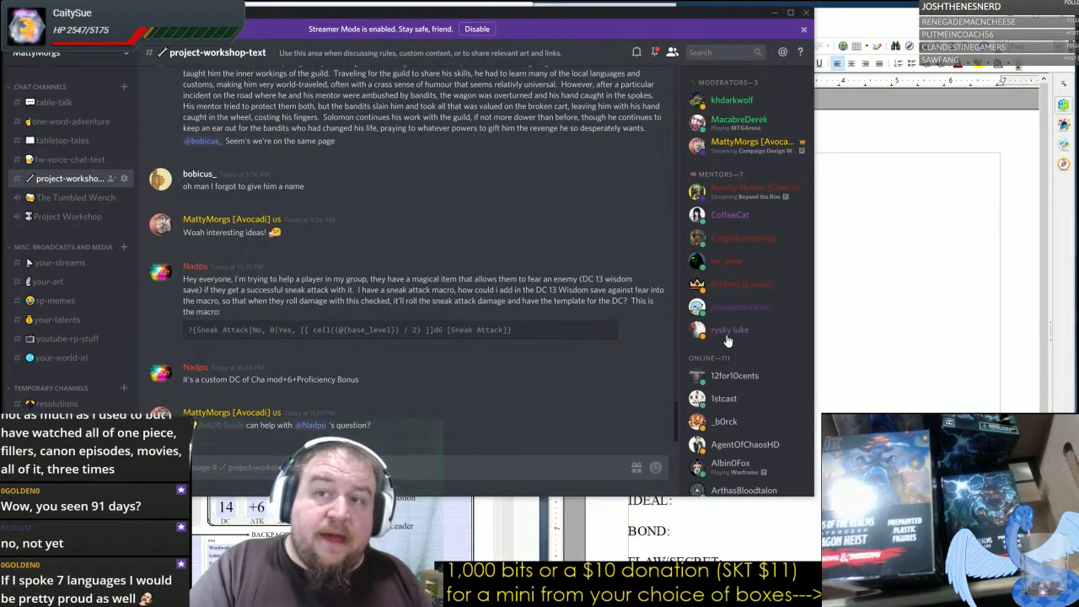
{"action": "left_click", "coordinate": [730, 329]}
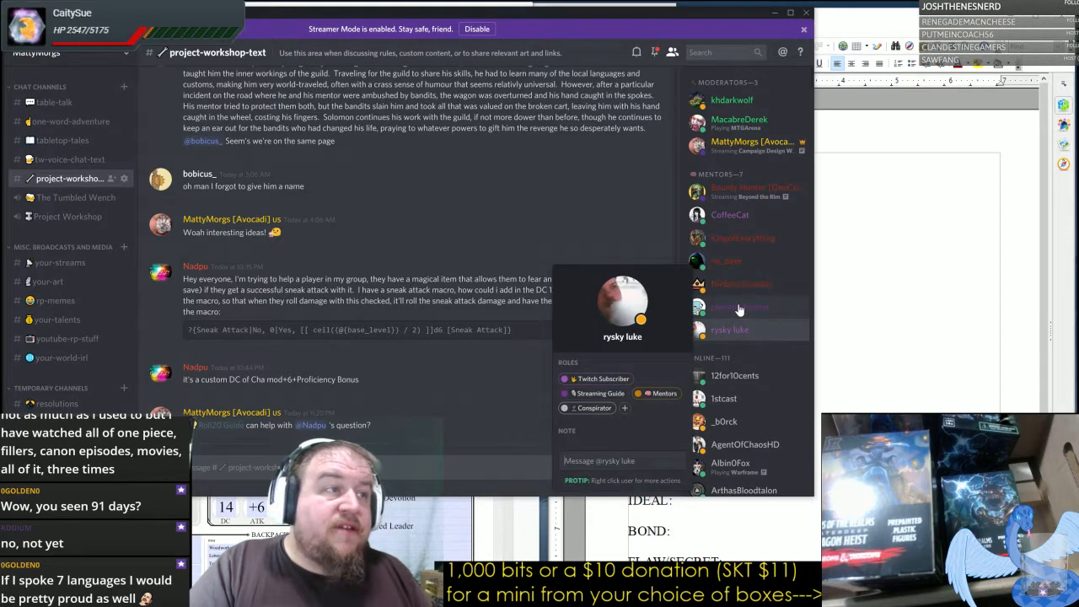
{"action": "left_click", "coordinate": [740, 307]}
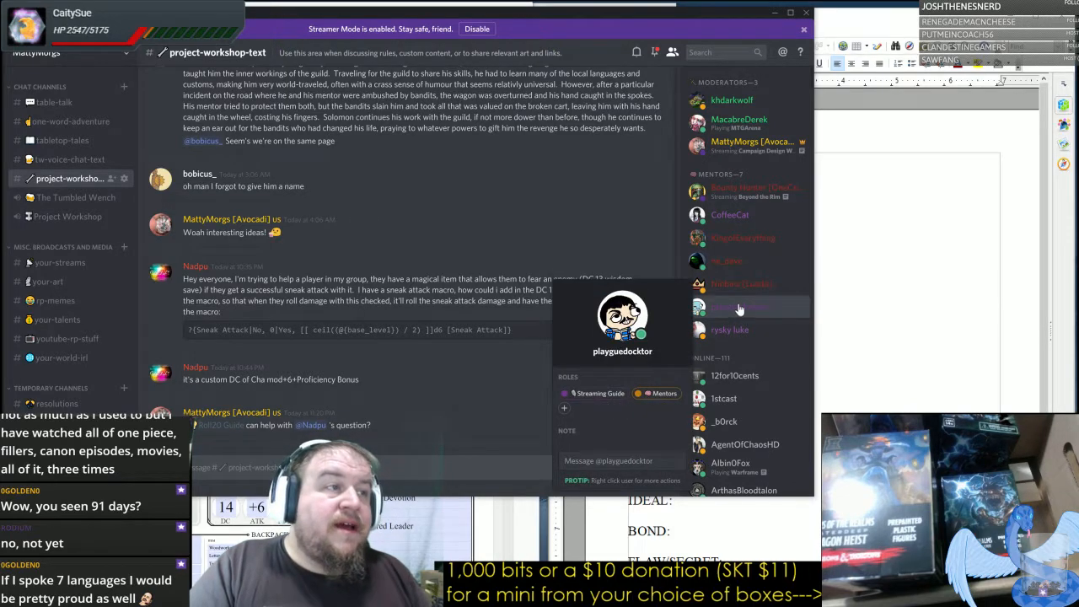
{"action": "left_click", "coordinate": [742, 283]}
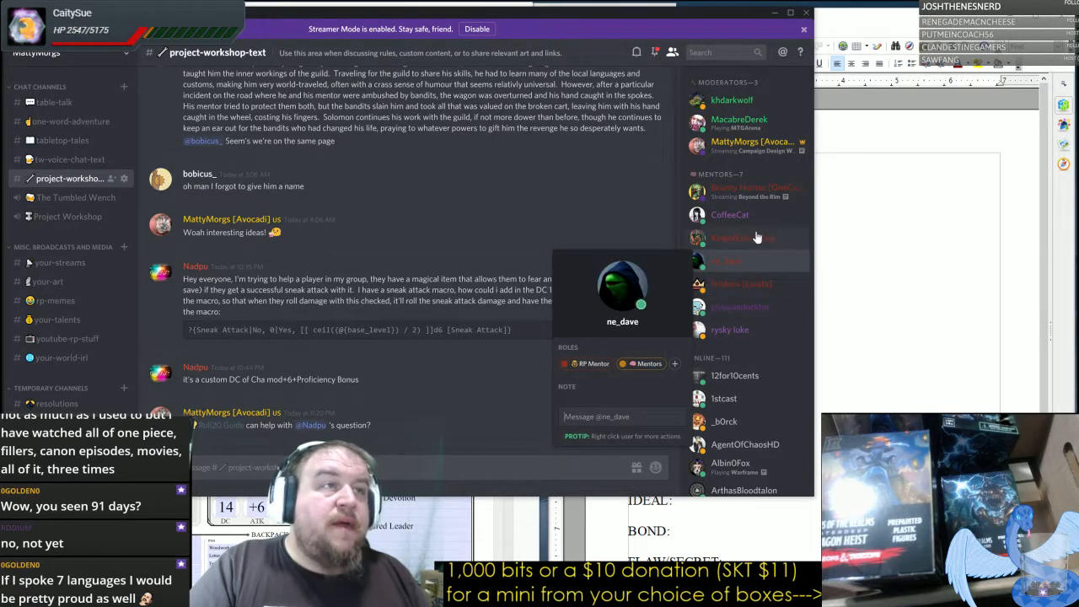
{"action": "left_click", "coordinate": [728, 216]}
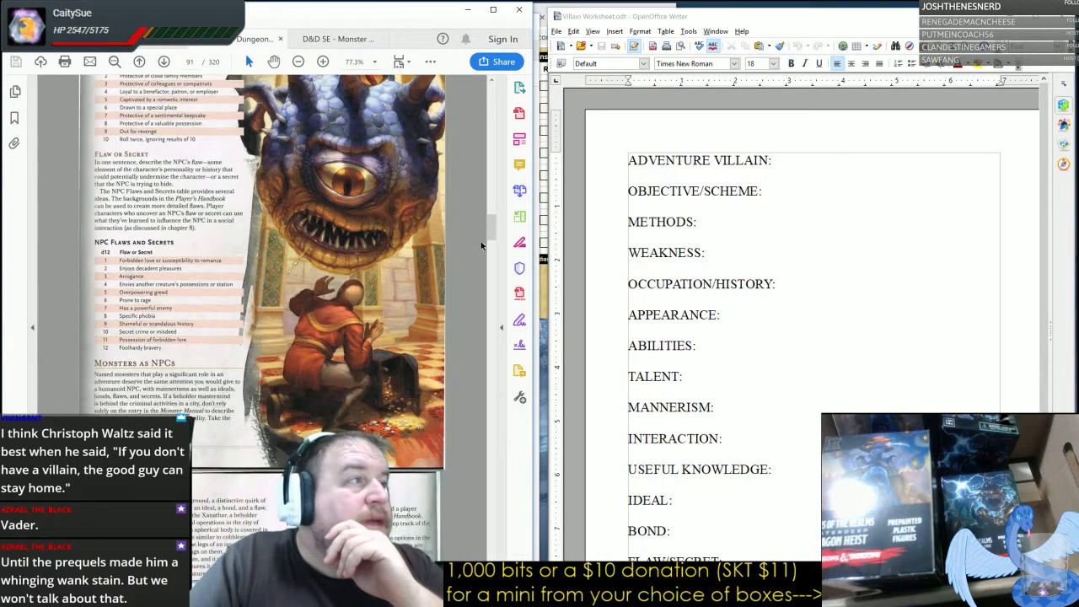
Scroll down through the villain rules pages toward the Sooty Catfish character sheet.
{"action": "scroll", "scroll_direction": "down", "scroll_amount": 3}
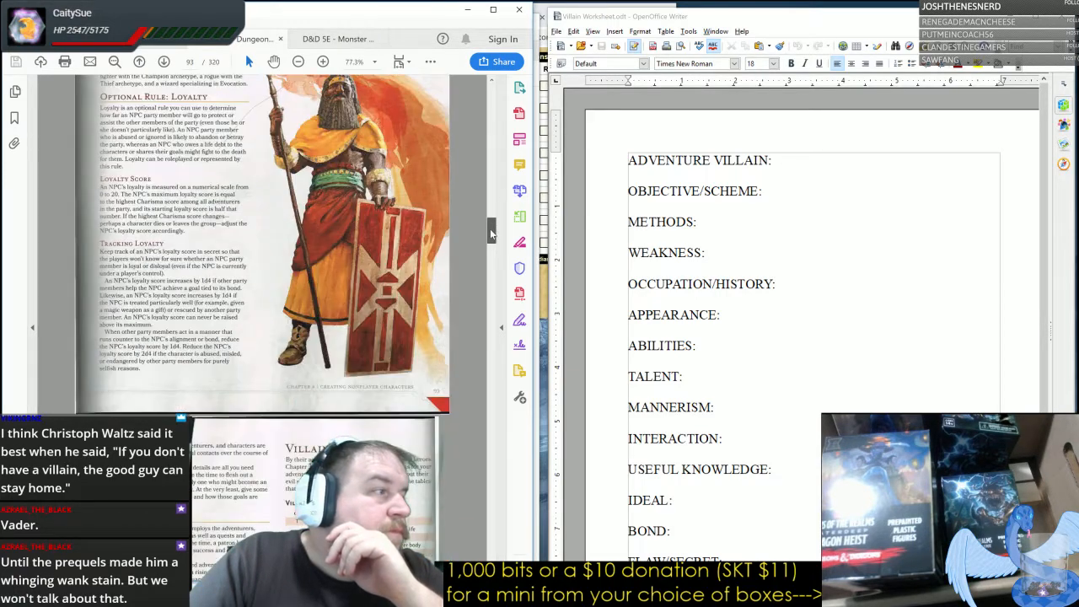
{"action": "scroll", "scroll_direction": "down", "scroll_amount": 3}
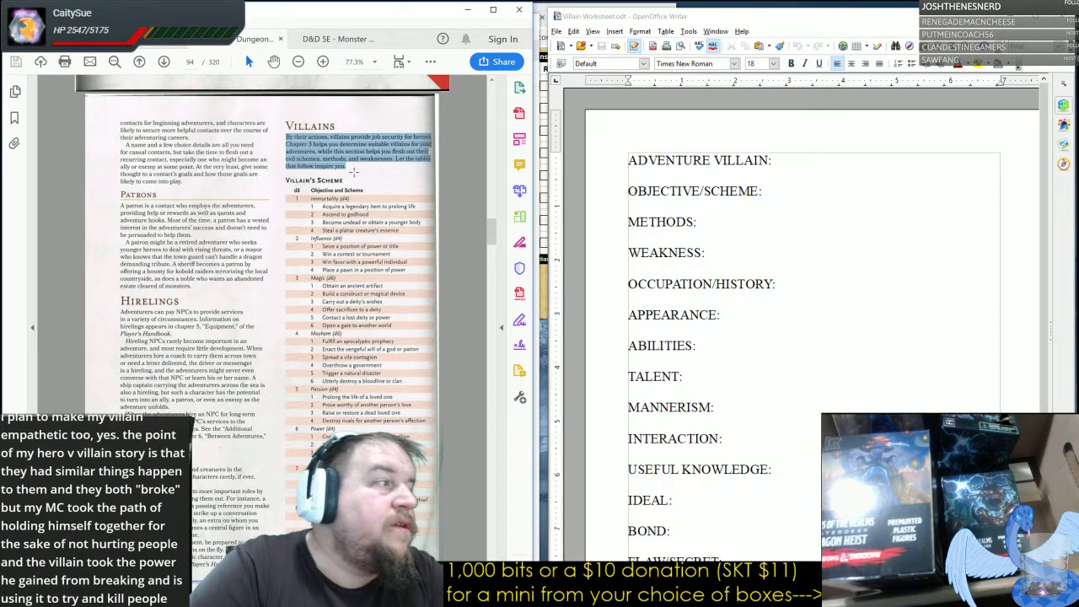
{"action": "scroll", "scroll_direction": "down", "scroll_amount": 3}
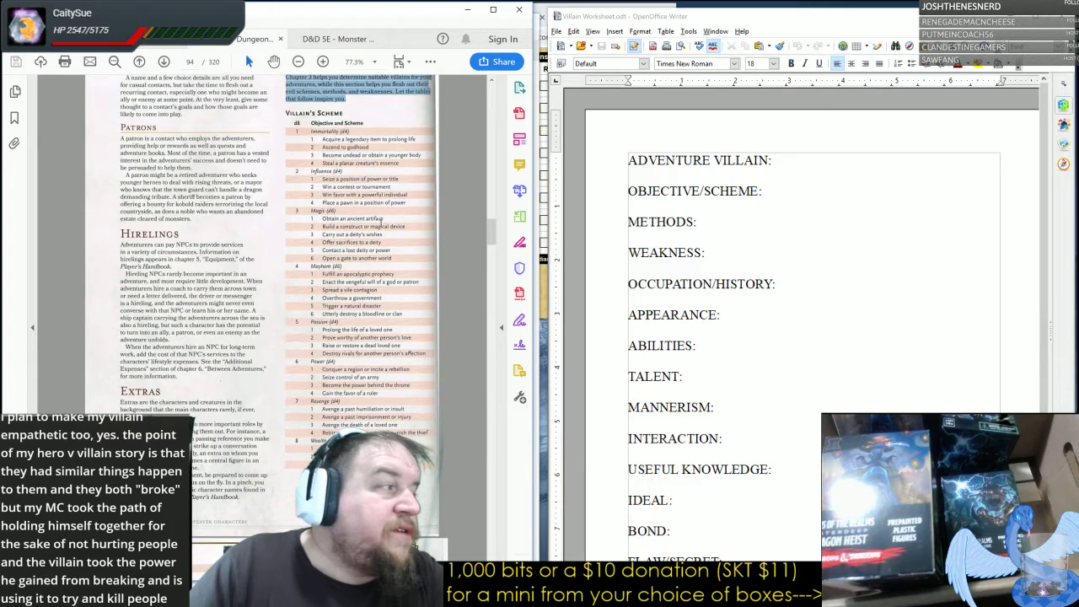
{"action": "scroll", "scroll_direction": "down", "scroll_amount": 3}
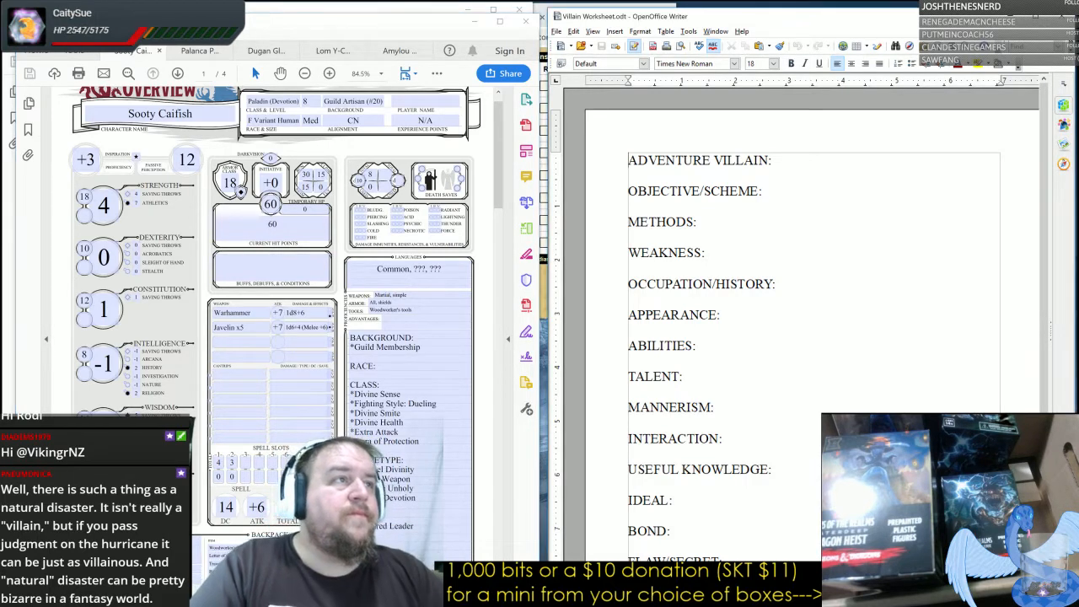
Start a "Sooty:" heading on a new worksheet page and scroll the sheet to the personality traits.
{"action": "scroll", "scroll_direction": "down", "scroll_amount": 3}
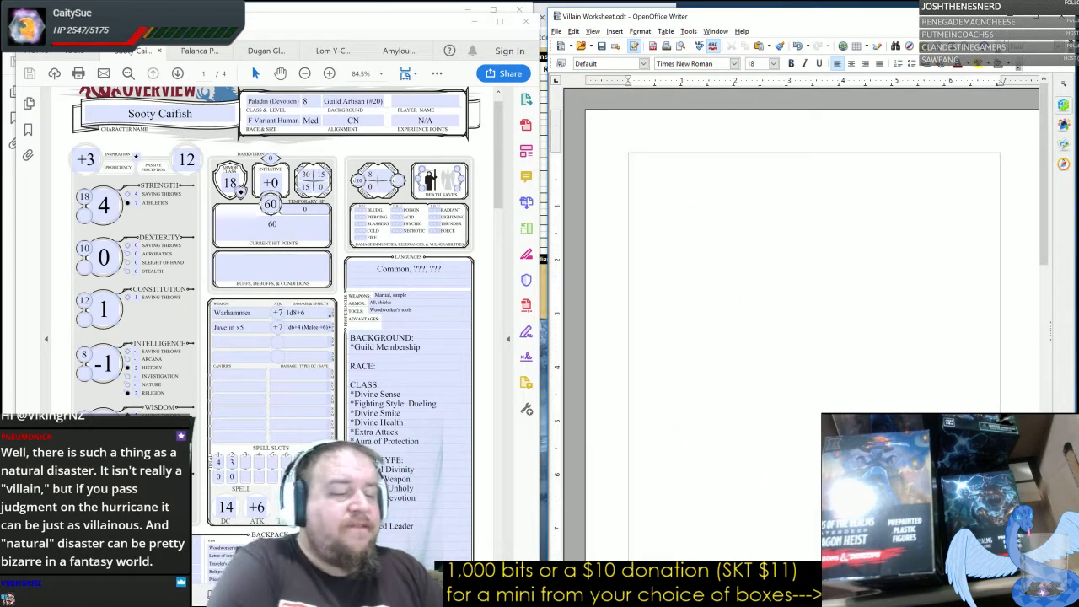
{"action": "type", "text": "Soot"}
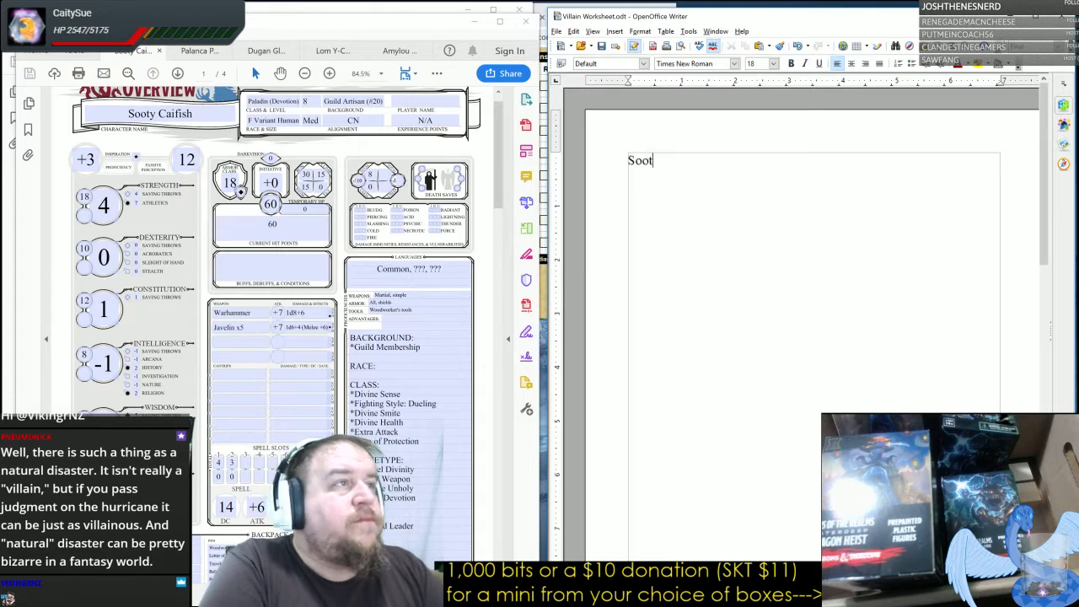
{"action": "type", "text": "y:"}
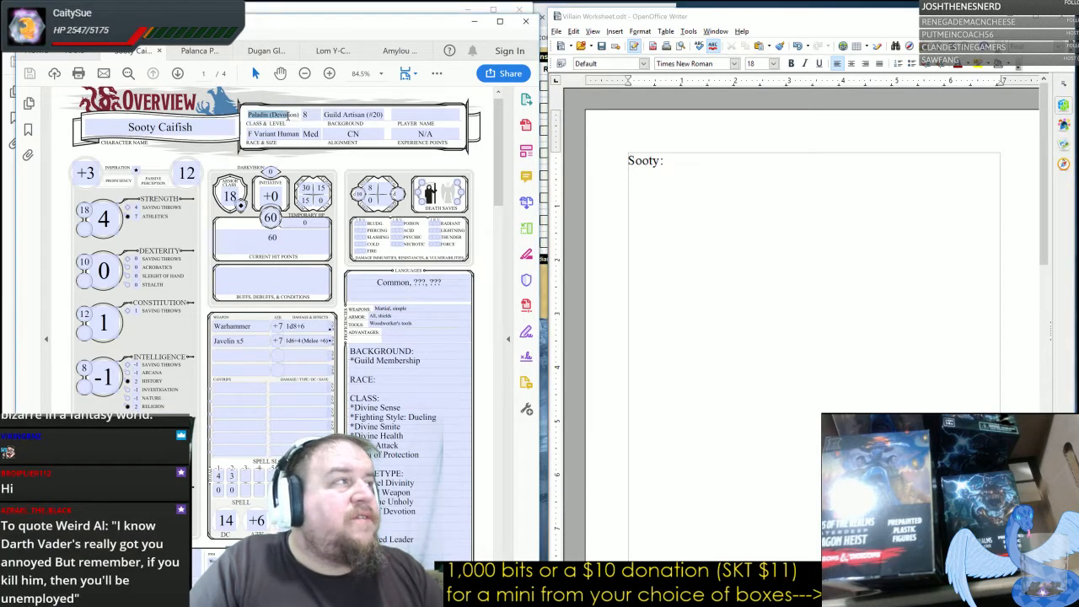
{"action": "scroll", "scroll_direction": "down", "scroll_amount": 3}
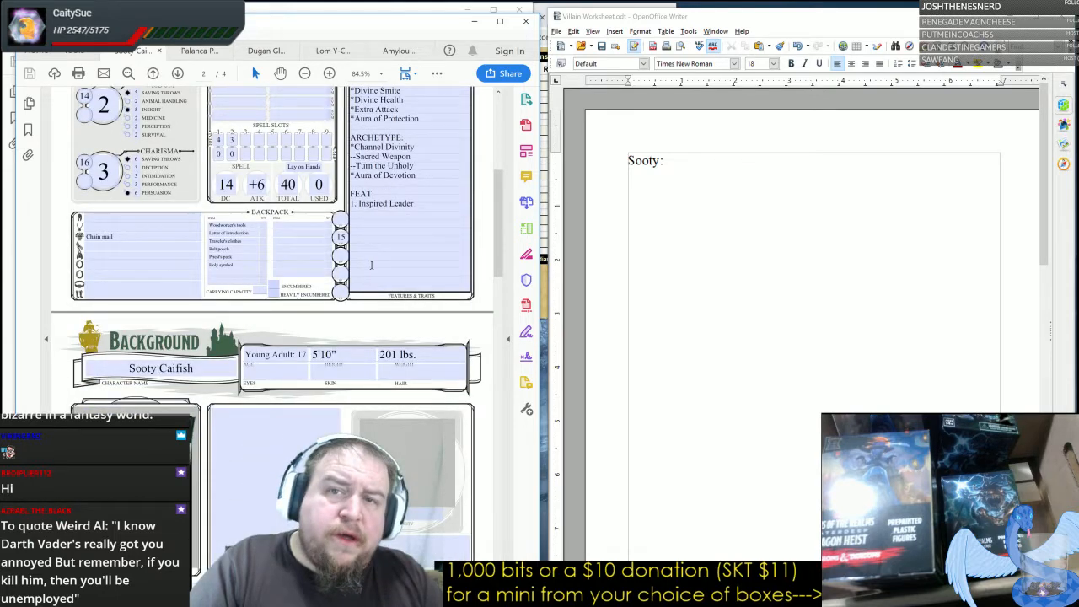
{"action": "scroll", "scroll_direction": "down", "scroll_amount": 3}
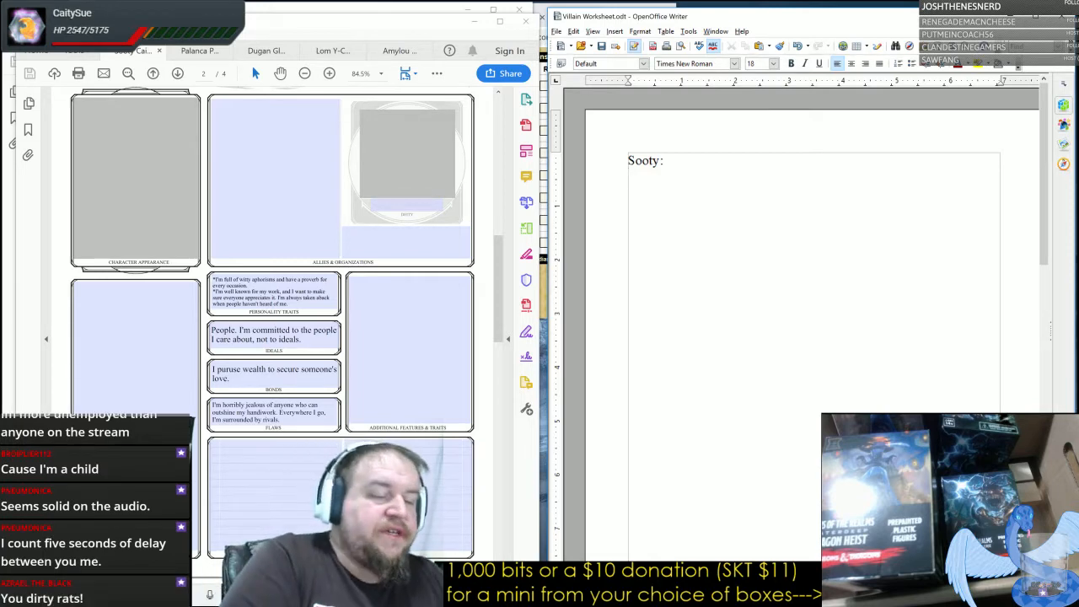
{"action": "type", "text": "Flaw -"}
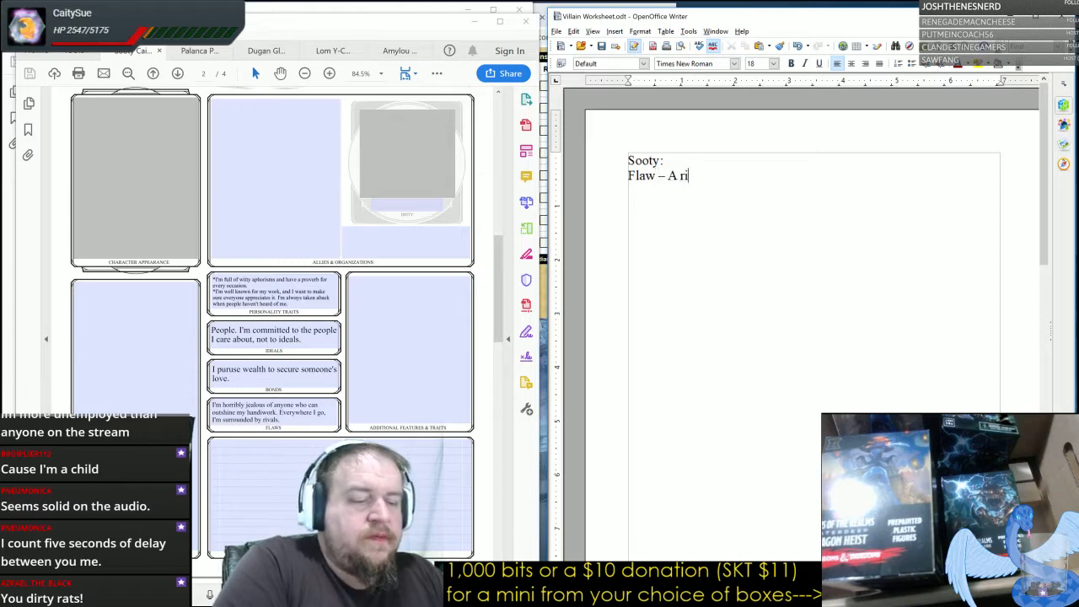
{"action": "type", "text": "val."}
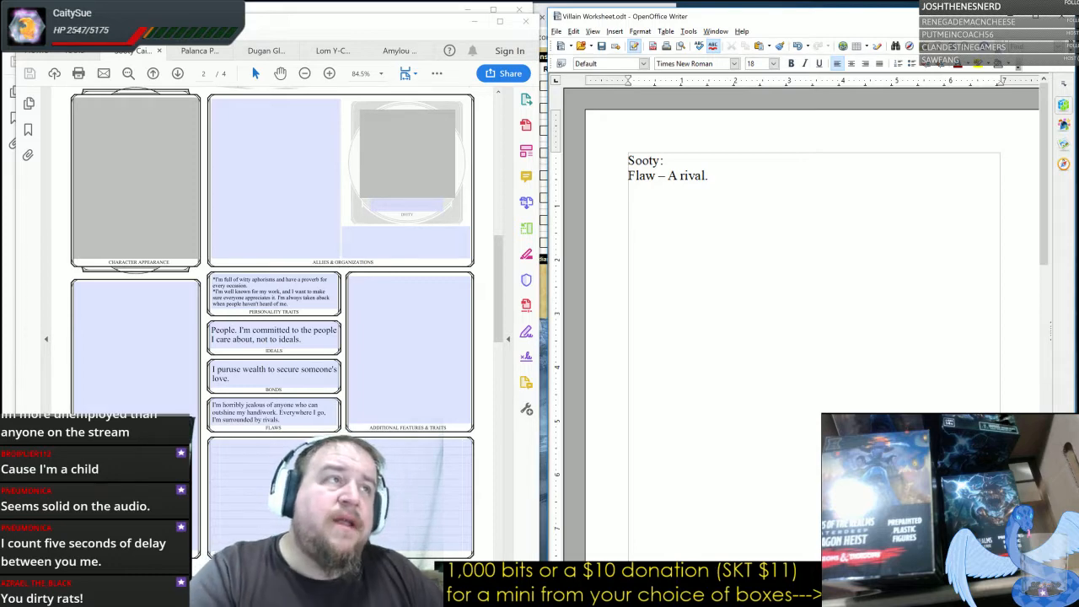
{"action": "type", "text": "Threat – Someone who"}
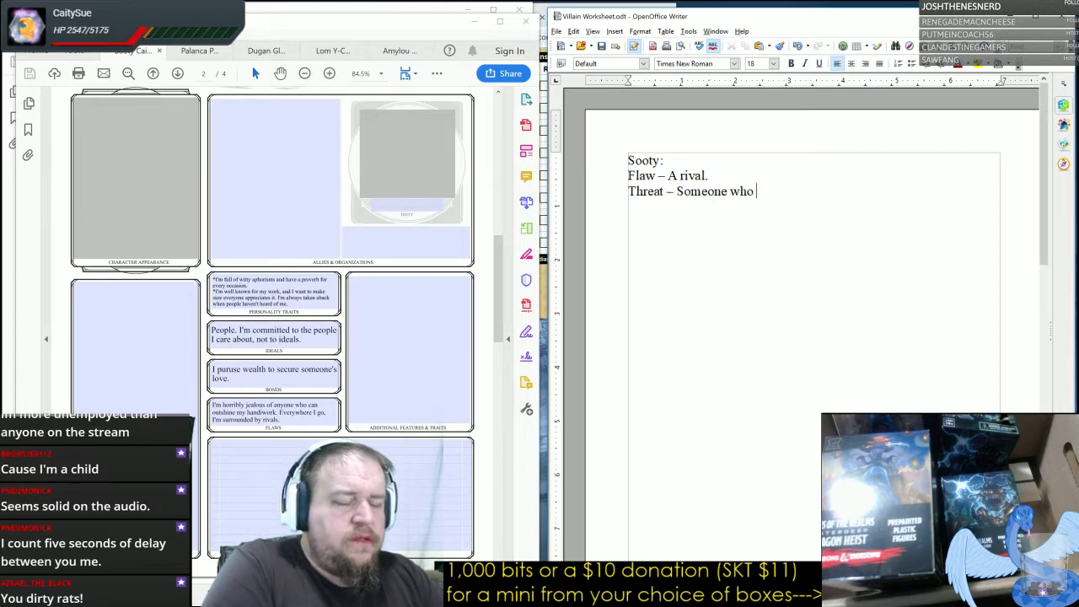
{"action": "type", "text": "I"}
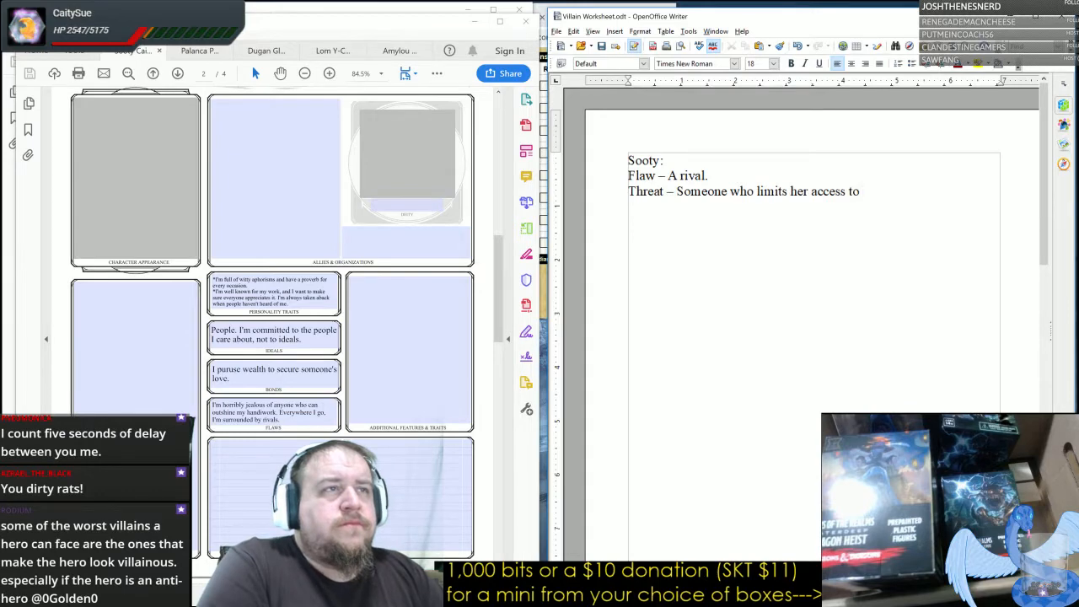
{"action": "type", "text": "wood."}
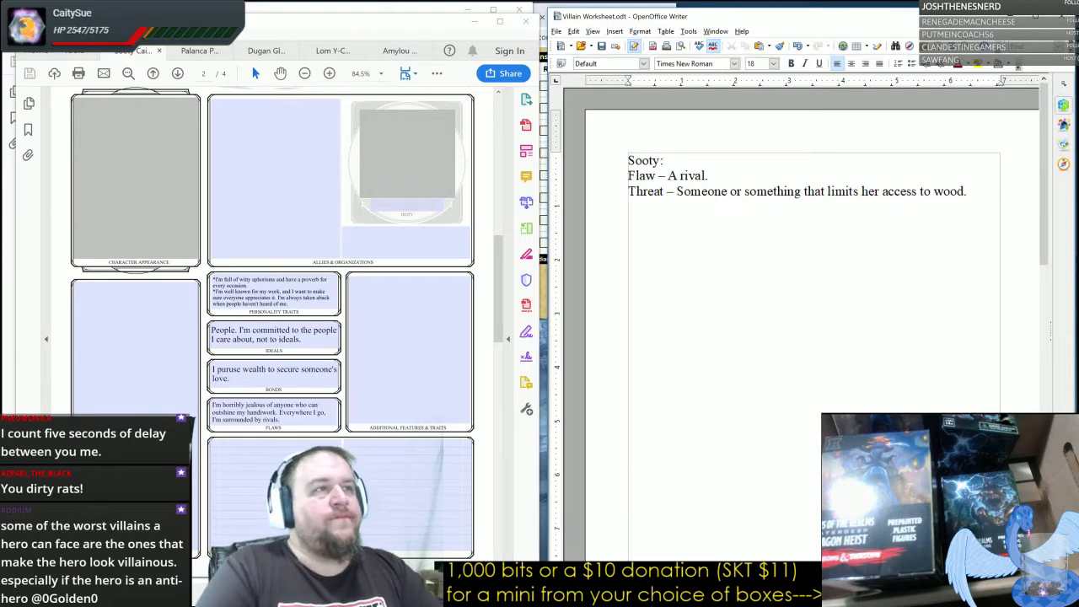
Bring up Palanca's character sheet and start a "Palanca:" heading in the worksheet.
{"action": "left_click", "coordinate": [199, 51]}
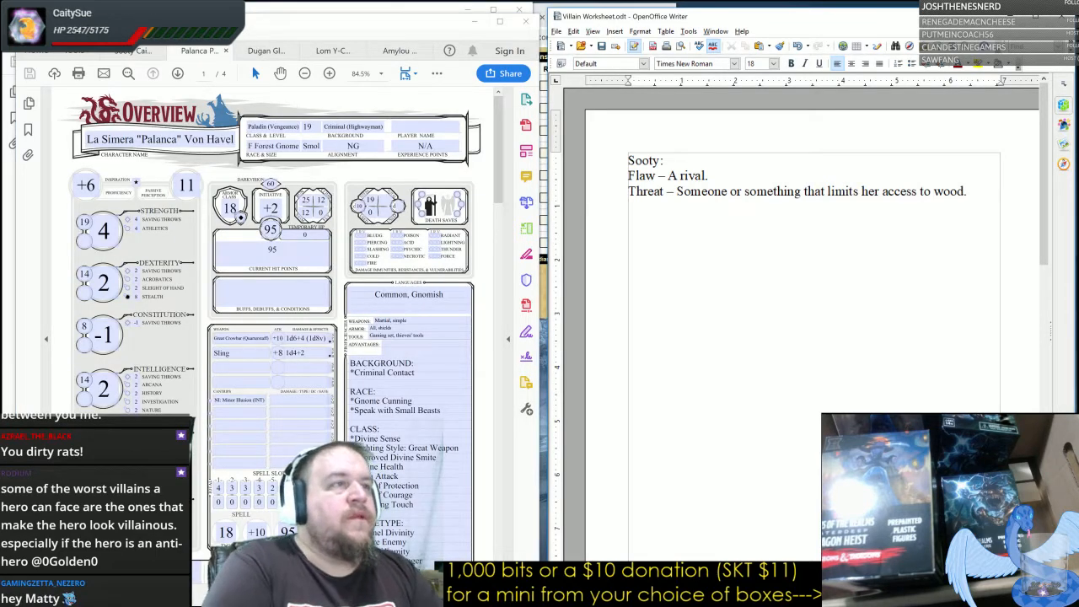
{"action": "type", "text": "Palanca:"}
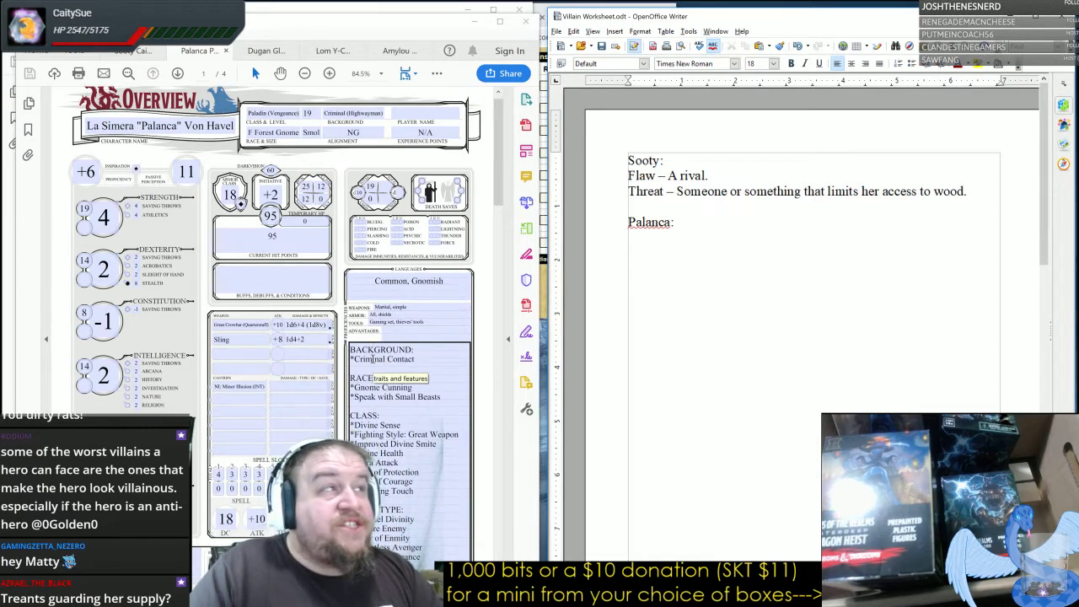
{"action": "scroll", "scroll_direction": "down", "scroll_amount": 3}
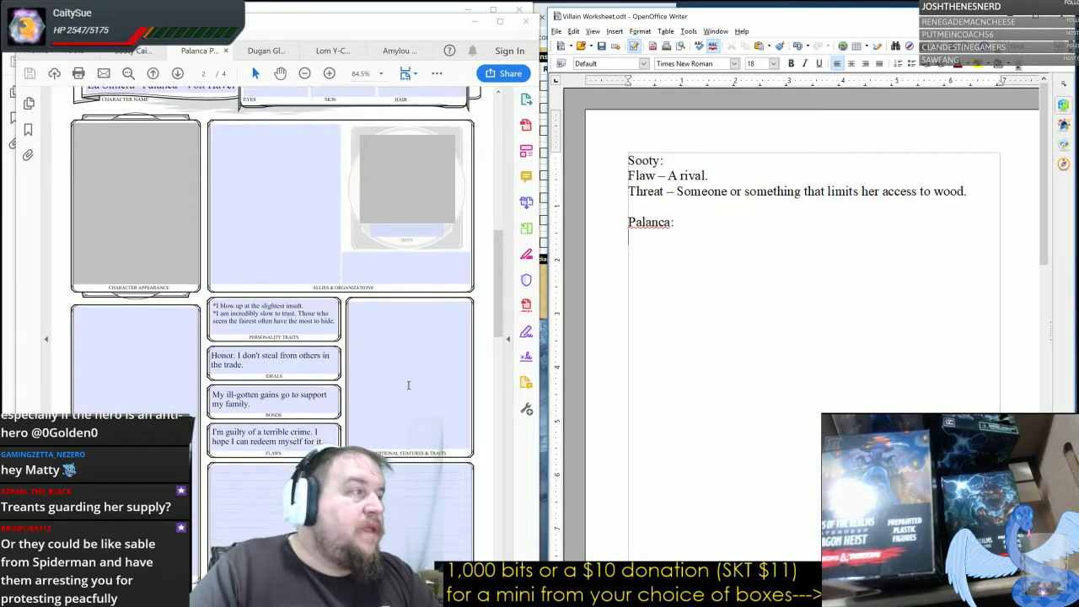
{"action": "scroll", "scroll_direction": "down", "scroll_amount": 3}
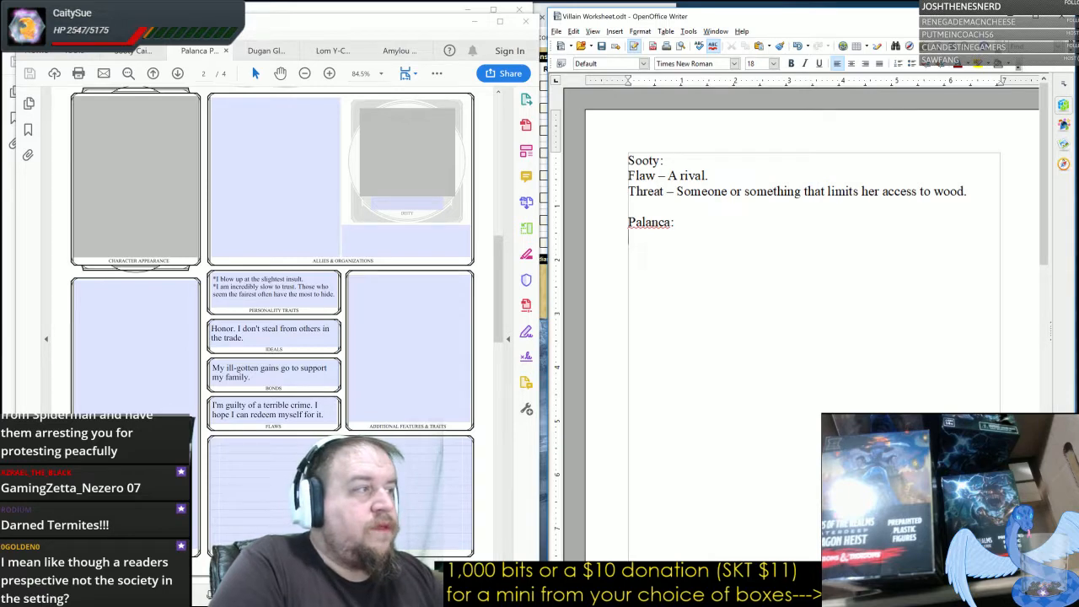
Write Palanca's flaw: someone who gave bad advice or set her up to commit the crime she grieves over.
{"action": "type", "text": "Flaw -"}
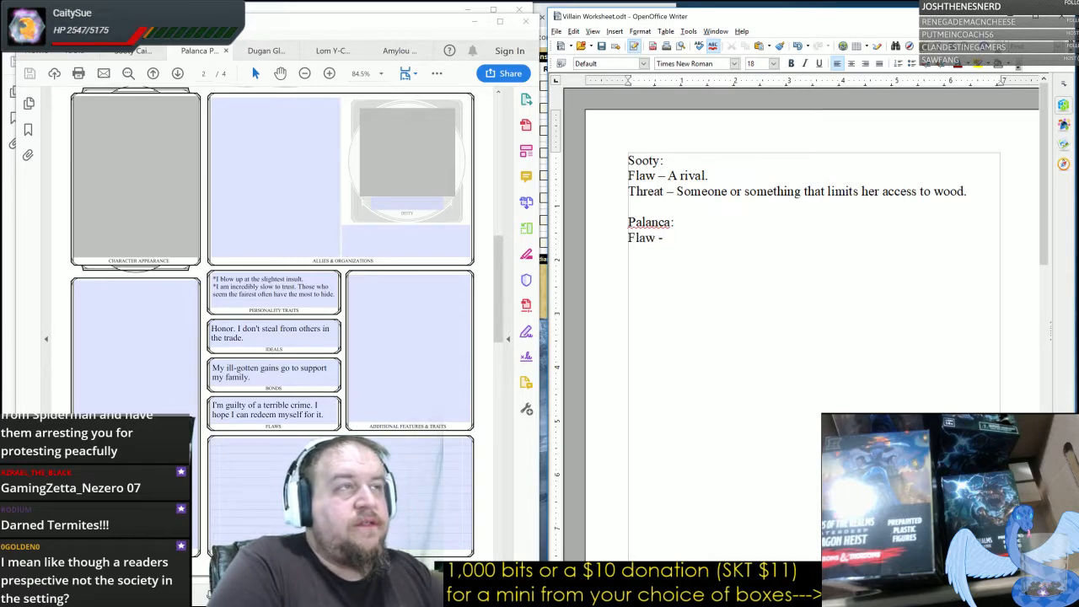
{"action": "type", "text": "Someone who"}
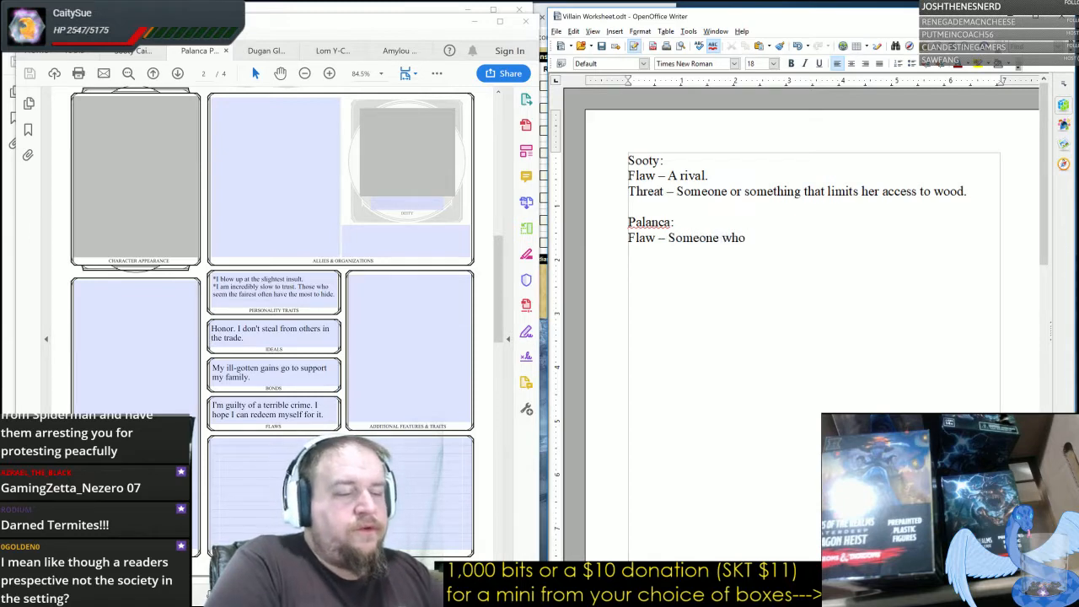
{"action": "type", "text": "gave her bad advice or set"}
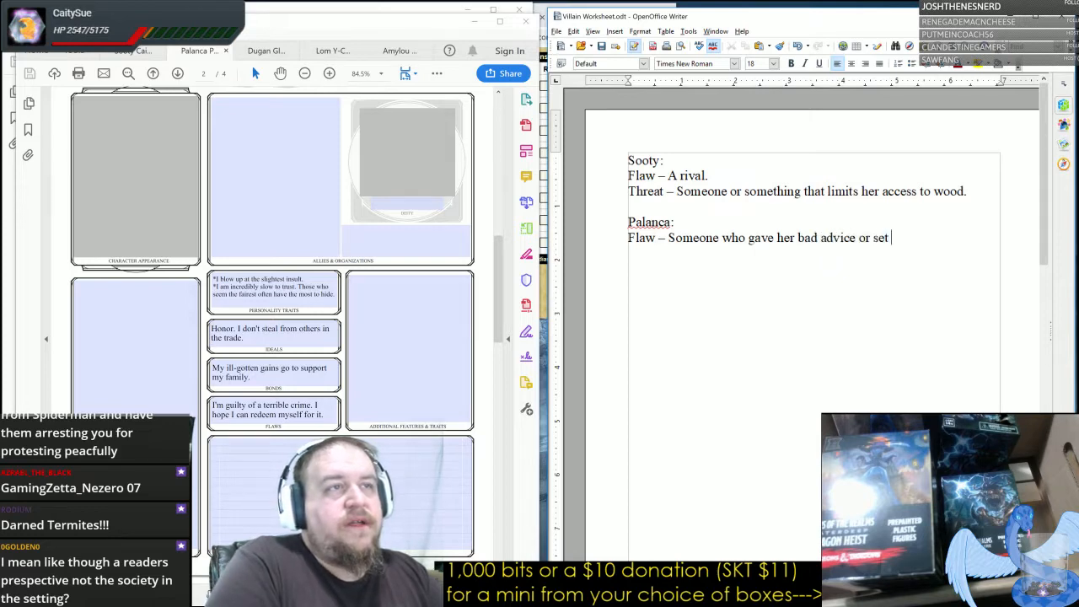
{"action": "type", "text": "her up to commission"}
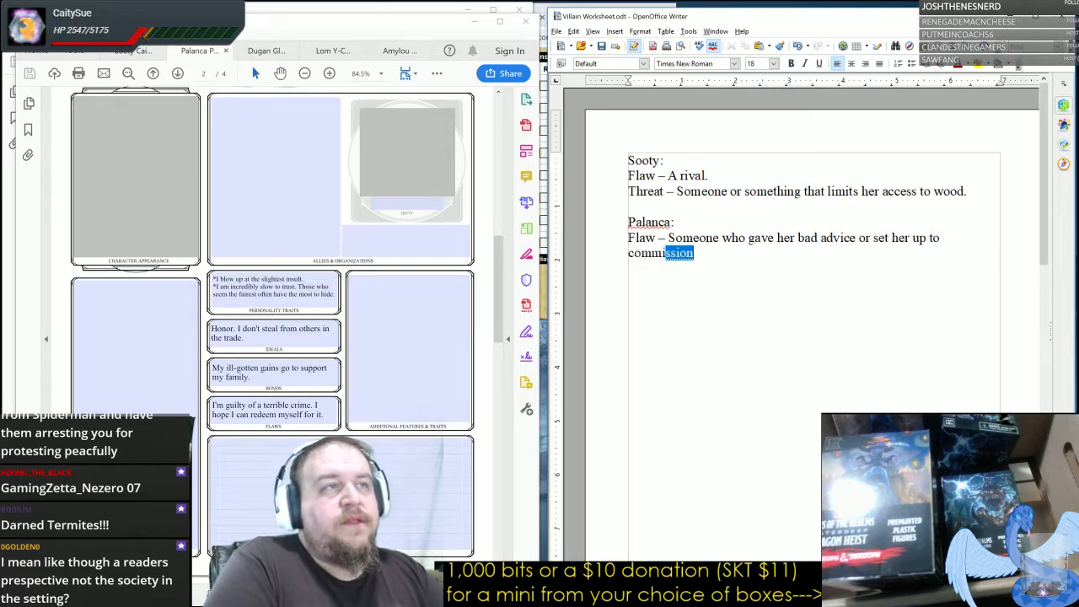
{"action": "type", "text": "commit the terrib"}
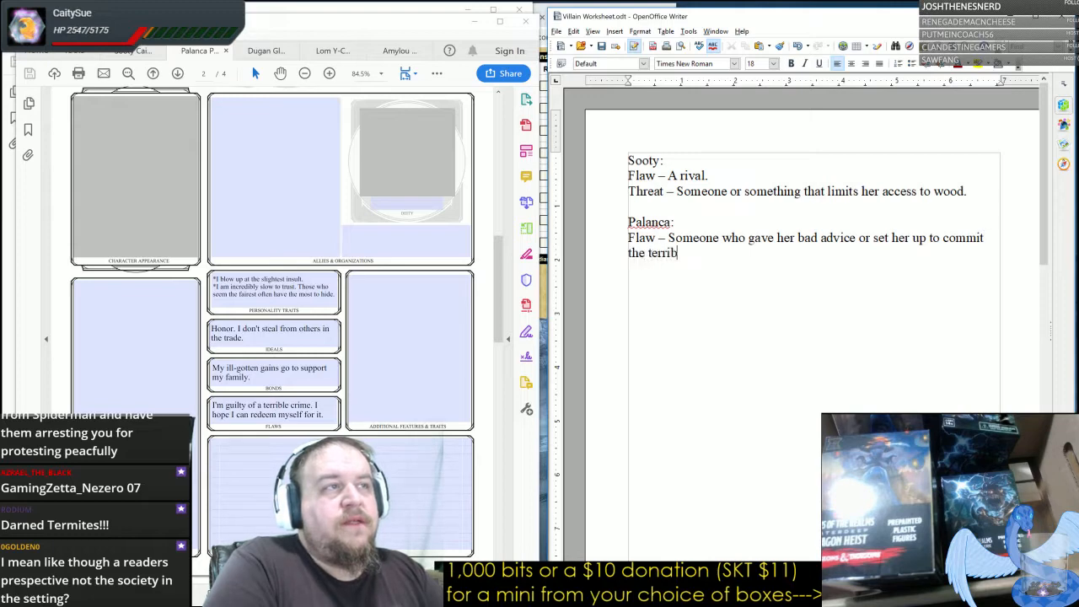
{"action": "type", "text": "le crime about which"}
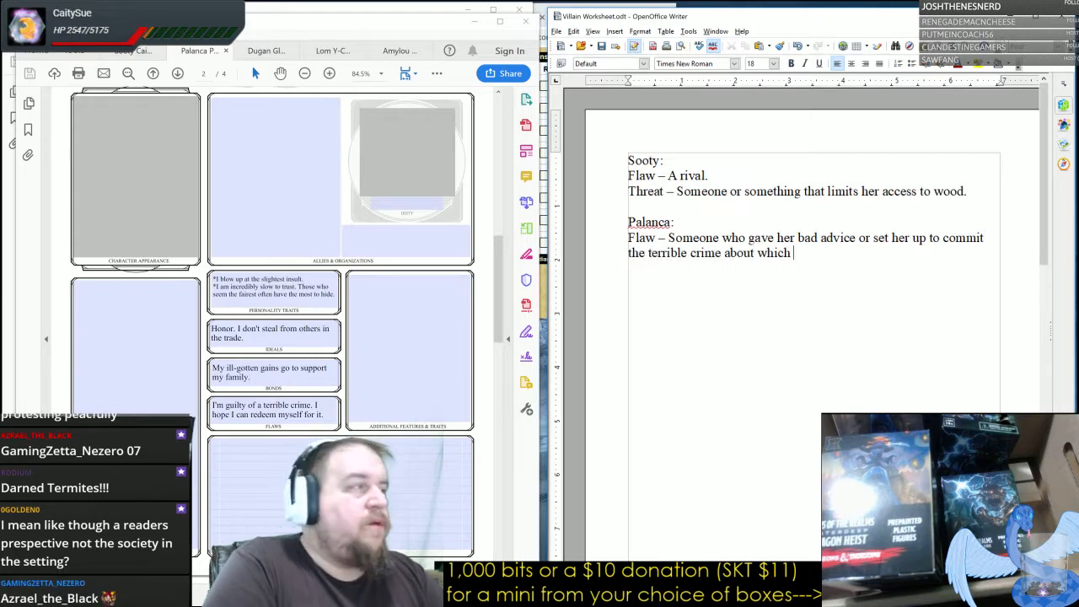
{"action": "type", "text": "she f"}
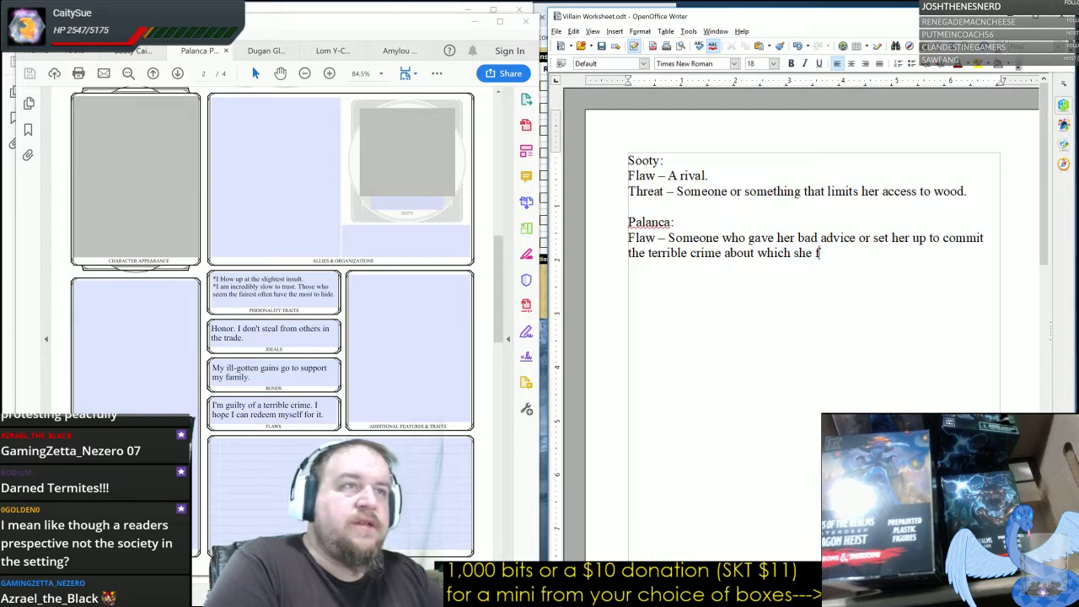
{"action": "type", "text": "eels trem"}
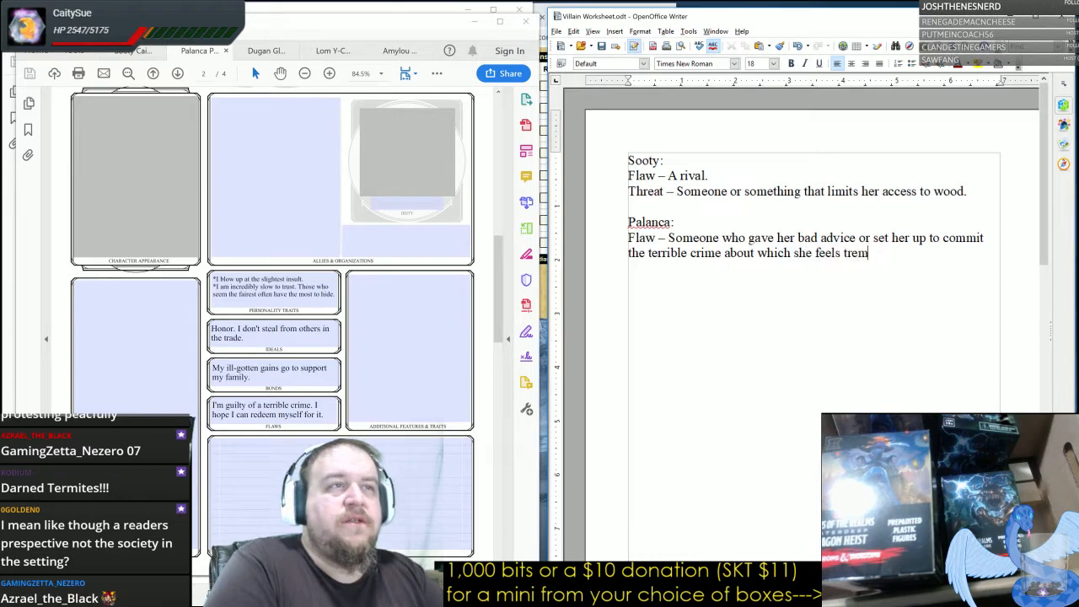
{"action": "type", "text": "endous g"}
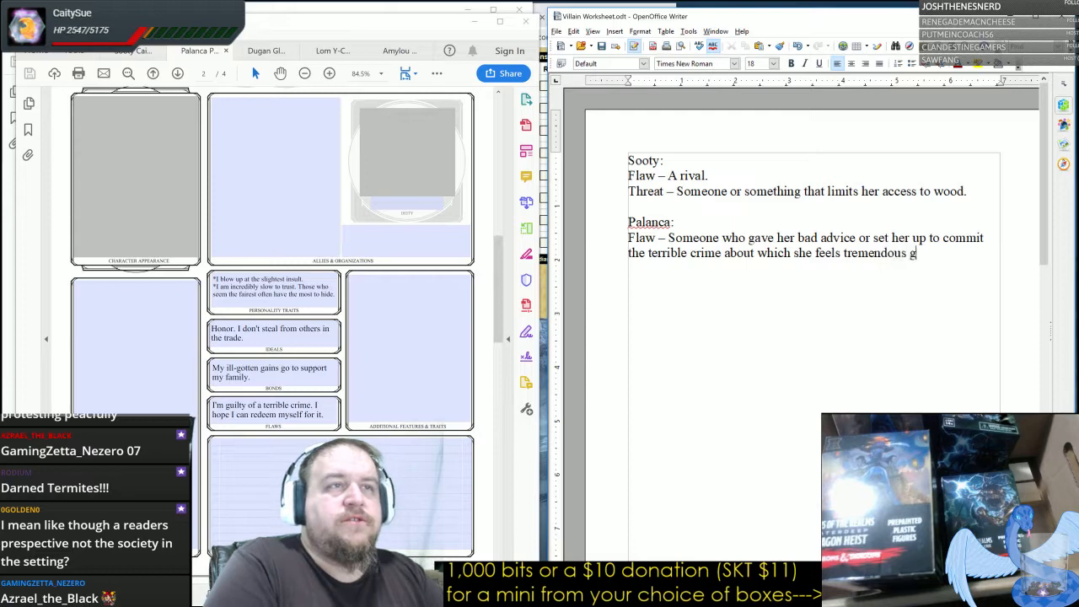
{"action": "type", "text": "rief."}
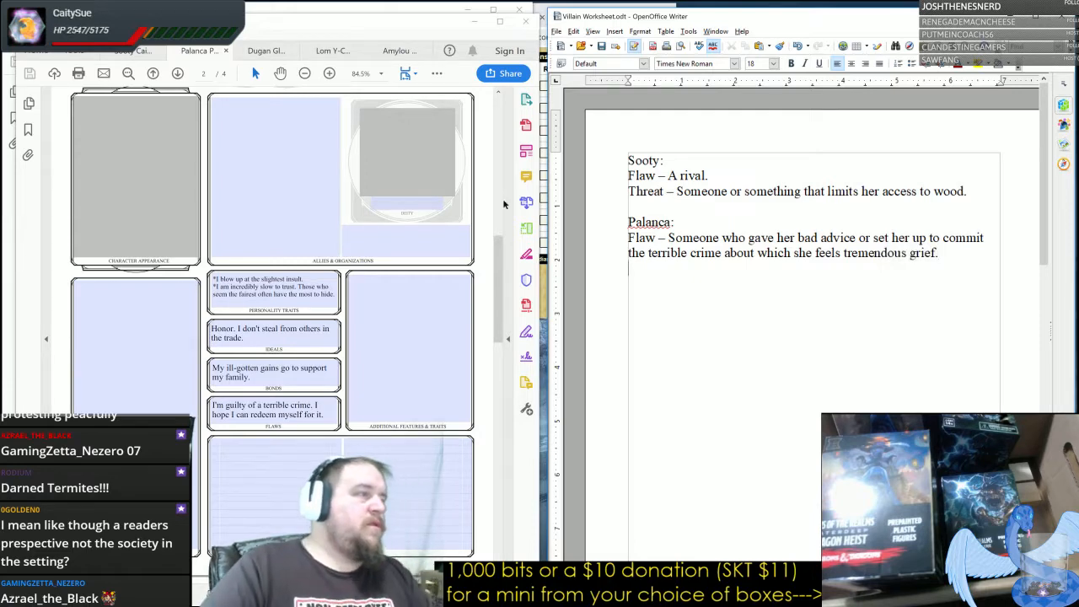
Add "Dugan:" with "Personality 2 – A lingering enemy from a failed or unfavorable negotiation.".
{"action": "left_click", "coordinate": [273, 177]}
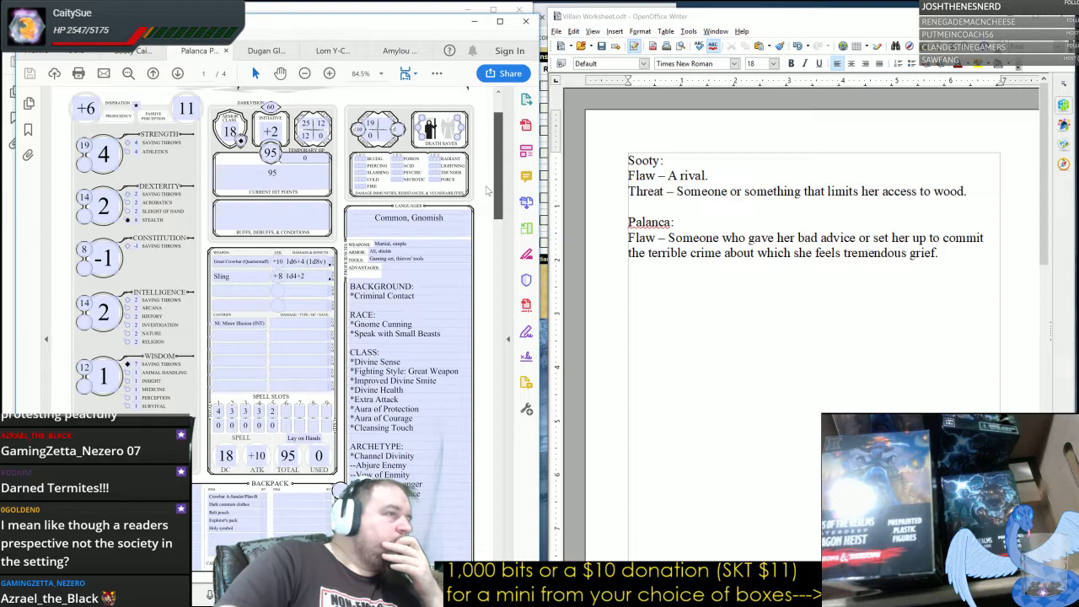
{"action": "scroll", "scroll_direction": "down", "scroll_amount": 3}
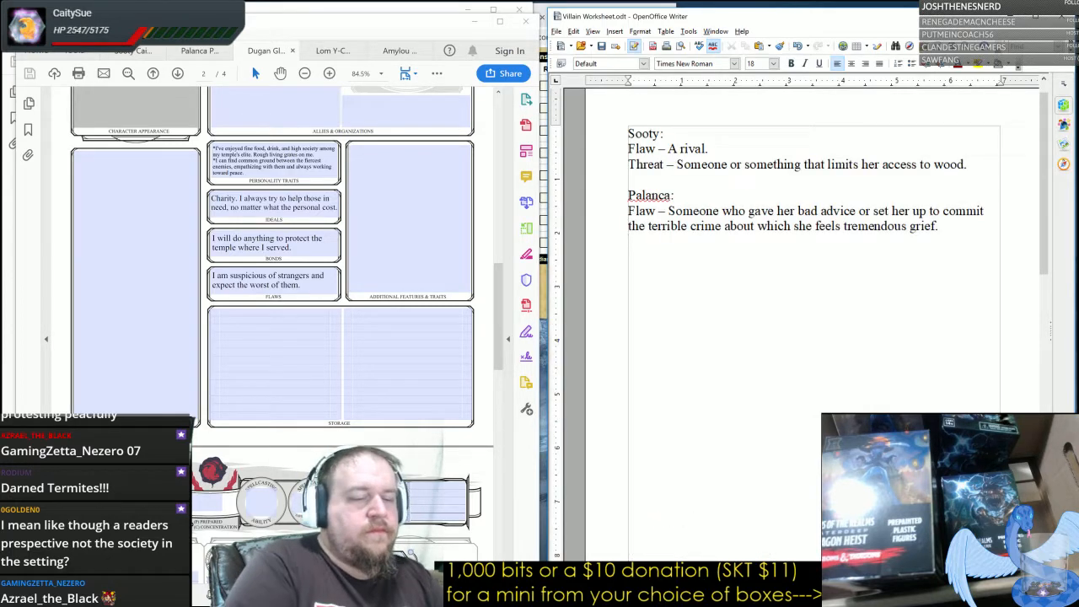
{"action": "type", "text": "Dugan:"}
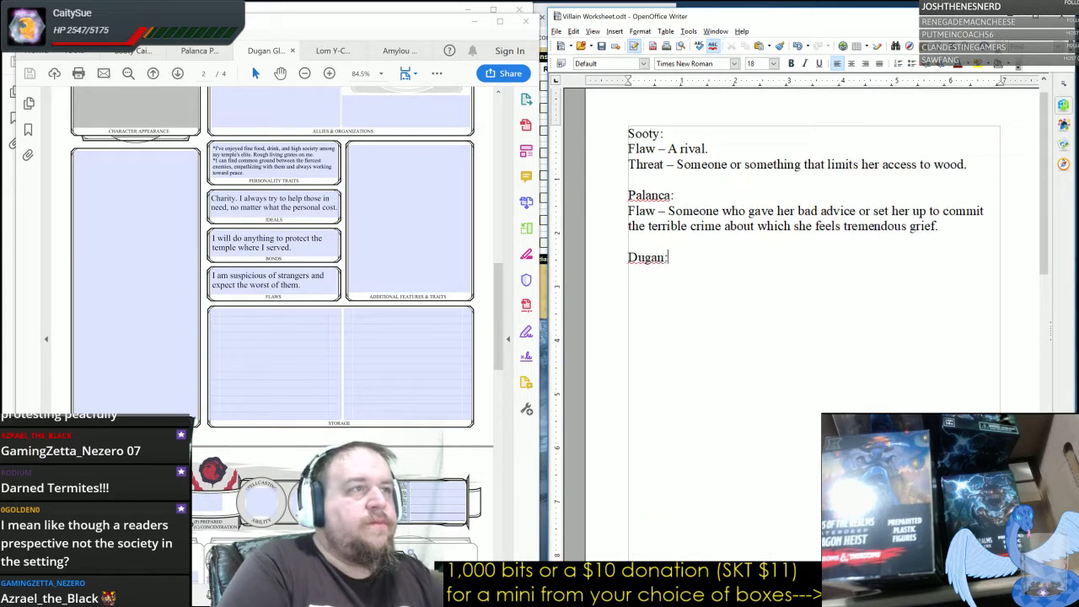
{"action": "mouse_move", "coordinate": [346, 236]}
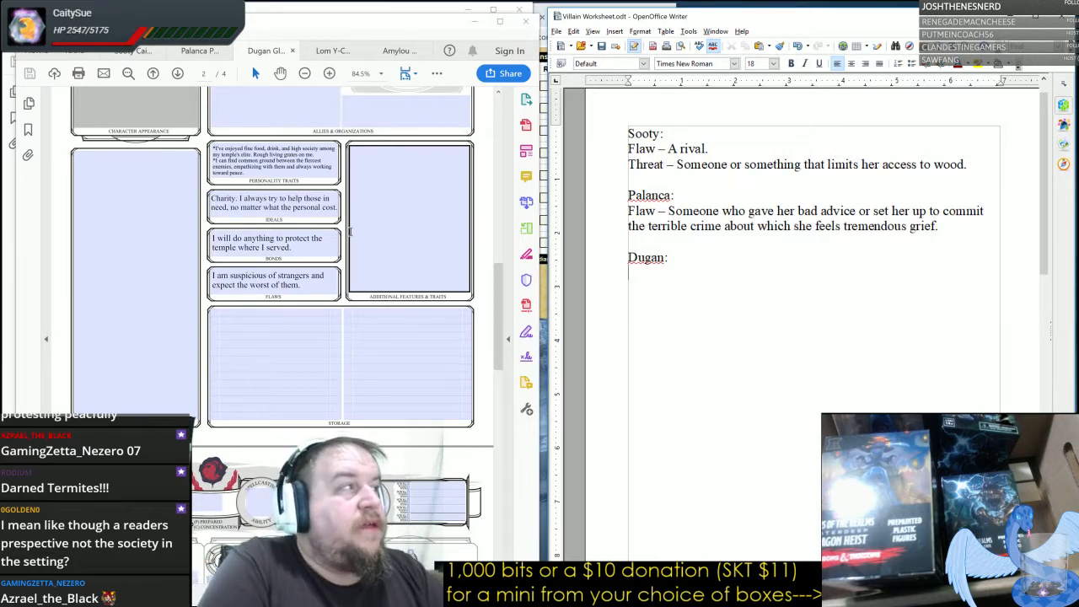
{"action": "type", "text": "Personality"}
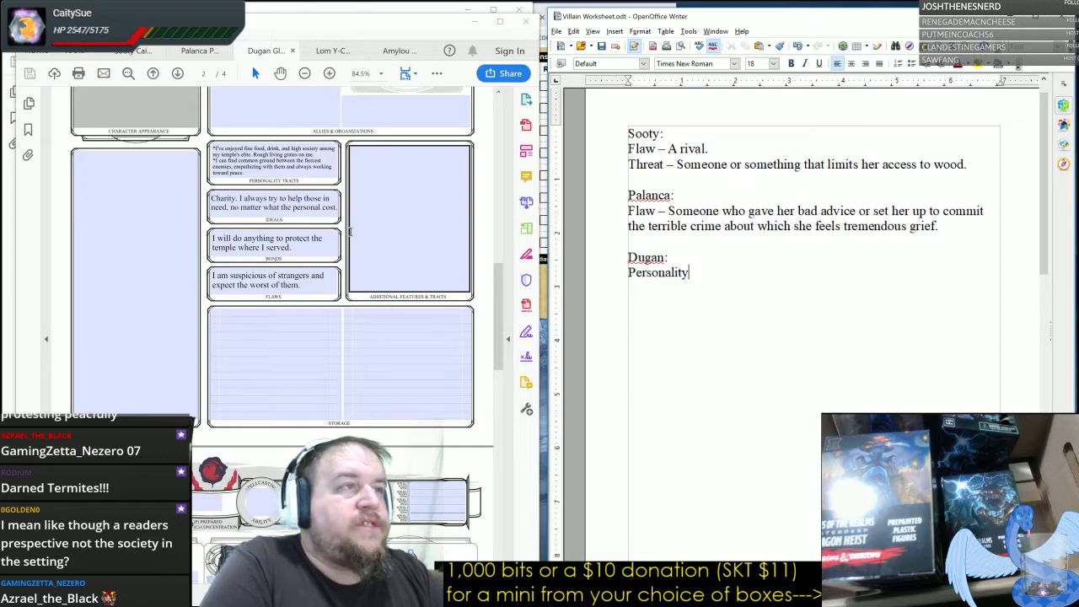
{"action": "type", "text": "2 -"}
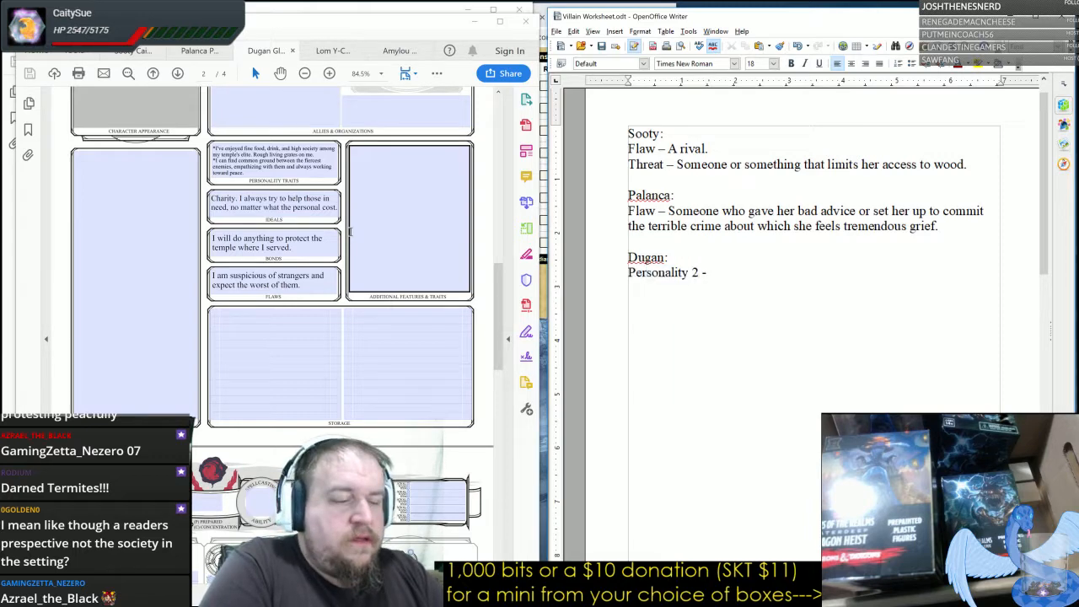
{"action": "type", "text": "– A lingering"}
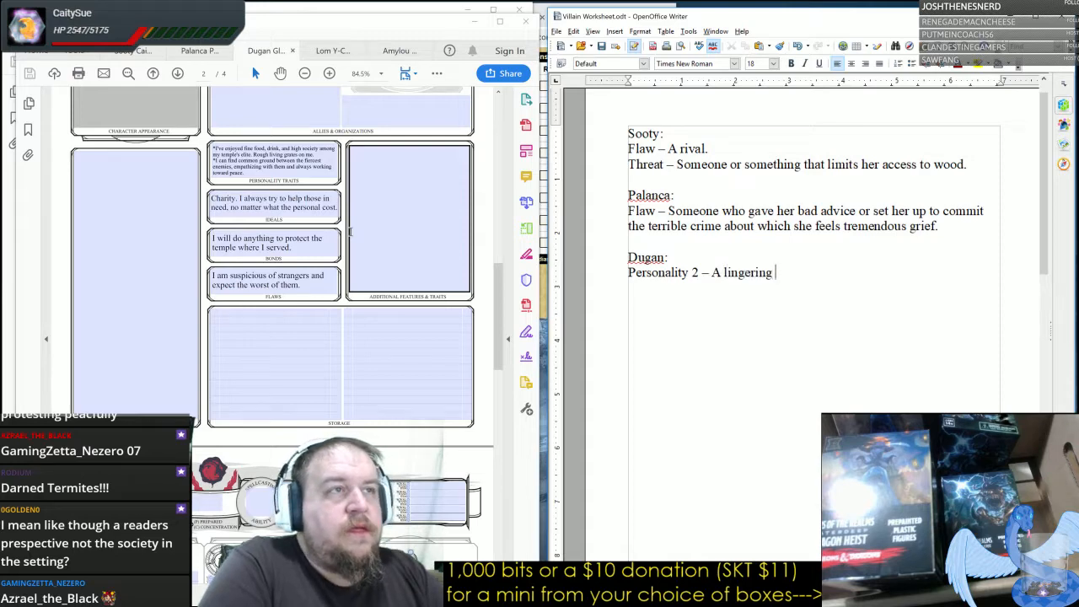
{"action": "type", "text": "eneme"}
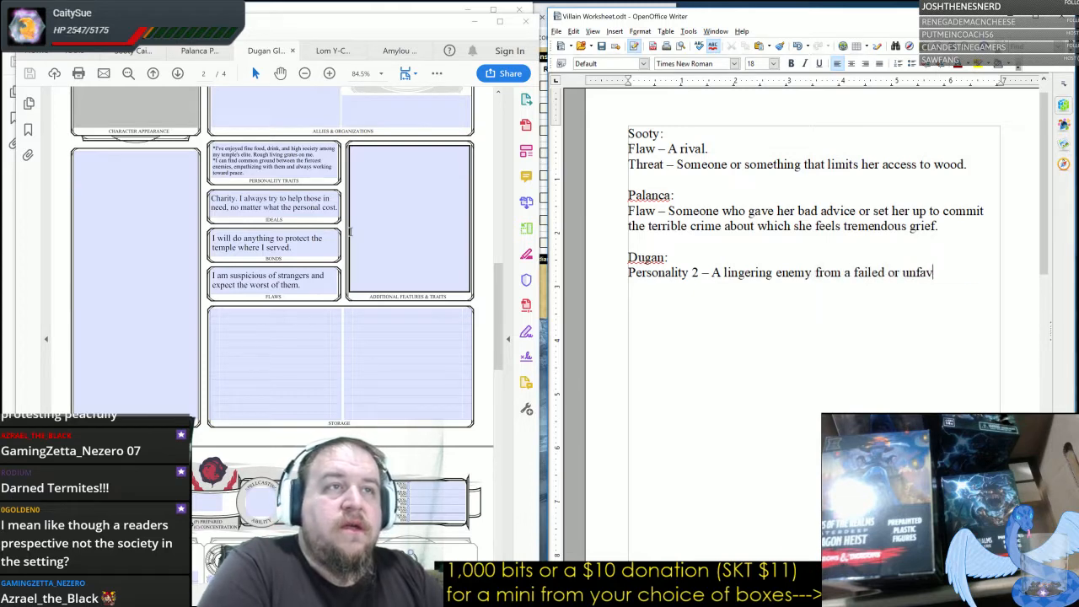
{"action": "type", "text": "orable"}
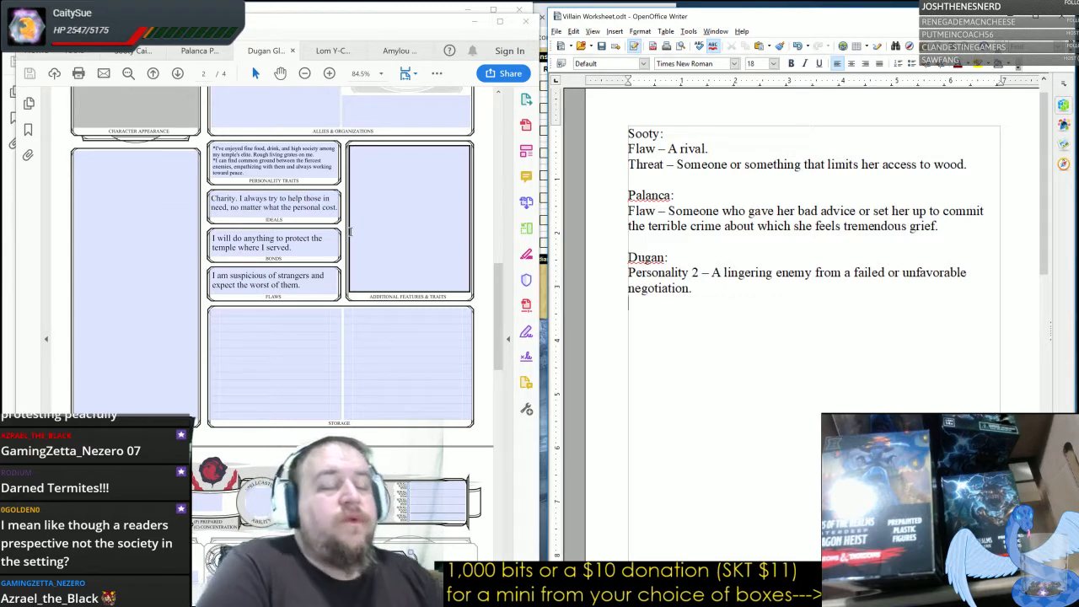
Add Dugan's line "Threat – Corruption within the holy order.".
{"action": "type", "text": "THreat"}
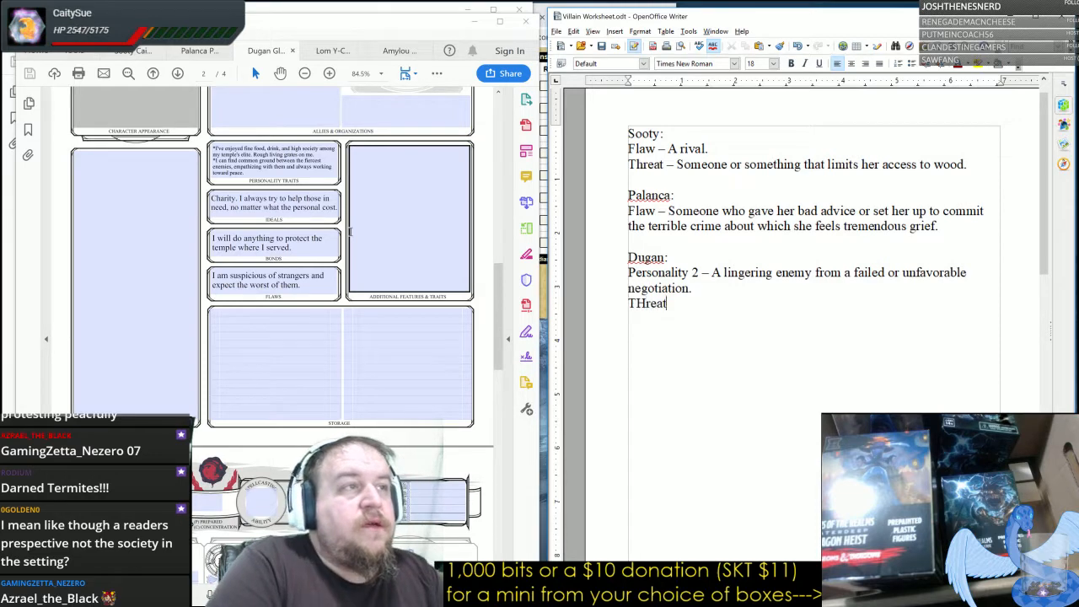
{"action": "type", "text": "hreat -"}
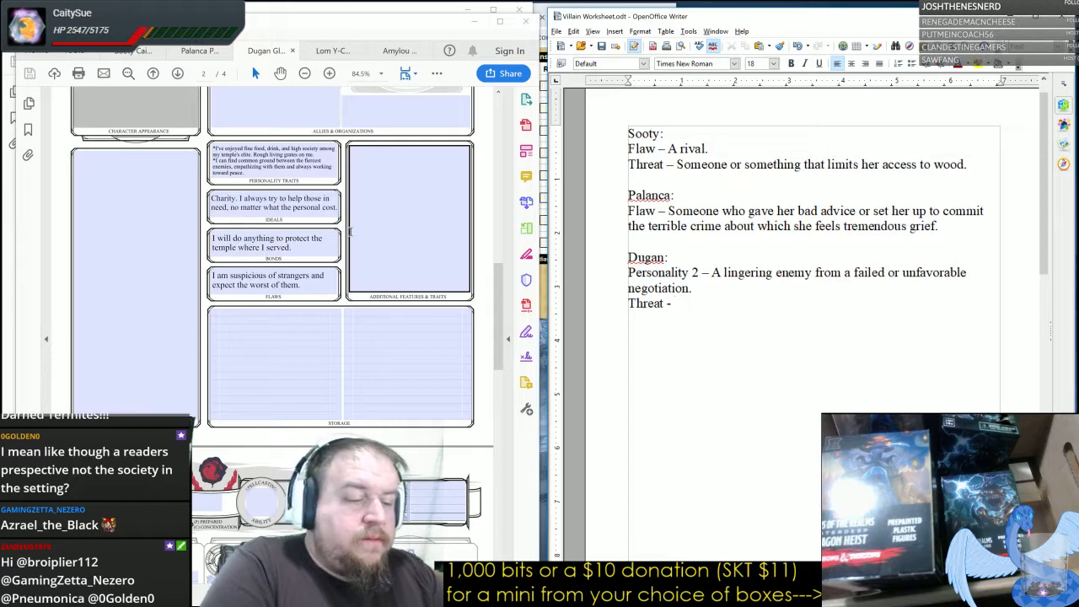
{"action": "type", "text": "Corruption within the"}
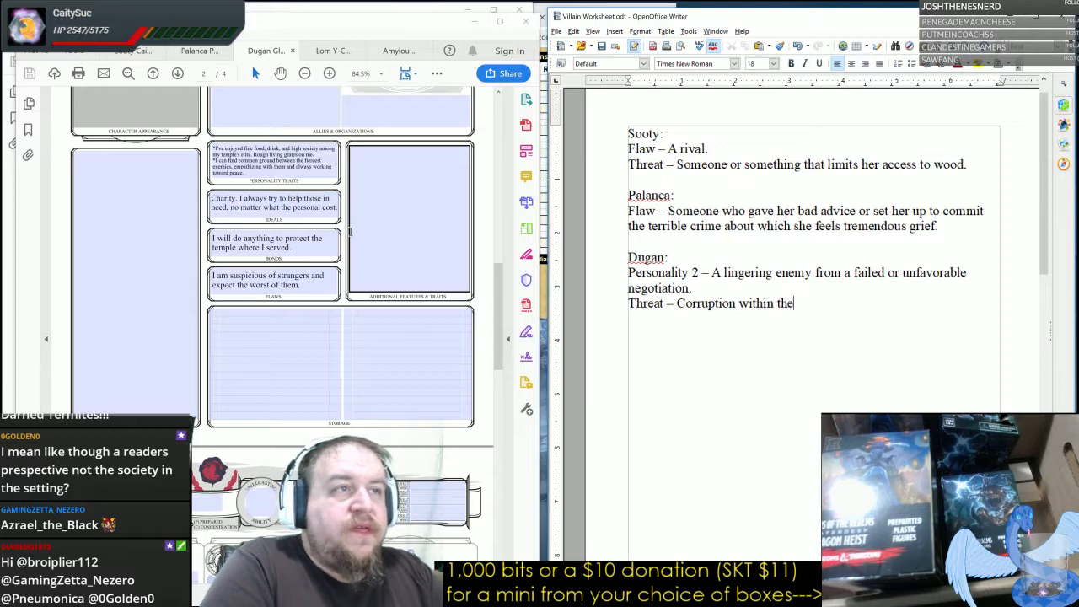
{"action": "type", "text": "hold"}
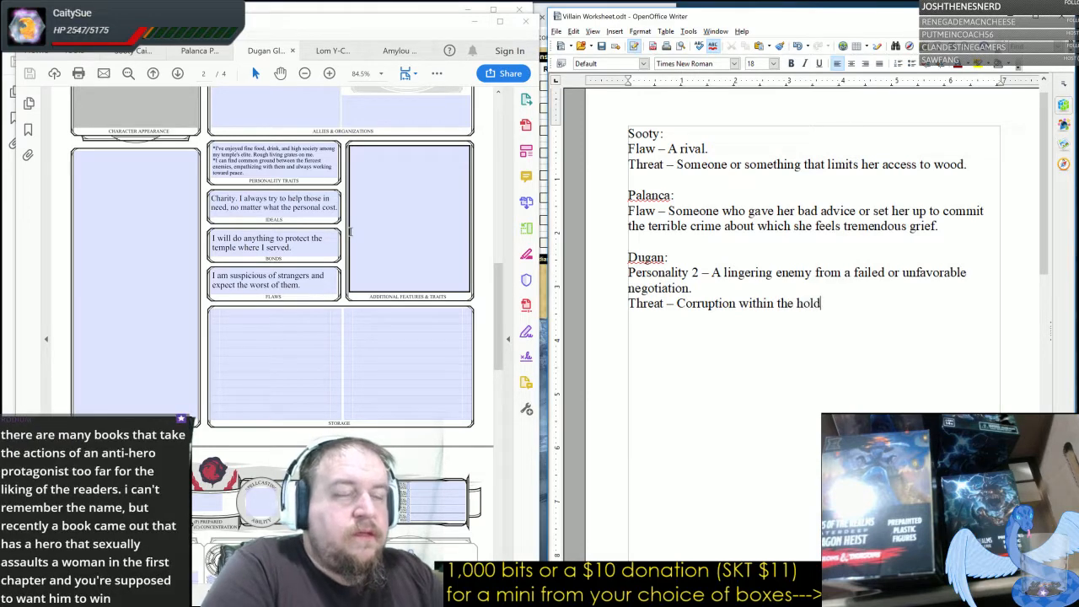
{"action": "type", "text": "y order."}
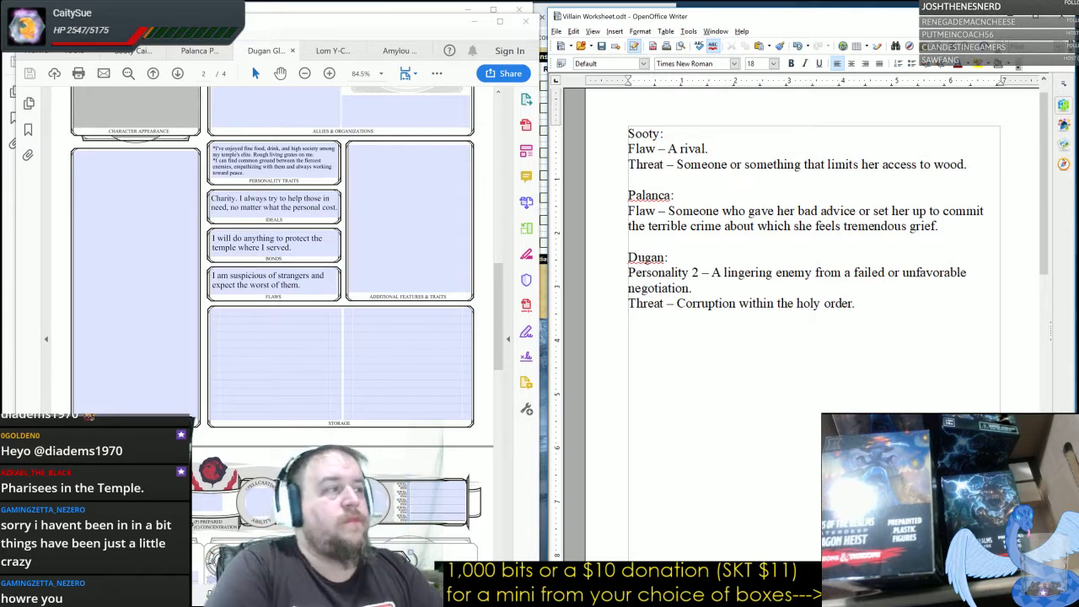
Add "Lom:" with "Bond – A powerful person who killed someone he loved.".
{"action": "left_click", "coordinate": [332, 51]}
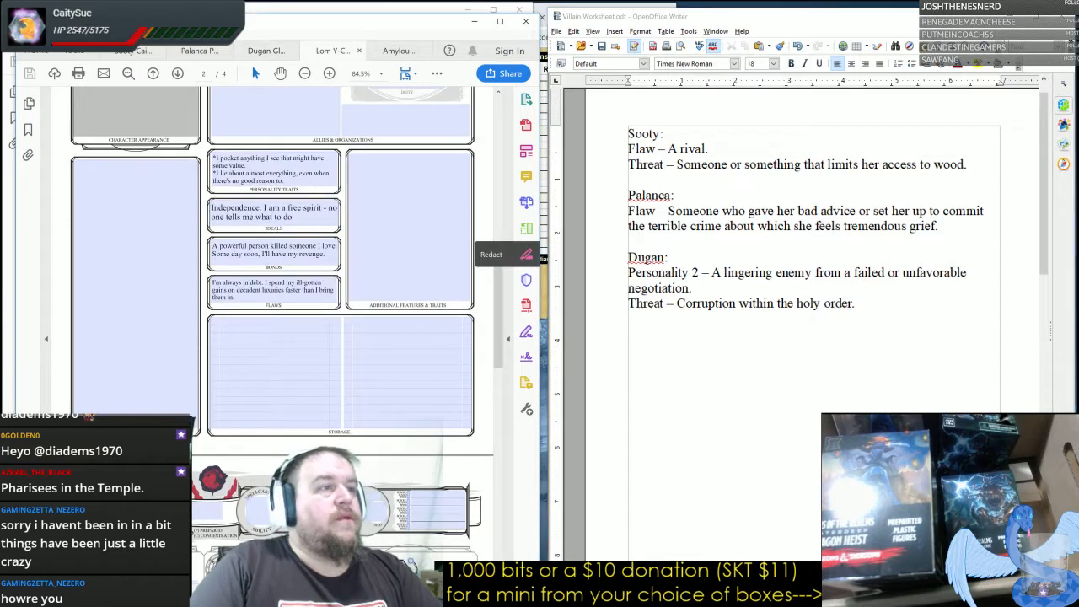
{"action": "type", "text": "Lom:"}
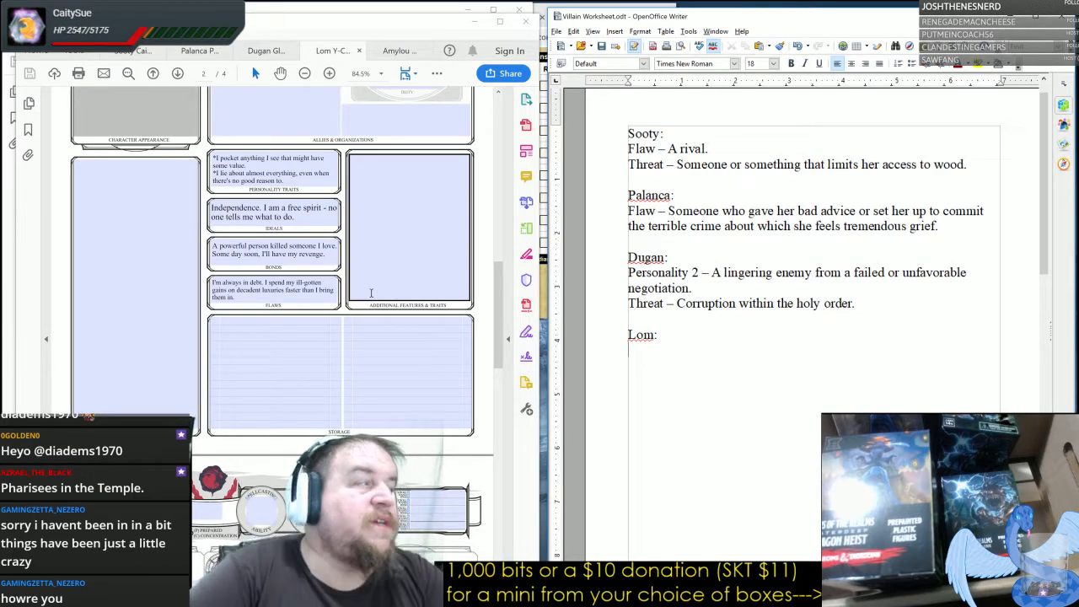
{"action": "type", "text": "BOnd"}
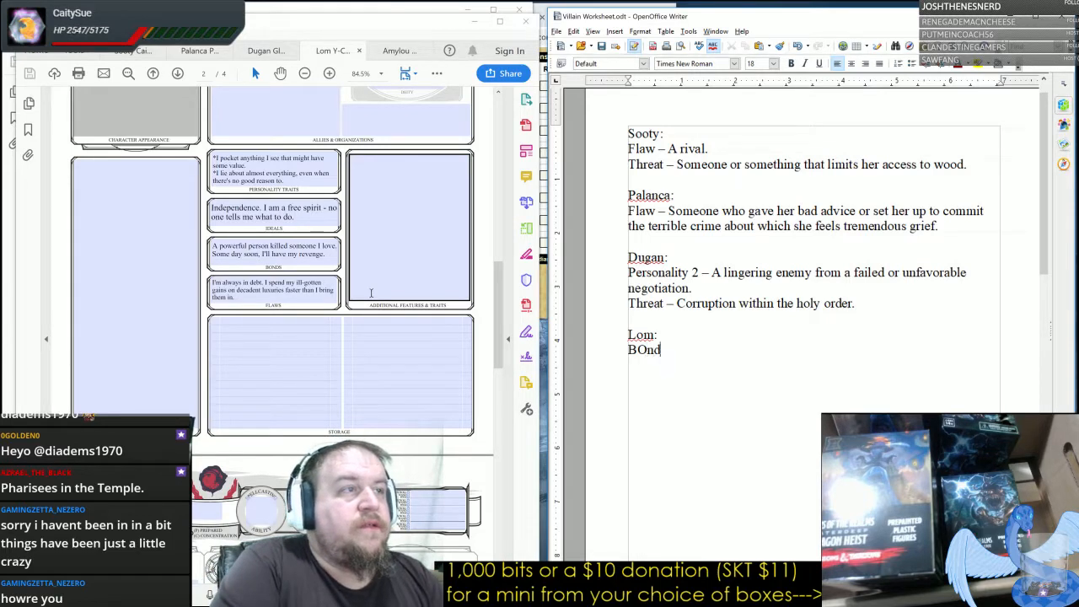
{"action": "type", "text": "Bond -"}
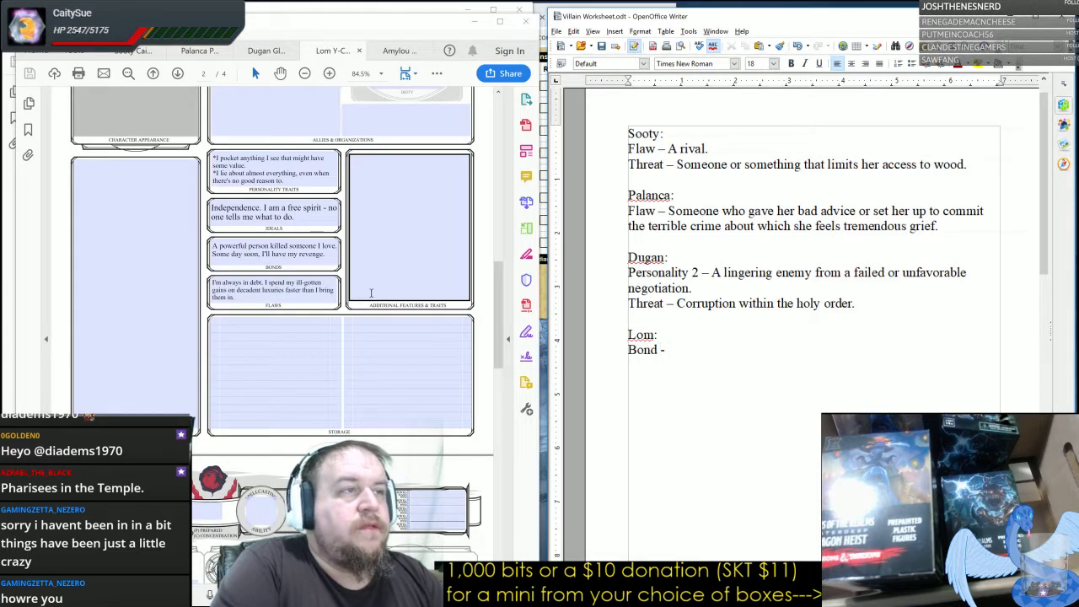
{"action": "type", "text": "A powerful"}
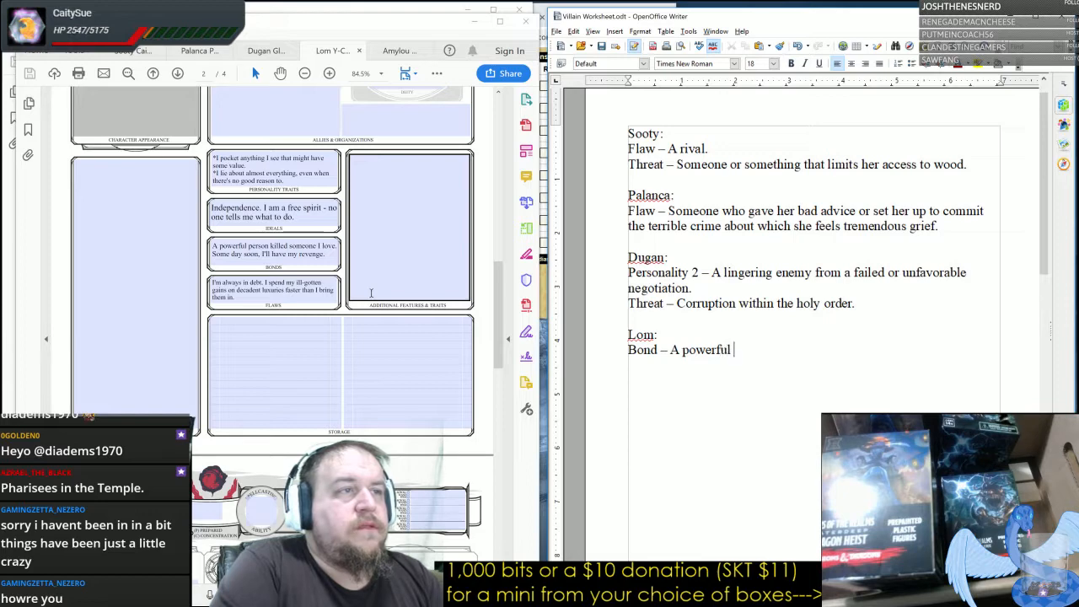
{"action": "type", "text": "person who ki"}
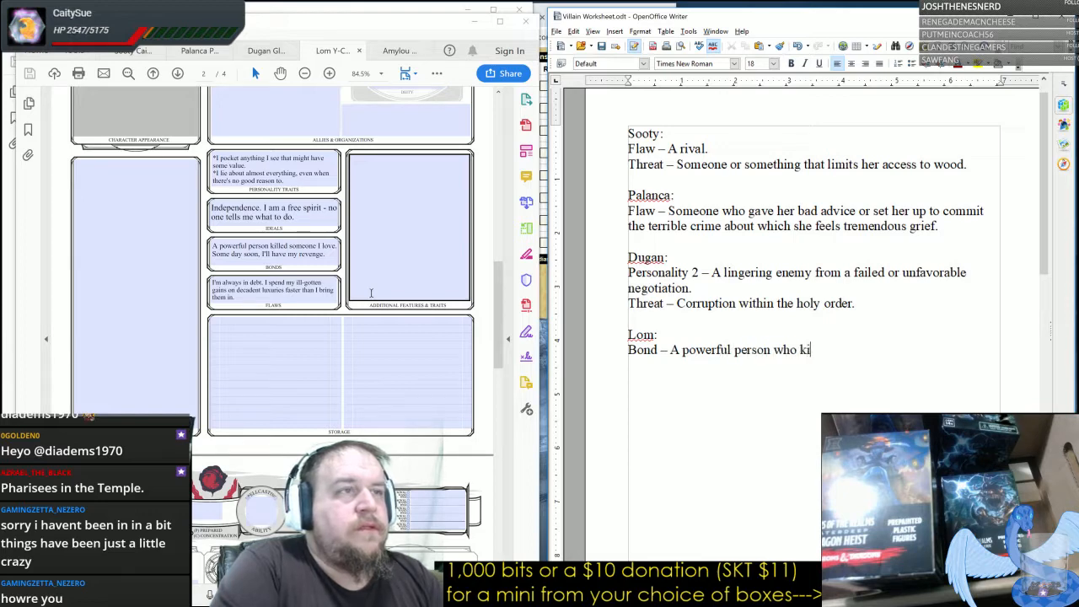
{"action": "type", "text": "lled someone he loved."}
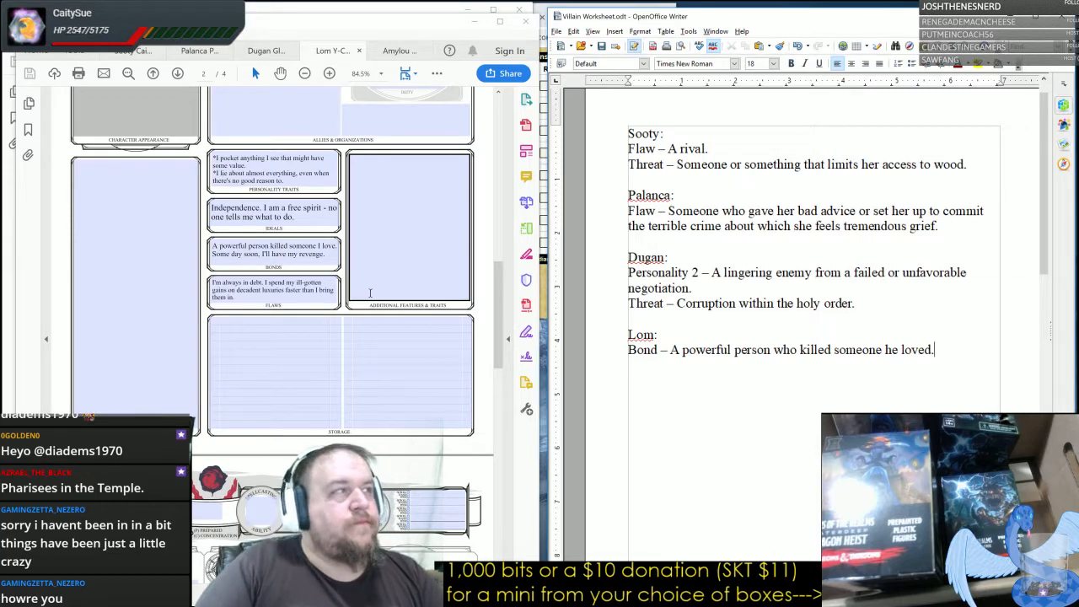
{"action": "scroll", "scroll_direction": "down", "scroll_amount": 3}
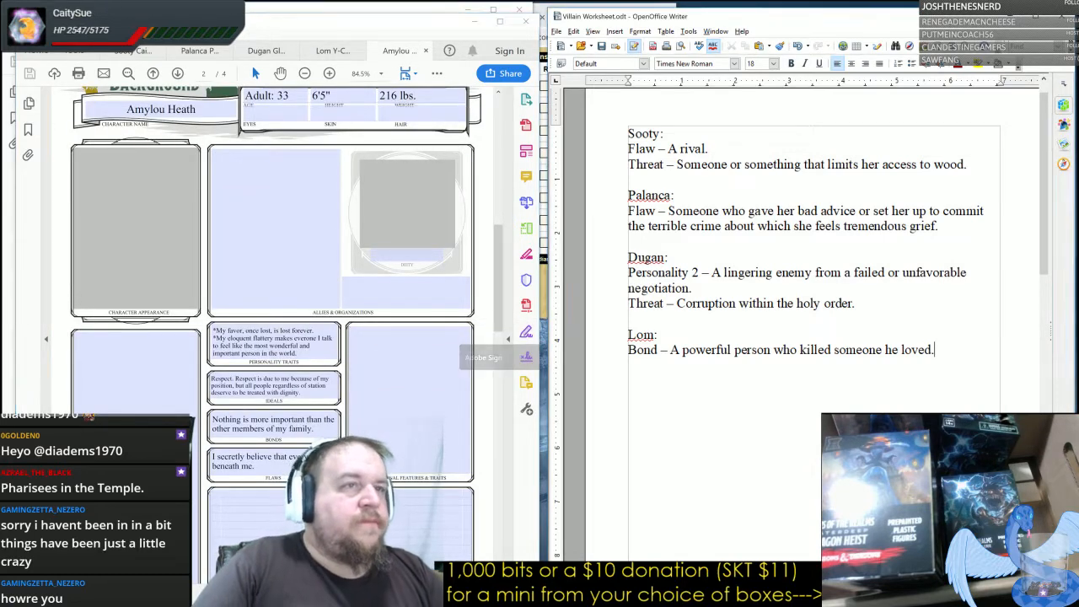
Add an "Amylou:" heading and begin "Threat – A corruption" below Lom.
{"action": "type", "text": "Amy"}
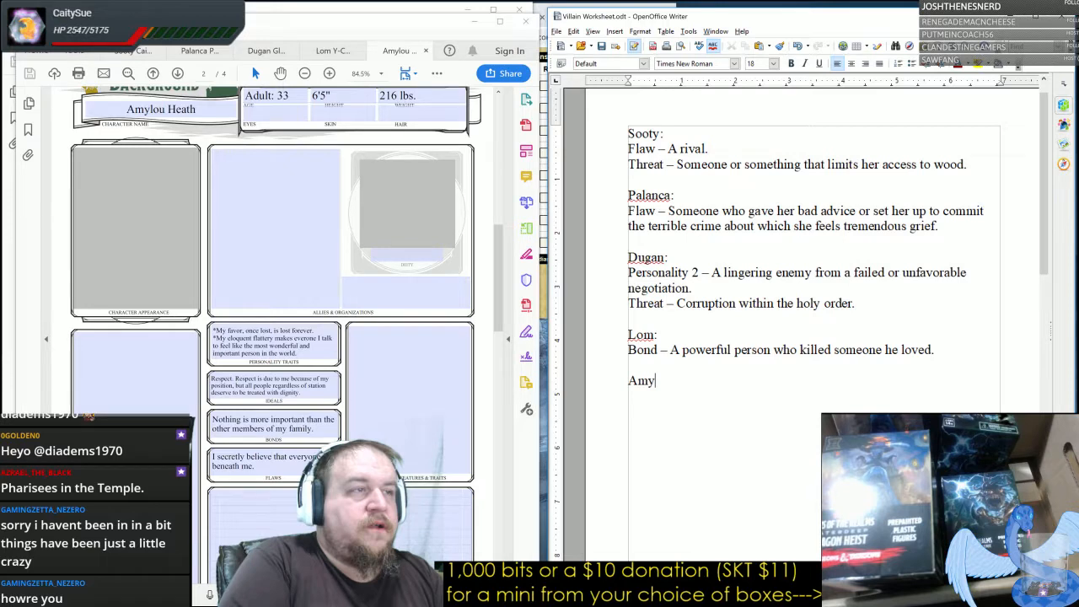
{"action": "type", "text": "lou:"}
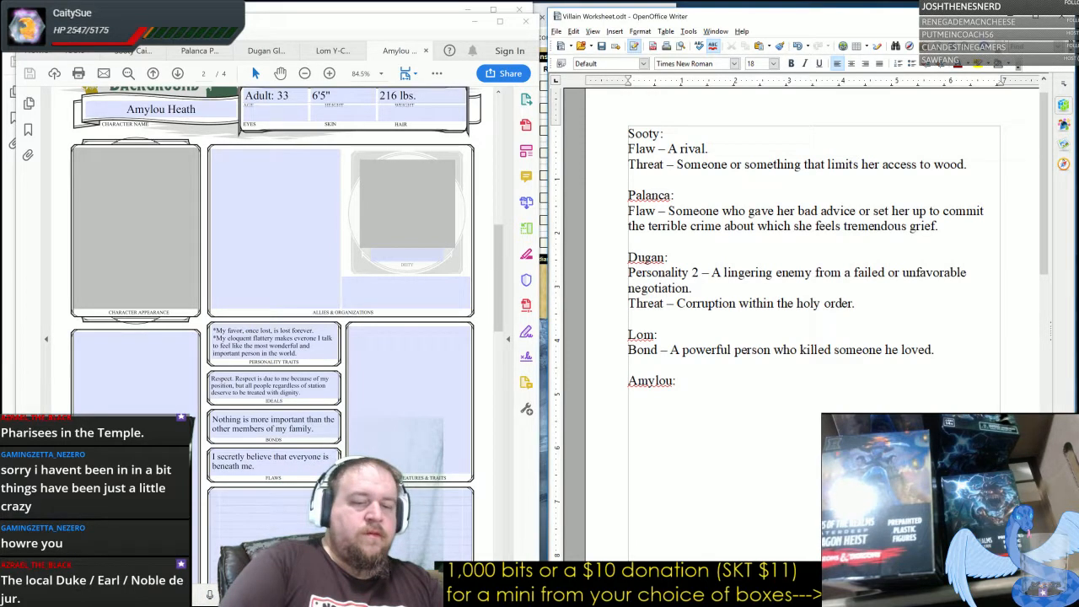
{"action": "type", "text": "Threat – A corruption"}
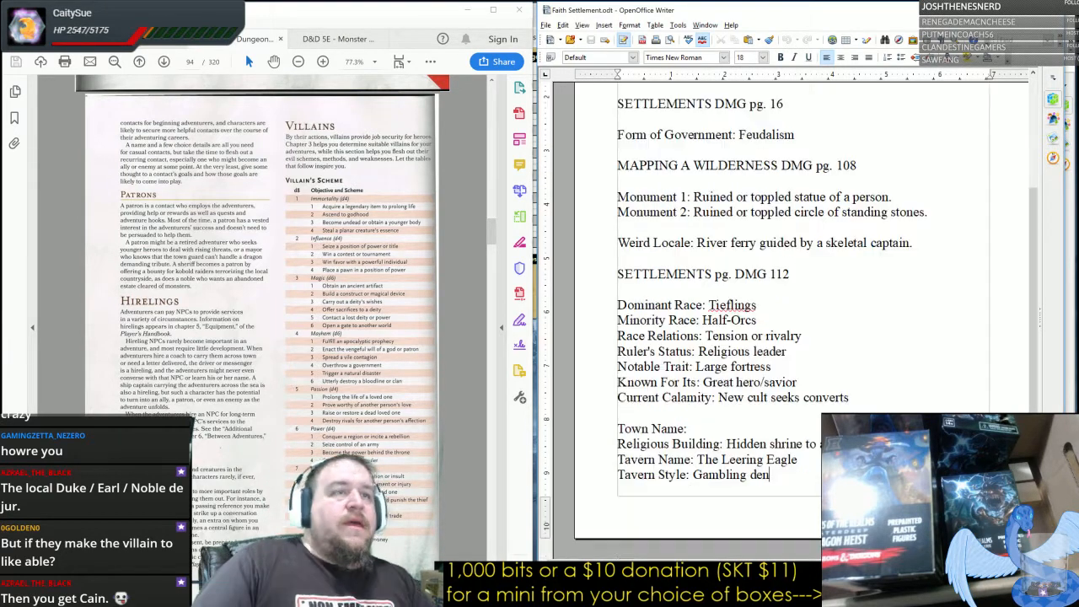
Select the end of Amylou's threat line to reword it as "A corrupt noble".
{"action": "left_click_drag", "start_coordinate": [716, 242], "coordinate": [903, 243]}
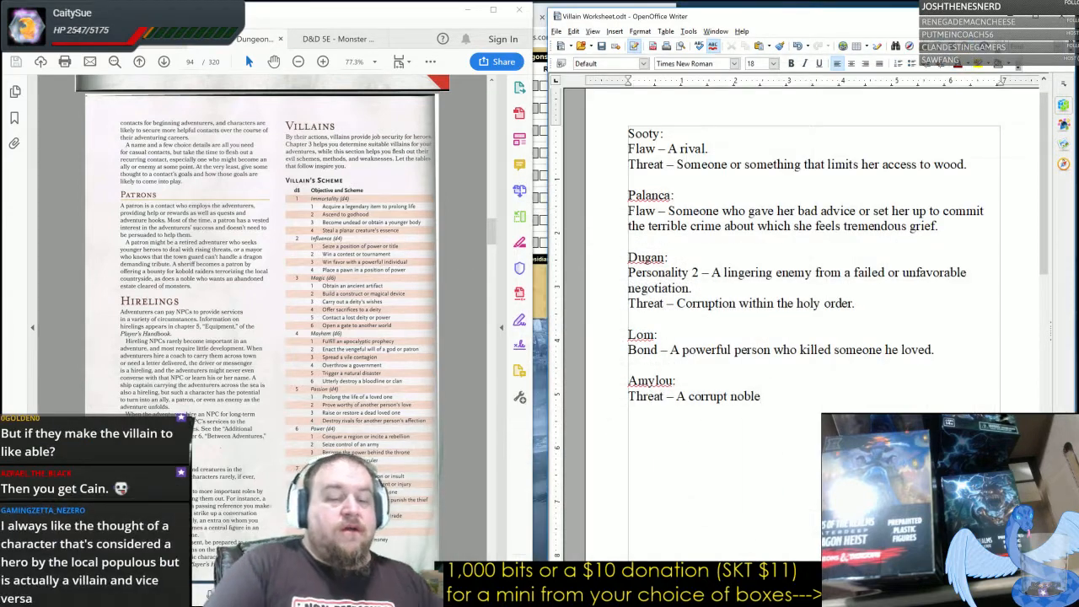
{"action": "type", "text": "A"}
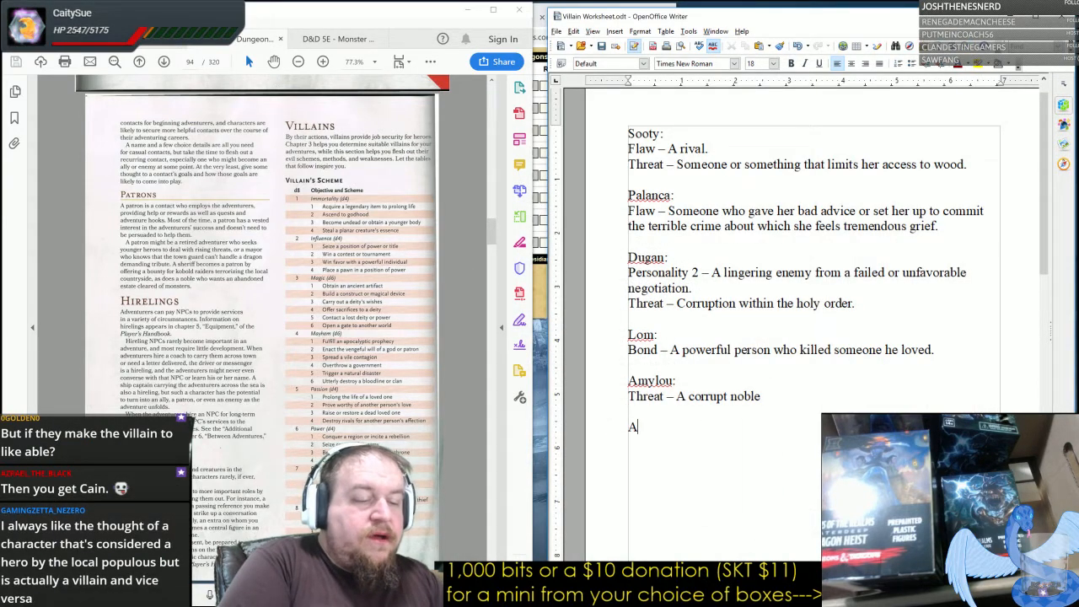
{"action": "type", "text": "pgo"}
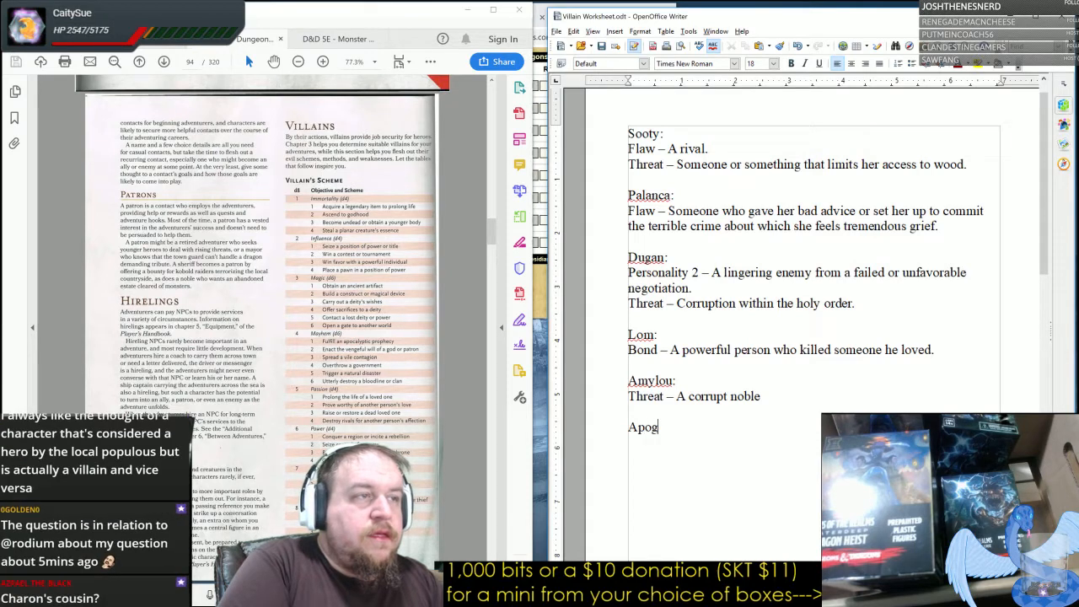
{"action": "type", "text": "ea:"}
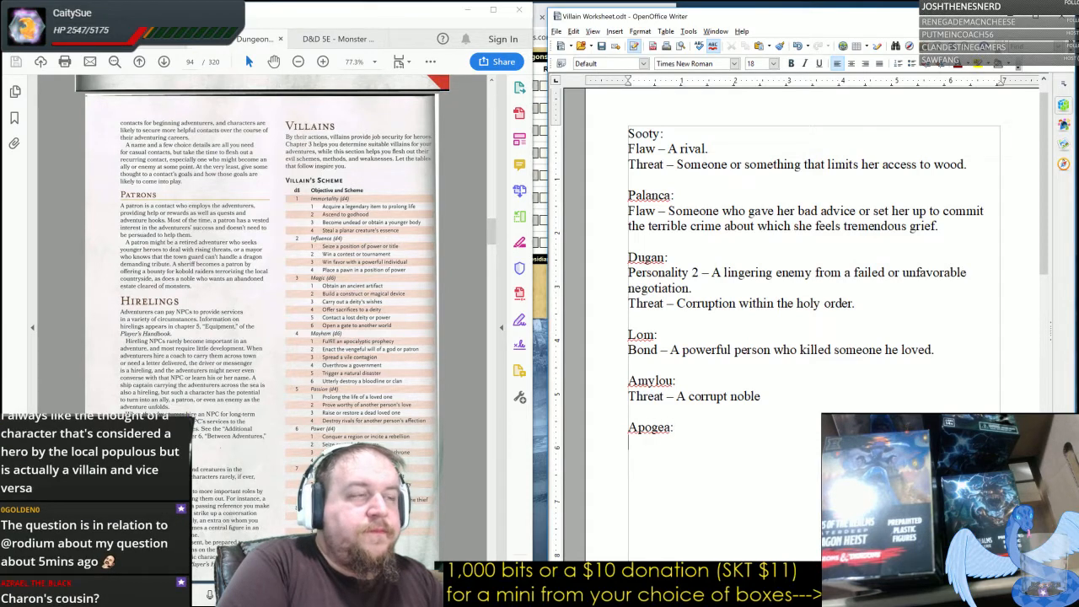
{"action": "type", "text": "Cult"}
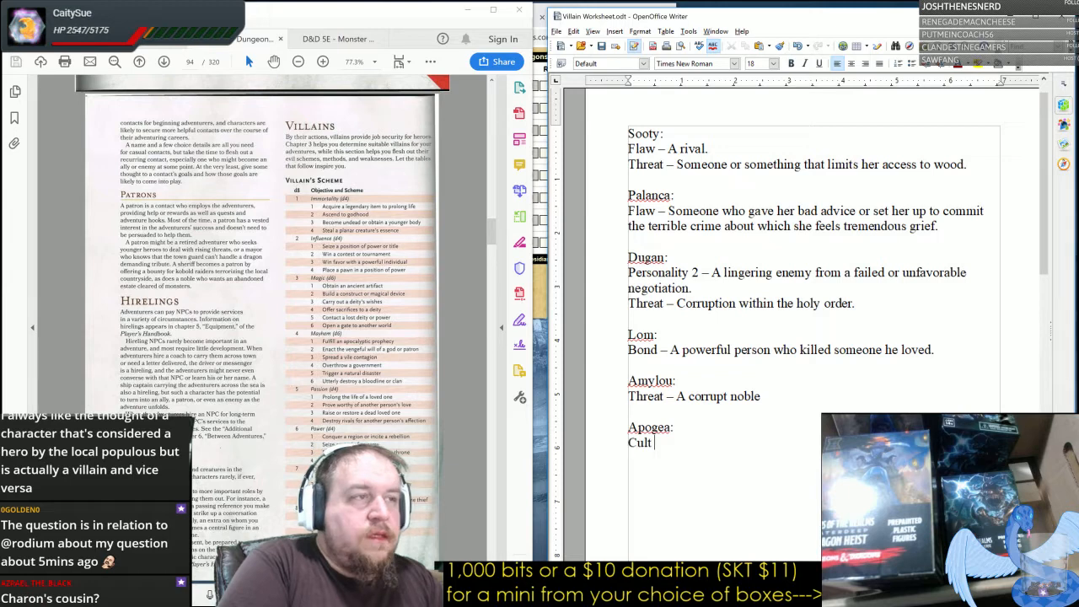
{"action": "type", "text": "leader"}
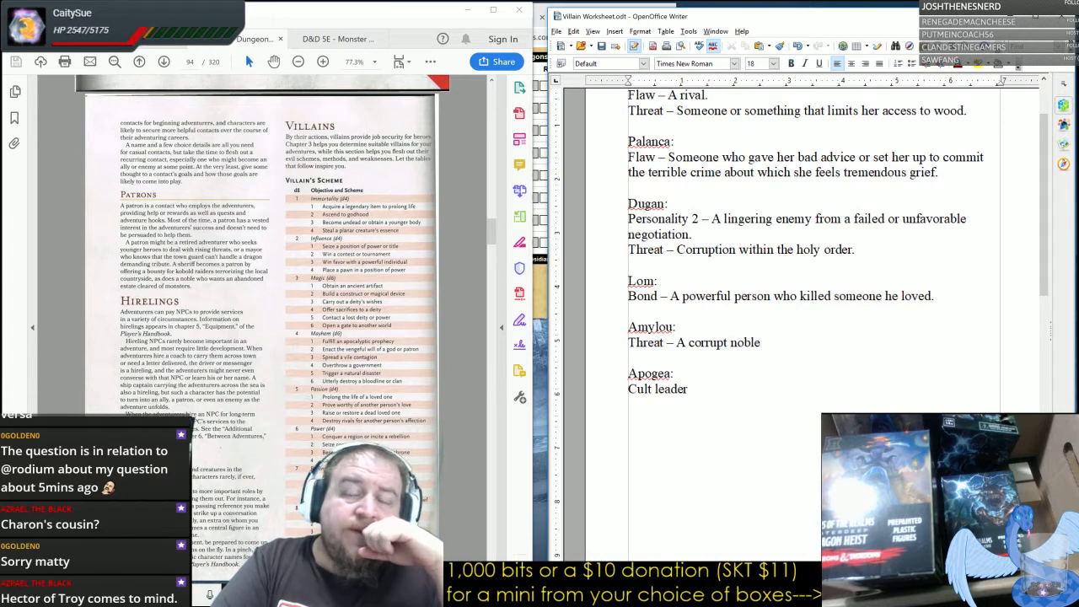
{"action": "scroll", "scroll_direction": "down", "scroll_amount": 3}
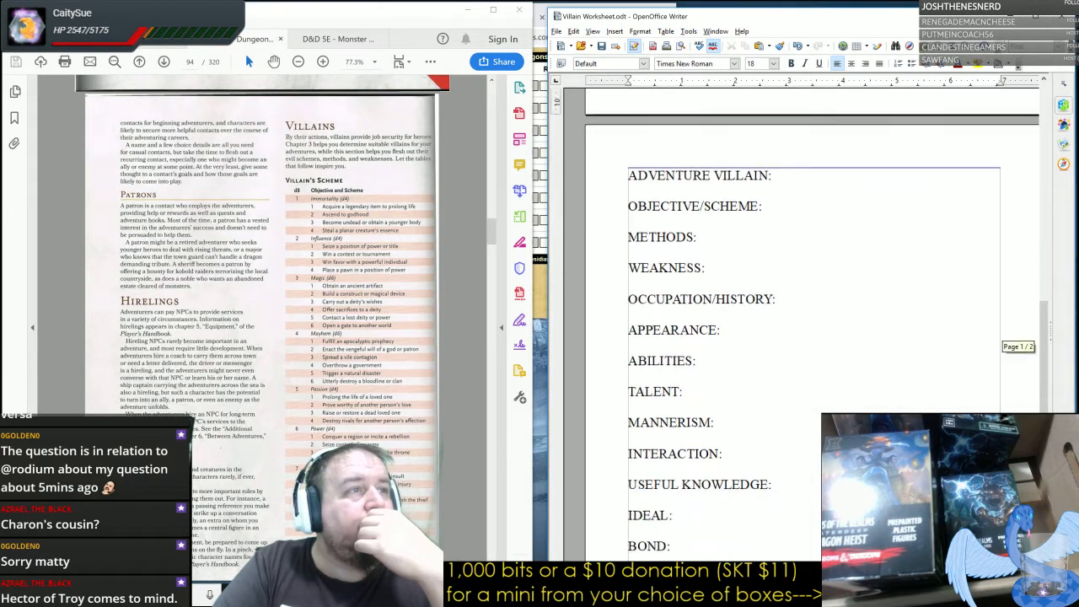
{"action": "scroll", "scroll_direction": "down", "scroll_amount": 3}
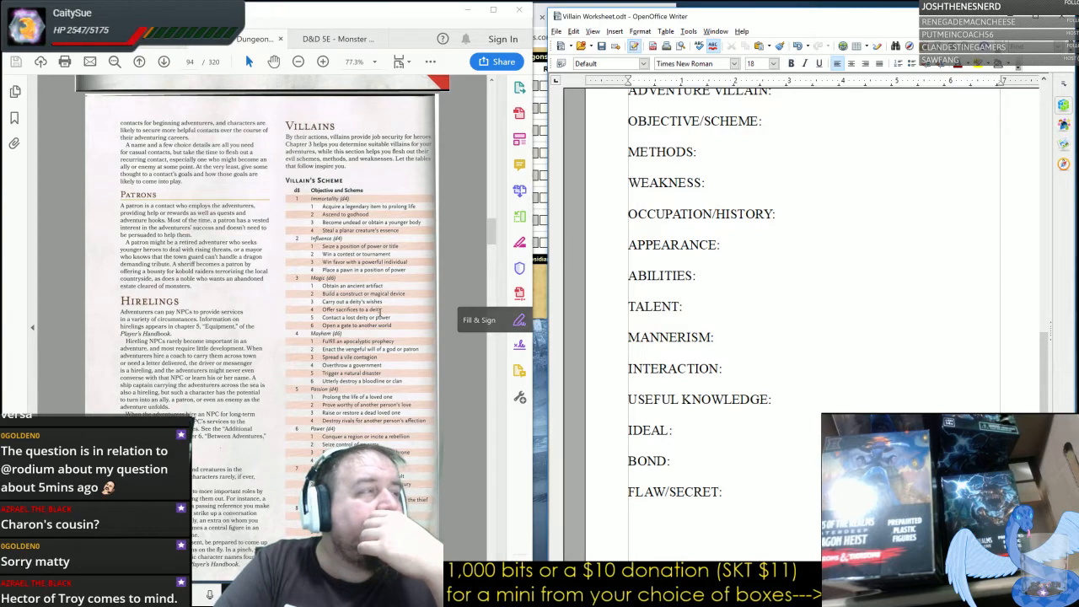
{"action": "scroll", "scroll_direction": "down", "scroll_amount": 3}
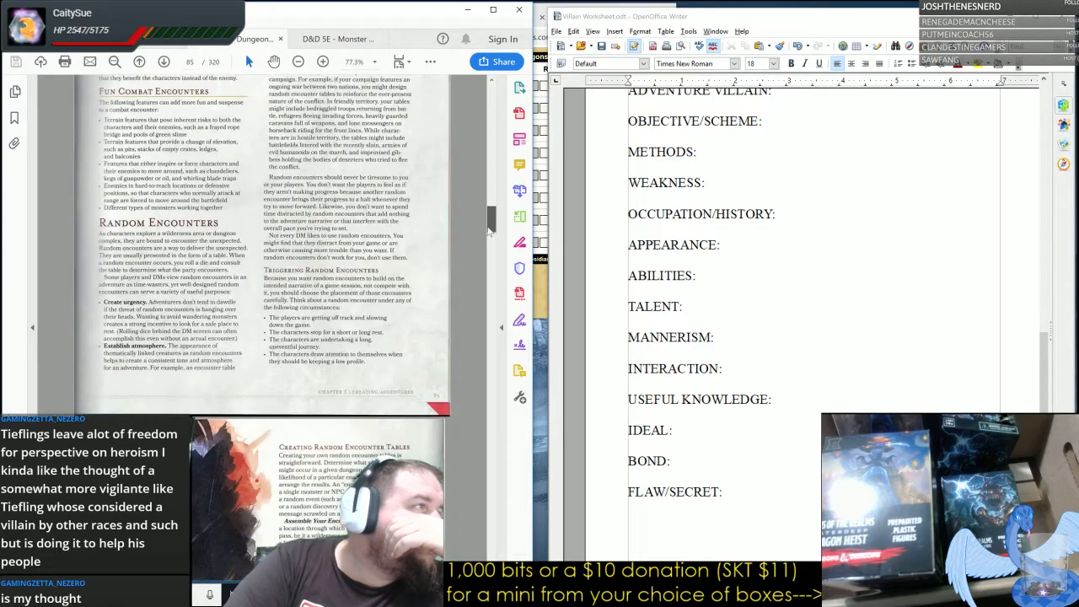
{"action": "scroll", "scroll_direction": "down", "scroll_amount": 3}
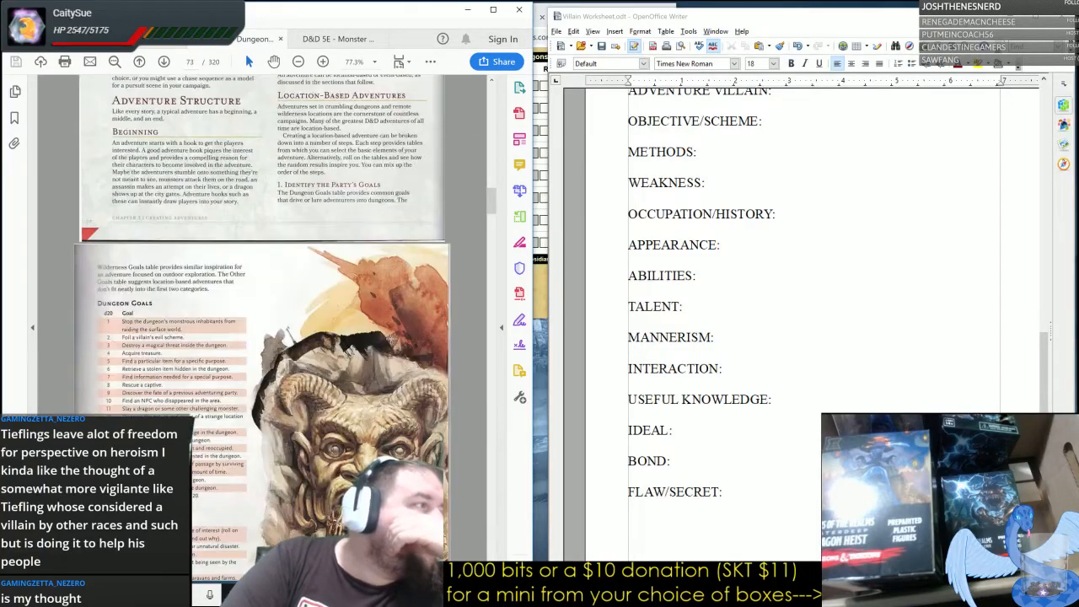
{"action": "scroll", "scroll_direction": "down", "scroll_amount": 3}
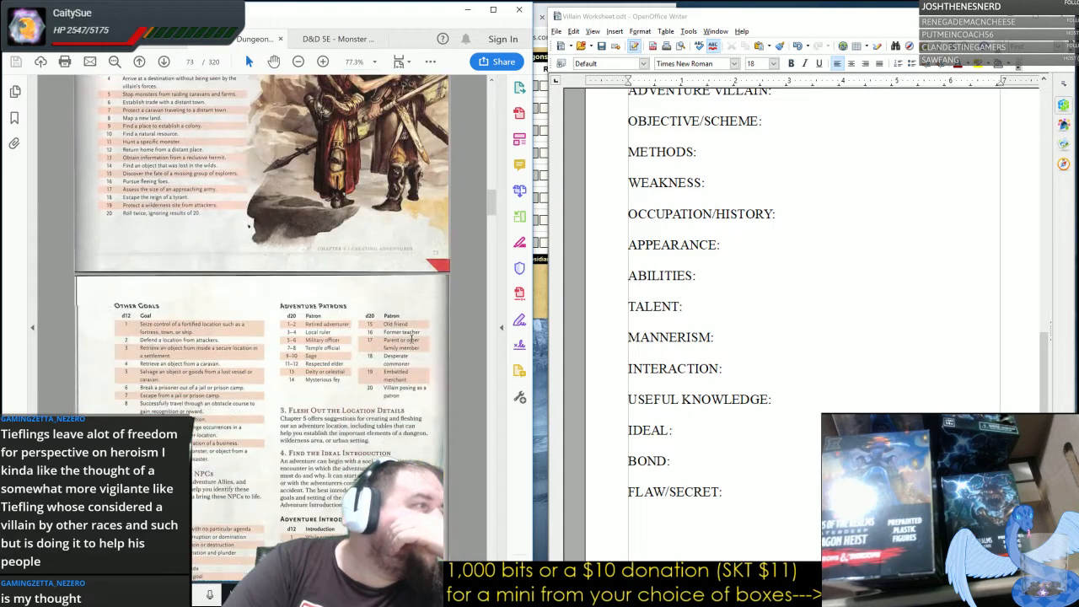
{"action": "scroll", "scroll_direction": "down", "scroll_amount": 3}
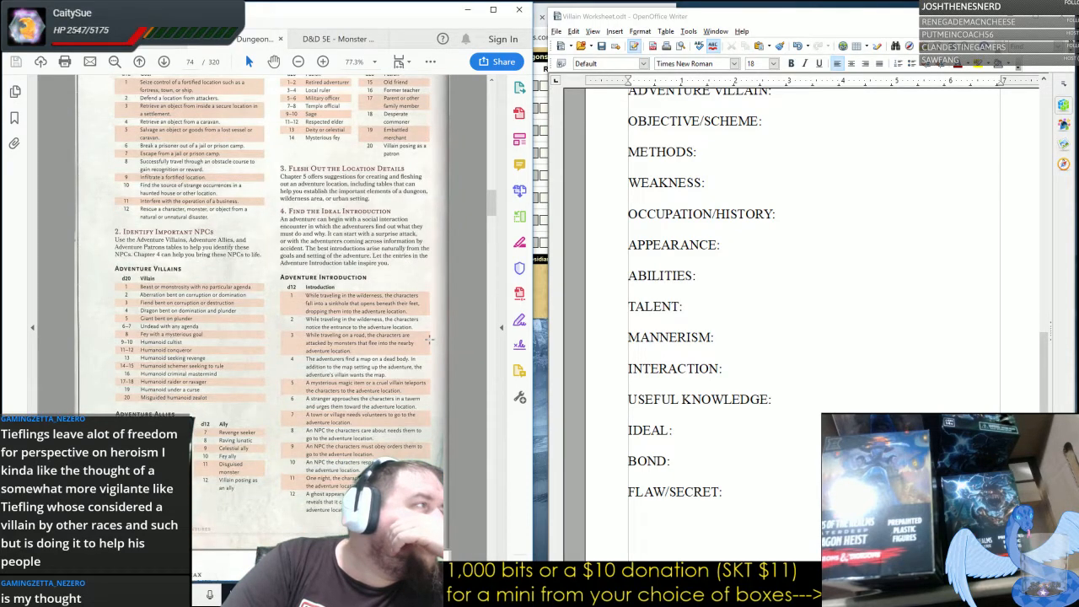
{"action": "scroll", "scroll_direction": "down", "scroll_amount": 3}
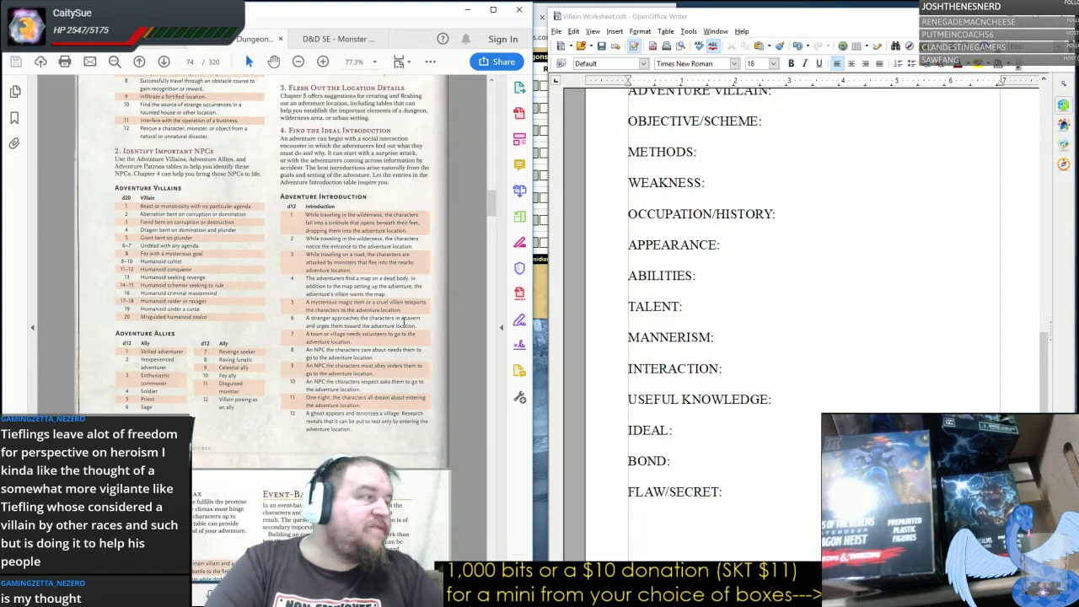
{"action": "scroll", "scroll_direction": "down", "scroll_amount": 3}
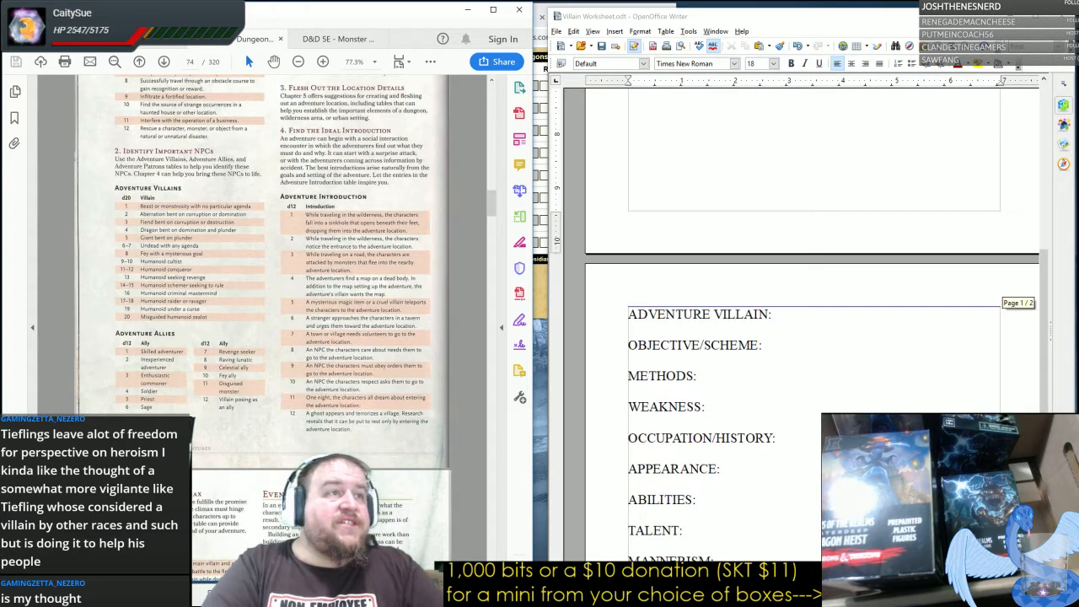
Enter "Humanoid conquerer." after the ADVENTURE VILLAIN label.
{"action": "scroll", "scroll_direction": "down", "scroll_amount": 3}
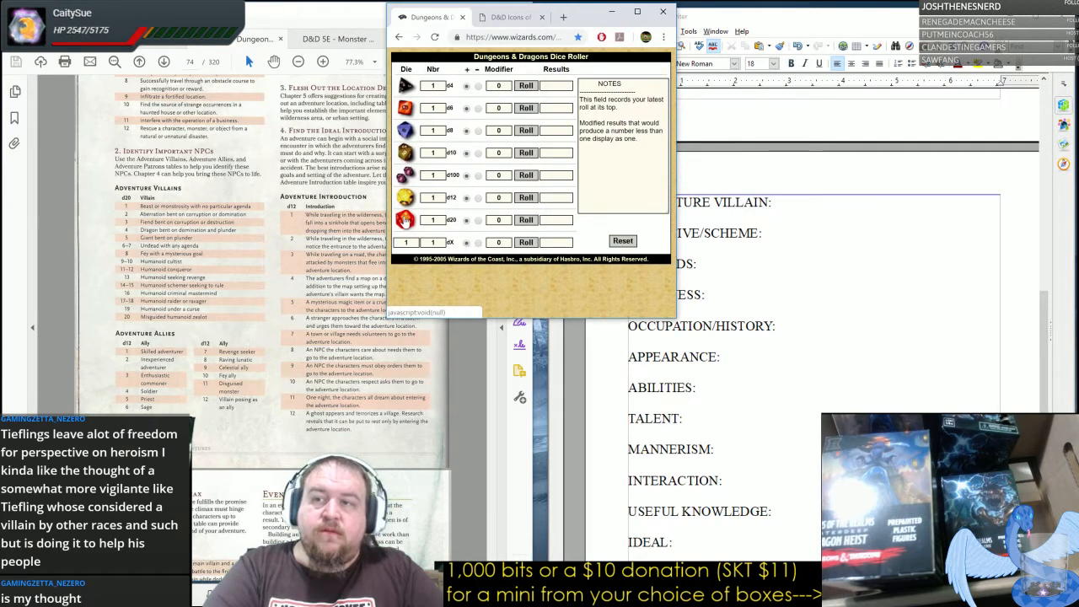
{"action": "left_click", "coordinate": [525, 219]}
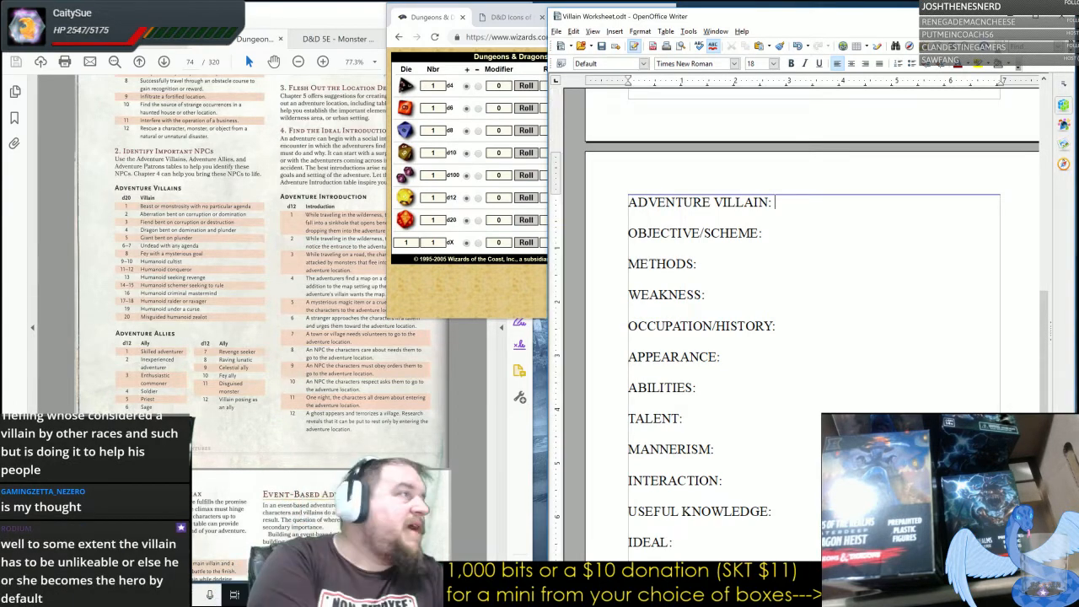
{"action": "type", "text": "Humanoid"}
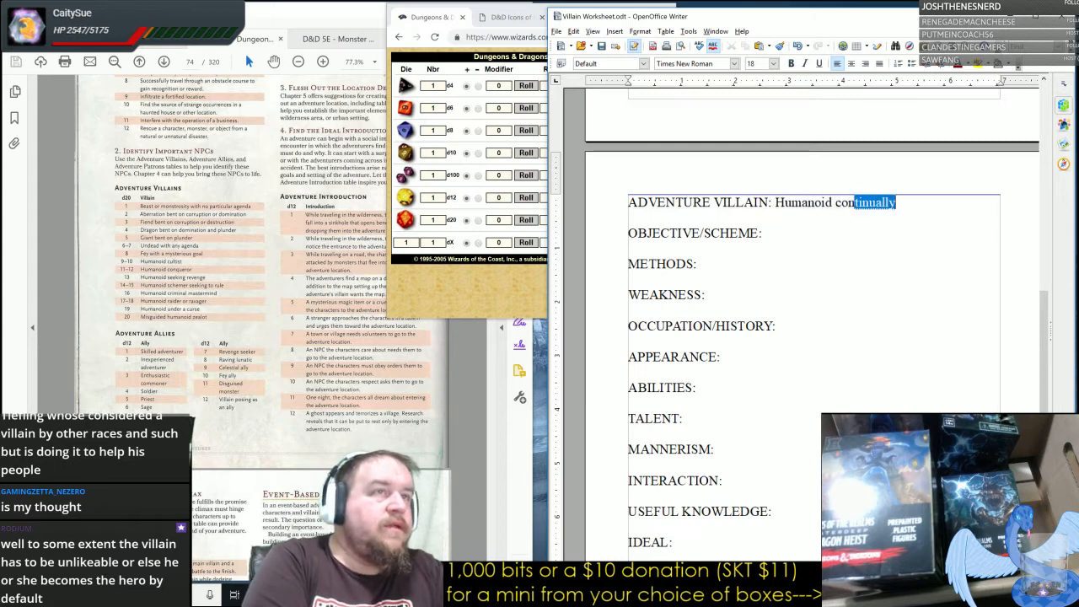
{"action": "type", "text": "conquerer"}
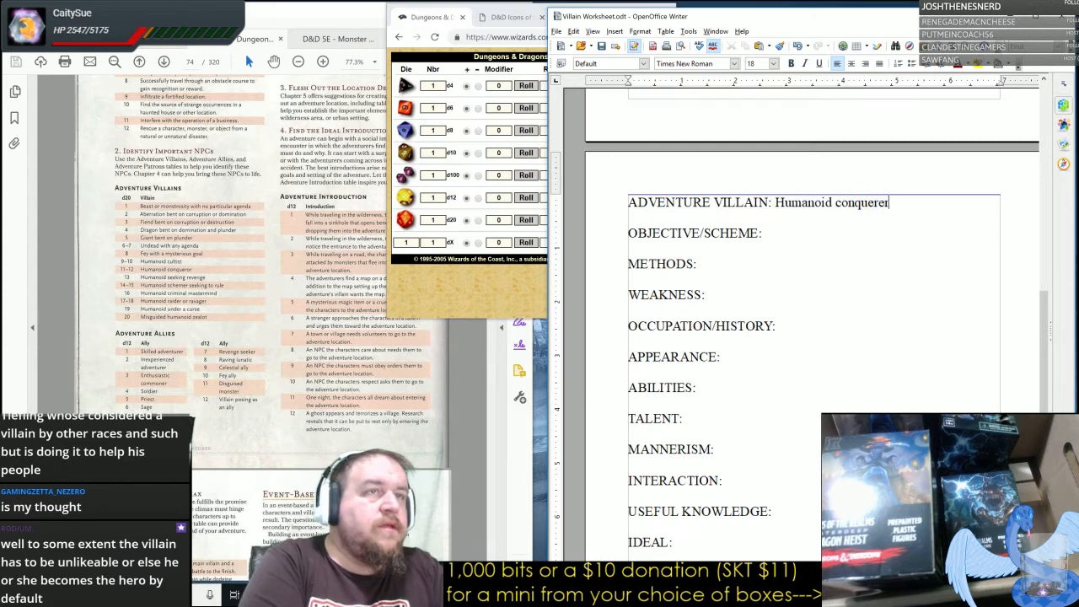
{"action": "type", "text": "."}
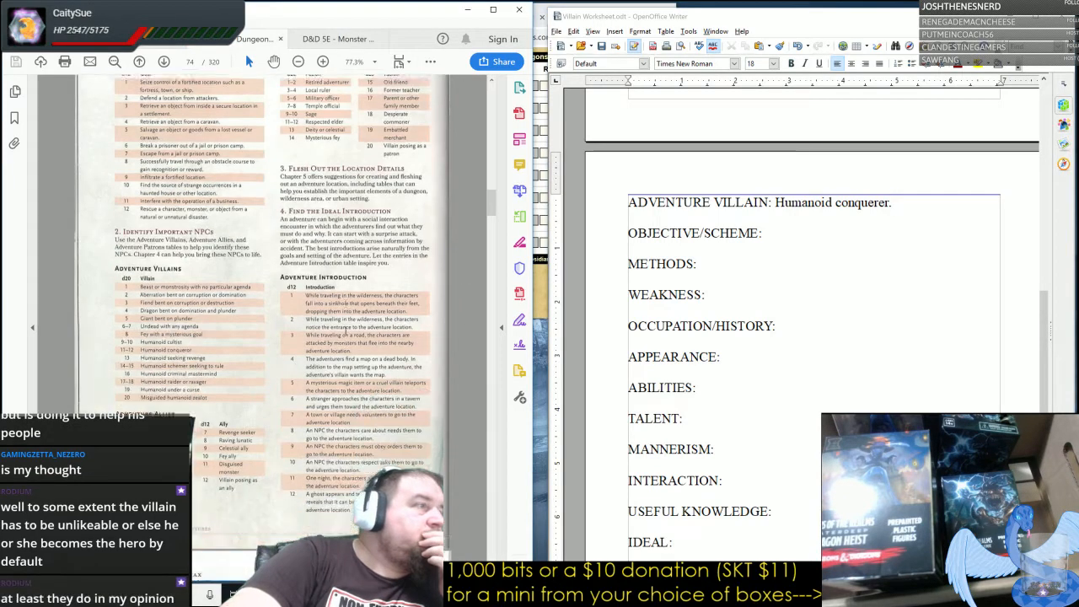
Scroll the guide down past side quests and encounter difficulty to the Villain's Scheme table.
{"action": "scroll", "scroll_direction": "down", "scroll_amount": 3}
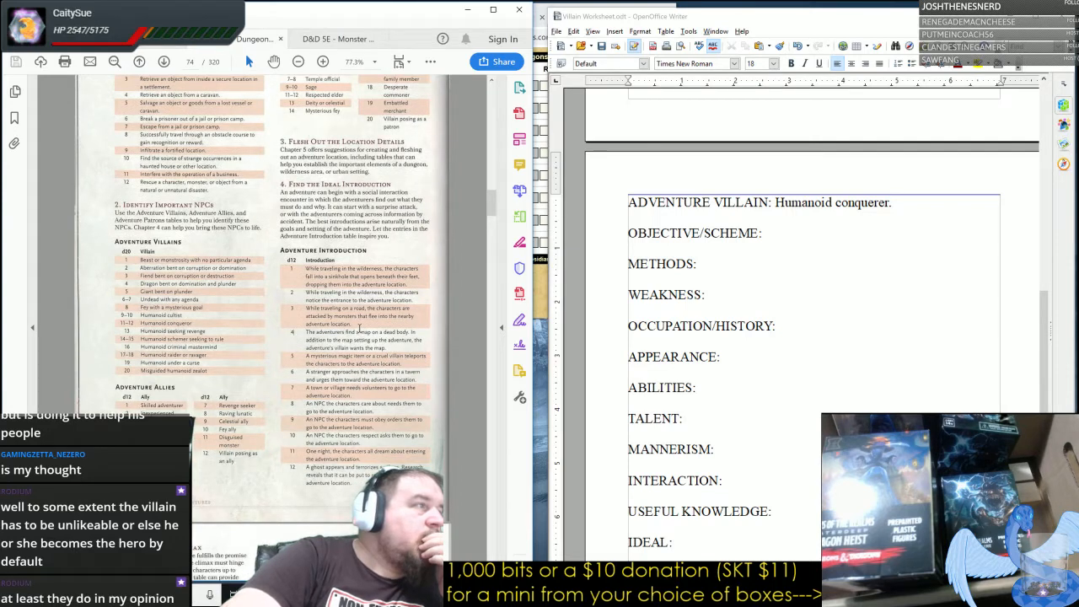
{"action": "scroll", "scroll_direction": "down", "scroll_amount": 3}
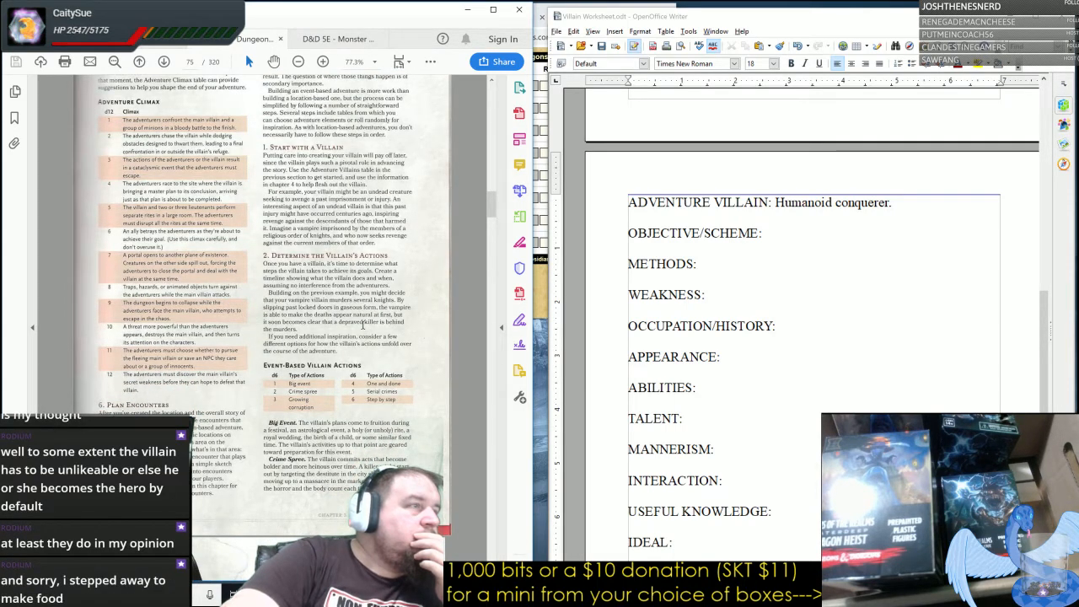
{"action": "scroll", "scroll_direction": "down", "scroll_amount": 3}
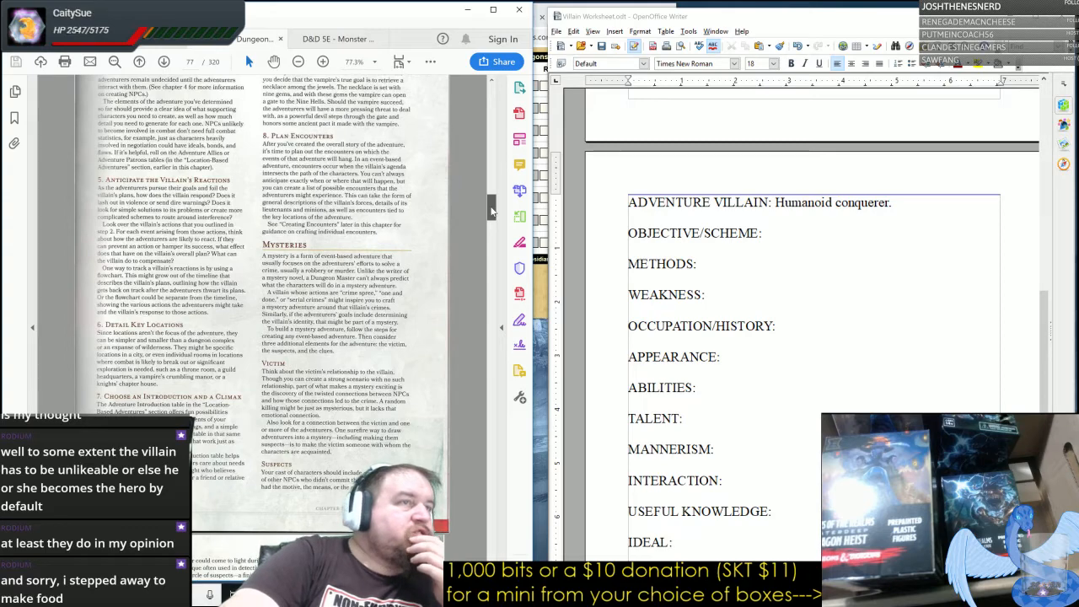
{"action": "scroll", "scroll_direction": "down", "scroll_amount": 3}
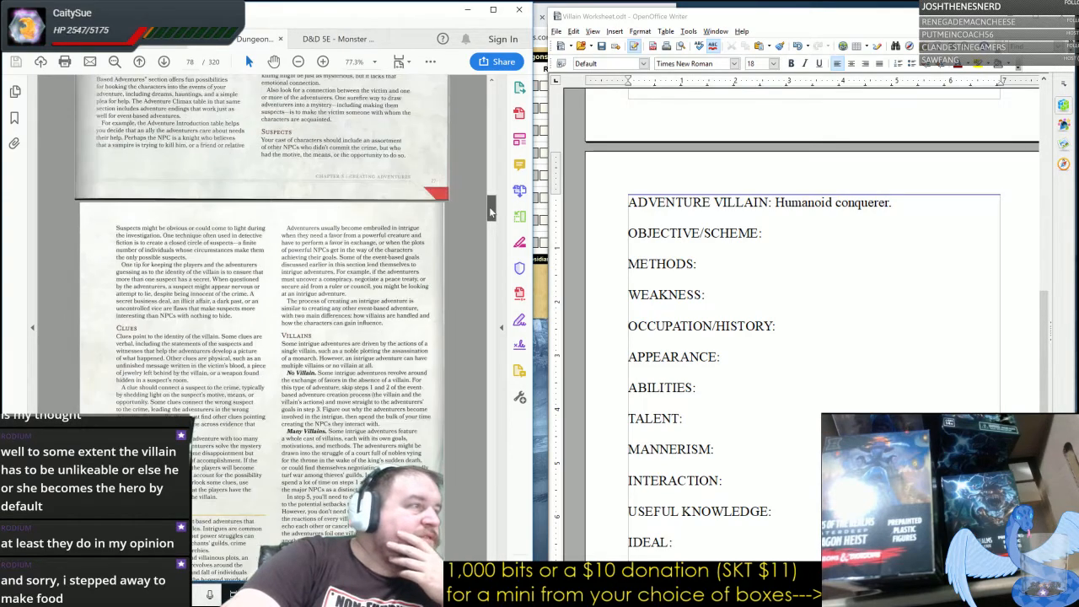
{"action": "scroll", "scroll_direction": "down", "scroll_amount": 3}
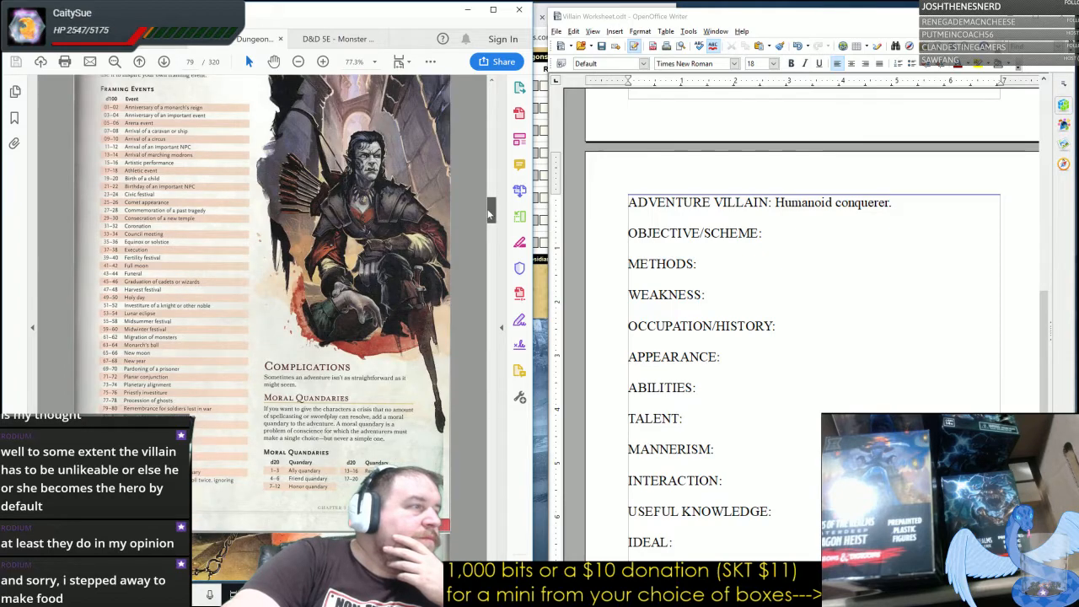
{"action": "scroll", "scroll_direction": "down", "scroll_amount": 3}
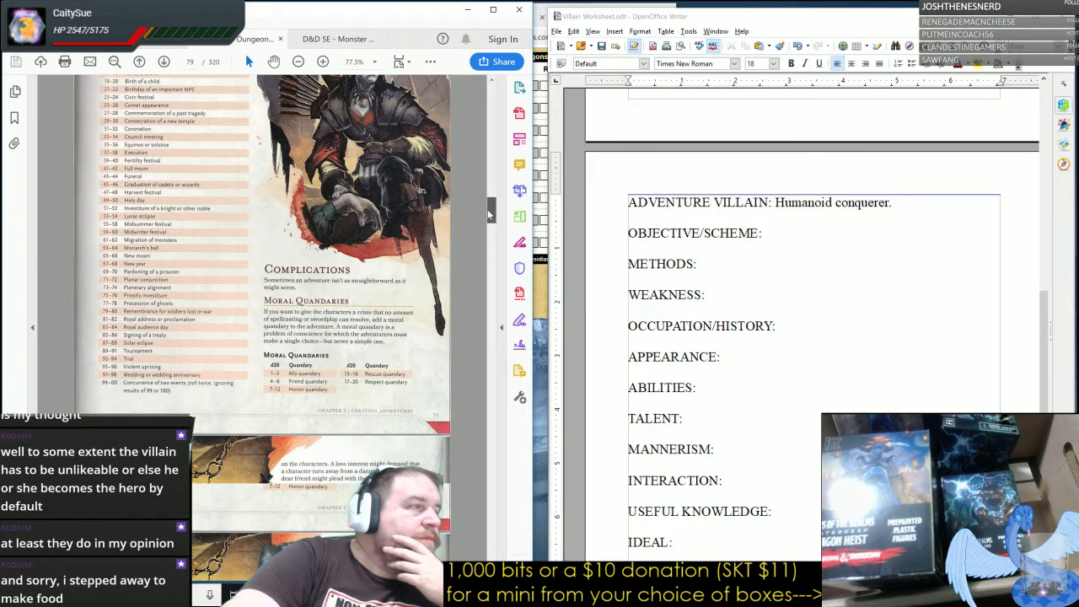
{"action": "scroll", "scroll_direction": "down", "scroll_amount": 3}
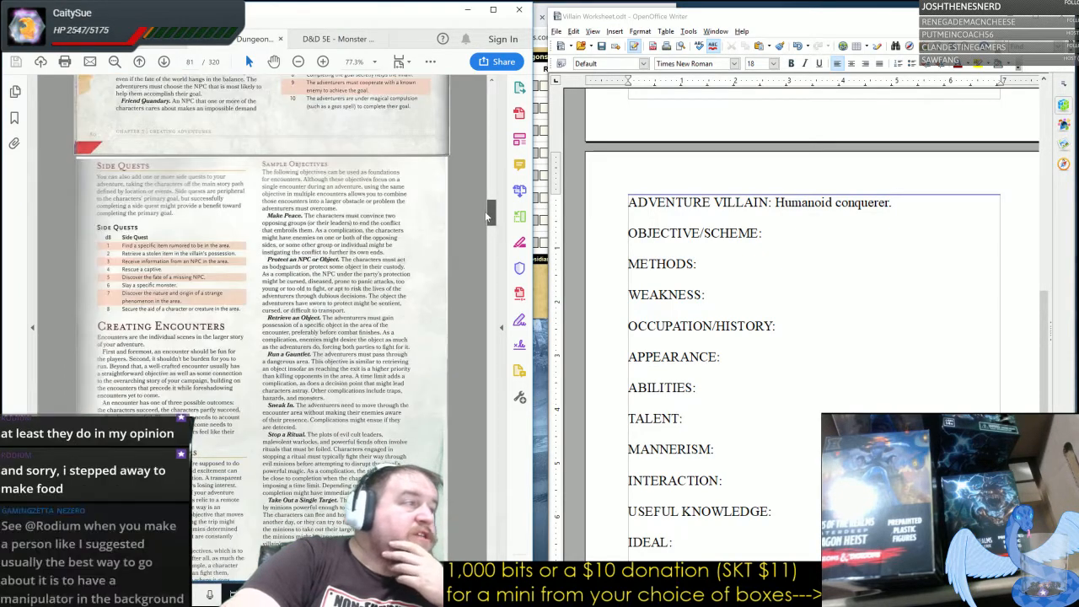
{"action": "scroll", "scroll_direction": "down", "scroll_amount": 3}
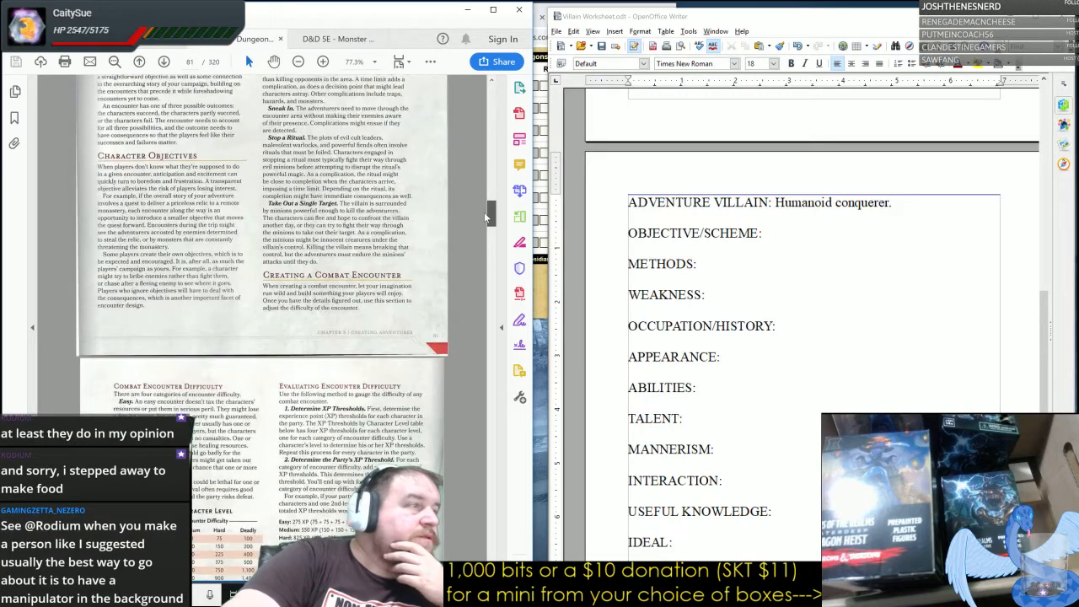
{"action": "scroll", "scroll_direction": "down", "scroll_amount": 3}
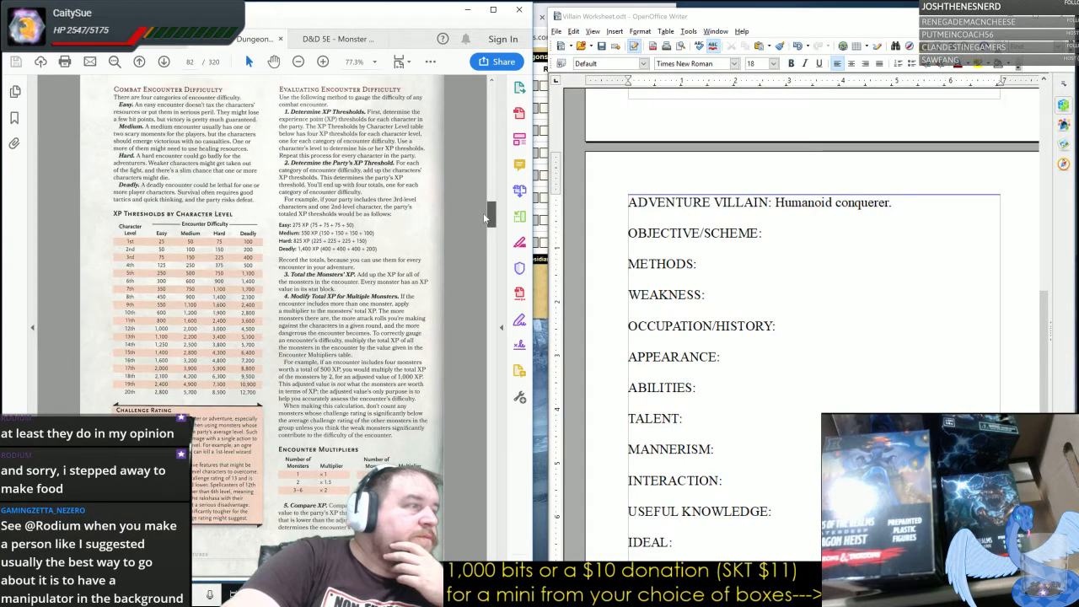
{"action": "scroll", "scroll_direction": "down", "scroll_amount": 3}
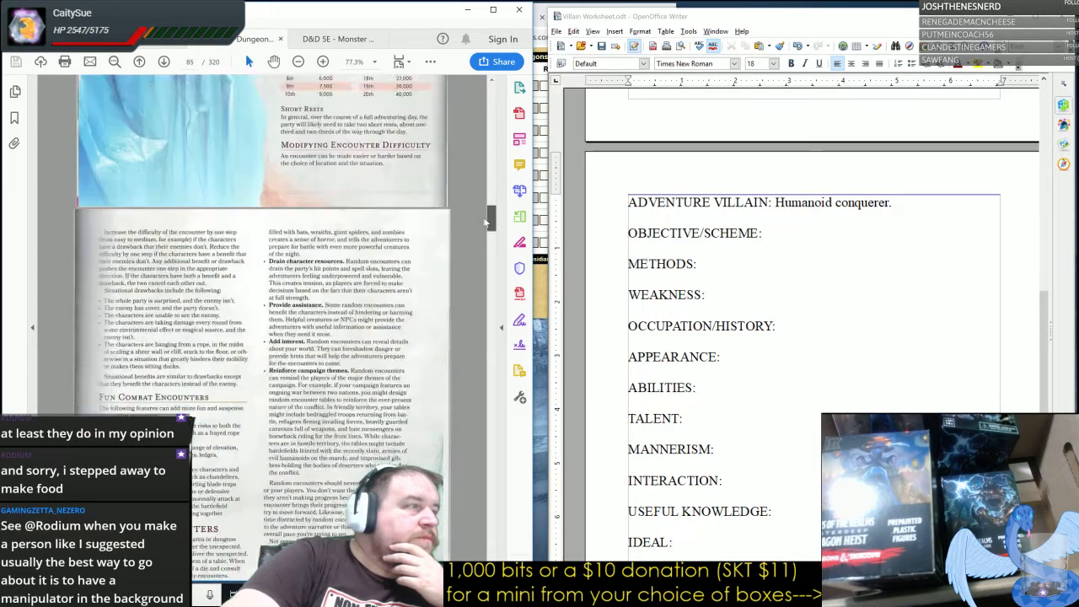
{"action": "scroll", "scroll_direction": "down", "scroll_amount": 3}
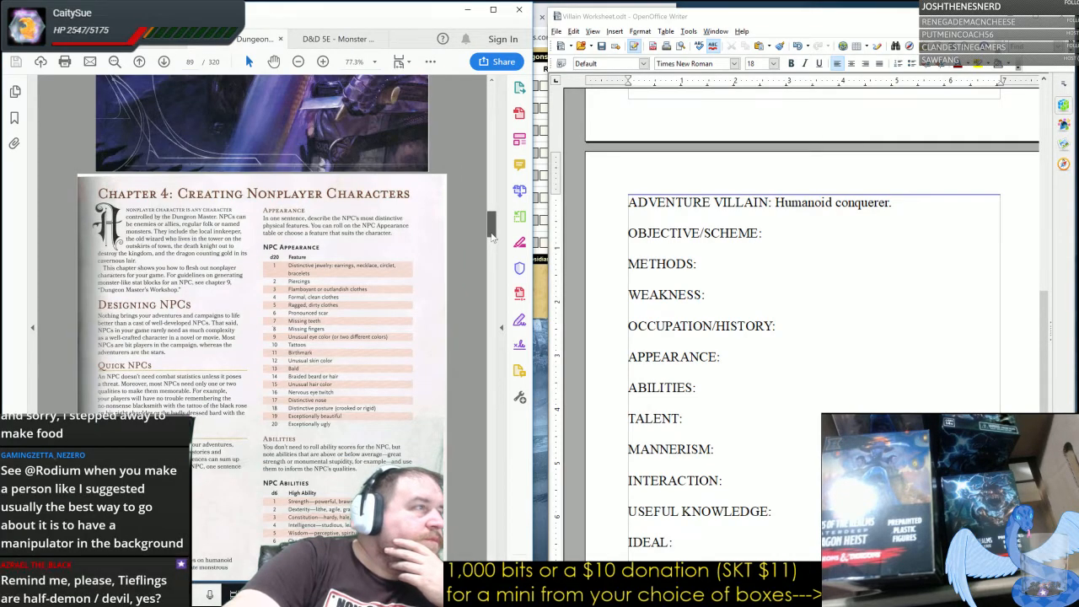
{"action": "scroll", "scroll_direction": "down", "scroll_amount": 3}
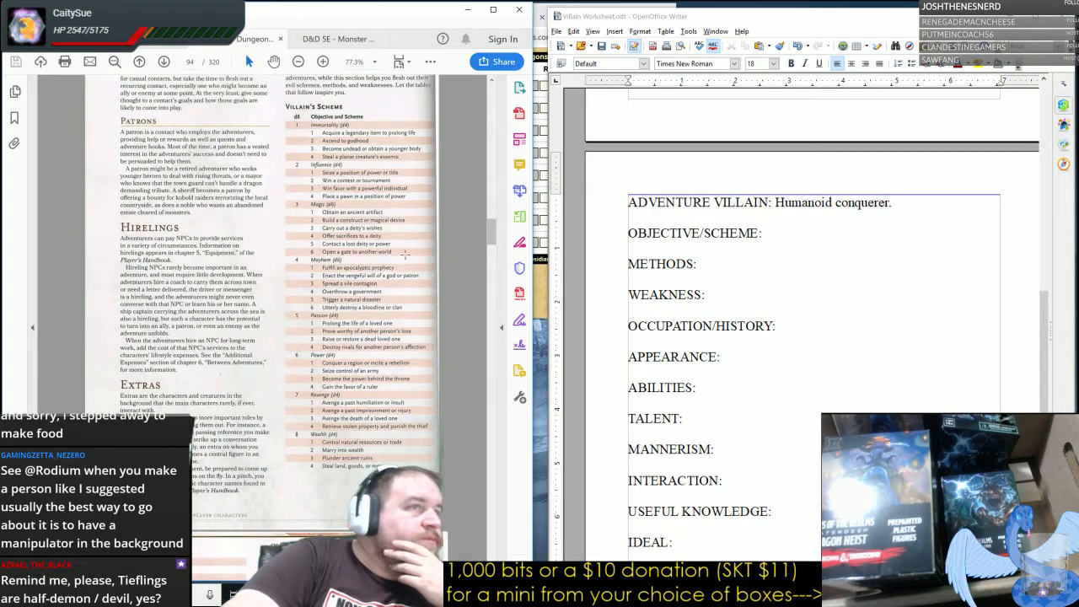
Enter "Revenge, avenge the death of a loved one" on the OBJECTIVE/SCHEME line.
{"action": "scroll", "scroll_direction": "down", "scroll_amount": 3}
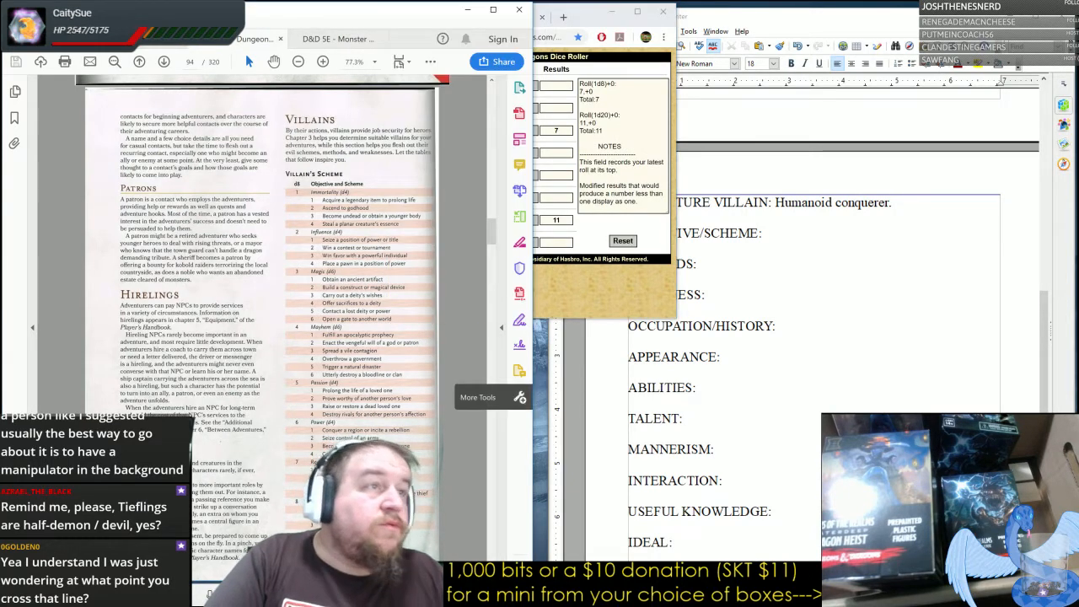
{"action": "type", "text": "R"}
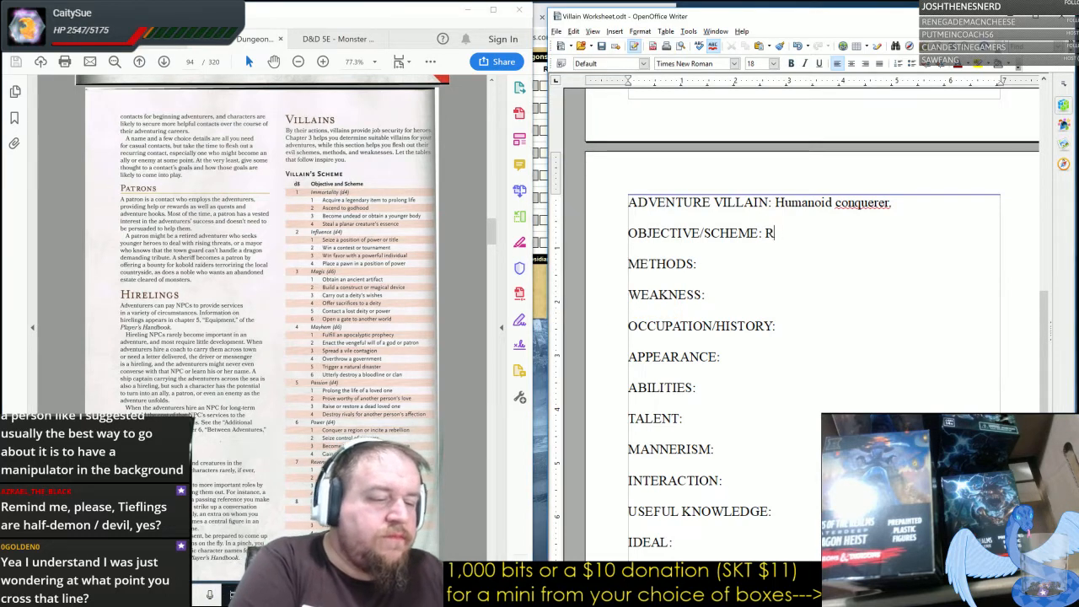
{"action": "type", "text": "eveng"}
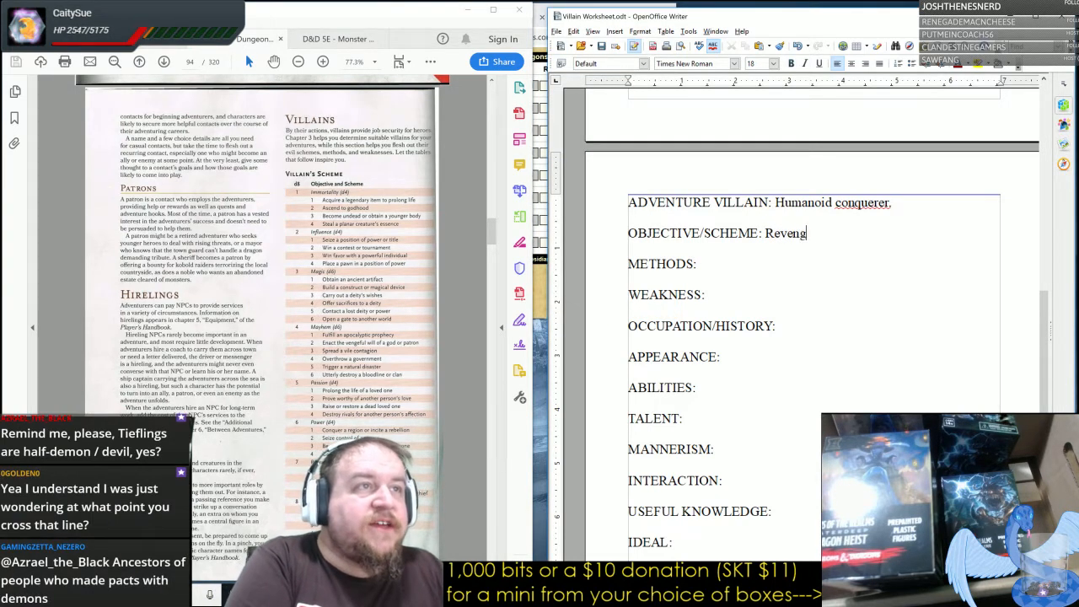
{"action": "type", "text": "e,"}
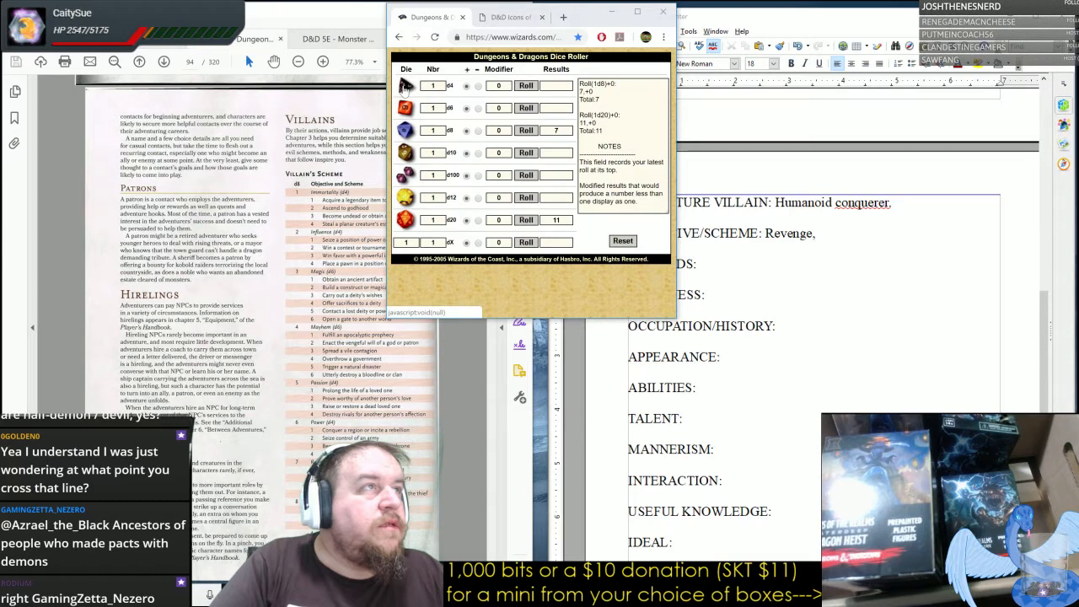
{"action": "left_click", "coordinate": [525, 84]}
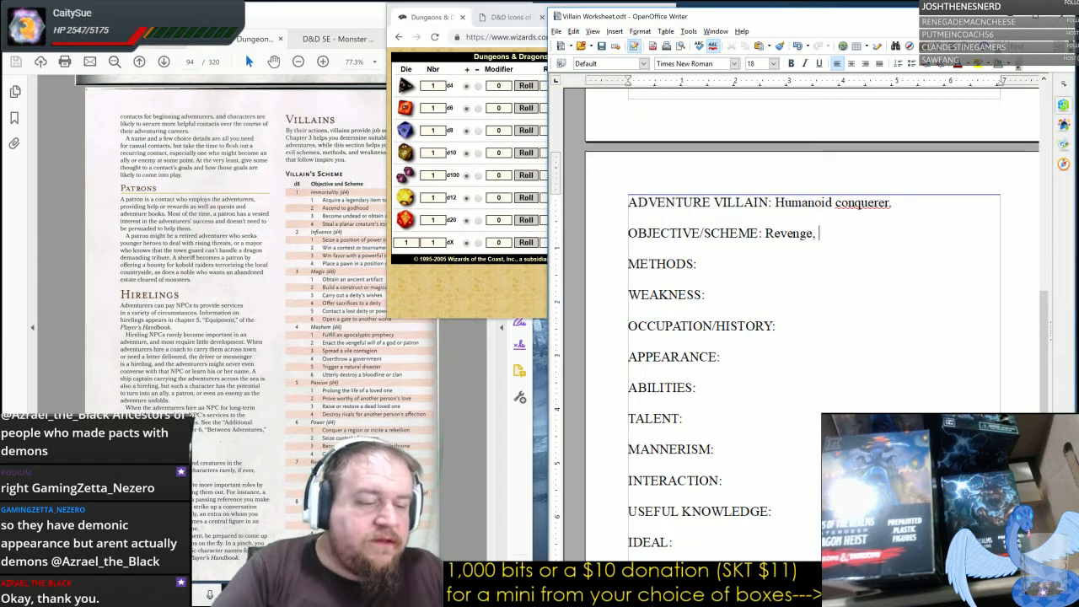
{"action": "type", "text": "avenge the death of a l"}
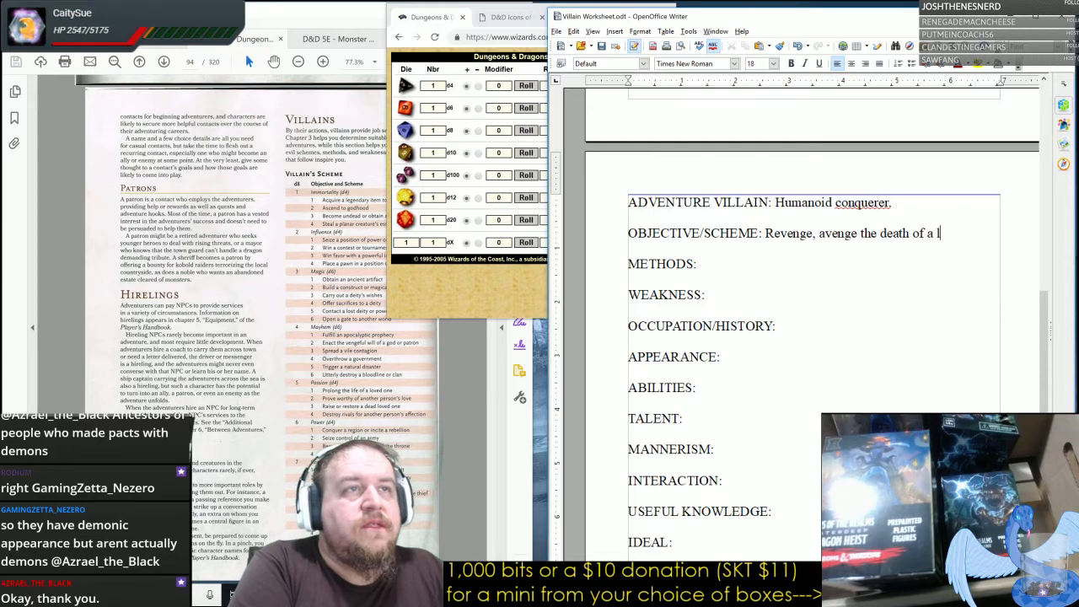
{"action": "type", "text": "oved one"}
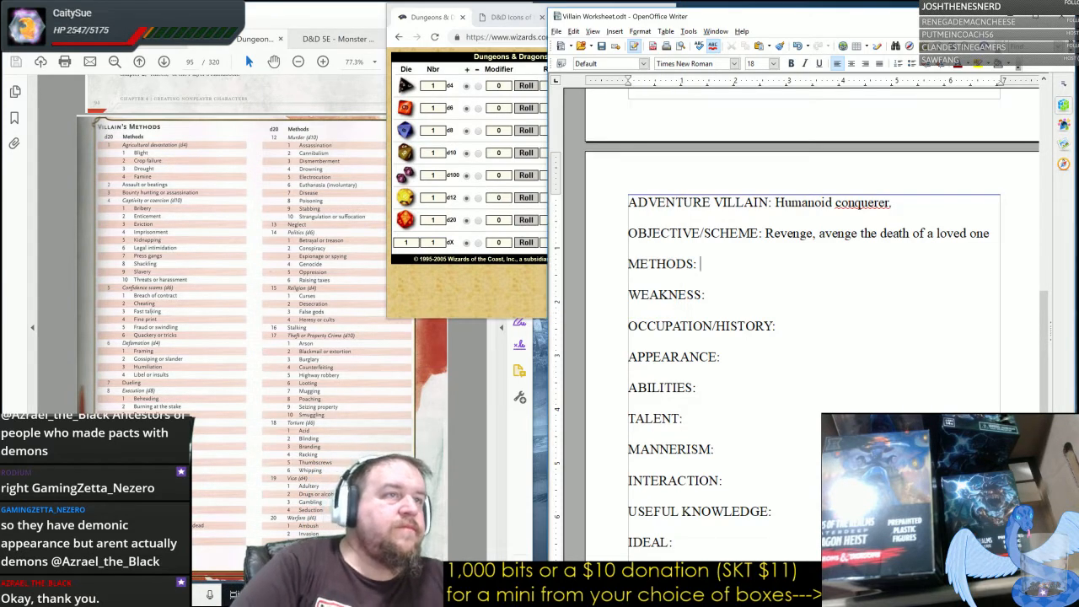
Enter "Confidence scams, fraud or swindling" on the METHODS line.
{"action": "type", "text": "Confidence scams, fraud or swindling"}
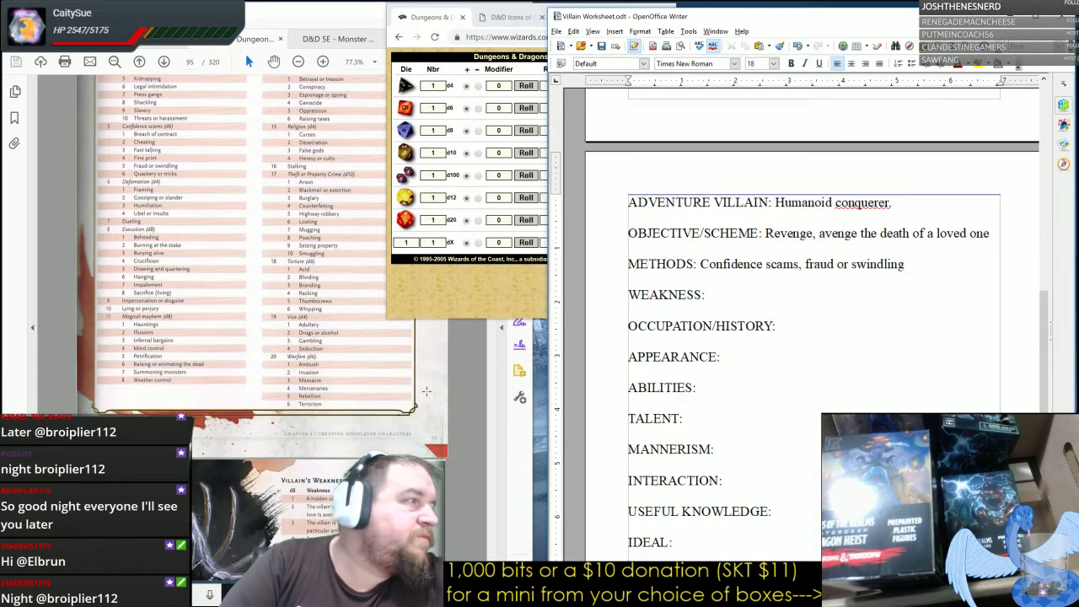
Write the weakness: the villain loses its power if a mystic bargain it struck long ago is completed.
{"action": "scroll", "scroll_direction": "down", "scroll_amount": 3}
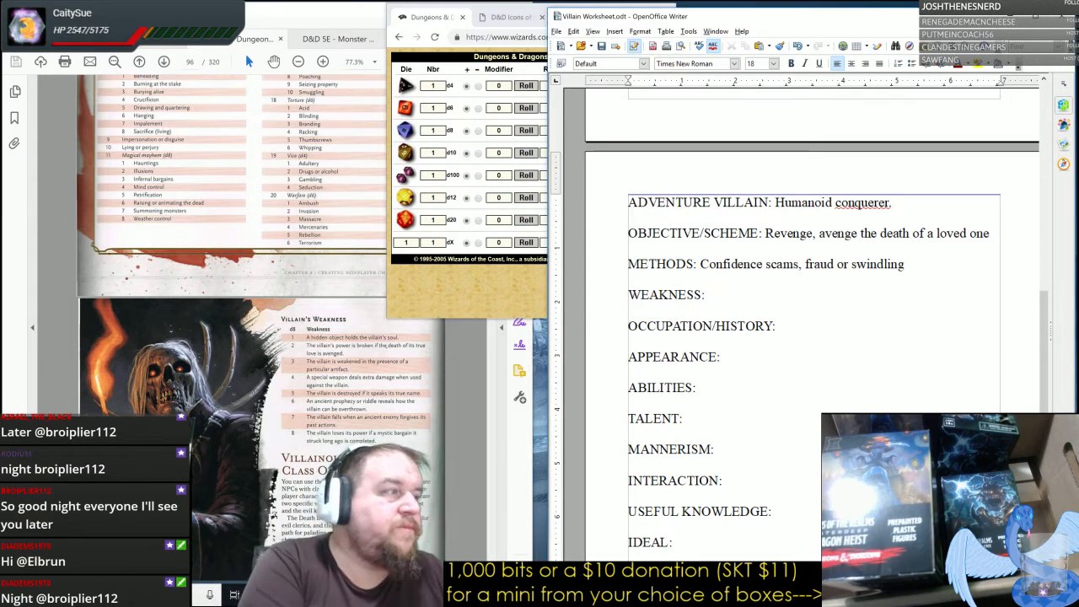
{"action": "type", "text": "The villain loses its p"}
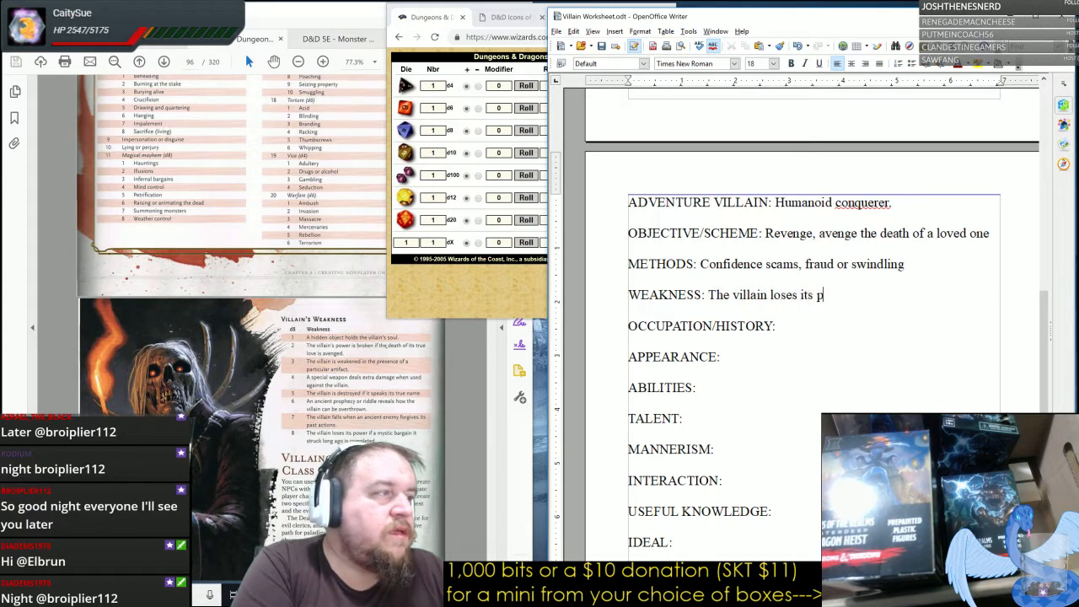
{"action": "type", "text": "ower if a mystic bargian"}
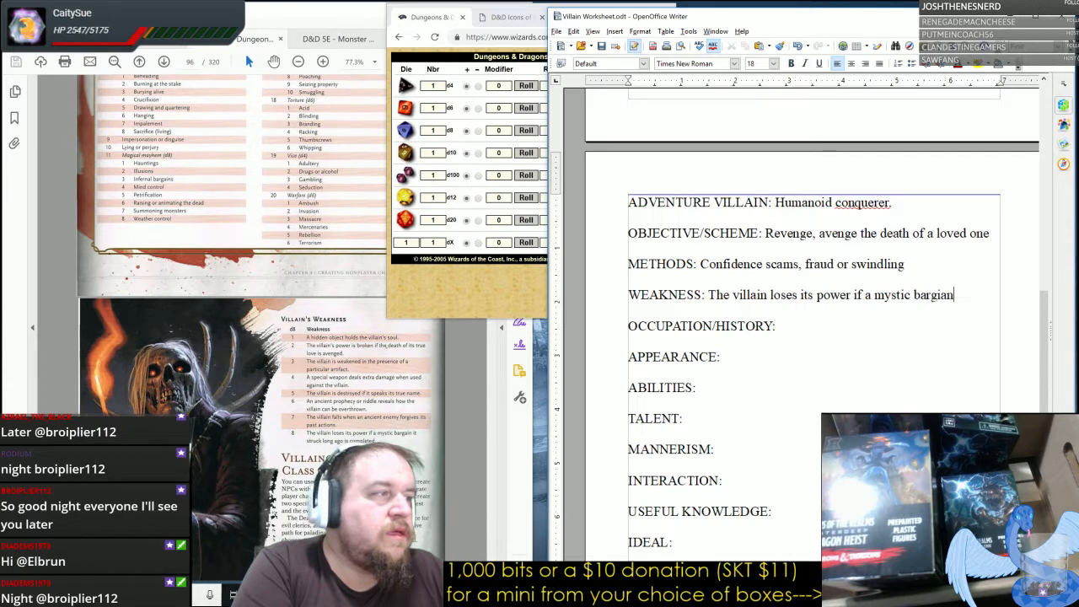
{"action": "type", "text": "it stuch"}
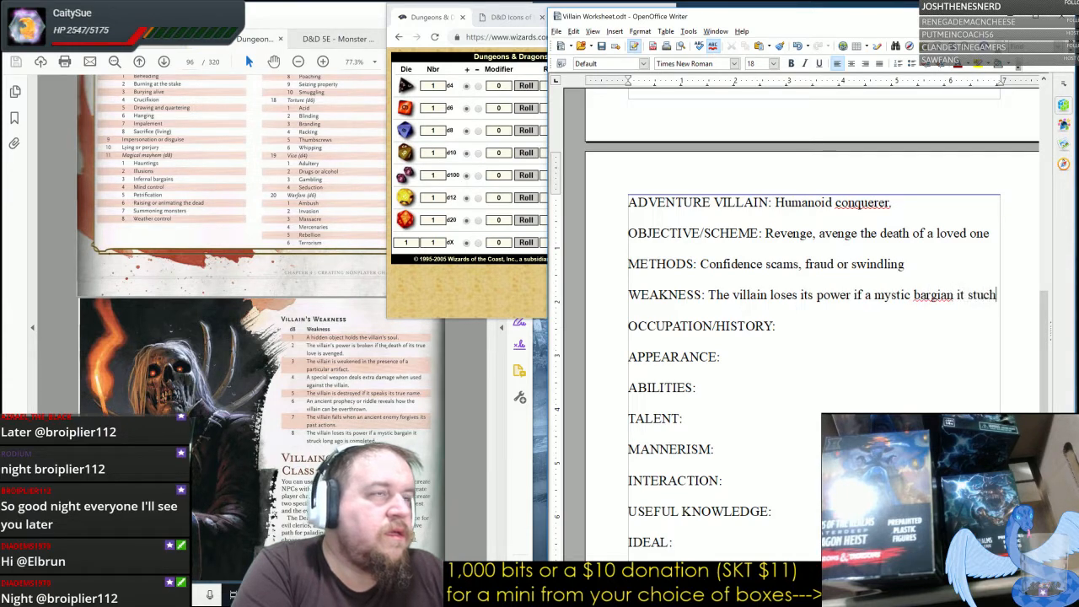
{"action": "key", "text": "enter"}
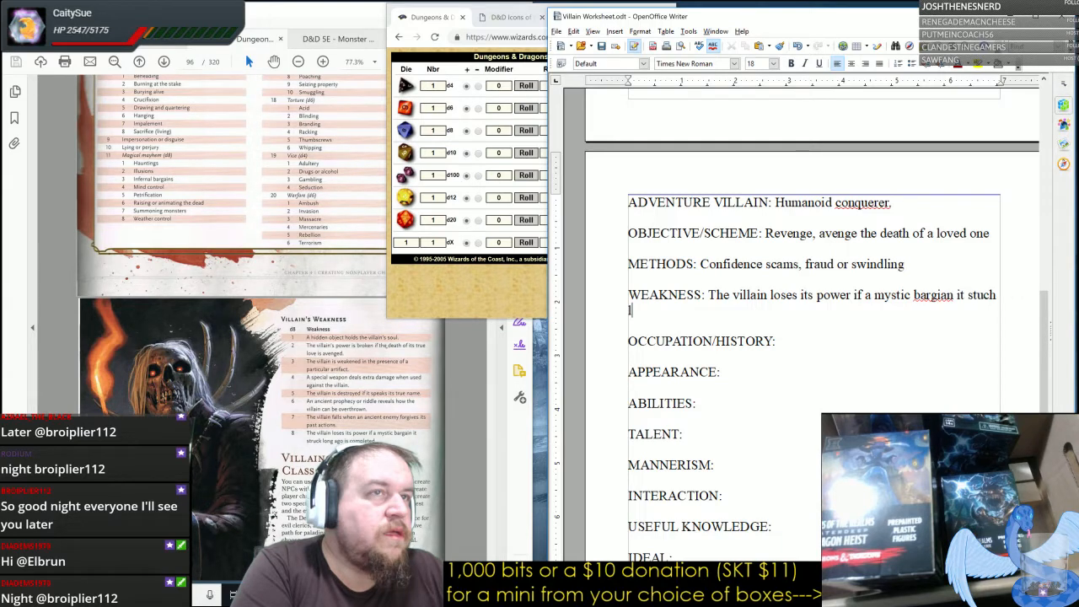
Correct the misspelled "stuch" to "struck" via the spelling suggestions.
{"action": "right_click", "coordinate": [932, 295]}
{"action": "type", "text": "ong ago is completed."}
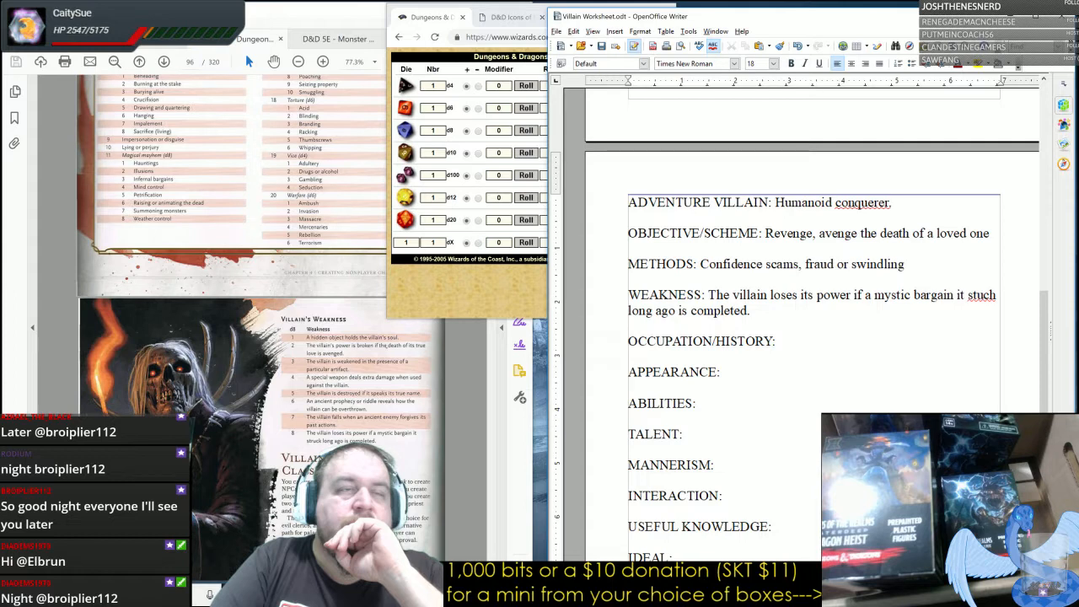
{"action": "right_click", "coordinate": [981, 293]}
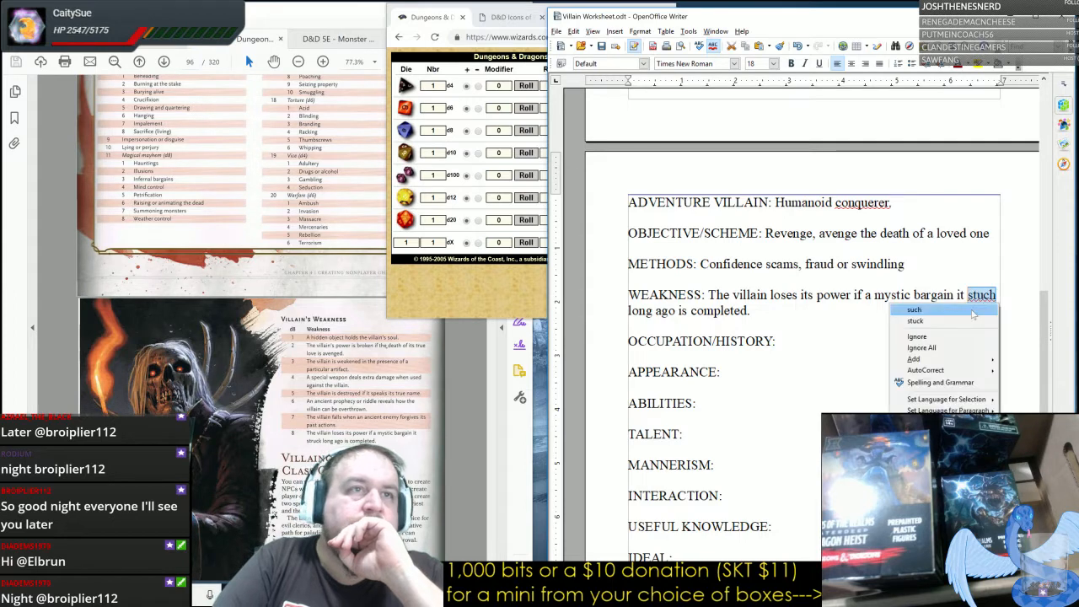
{"action": "left_click", "coordinate": [914, 320]}
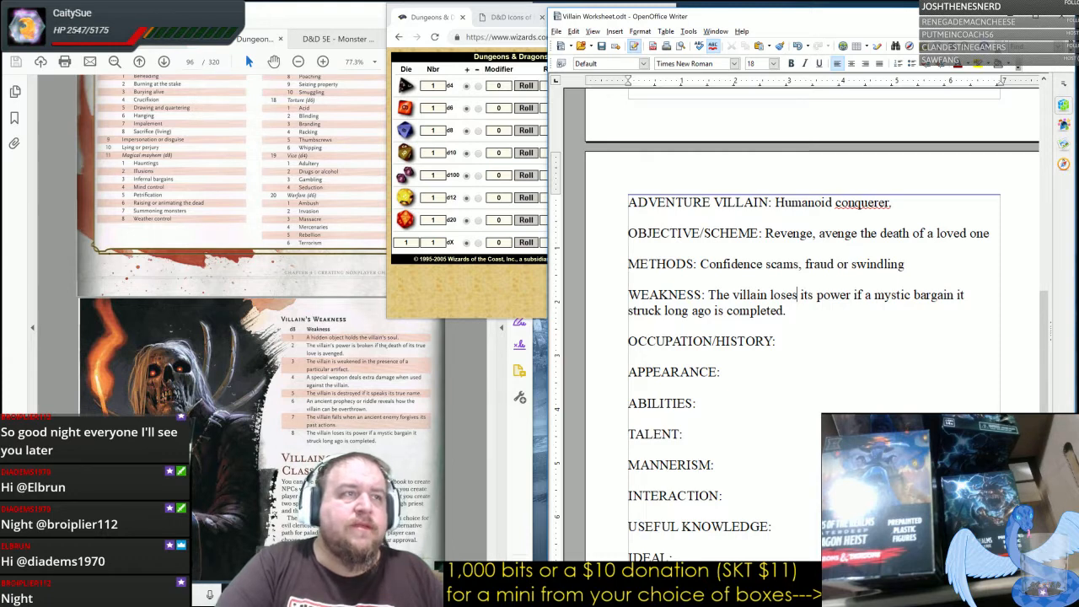
{"action": "scroll", "scroll_direction": "down", "scroll_amount": 3}
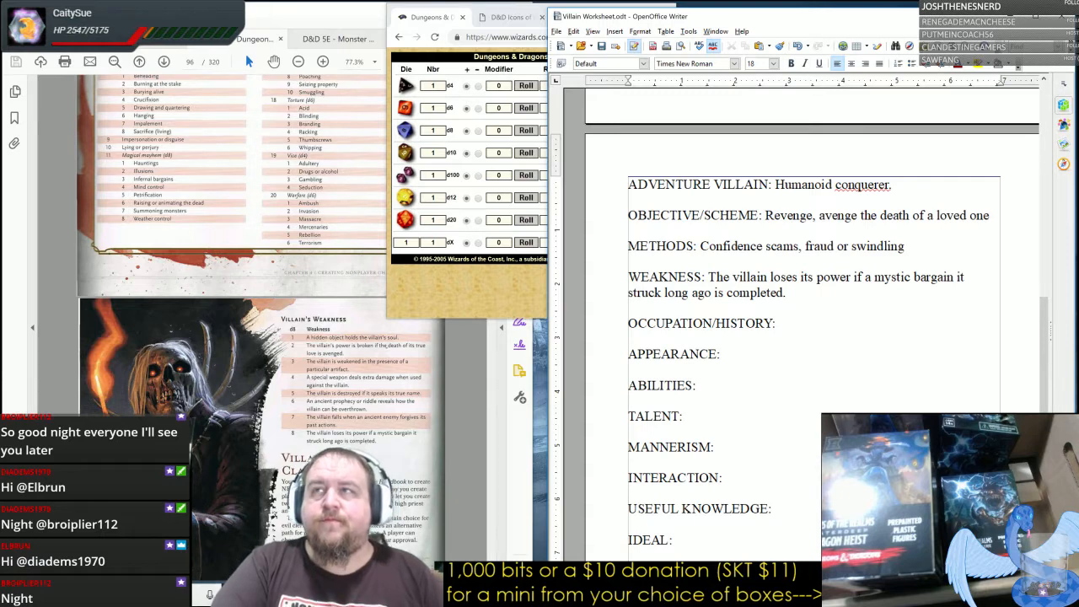
{"action": "mouse_move", "coordinate": [469, 366]}
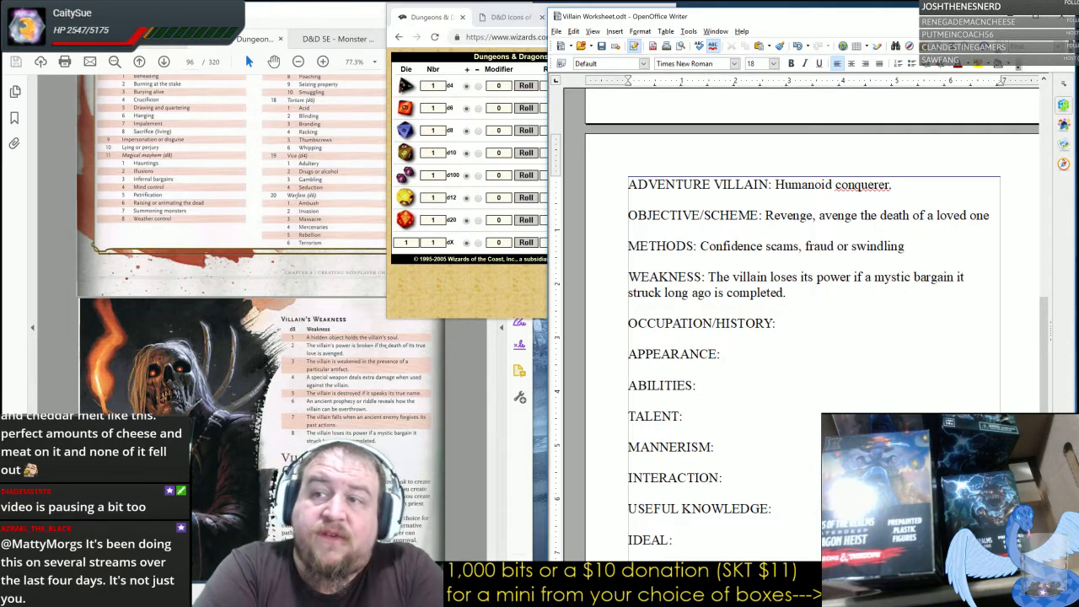
{"action": "left_click", "coordinate": [723, 354]}
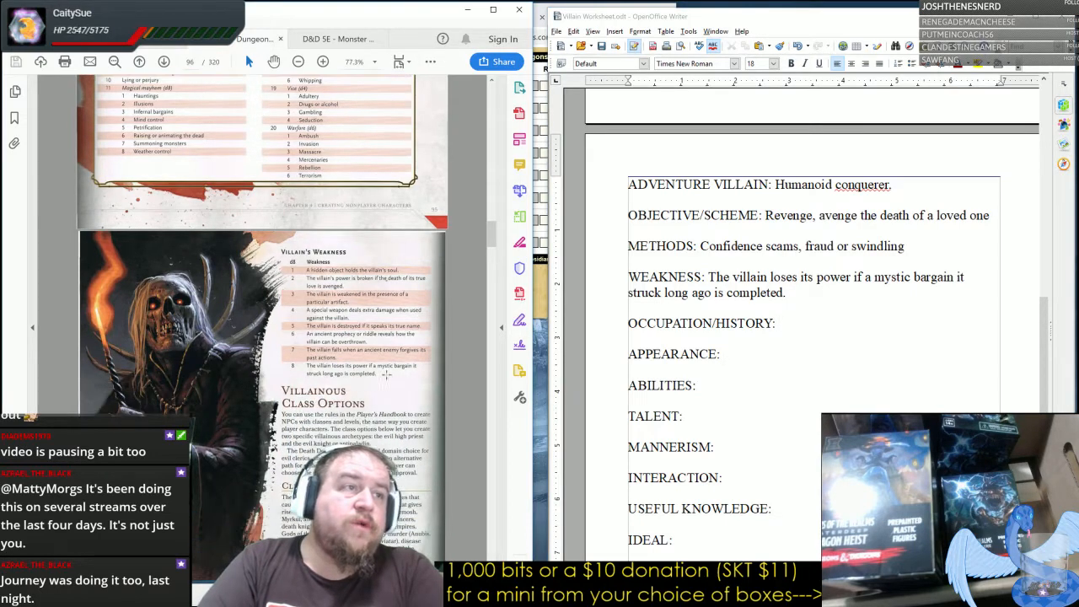
Scroll the PDF to the Chapter 4: Creating Nonplayer Characters page with its NPC appearance table.
{"action": "scroll", "scroll_direction": "down", "scroll_amount": 3}
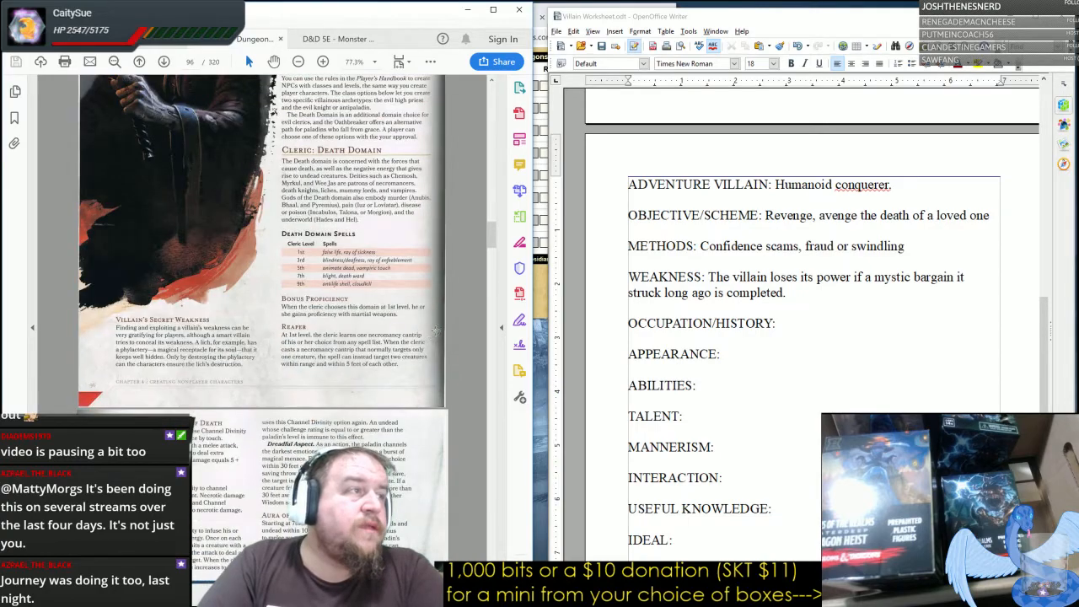
{"action": "scroll", "scroll_direction": "down", "scroll_amount": 3}
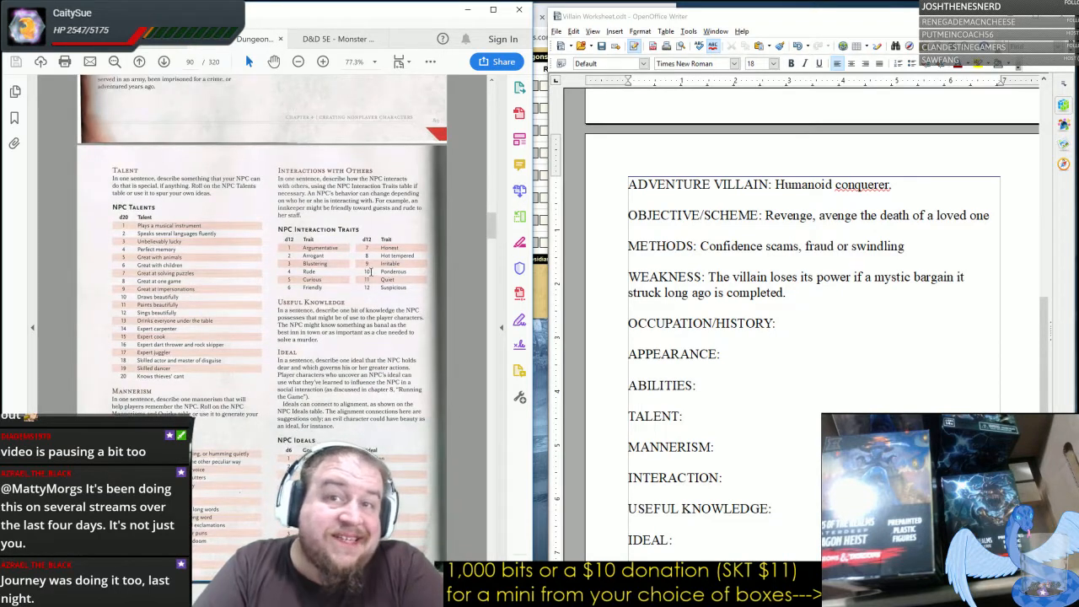
{"action": "scroll", "scroll_direction": "down", "scroll_amount": 3}
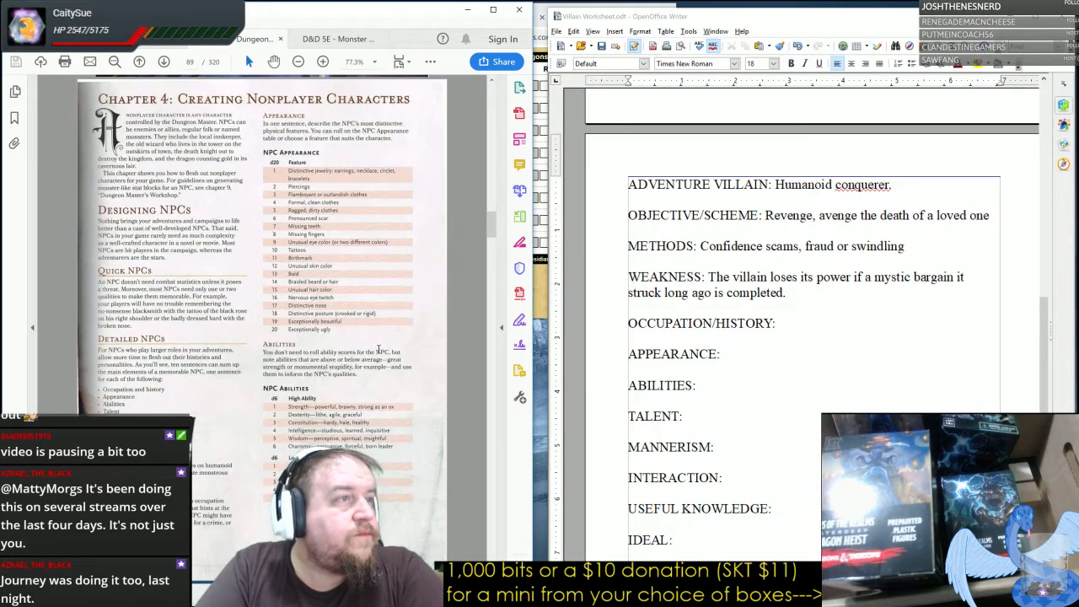
Enter "Leads a cult of self-dependency." on the OCCUPATION/HISTORY line.
{"action": "left_click", "coordinate": [777, 324]}
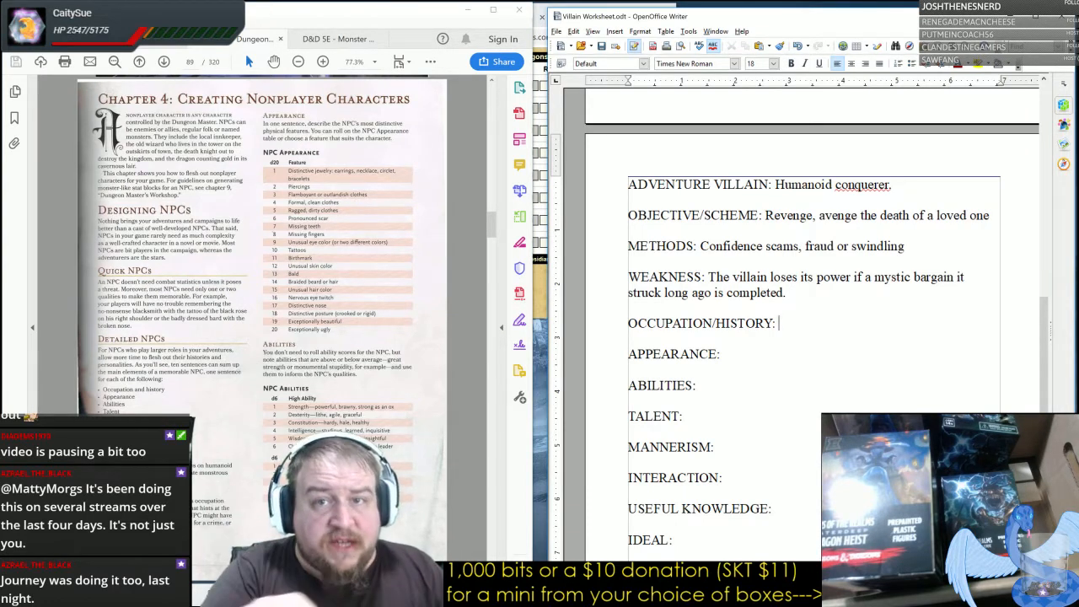
{"action": "type", "text": "Leads a cult of"}
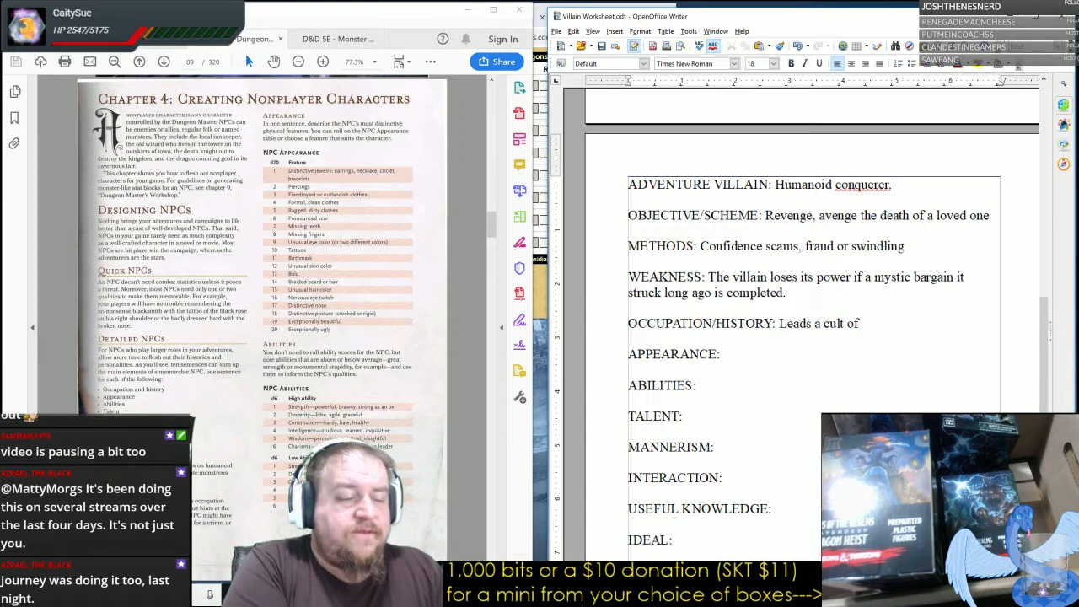
{"action": "type", "text": "self-depe"}
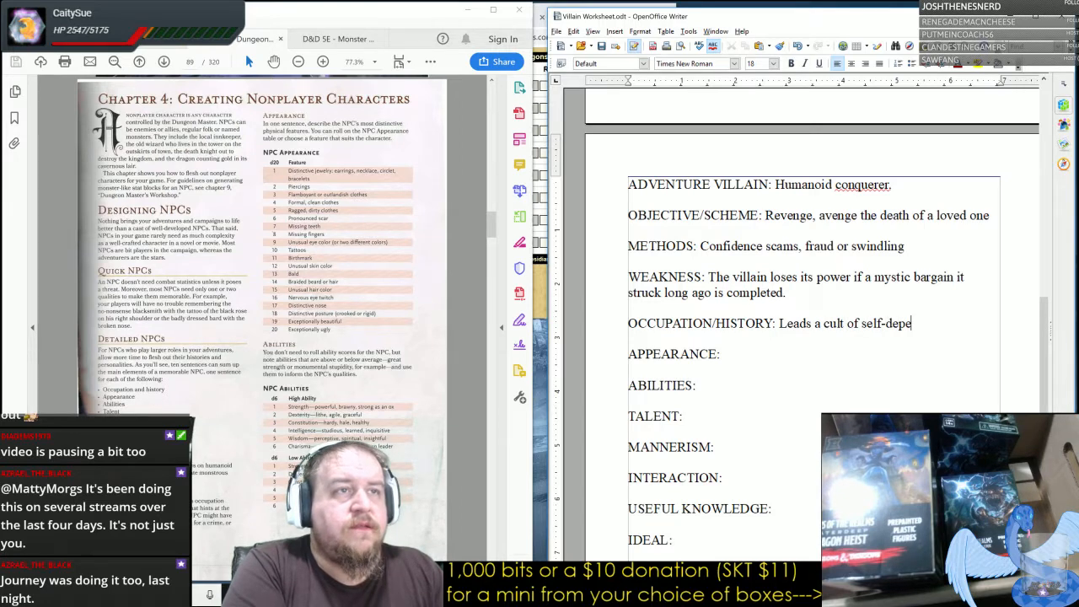
{"action": "type", "text": "nde"}
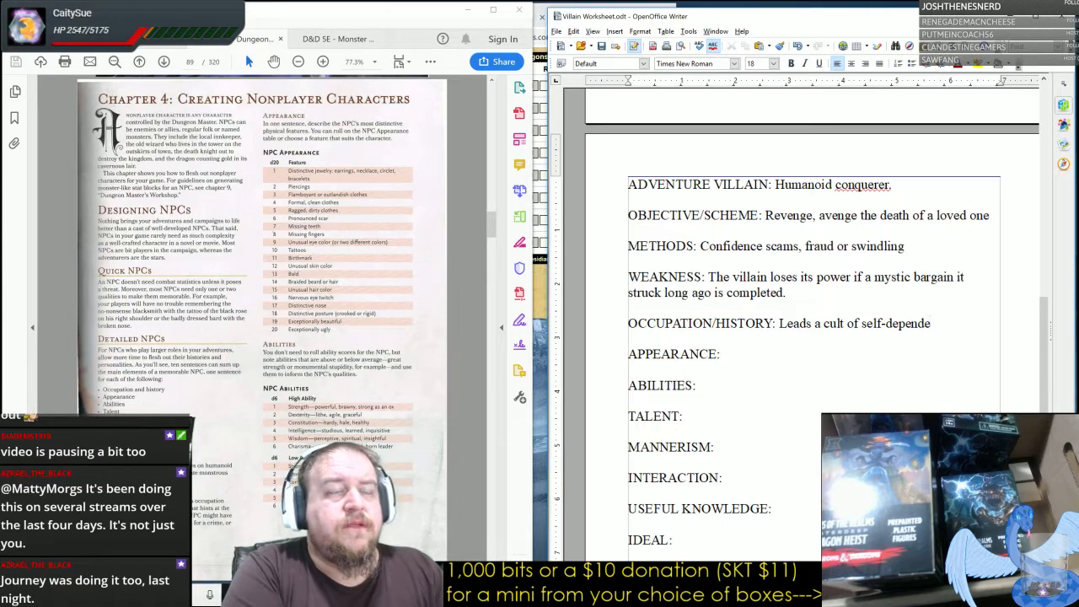
{"action": "type", "text": "ncy."}
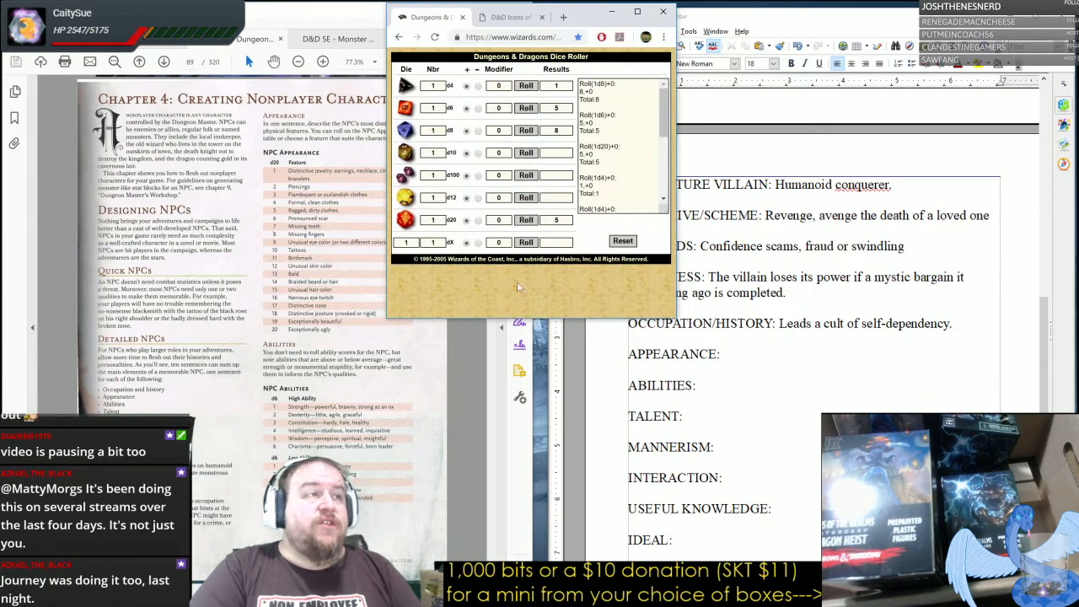
Roll 13 in the dice roller, then jump to the handbook's Soldier background page.
{"action": "type", "text": "13"}
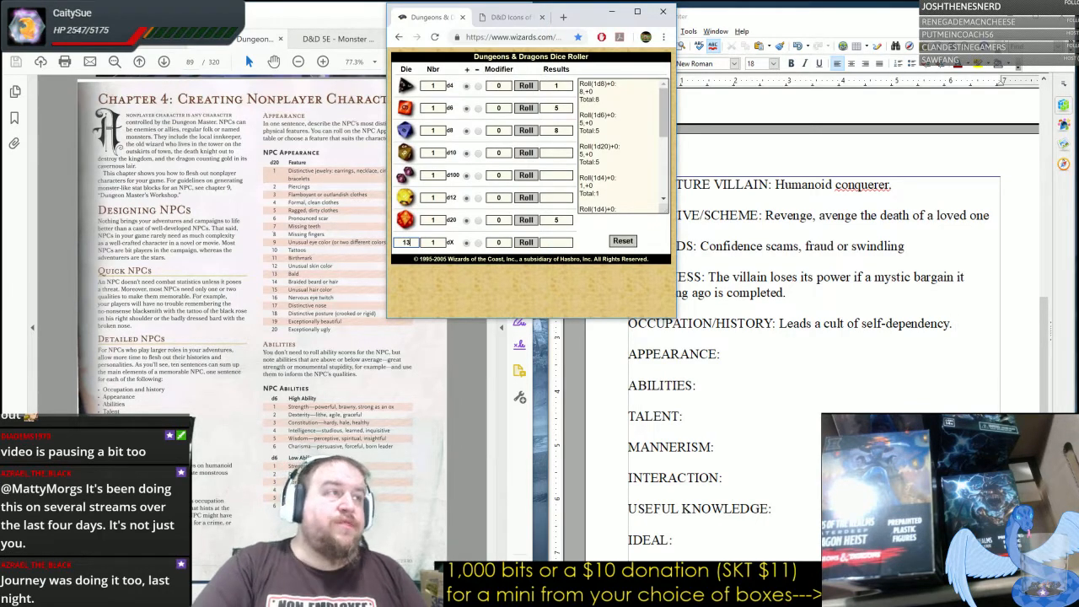
{"action": "left_click", "coordinate": [526, 243]}
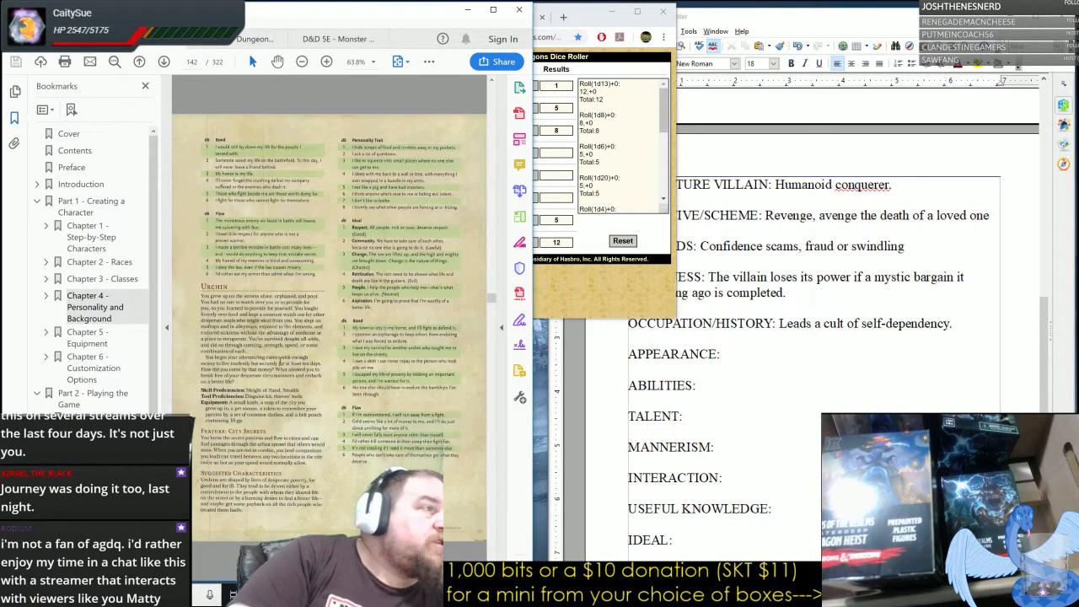
{"action": "left_click", "coordinate": [138, 61]}
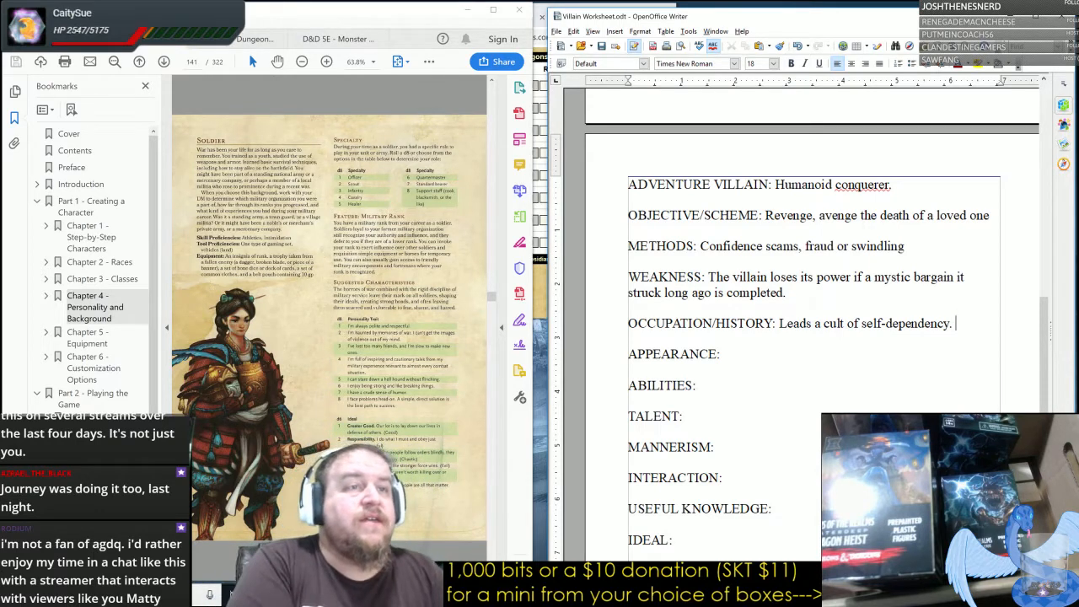
Add "Former soldier (officer)" to the OCCUPATION/HISTORY line.
{"action": "type", "text": "Former soldier"}
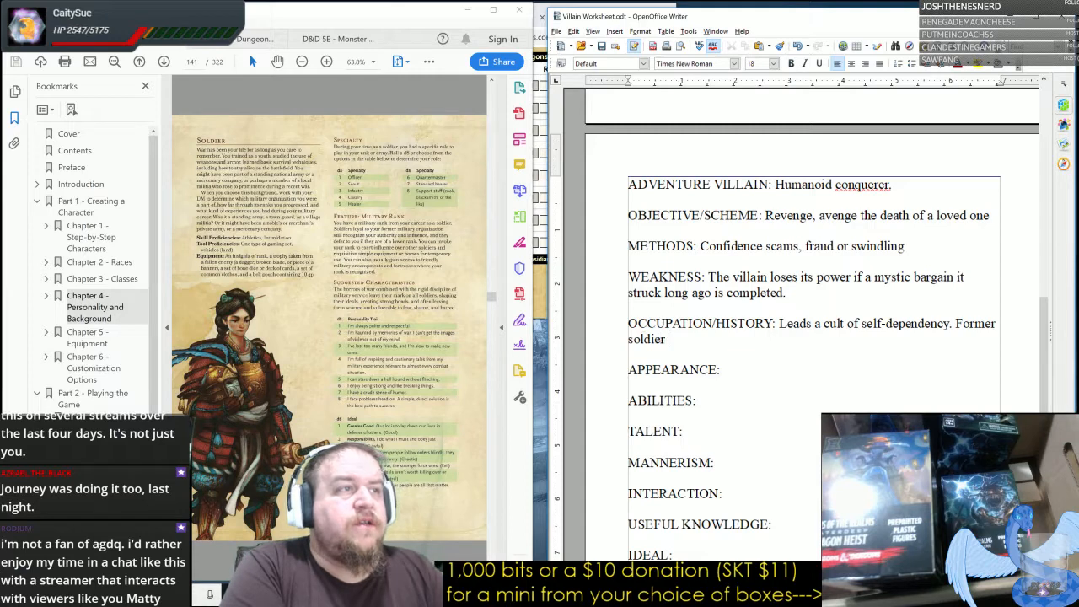
{"action": "type", "text": "()"}
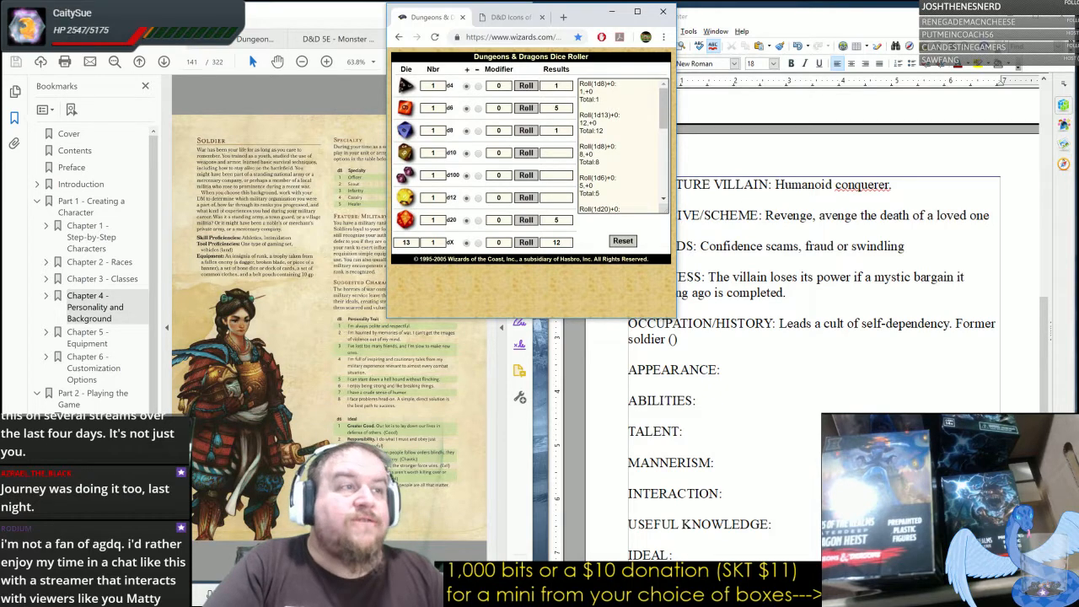
{"action": "type", "text": "officer"}
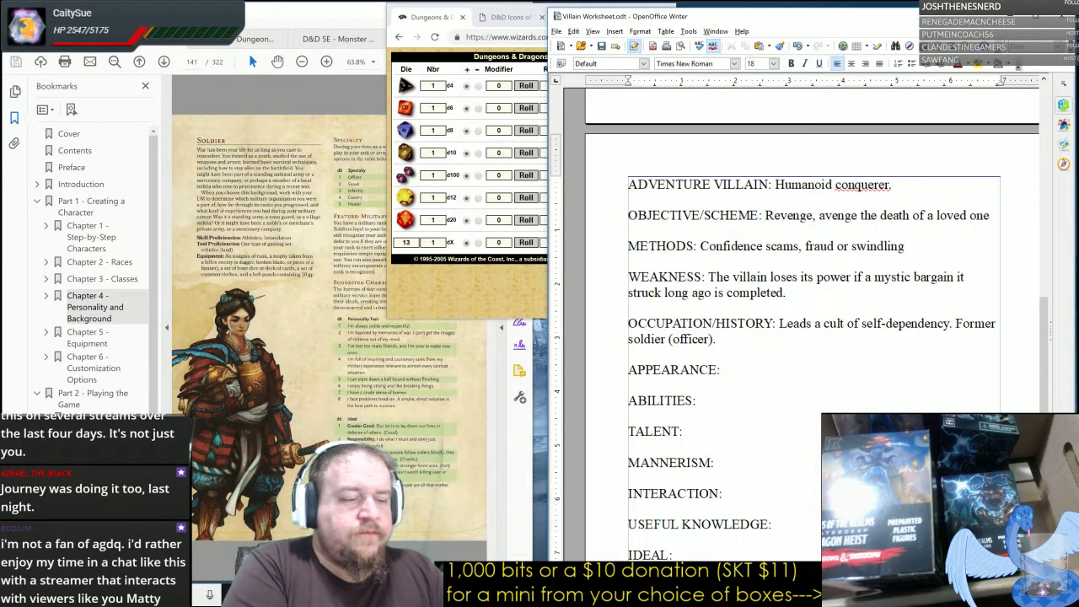
Add that he came to rely on his doubts and own skills as a way to control and survive.
{"action": "type", "text": "C"}
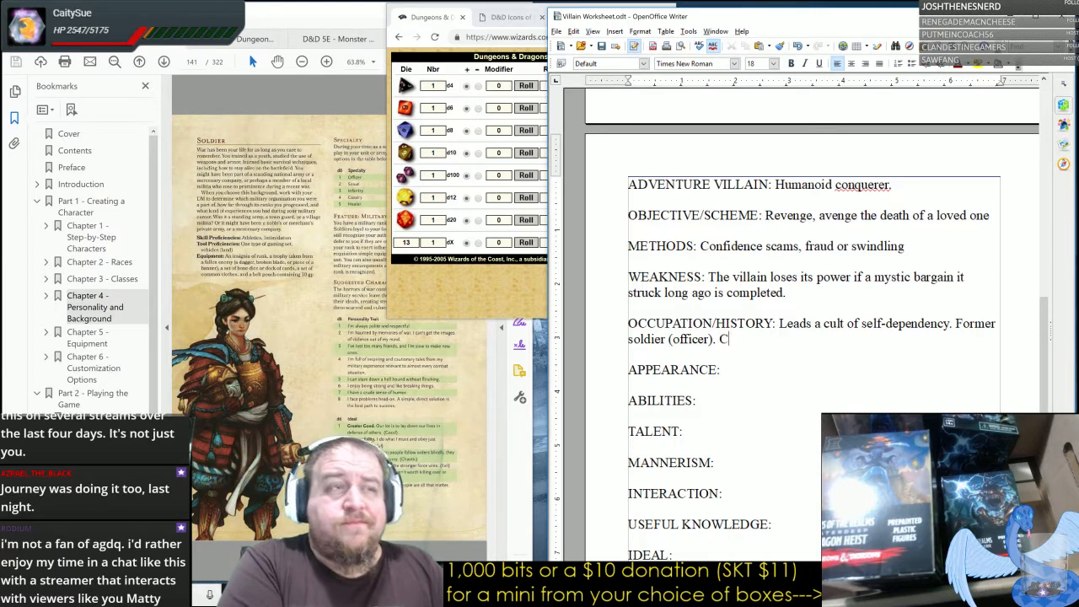
{"action": "type", "text": "ame to reply on"}
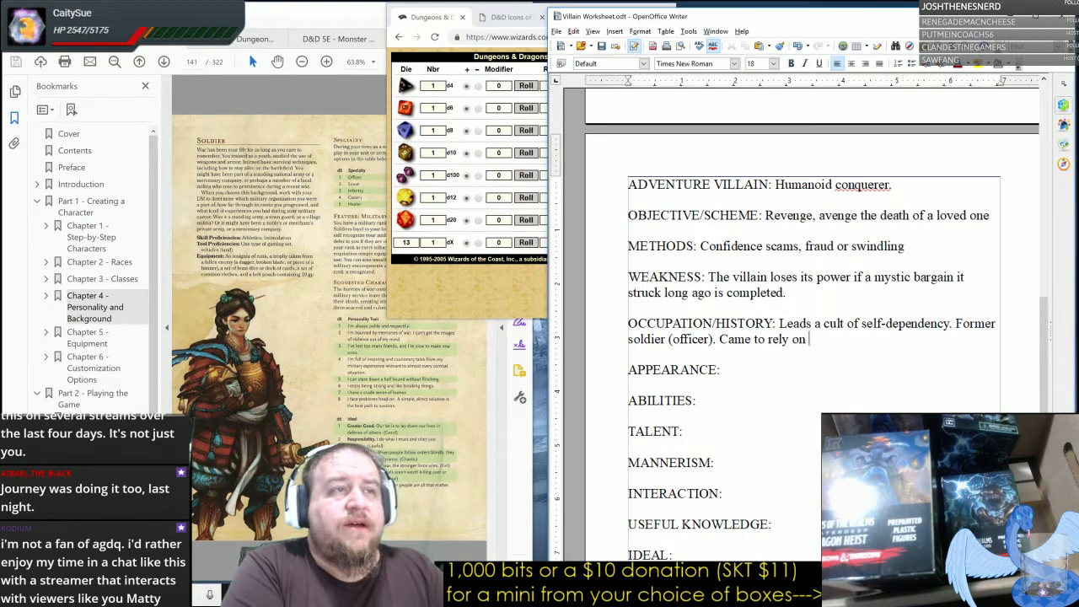
{"action": "type", "text": "his doubts and ow"}
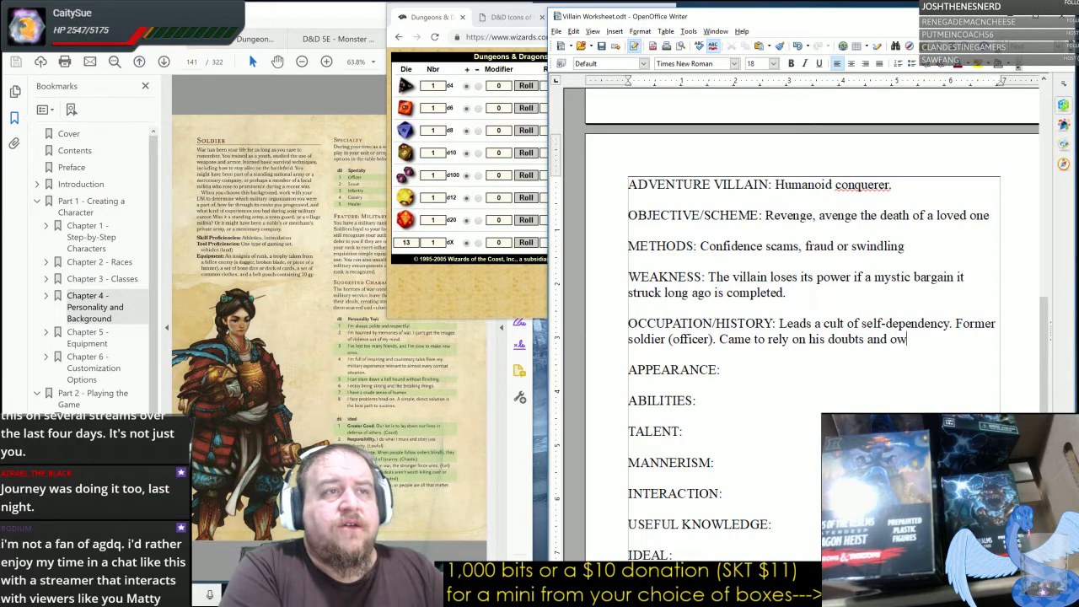
{"action": "type", "text": "n skills"}
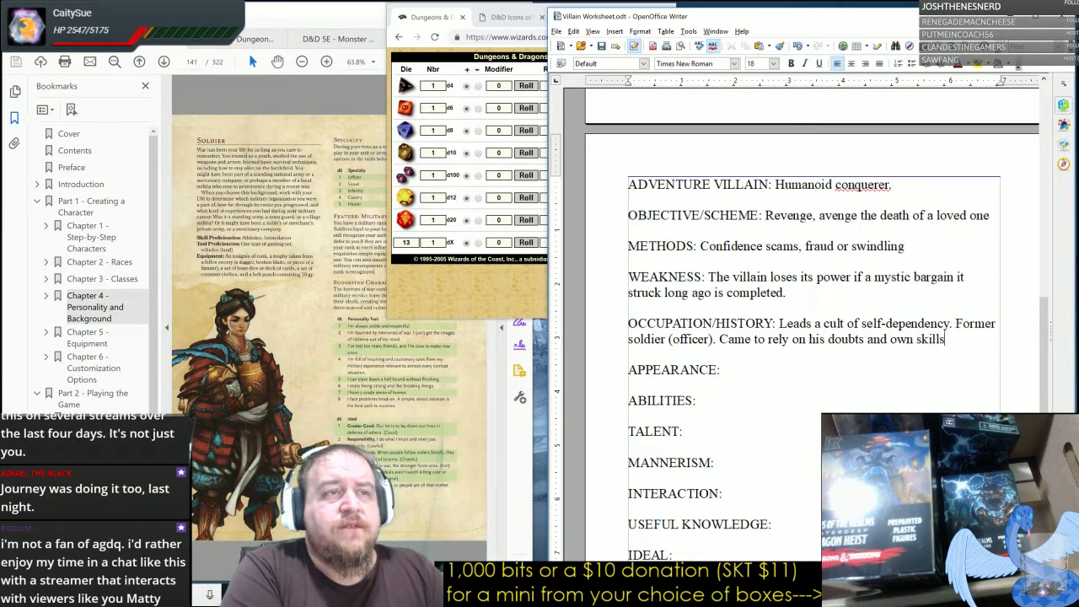
{"action": "type", "text": "as a way"}
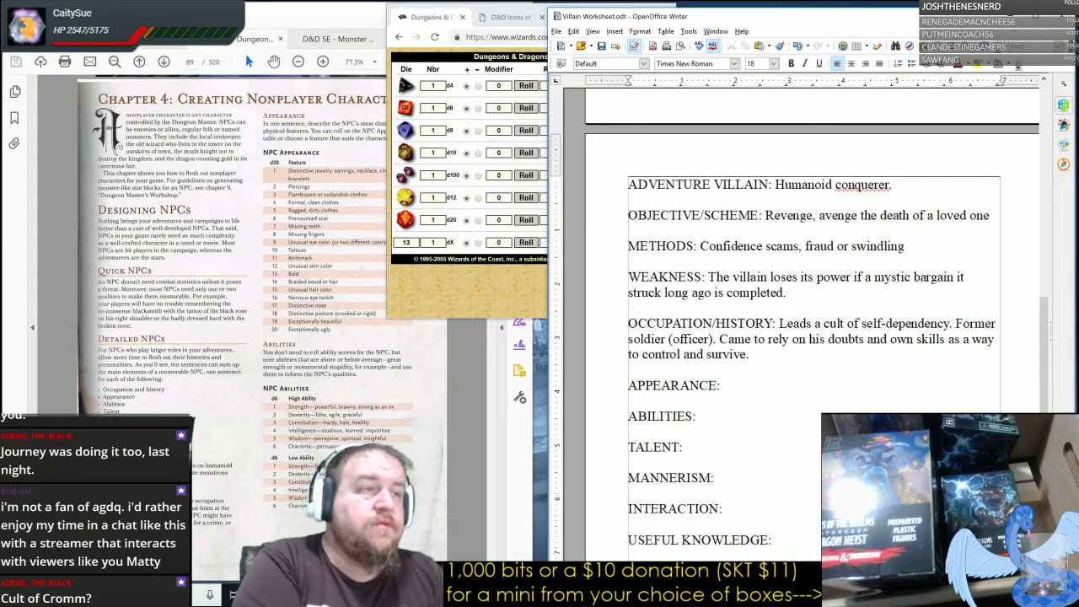
Enter "Distinctive posture" on the APPEARANCE line, then insert "rigid" before "posture".
{"action": "type", "text": "Distinctive p"}
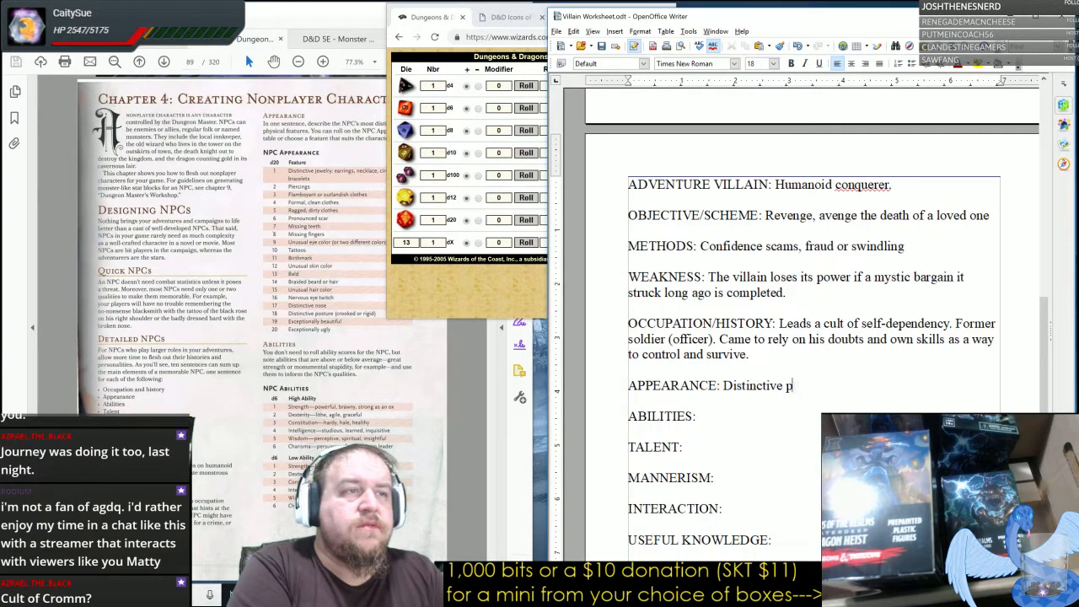
{"action": "type", "text": "osture"}
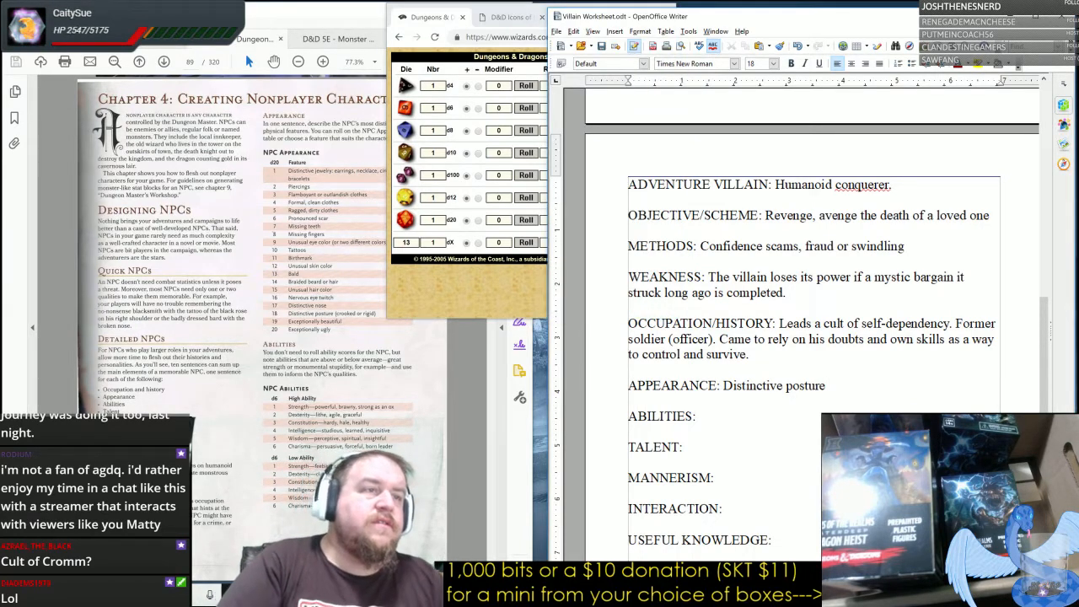
{"action": "type", "text": "rigid"}
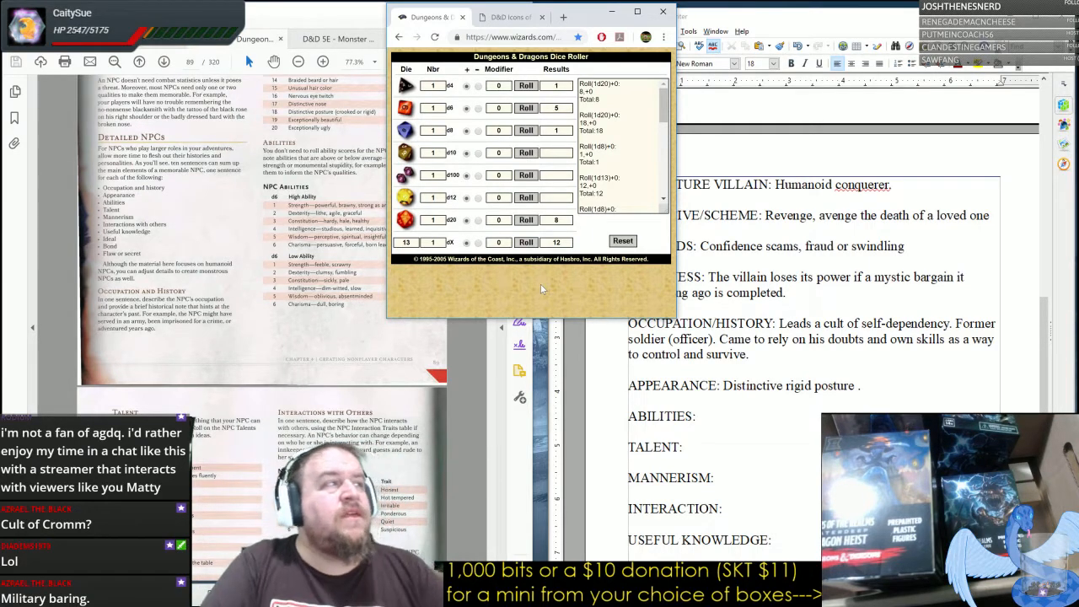
Roll for abilities and enter "High – WIS; Low – DEX" after ABILITIES:.
{"action": "type", "text": "23"}
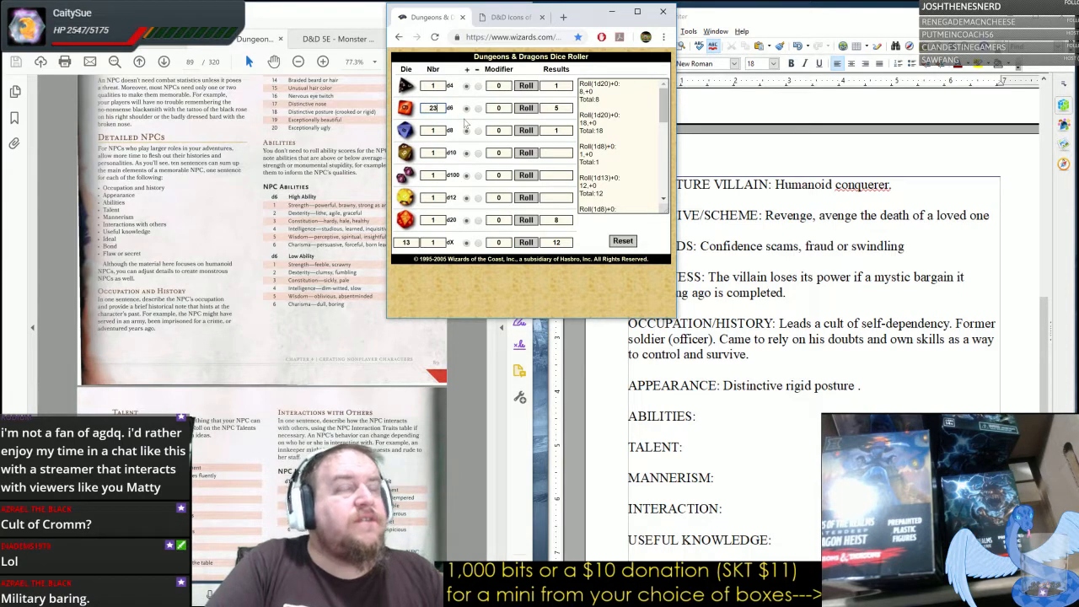
{"action": "left_click", "coordinate": [526, 108]}
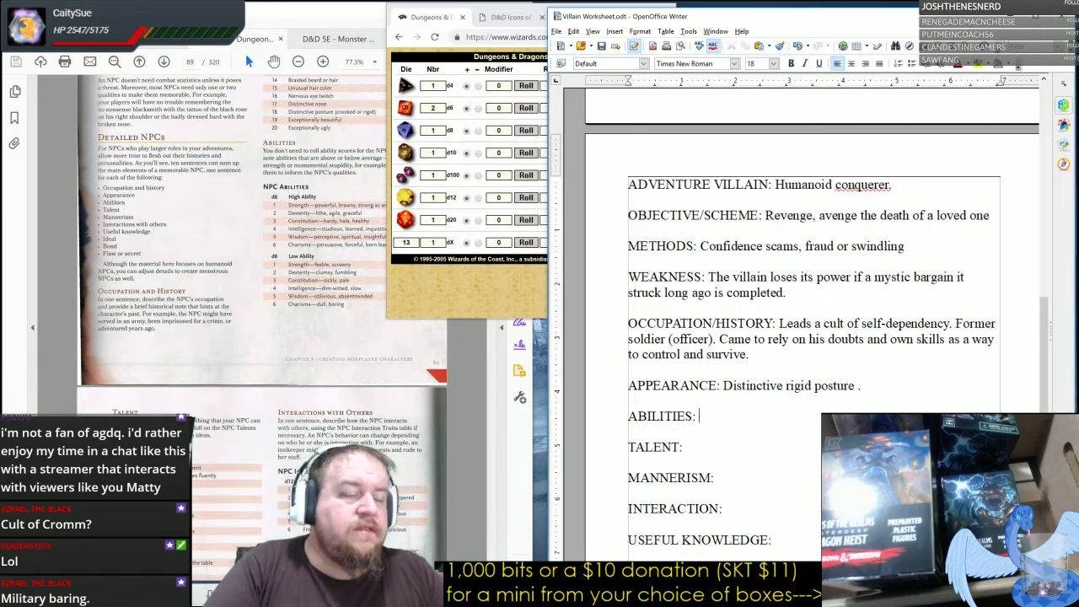
{"action": "type", "text": "High - WIS; Low"}
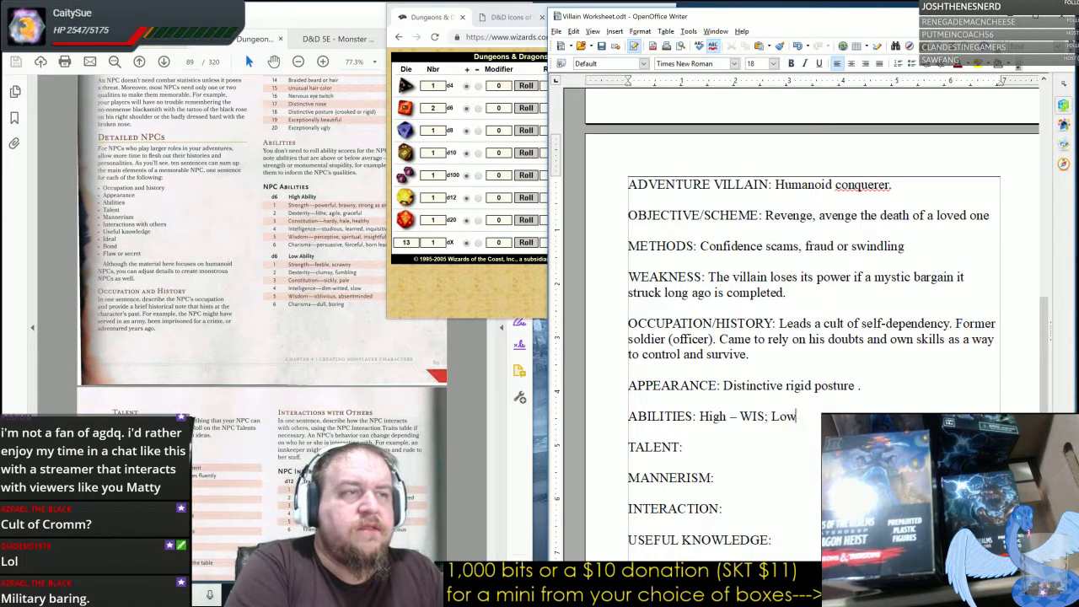
{"action": "type", "text": "- DE"}
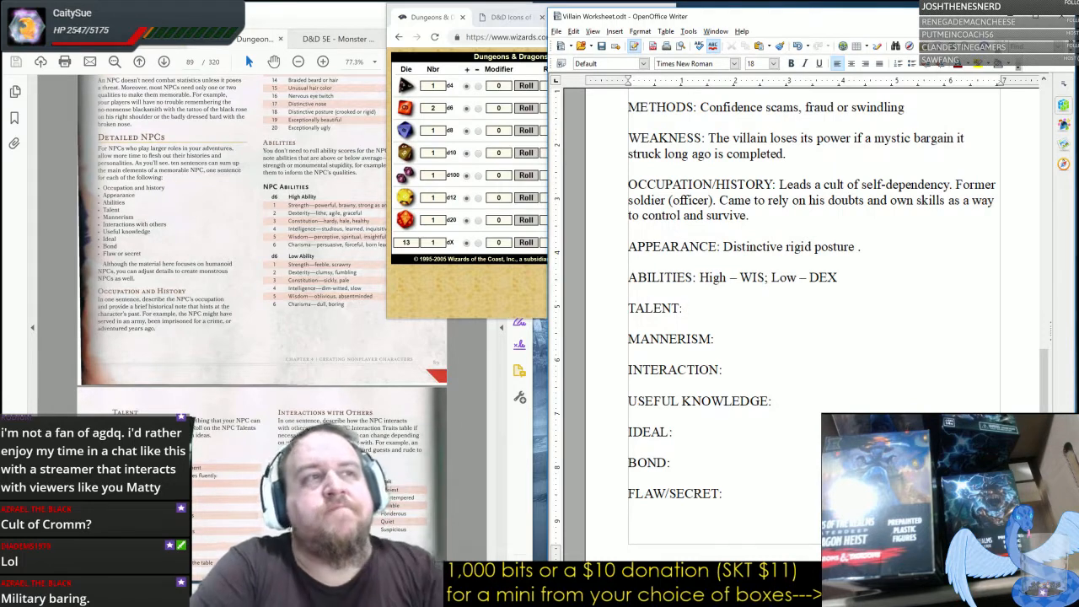
{"action": "left_click", "coordinate": [685, 306]}
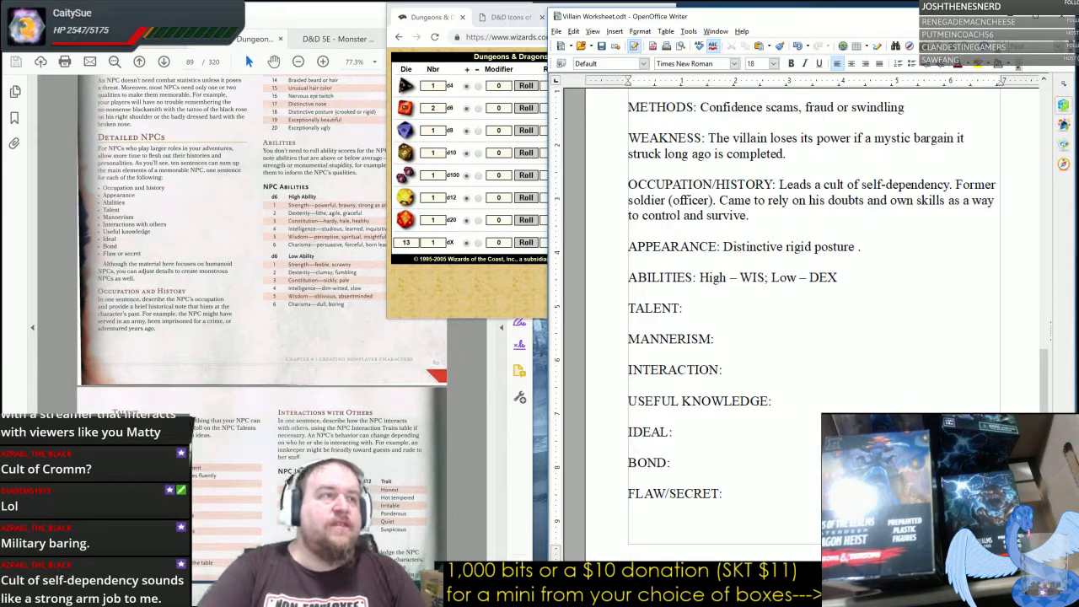
{"action": "scroll", "scroll_direction": "down", "scroll_amount": 3}
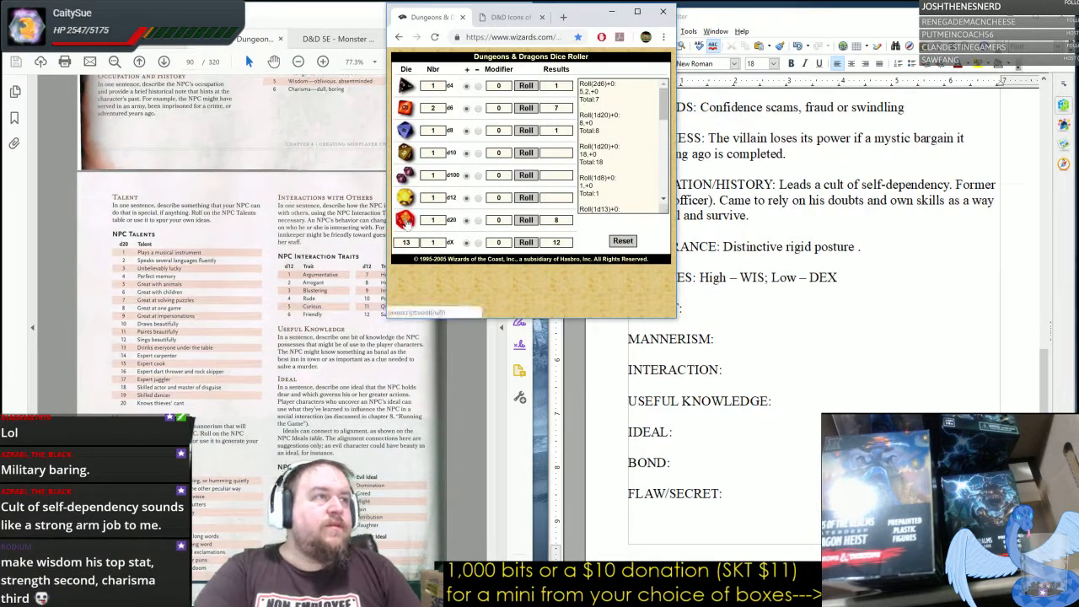
Roll for a talent and enter "Great at solving puzzles." after TALENT:.
{"action": "left_click", "coordinate": [526, 219]}
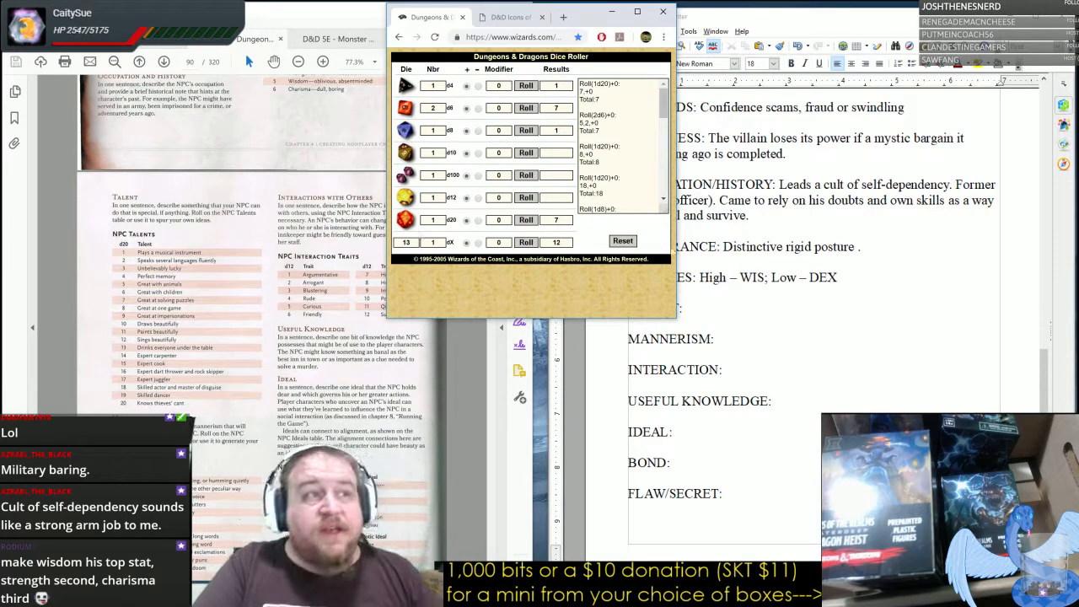
{"action": "type", "text": "G"}
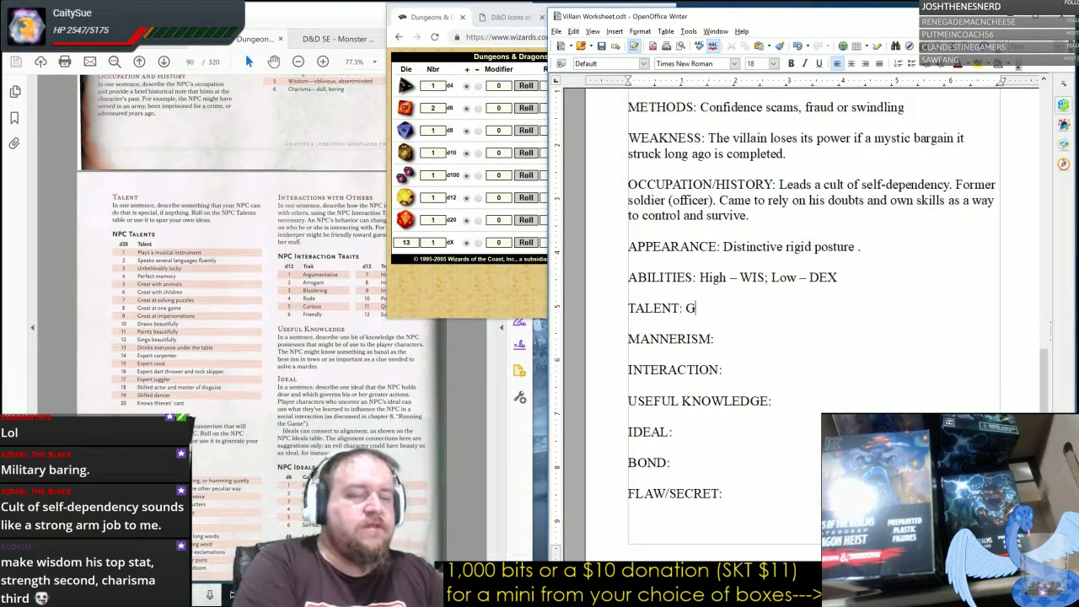
{"action": "type", "text": "reat at solving"}
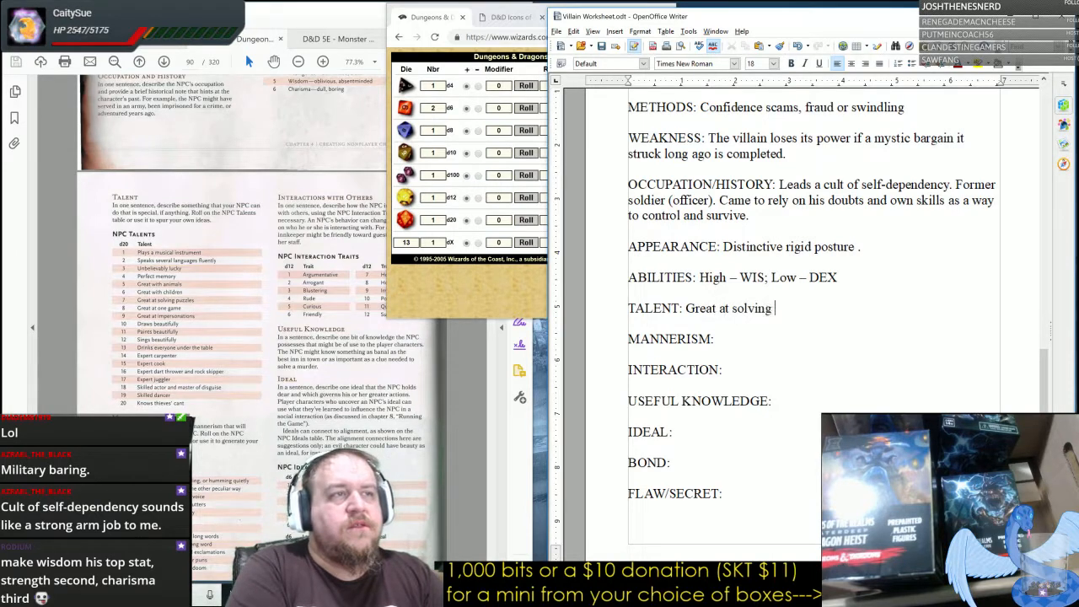
{"action": "type", "text": "pu"}
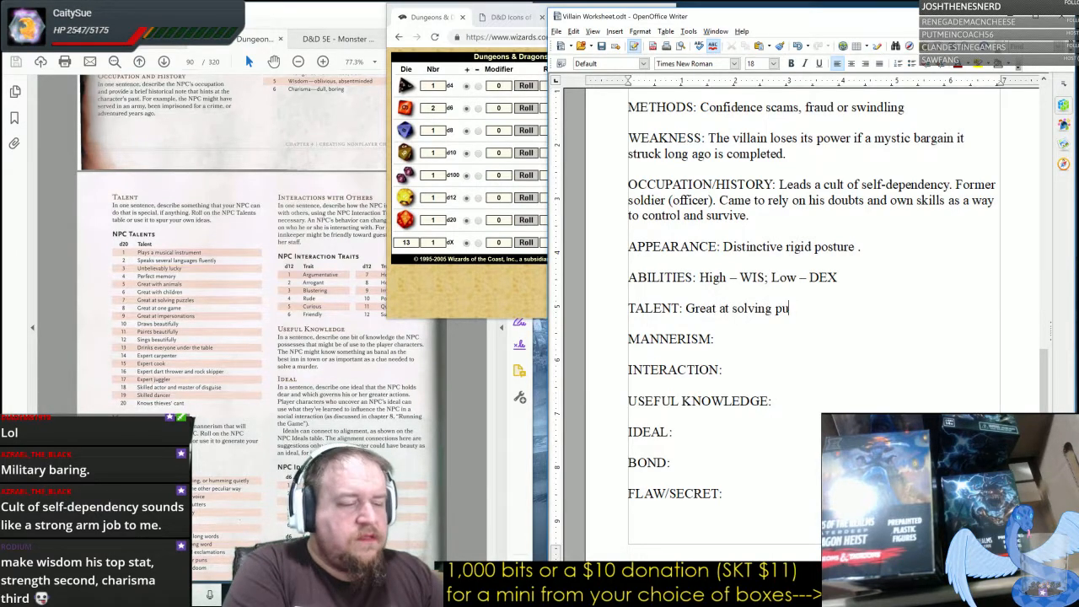
{"action": "type", "text": "zzles."}
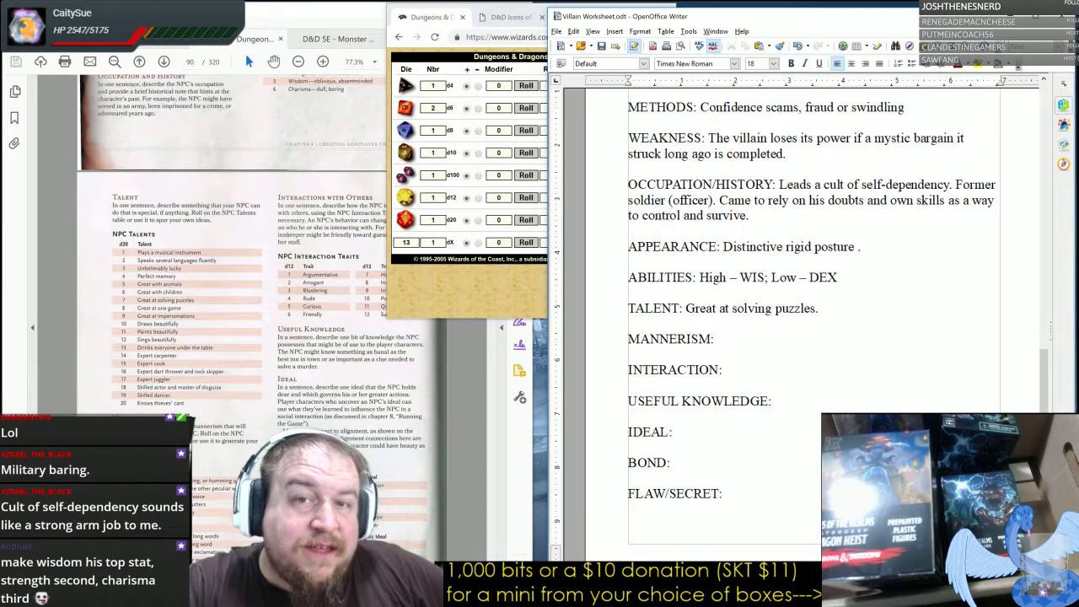
Bring the rulebook forward and scroll to the next table.
{"action": "left_click", "coordinate": [716, 338]}
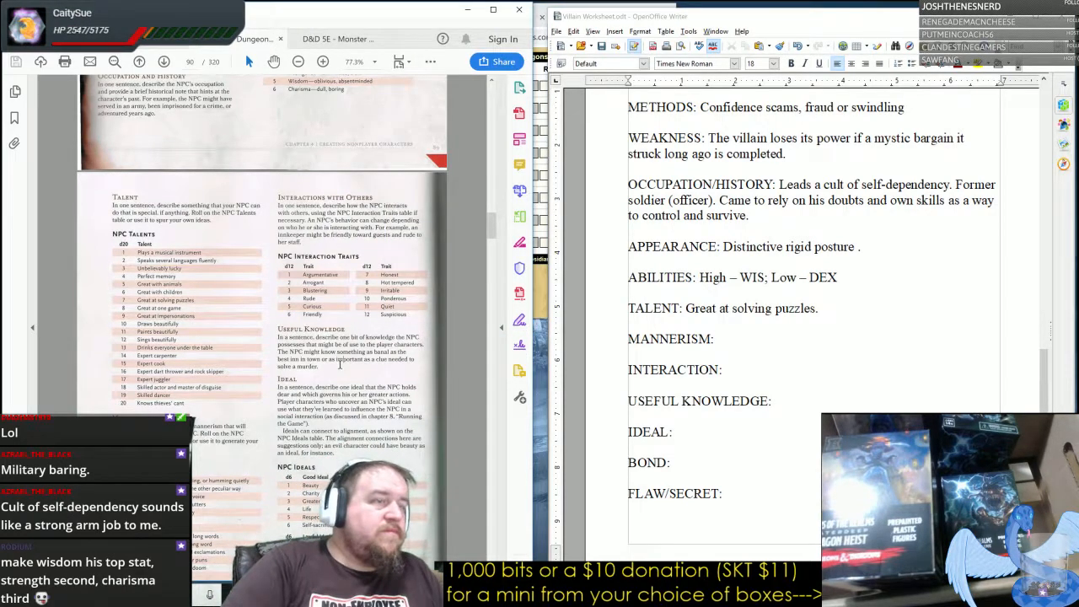
{"action": "scroll", "scroll_direction": "down", "scroll_amount": 3}
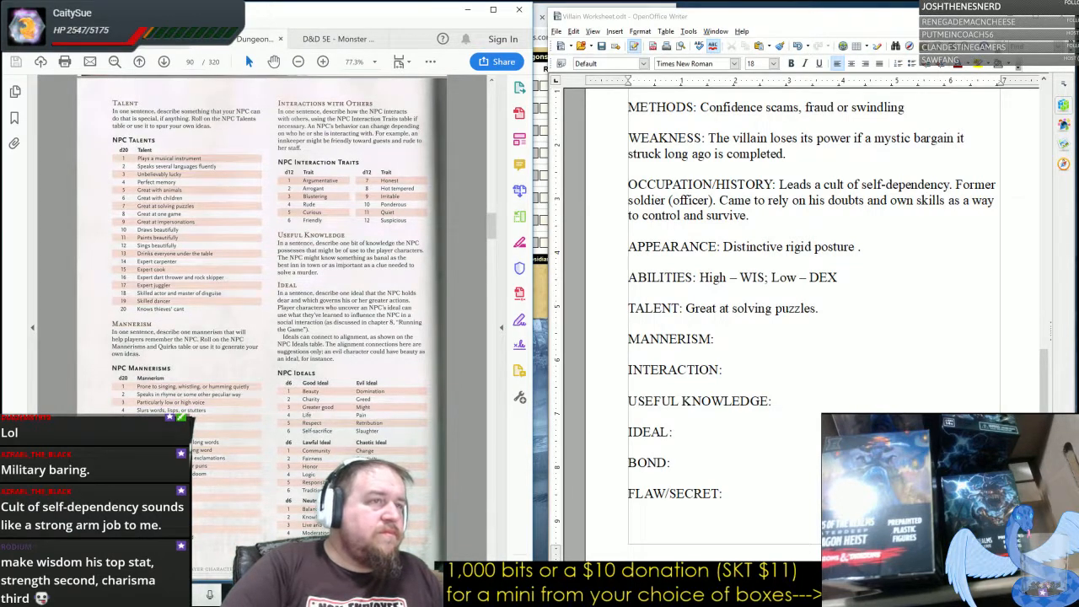
{"action": "left_click", "coordinate": [716, 339]}
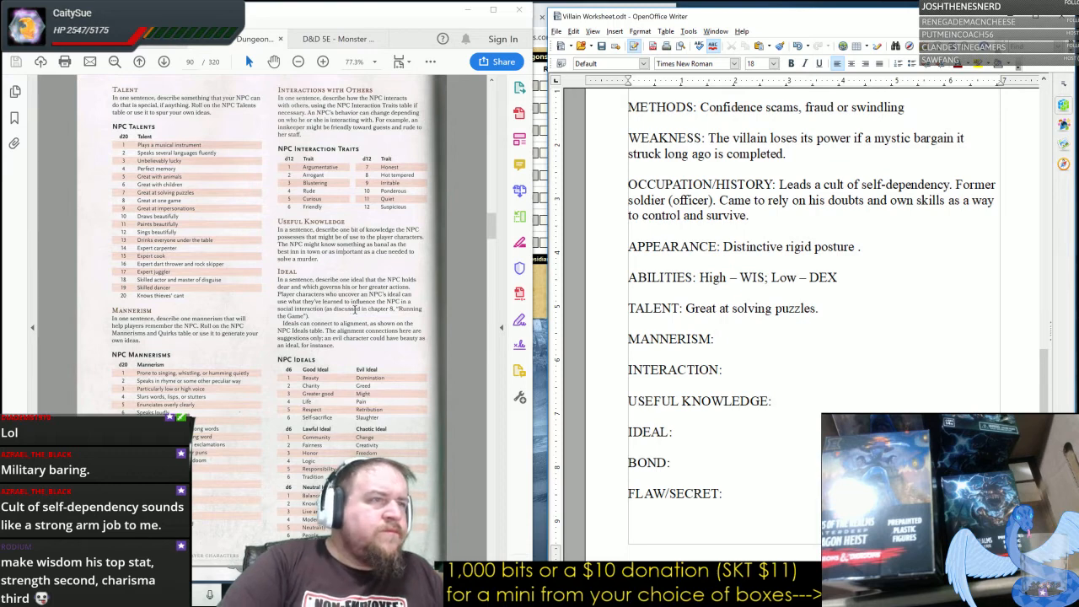
{"action": "mouse_move", "coordinate": [519, 294]}
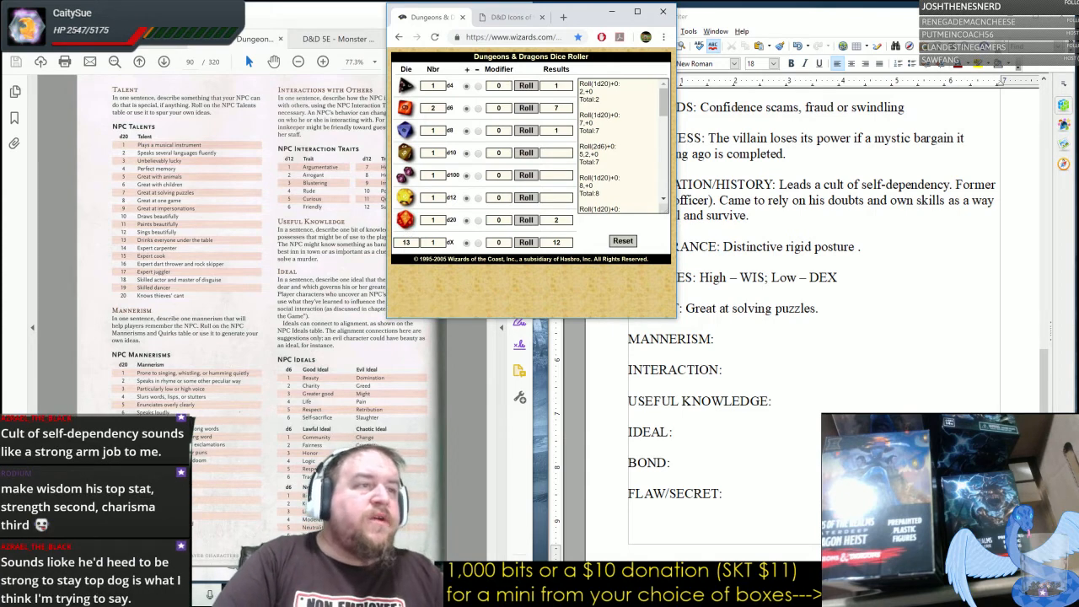
Enter "Speaks in rhyme or some other peculiar way." after MANNERISM:.
{"action": "type", "text": "Speaks"}
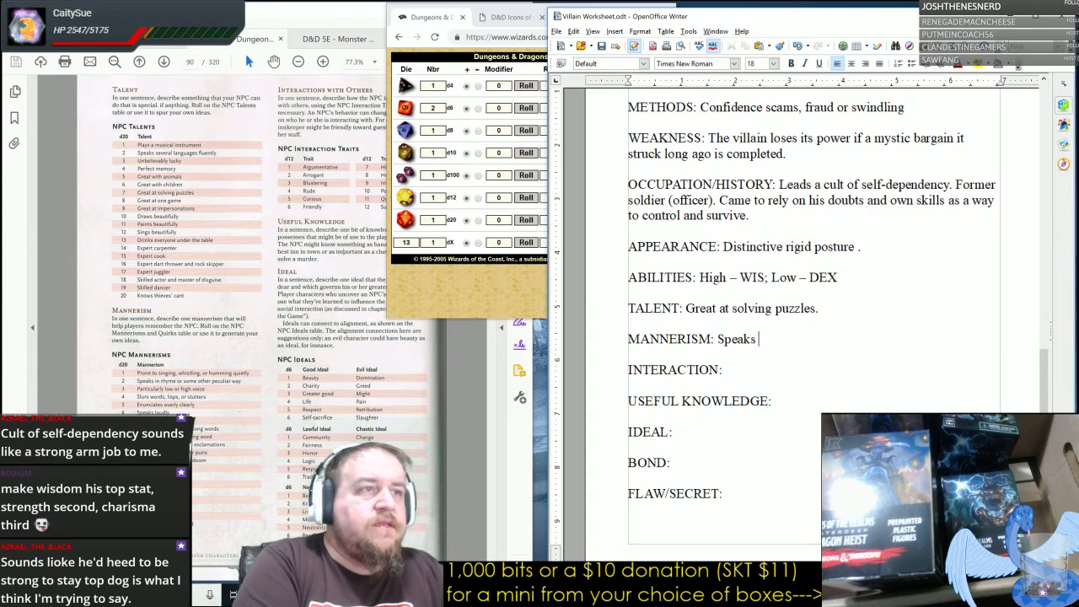
{"action": "type", "text": "in rhyme or som"}
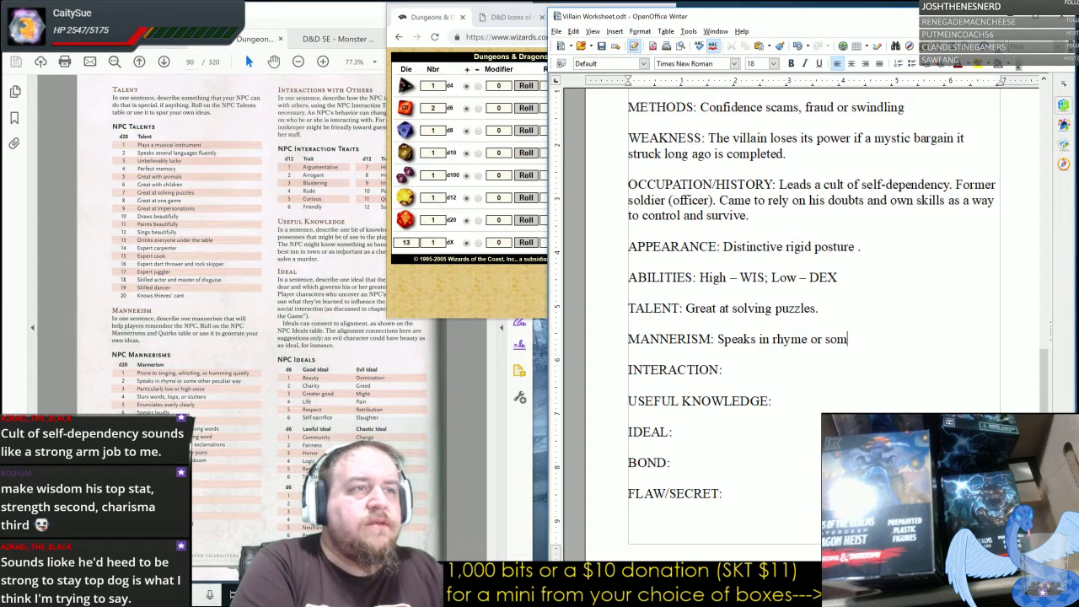
{"action": "type", "text": "e other peculi"}
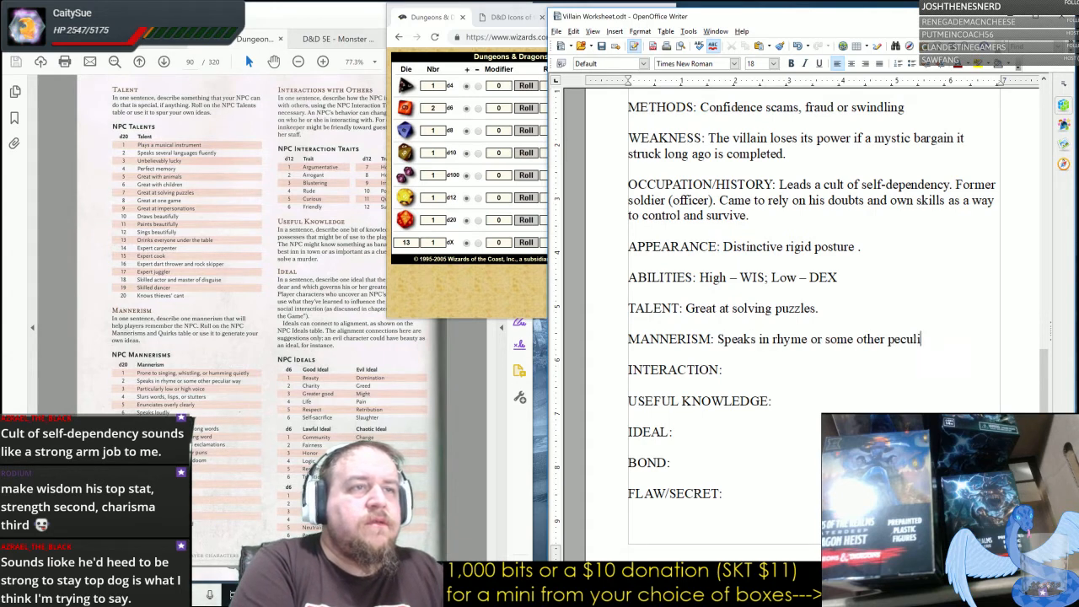
{"action": "type", "text": "ar way."}
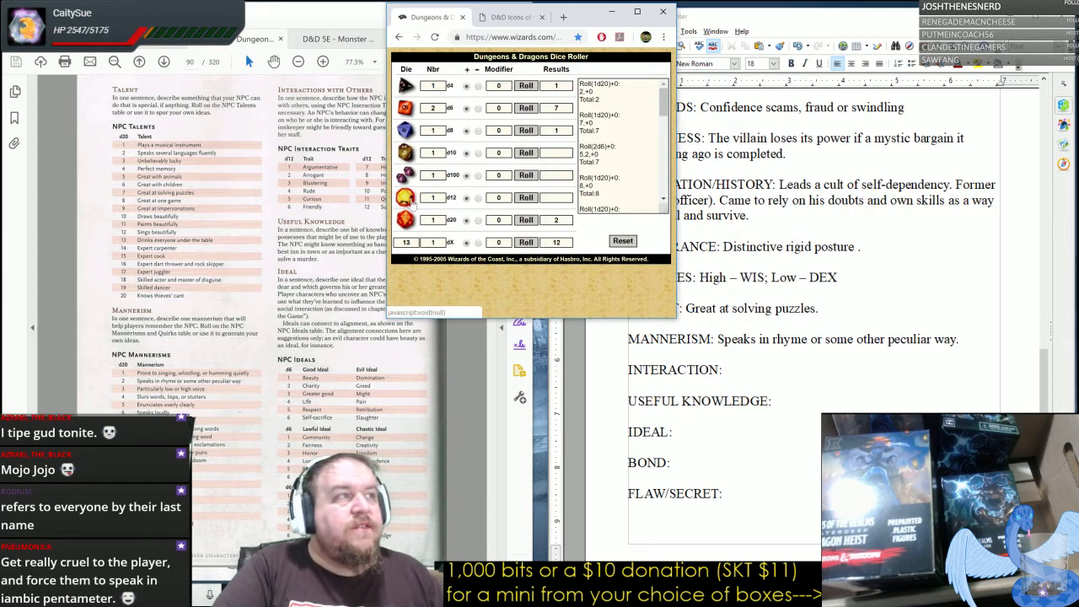
Roll for interaction and enter "Suspicious." after INTERACTION:.
{"action": "left_click", "coordinate": [526, 197]}
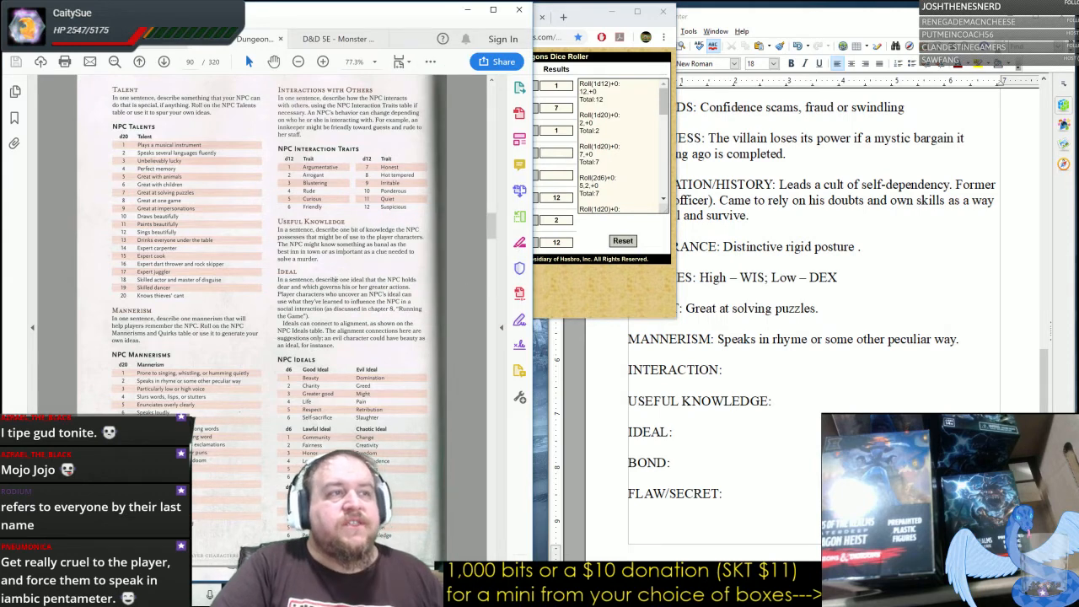
{"action": "type", "text": "Susp"}
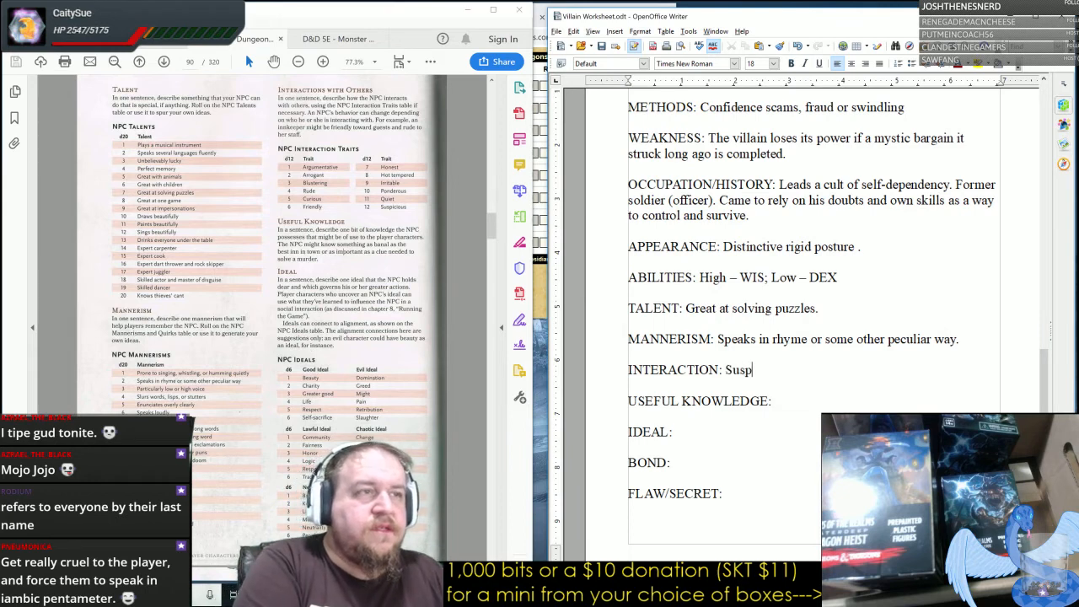
{"action": "type", "text": "icious."}
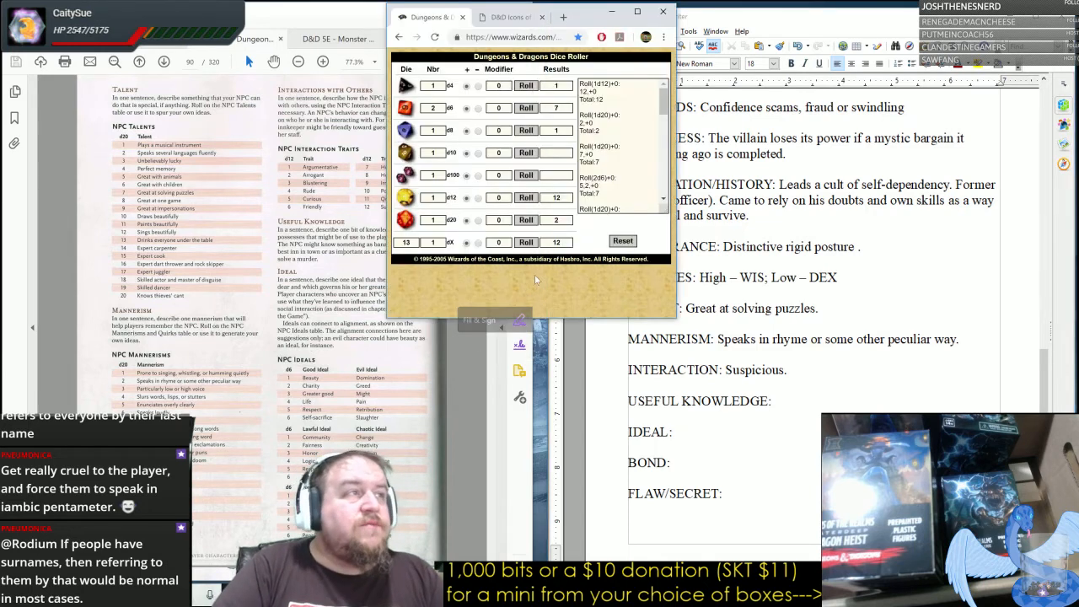
Roll for an ideal and enter "Neutral/People" after IDEAL:.
{"action": "left_click", "coordinate": [526, 108]}
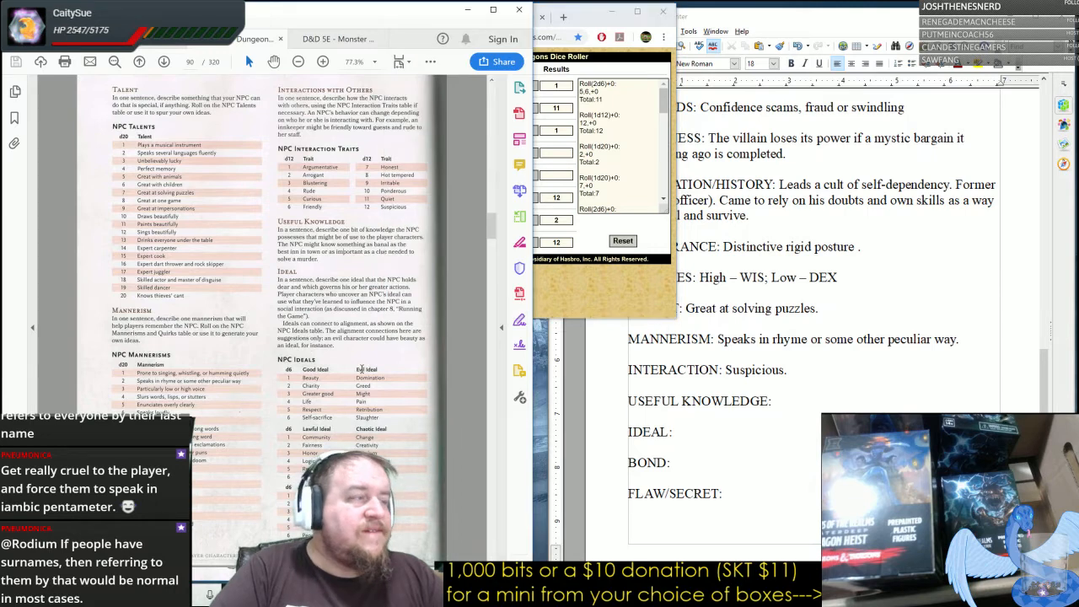
{"action": "scroll", "scroll_direction": "down", "scroll_amount": 3}
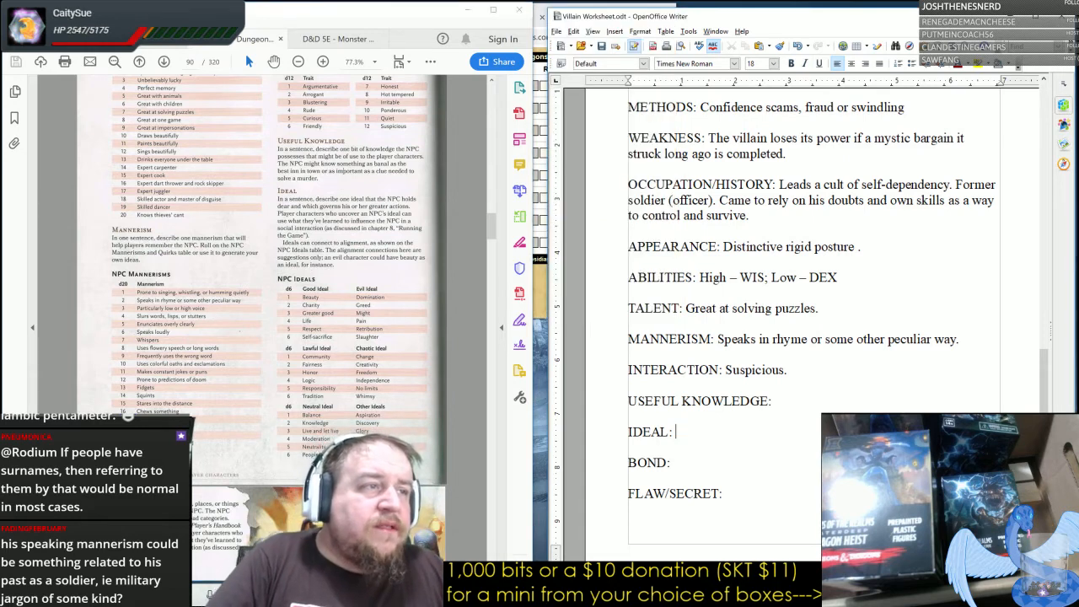
{"action": "type", "text": "N"}
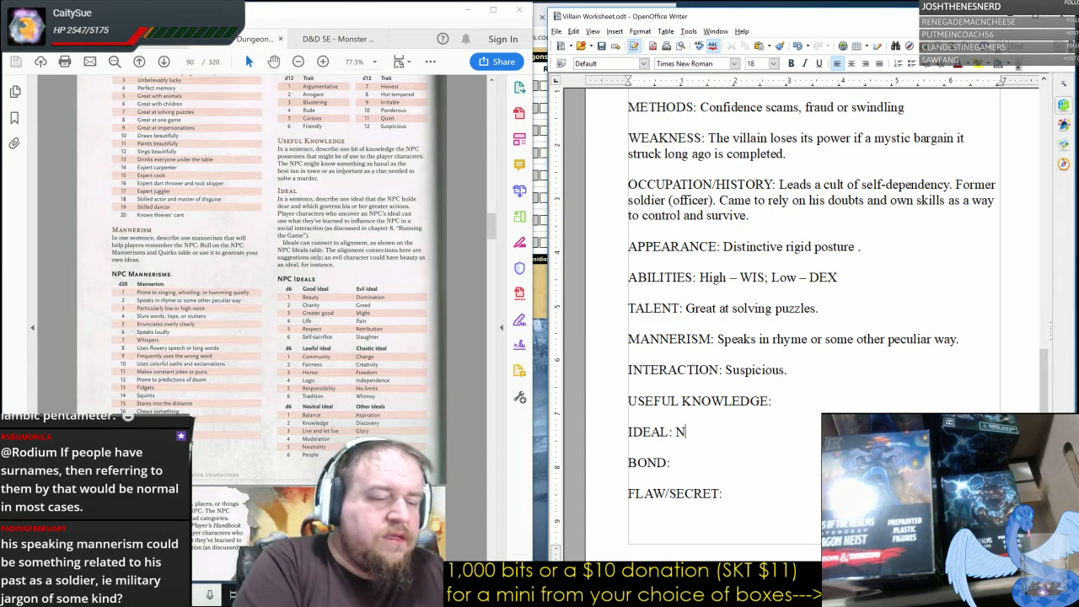
{"action": "type", "text": "eutral/People"}
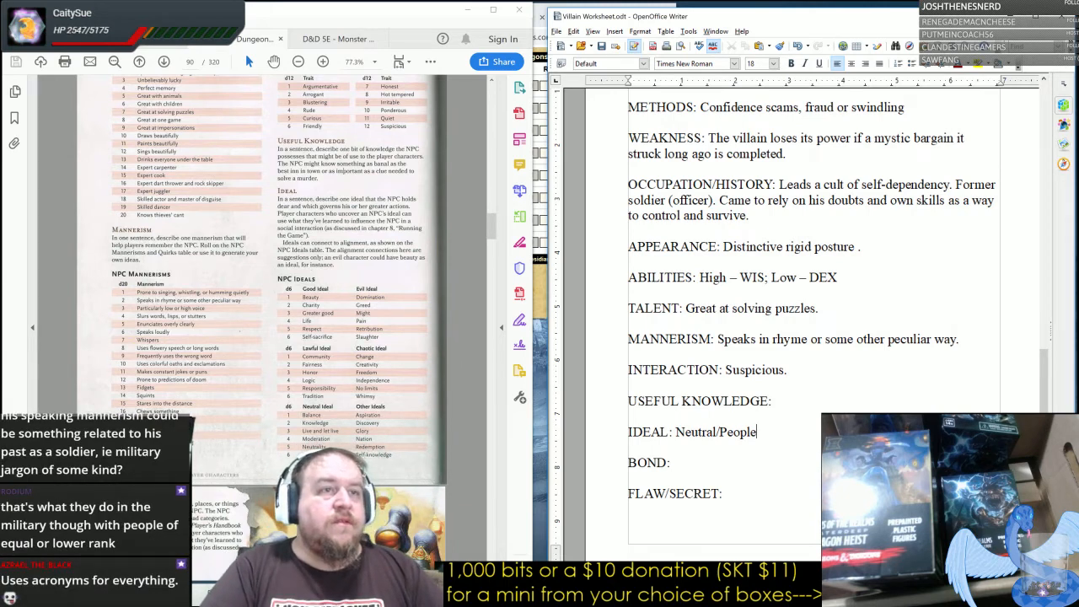
Extend the MANNERISM line with the "Uses military jargon..." sentence.
{"action": "type", "text": "Uses"}
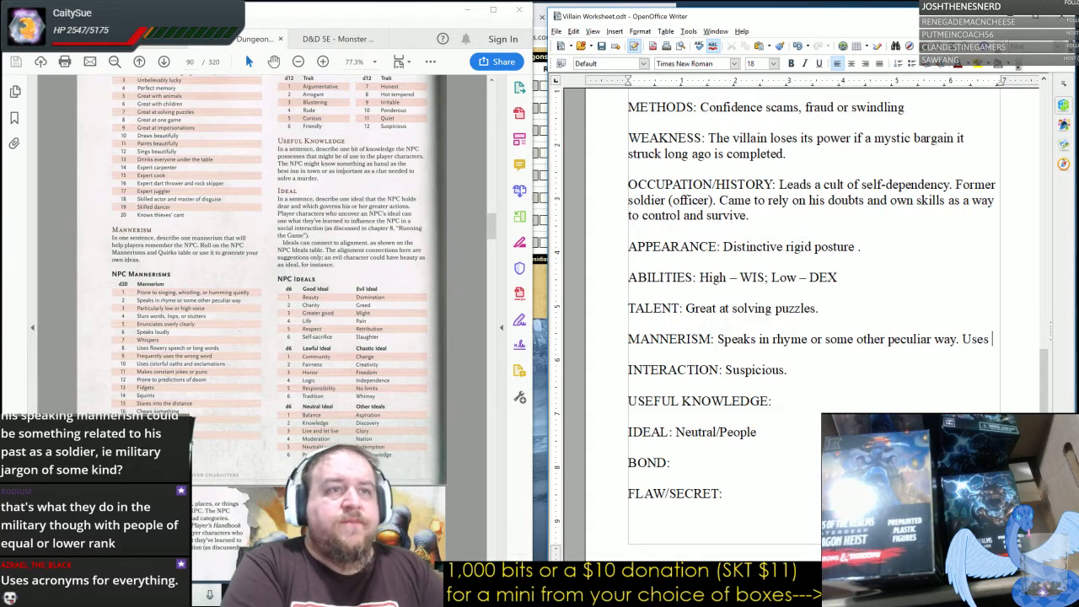
{"action": "type", "text": "military jargon and speaks assertively even when not necessary."}
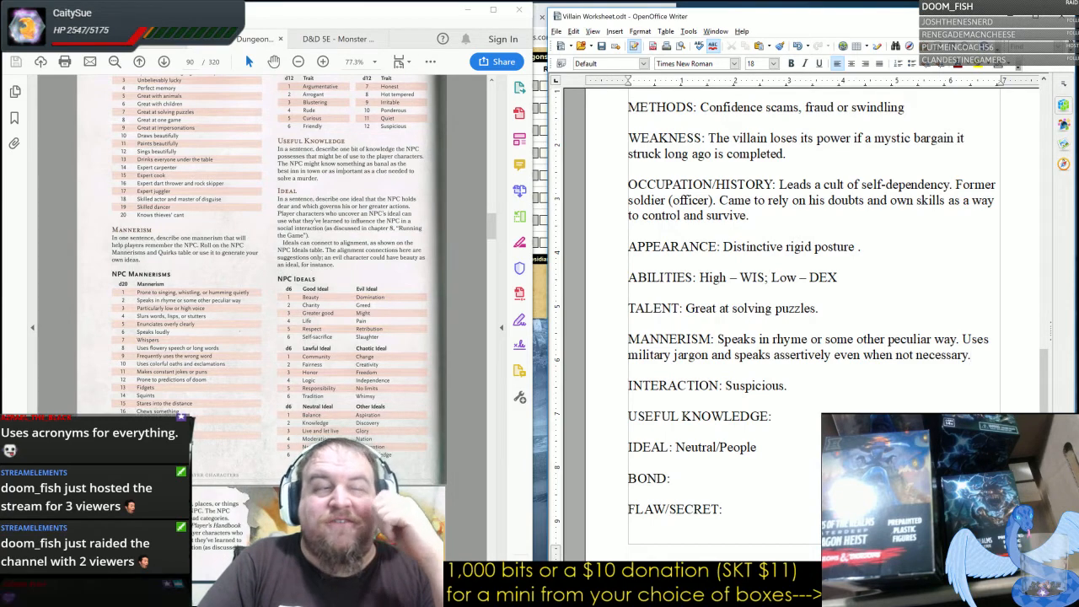
Enter "Captivated by a romantic interest" after BOND:, correcting a typo.
{"action": "scroll", "scroll_direction": "down", "scroll_amount": 3}
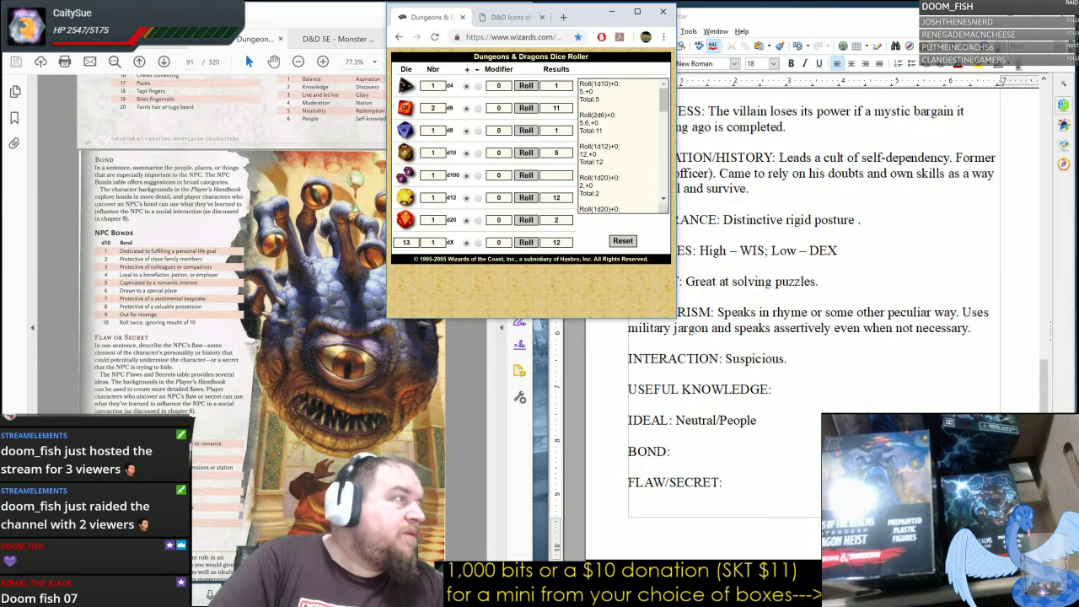
{"action": "type", "text": "Cap"}
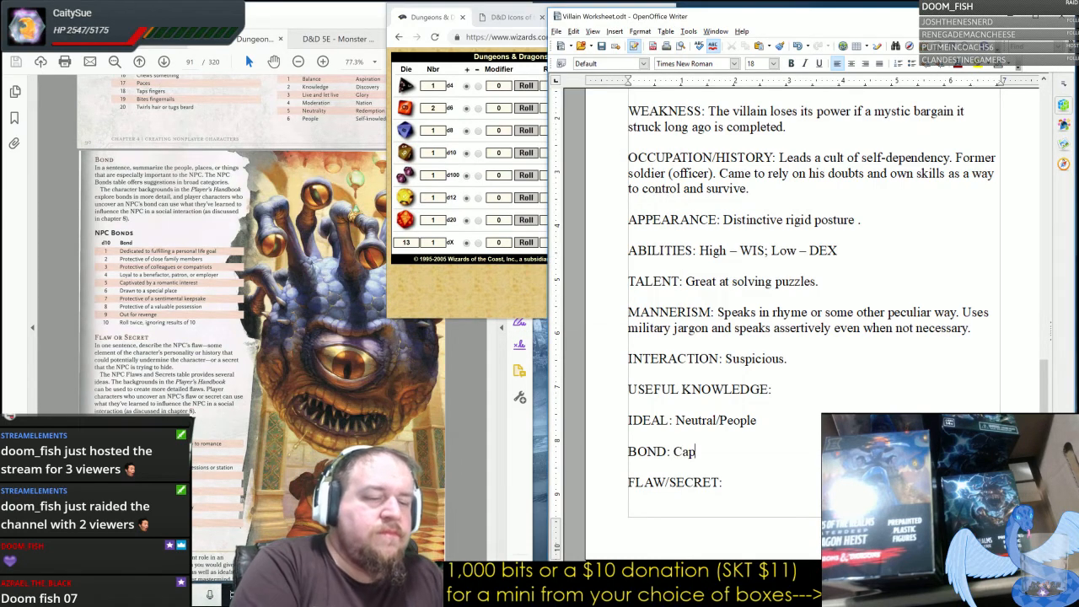
{"action": "type", "text": "tivated"}
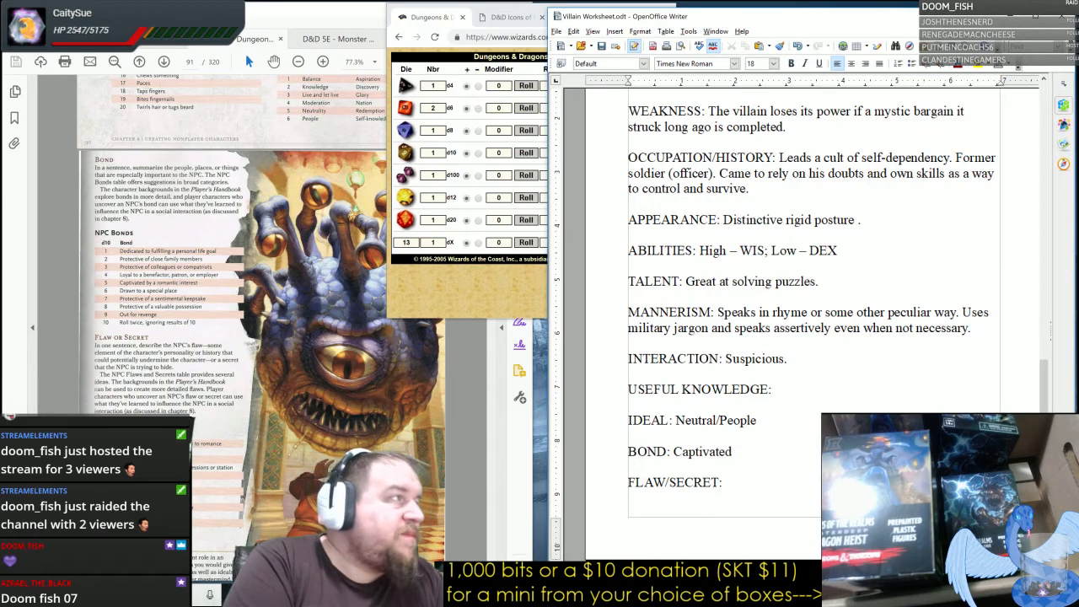
{"action": "type", "text": "by a"}
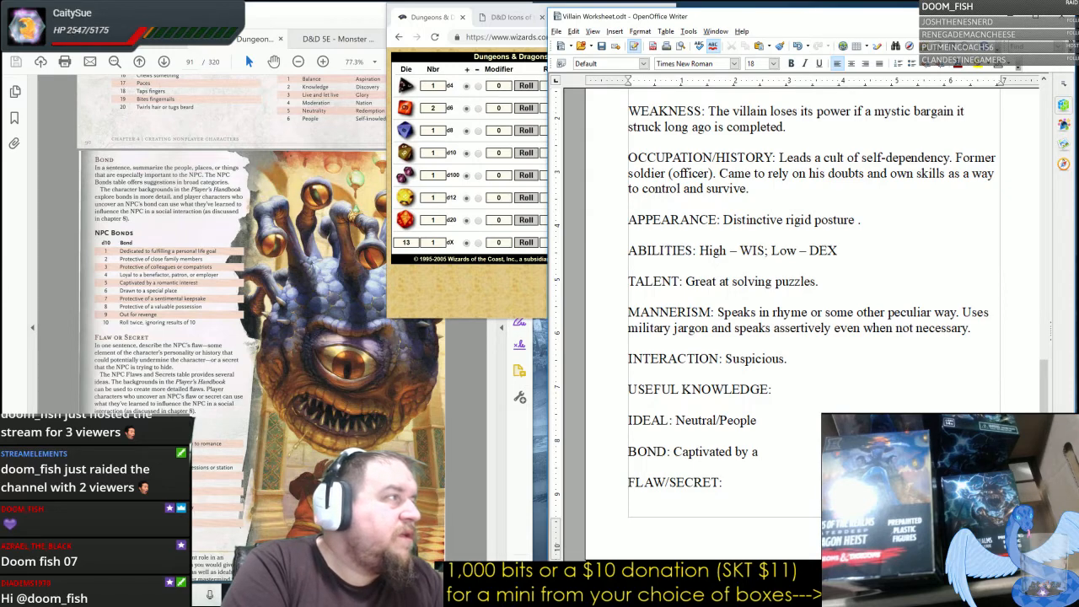
{"action": "type", "text": "romanti"}
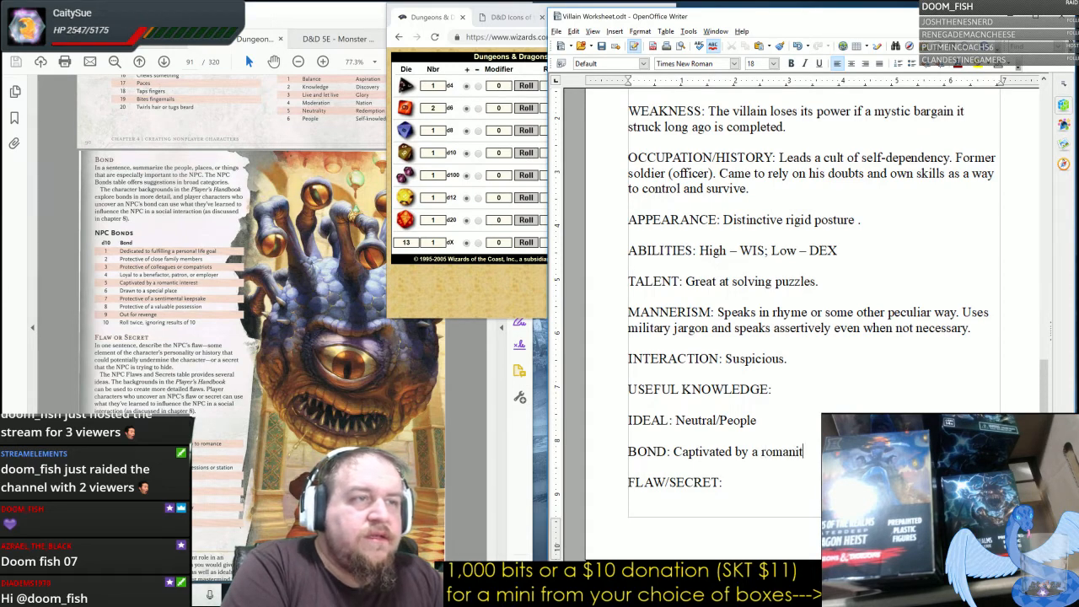
{"action": "key", "text": "BackSpace"}
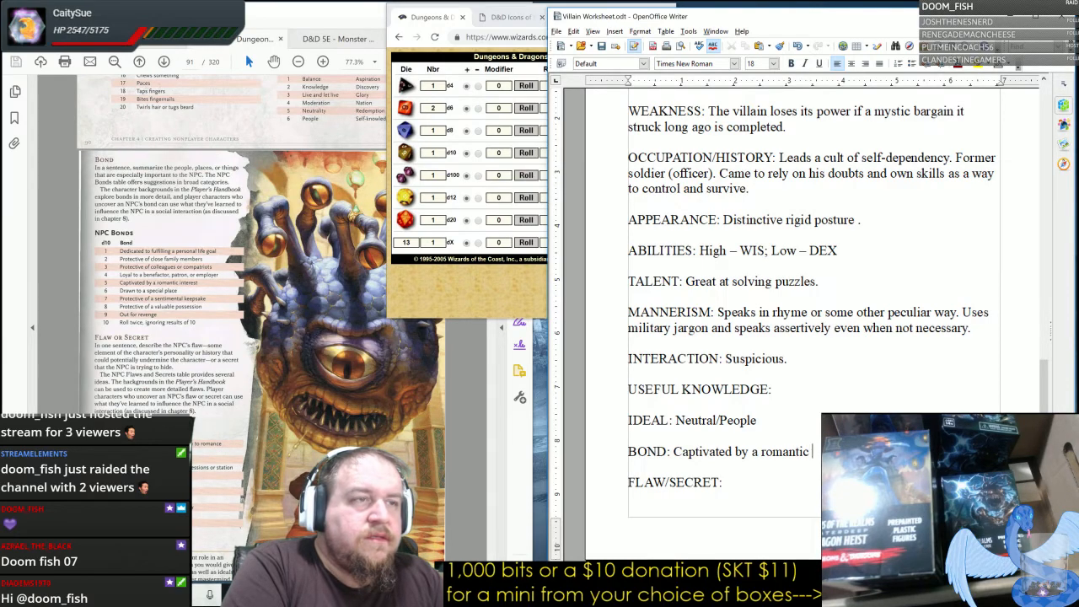
{"action": "type", "text": "in"}
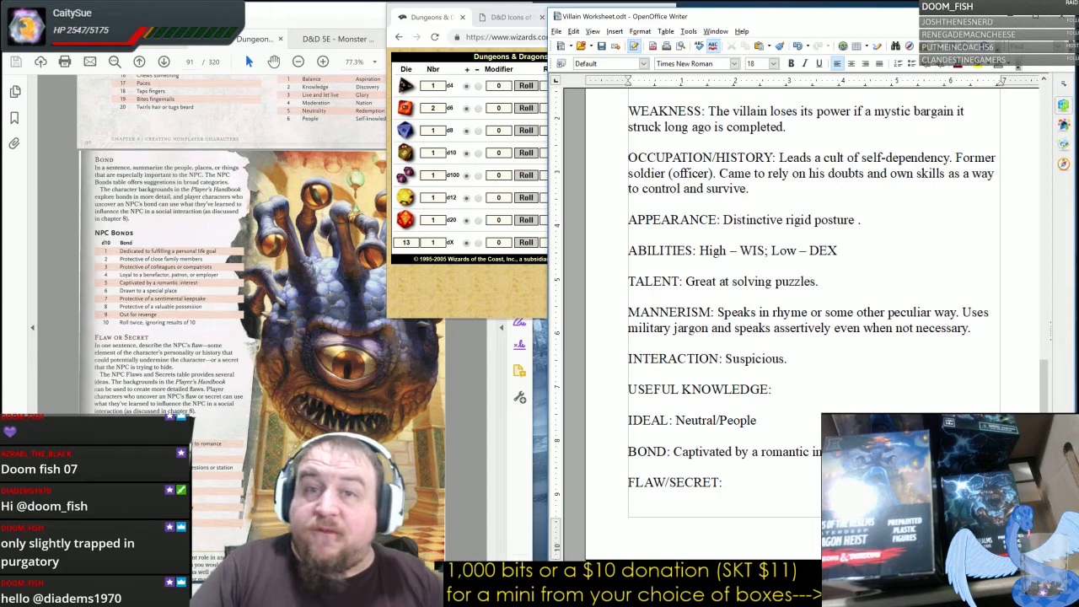
Begin the FLAW/SECRET entry with "Has a powerf".
{"action": "type", "text": "Haw"}
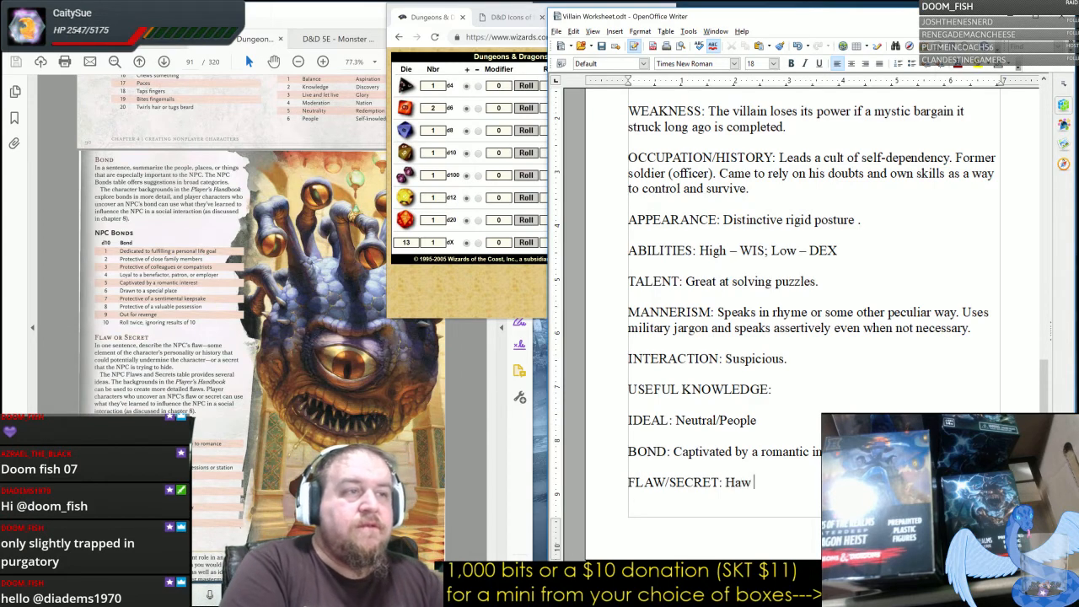
{"action": "type", "text": "s a powerf"}
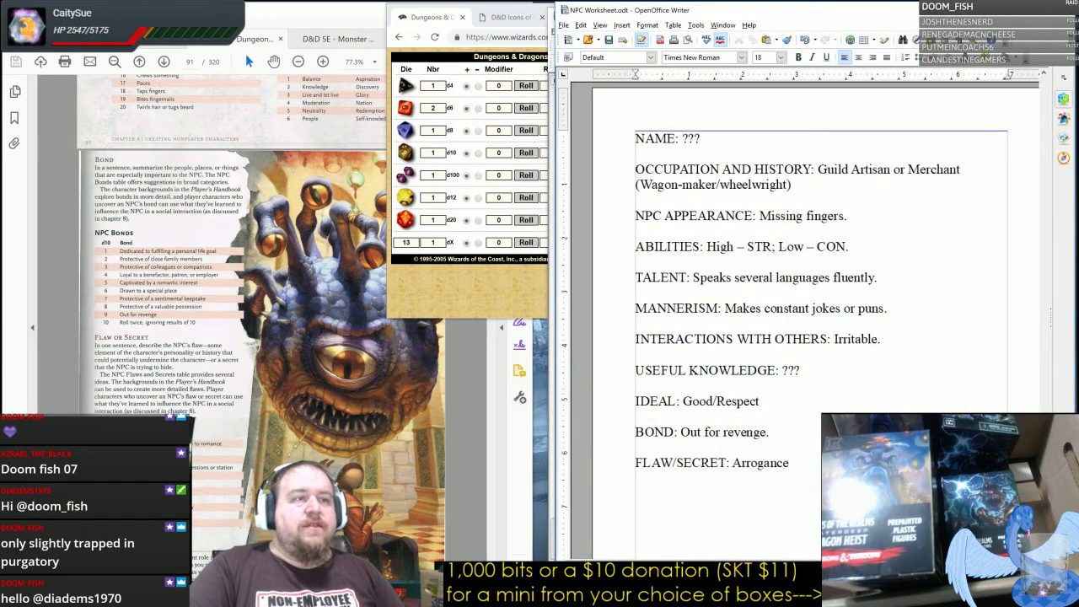
Scroll down through the NPC worksheet entries.
{"action": "scroll", "scroll_direction": "down", "scroll_amount": 3}
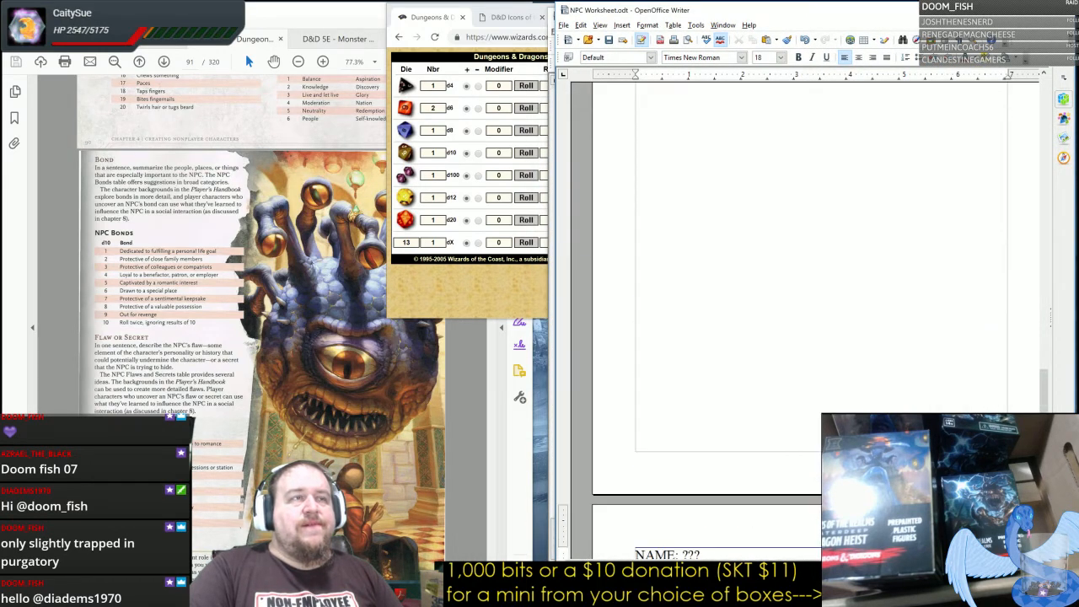
{"action": "scroll", "scroll_direction": "down", "scroll_amount": 3}
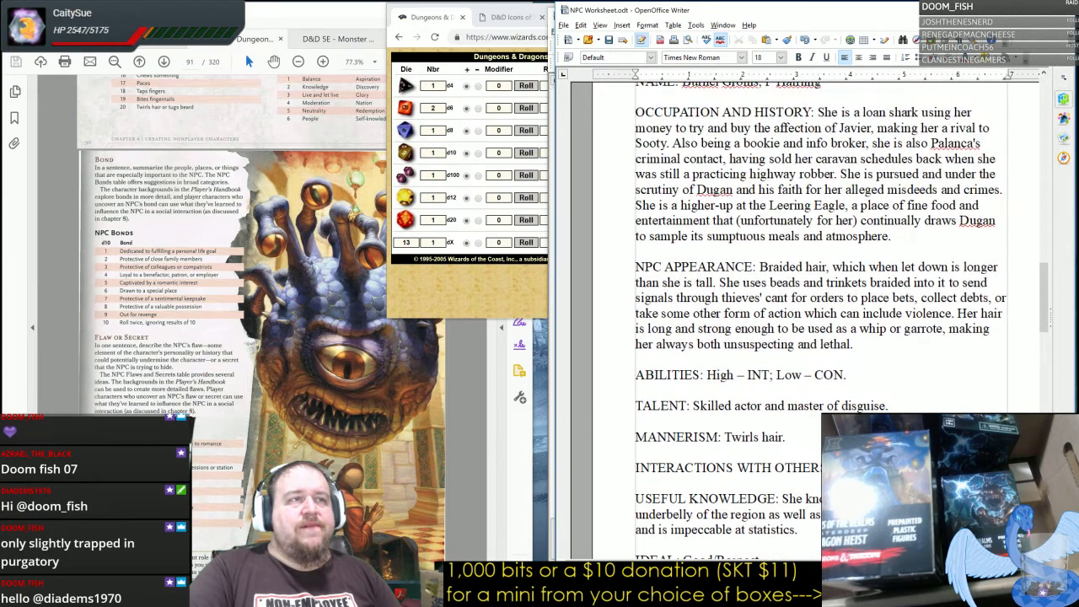
{"action": "scroll", "scroll_direction": "down", "scroll_amount": 3}
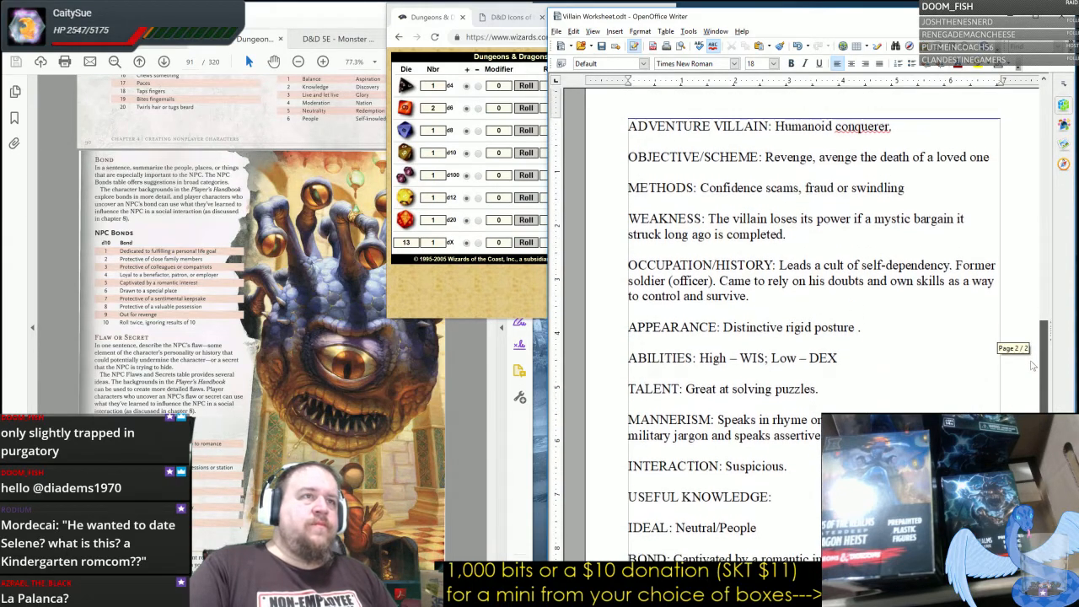
{"action": "scroll", "scroll_direction": "down", "scroll_amount": 3}
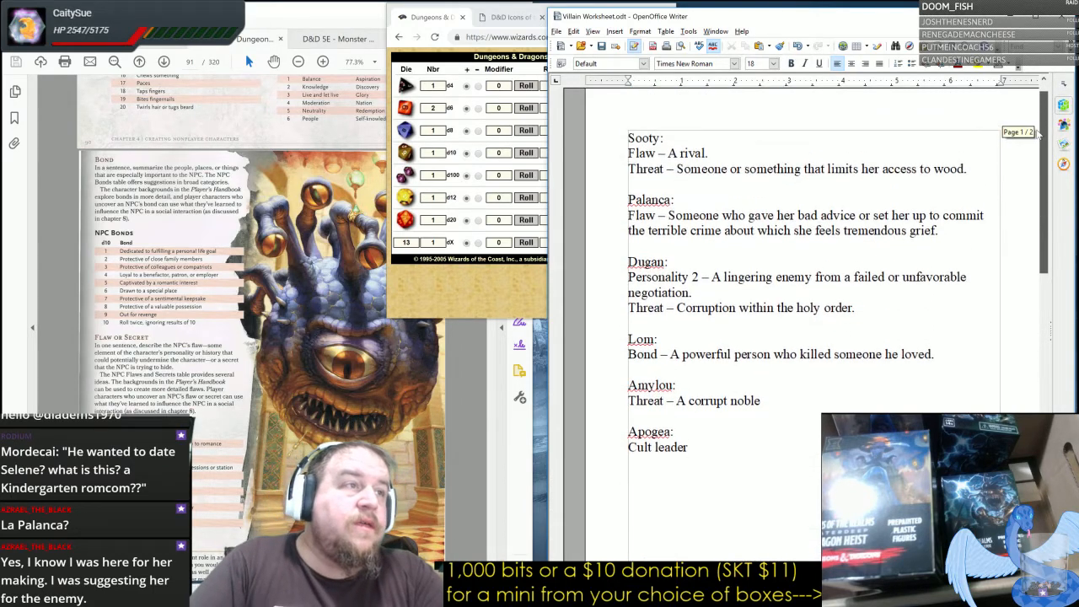
Select Lou's bond sentence about a powerful person for the FLAW/SECRET entry.
{"action": "left_click_drag", "start_coordinate": [726, 215], "coordinate": [805, 215]}
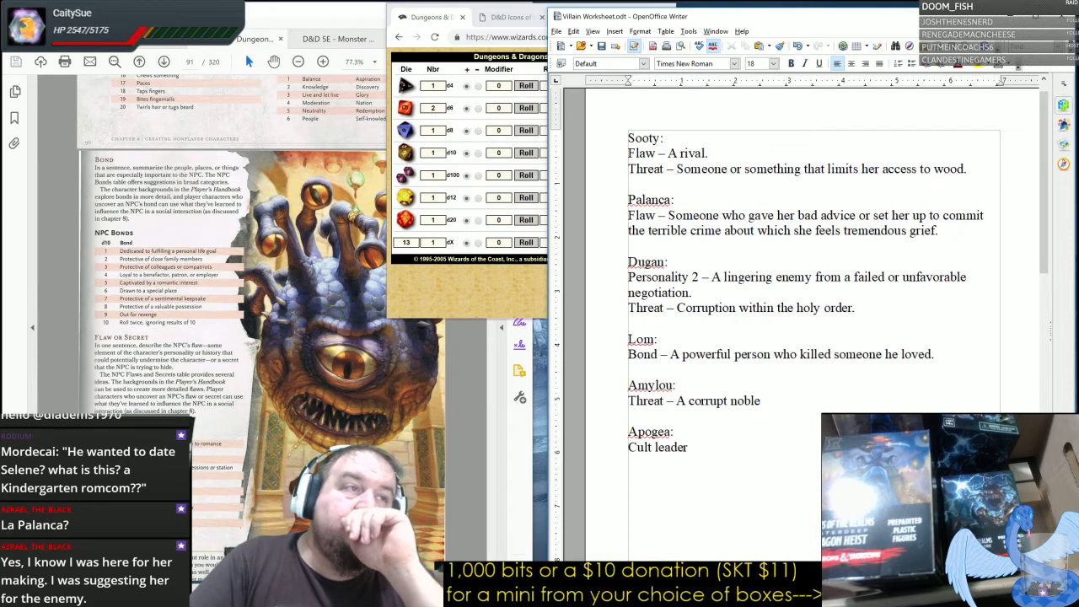
{"action": "left_click_drag", "start_coordinate": [670, 354], "coordinate": [934, 354]}
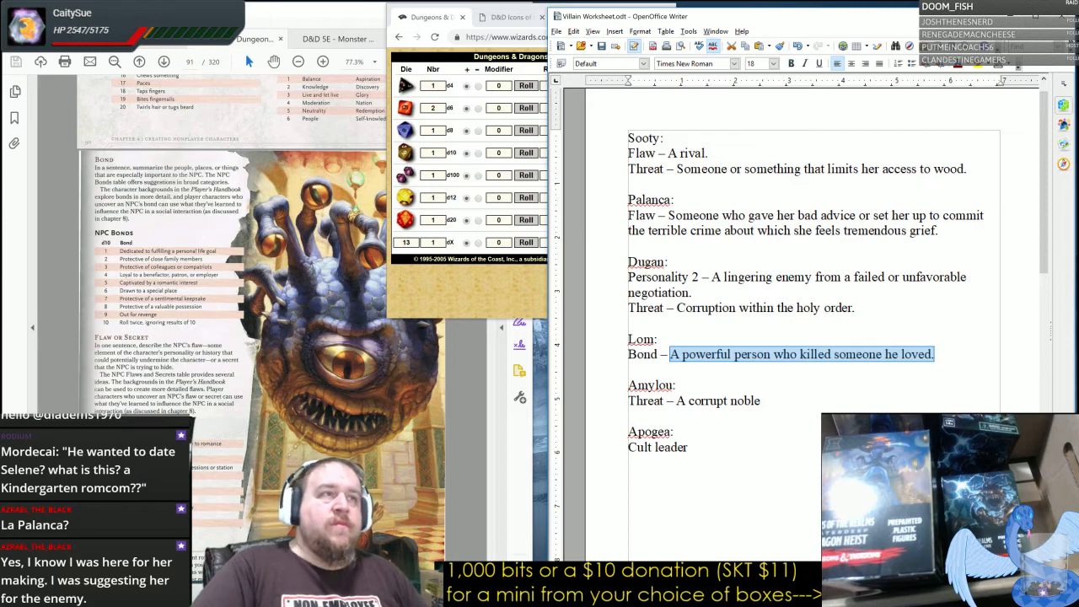
{"action": "scroll", "scroll_direction": "down", "scroll_amount": 3}
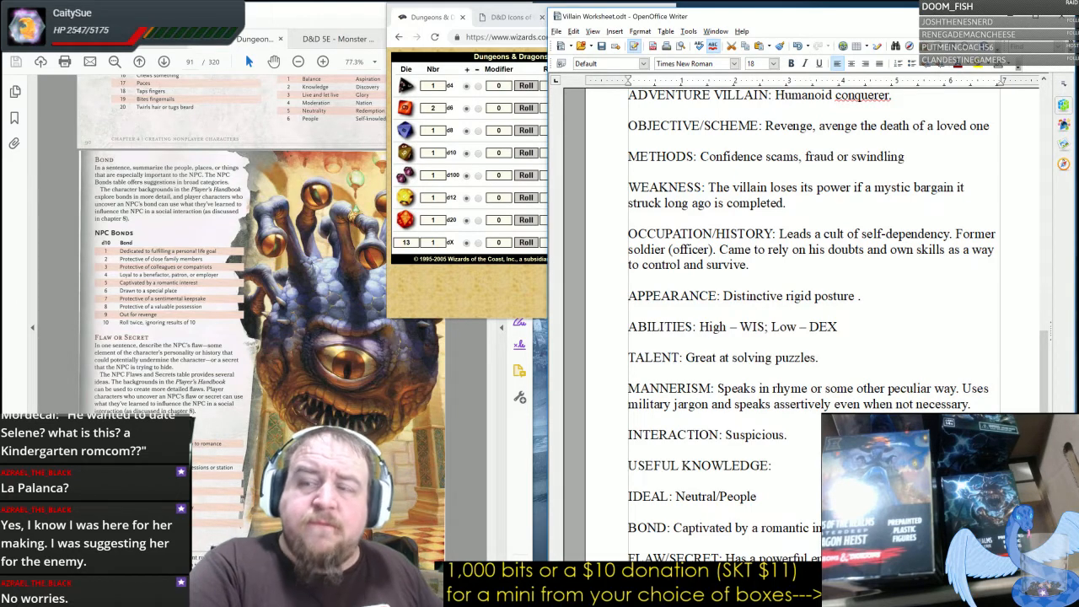
{"action": "scroll", "scroll_direction": "down", "scroll_amount": 3}
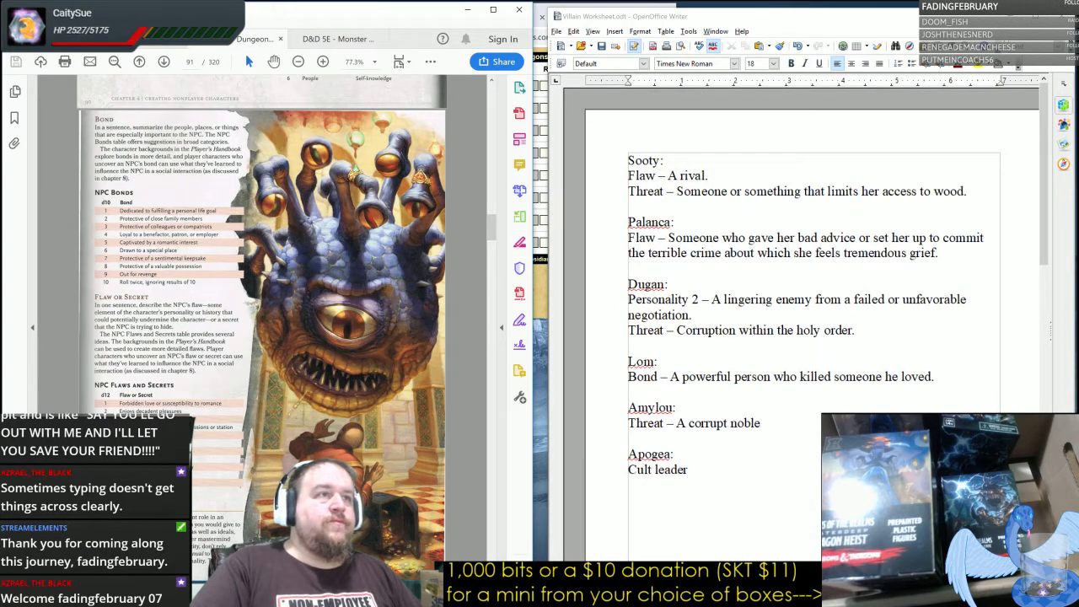
Scroll down to the second villain template with its entries emptied.
{"action": "scroll", "scroll_direction": "down", "scroll_amount": 3}
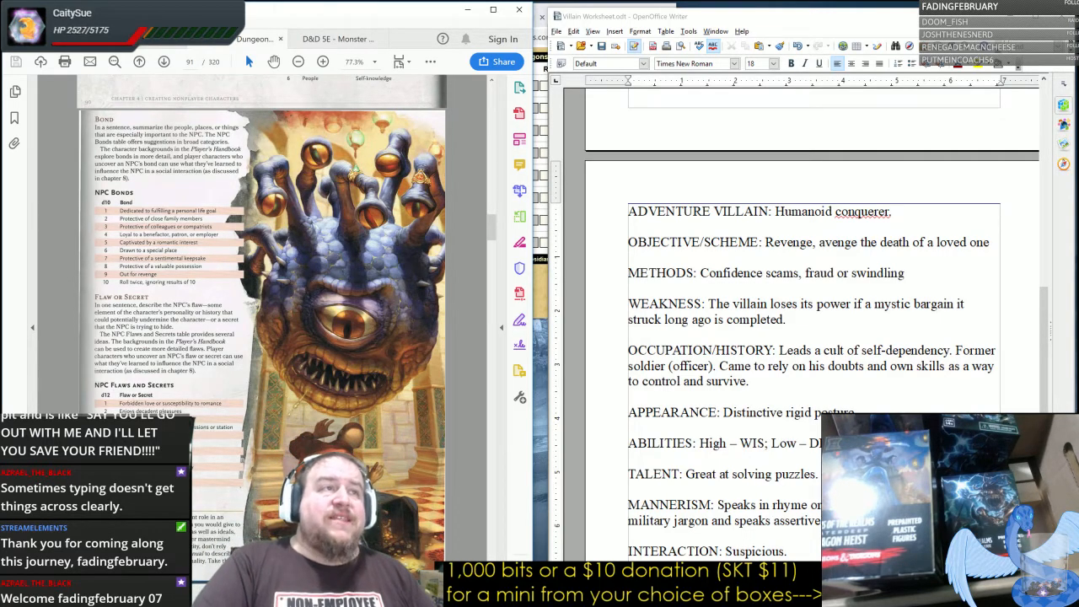
{"action": "scroll", "scroll_direction": "down", "scroll_amount": 3}
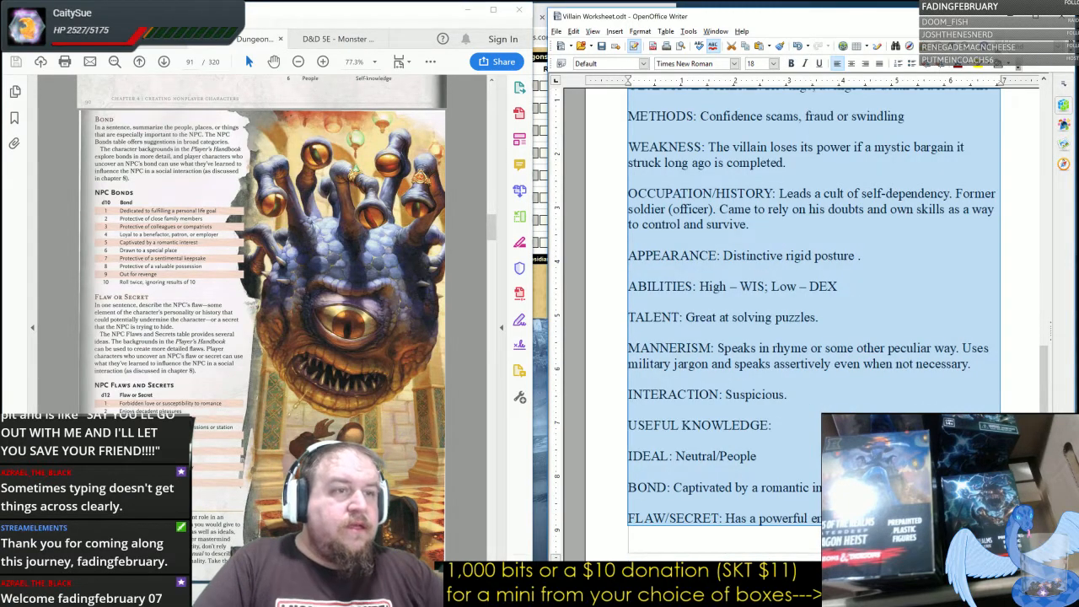
{"action": "scroll", "scroll_direction": "down", "scroll_amount": 3}
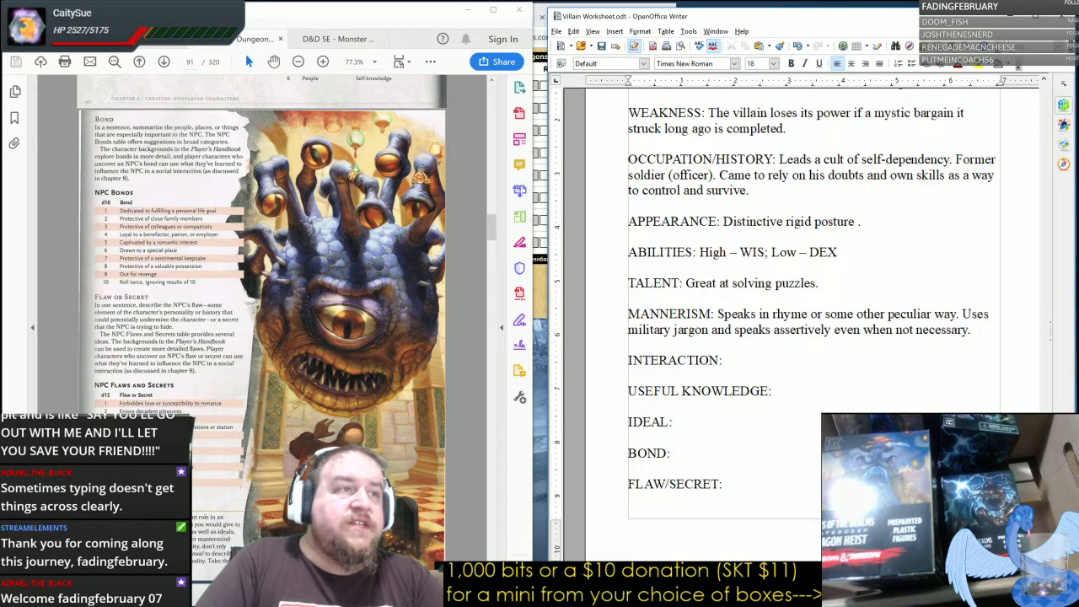
{"action": "left_click_drag", "start_coordinate": [715, 314], "coordinate": [971, 328]}
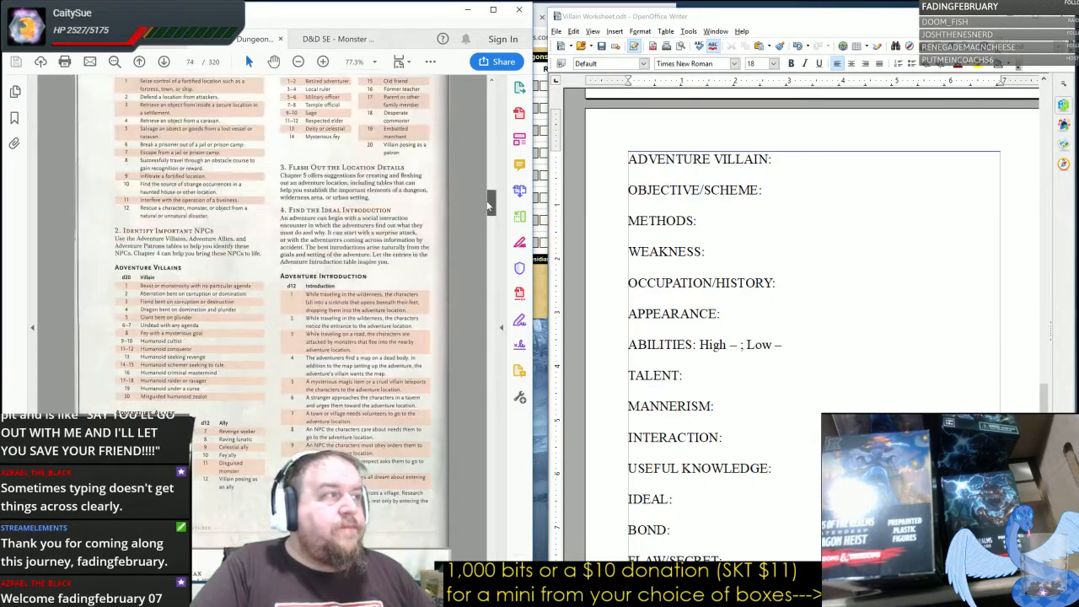
{"action": "mouse_move", "coordinate": [519, 294]}
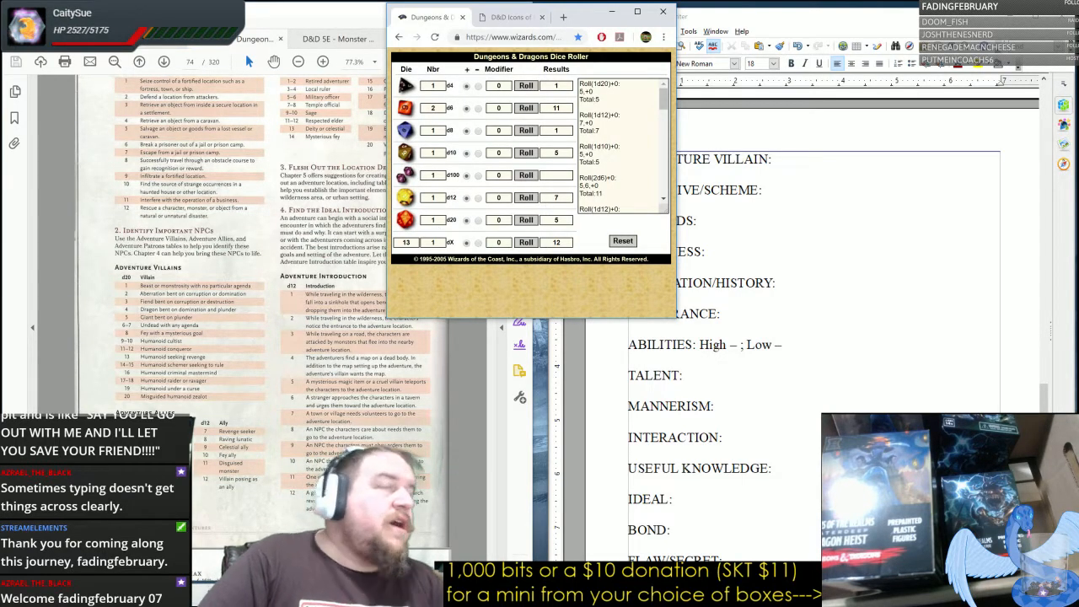
Enter "Giant bent on plunder" as the adventure villain on the new sheet.
{"action": "type", "text": "Giant bent on plunder."}
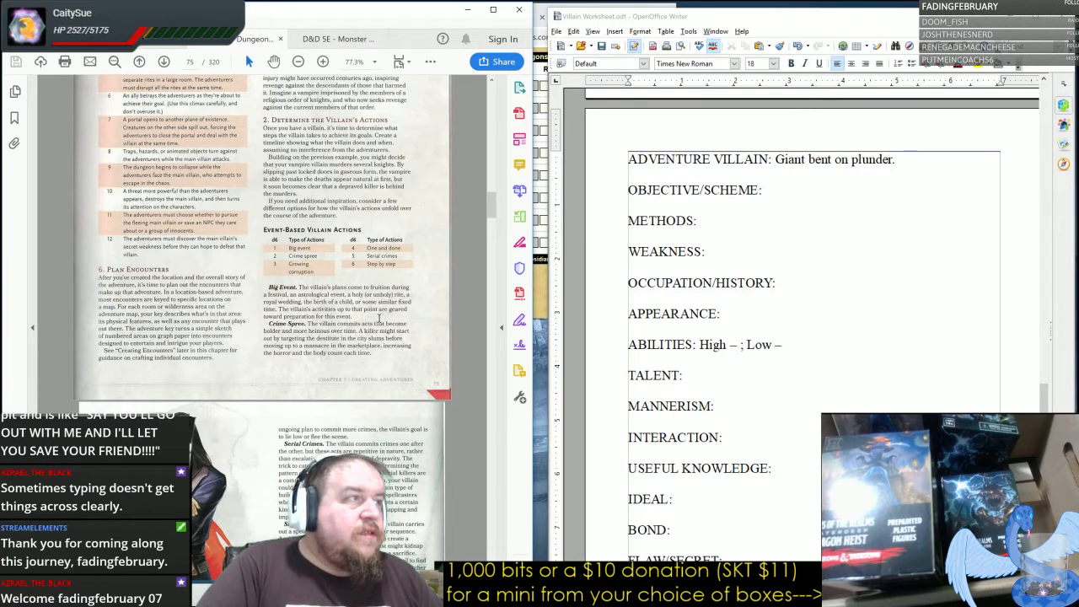
Scroll the guide PDF down to the Villains page with the Villain's Scheme table.
{"action": "scroll", "scroll_direction": "down", "scroll_amount": 3}
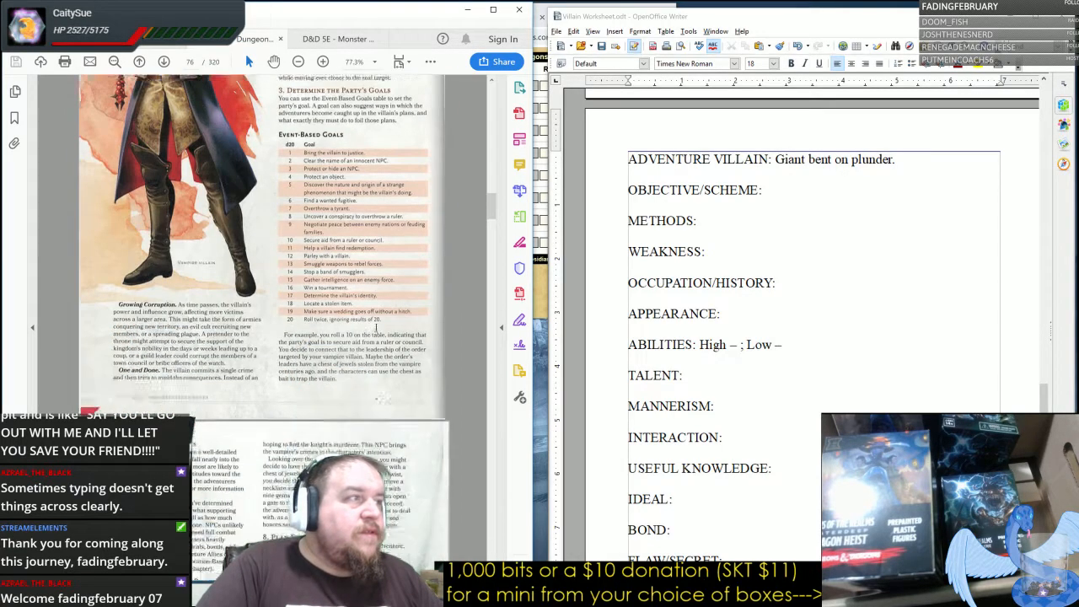
{"action": "scroll", "scroll_direction": "down", "scroll_amount": 3}
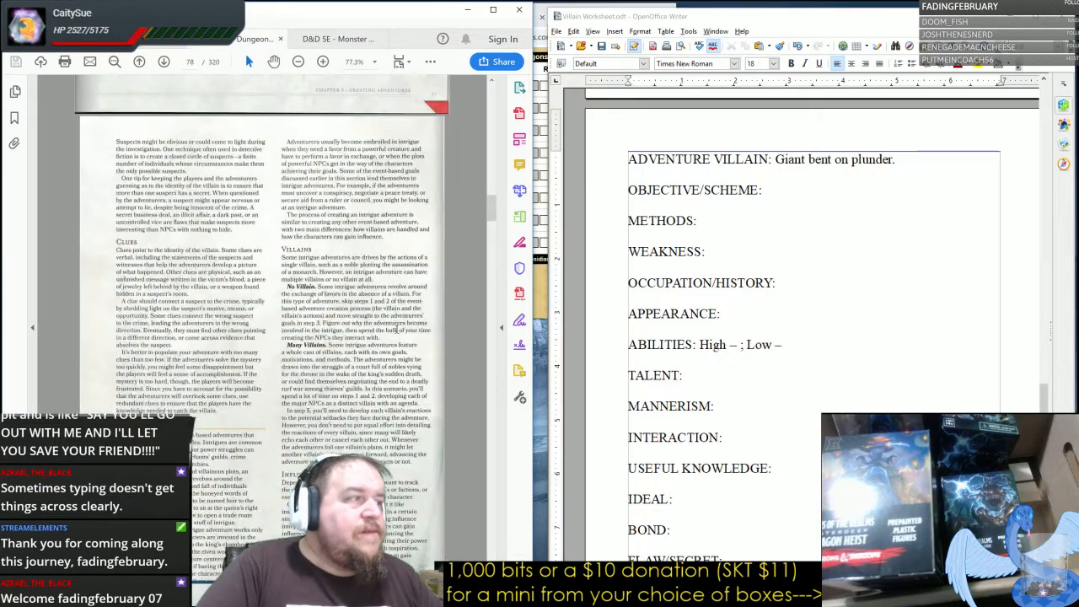
{"action": "scroll", "scroll_direction": "down", "scroll_amount": 3}
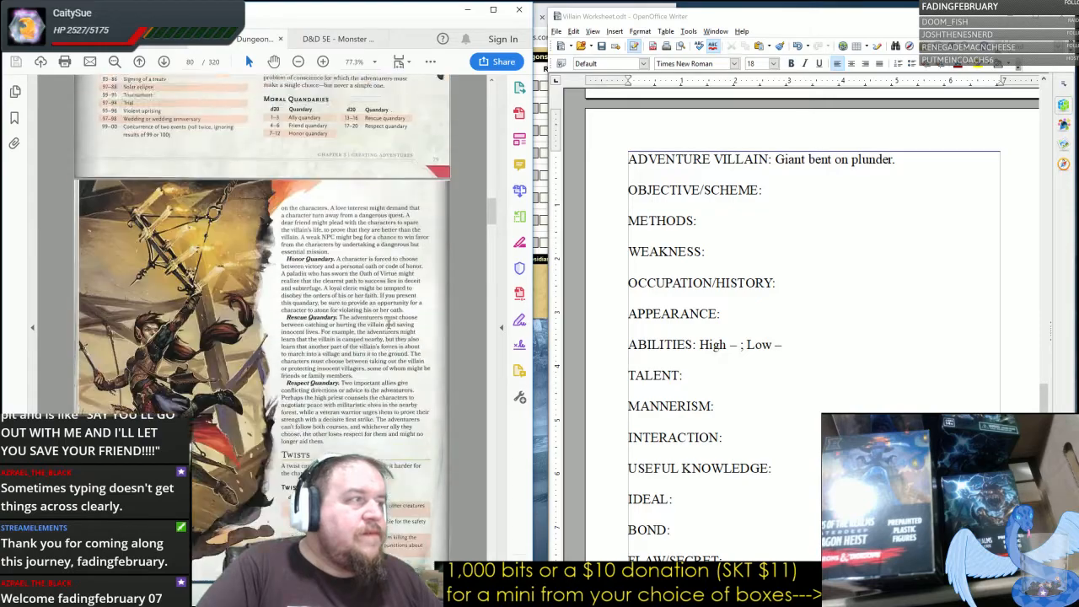
{"action": "scroll", "scroll_direction": "down", "scroll_amount": 3}
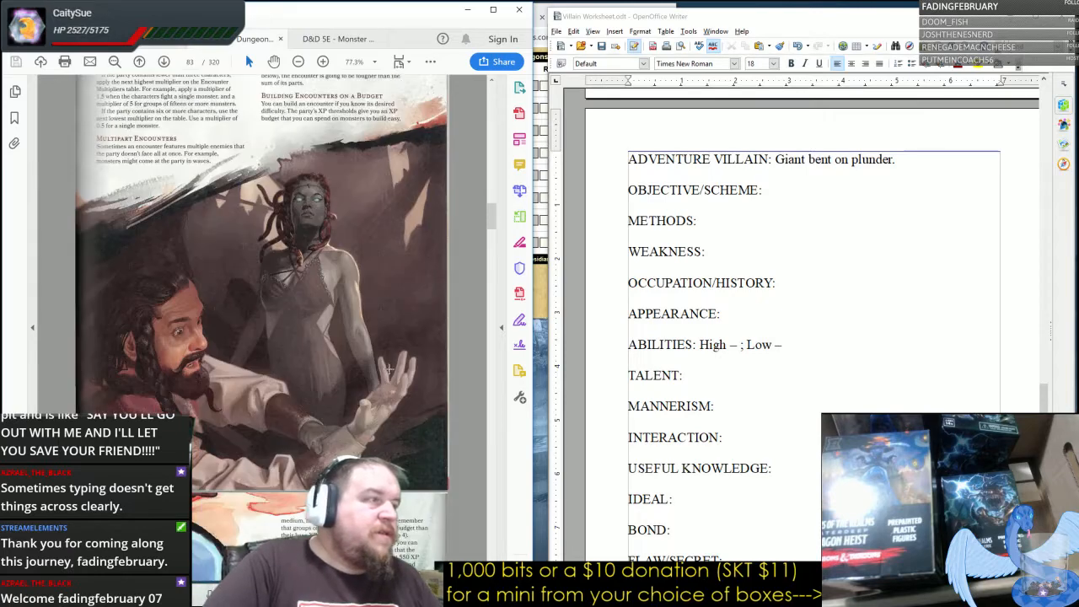
{"action": "scroll", "scroll_direction": "down", "scroll_amount": 3}
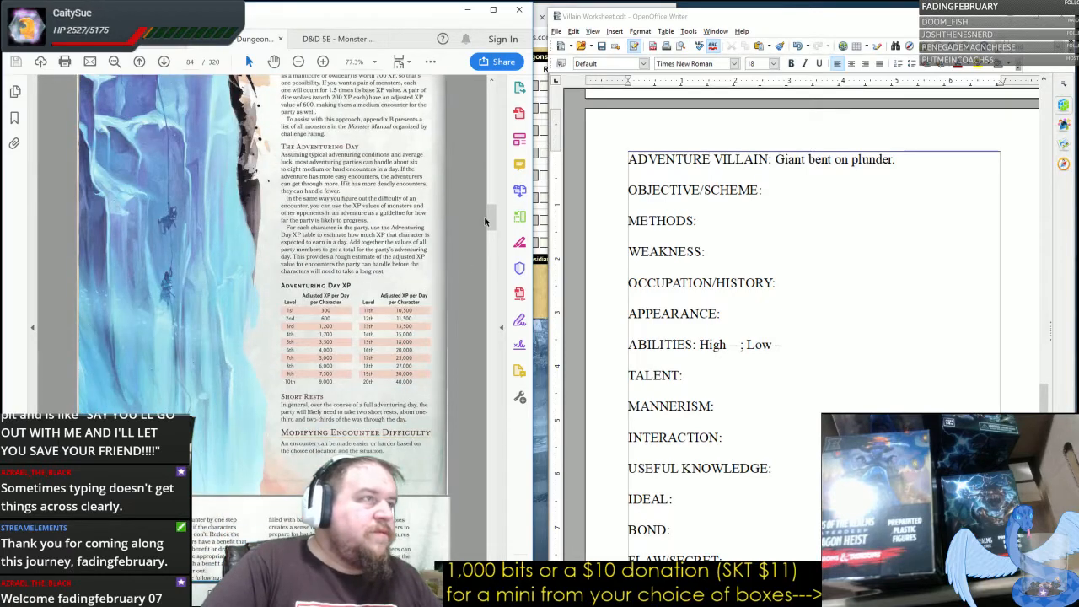
{"action": "scroll", "scroll_direction": "down", "scroll_amount": 3}
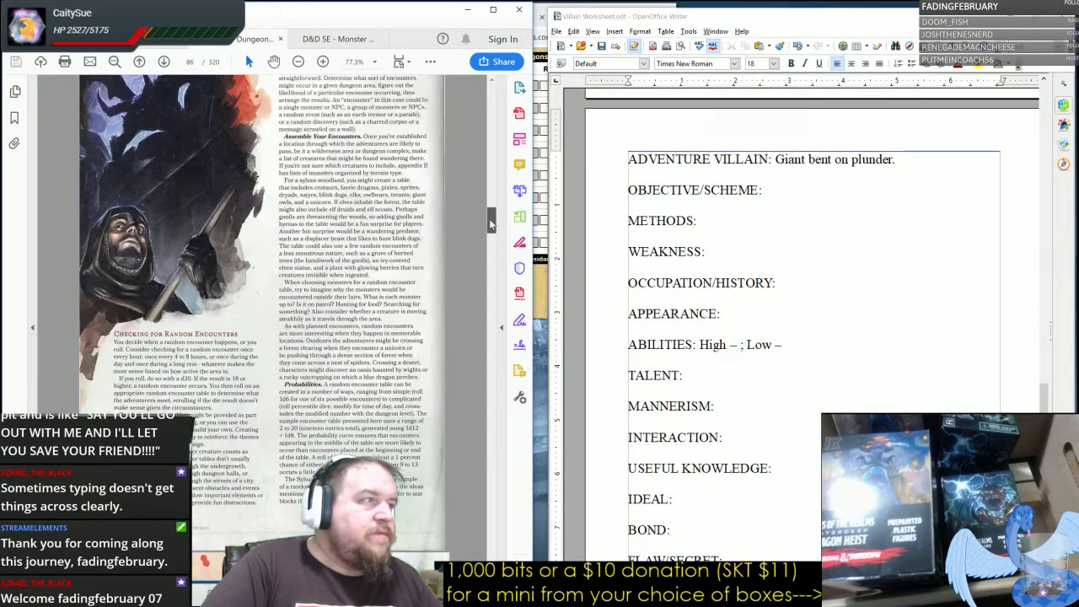
{"action": "scroll", "scroll_direction": "down", "scroll_amount": 3}
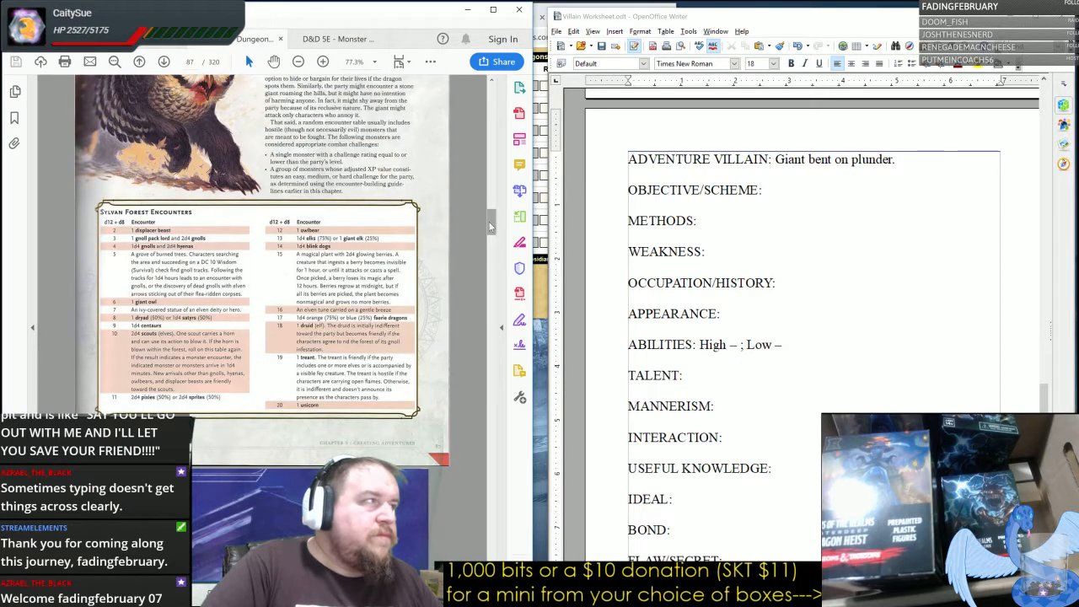
{"action": "scroll", "scroll_direction": "down", "scroll_amount": 3}
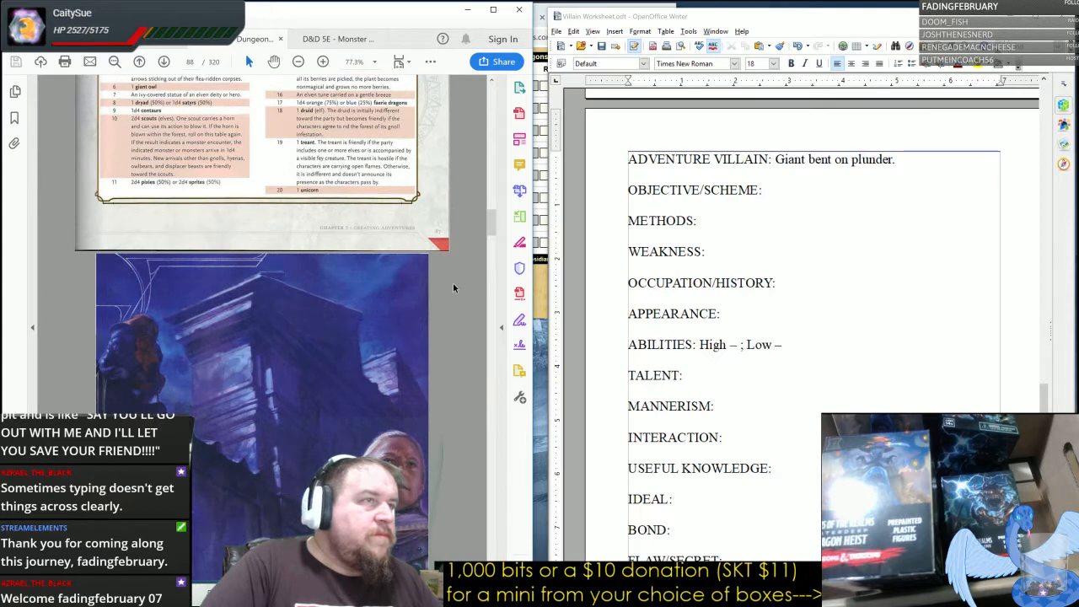
{"action": "scroll", "scroll_direction": "down", "scroll_amount": 3}
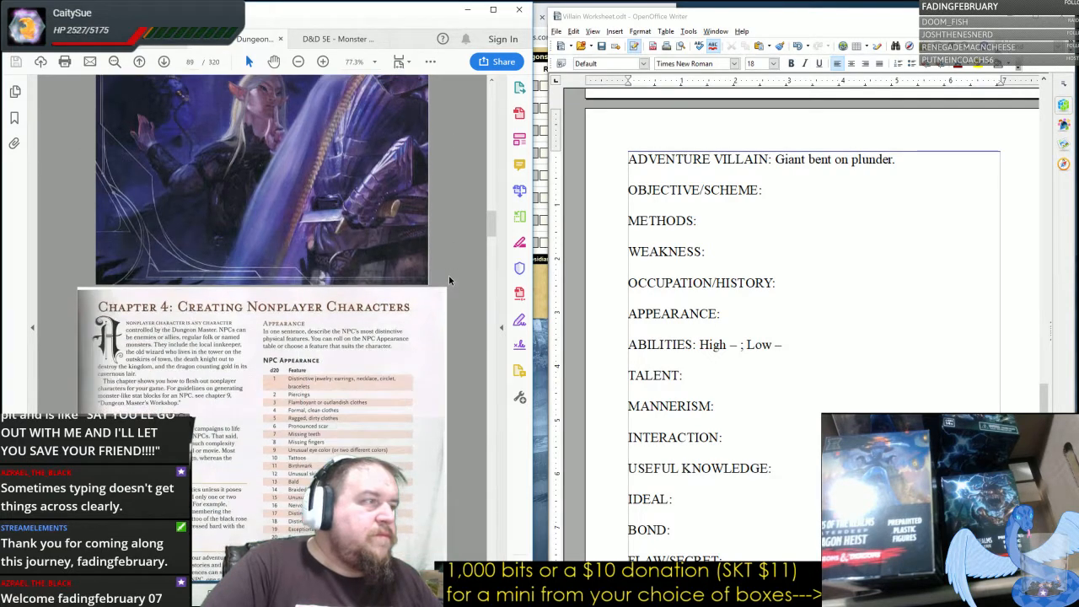
{"action": "scroll", "scroll_direction": "down", "scroll_amount": 3}
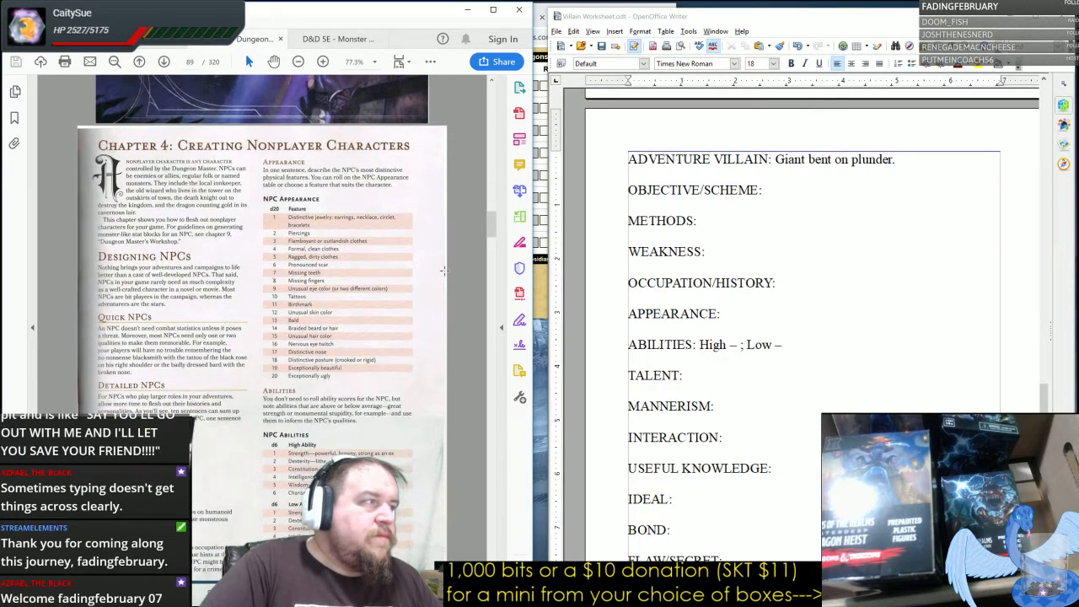
{"action": "scroll", "scroll_direction": "down", "scroll_amount": 3}
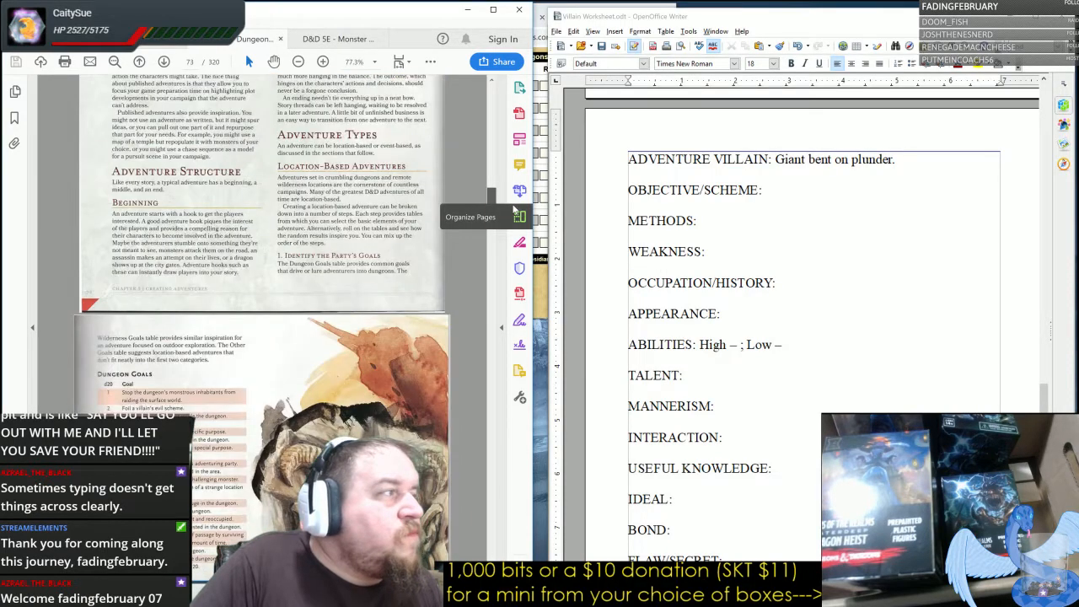
{"action": "scroll", "scroll_direction": "down", "scroll_amount": 3}
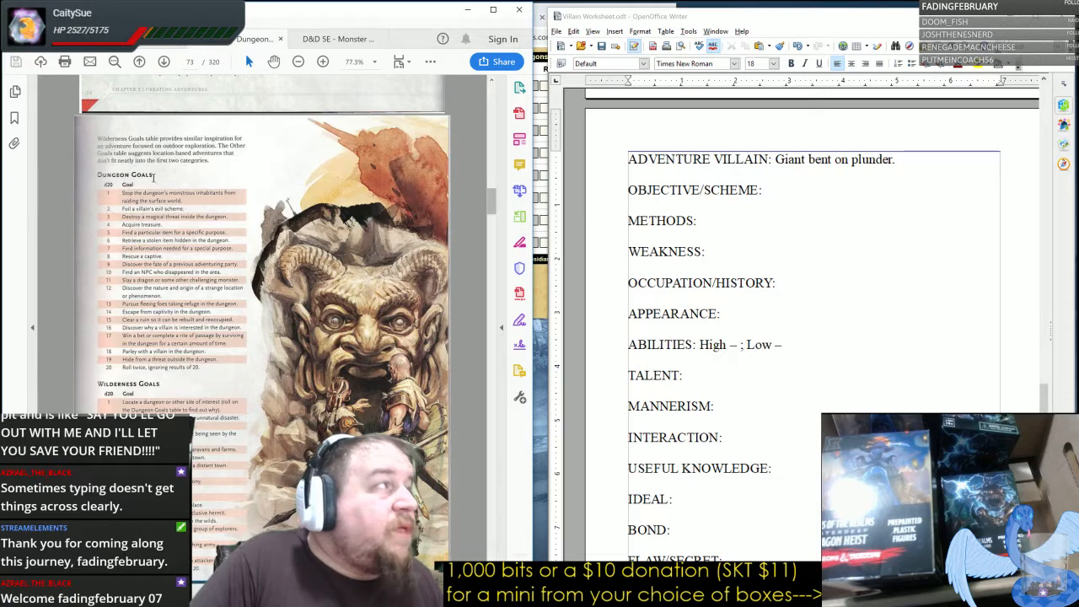
{"action": "mouse_move", "coordinate": [470, 233]}
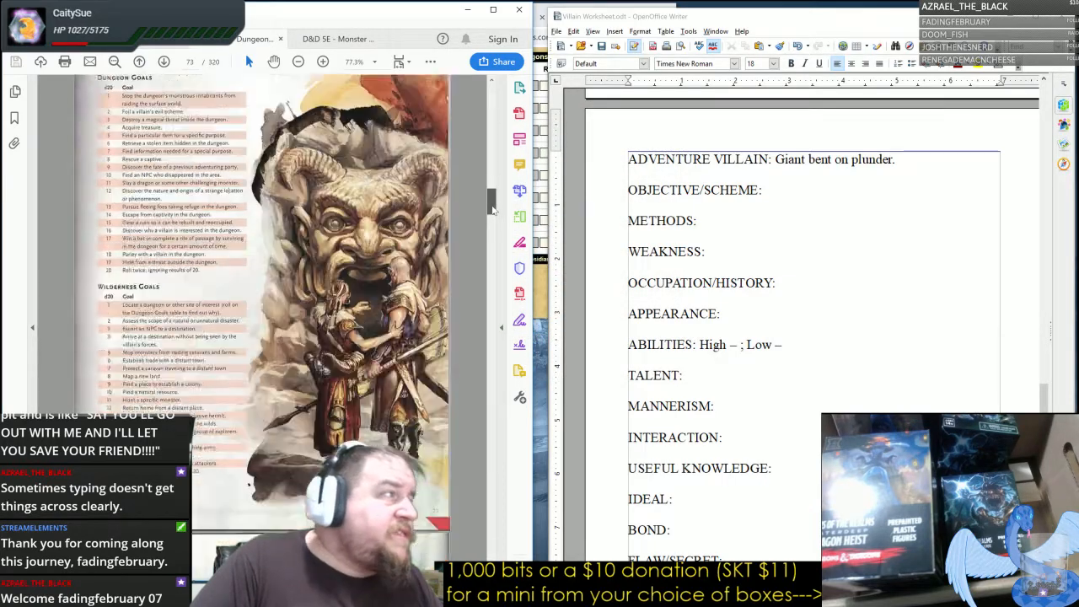
{"action": "scroll", "scroll_direction": "down", "scroll_amount": 3}
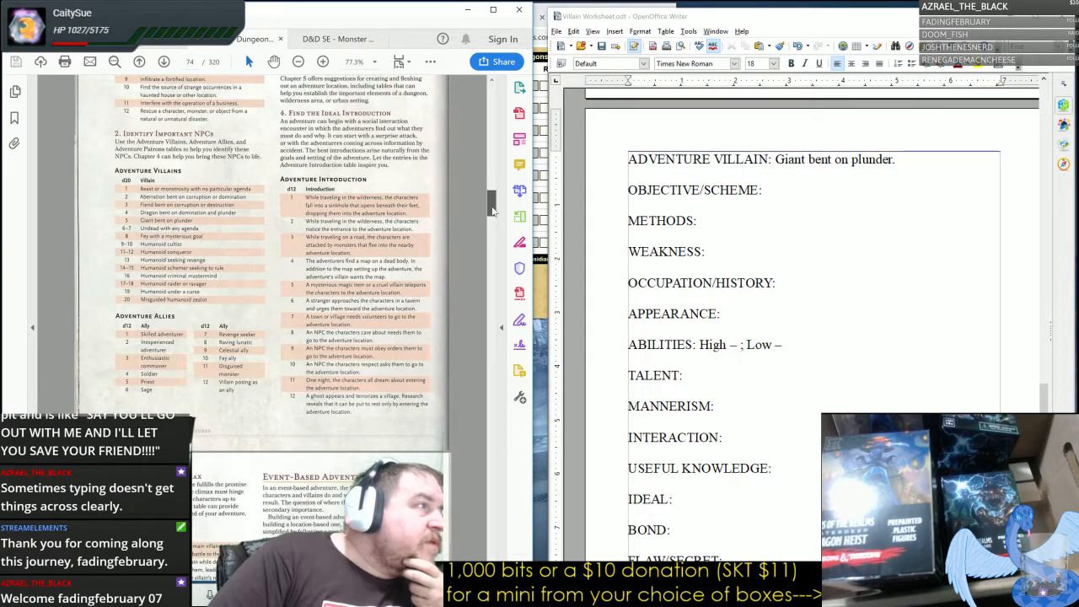
{"action": "scroll", "scroll_direction": "down", "scroll_amount": 3}
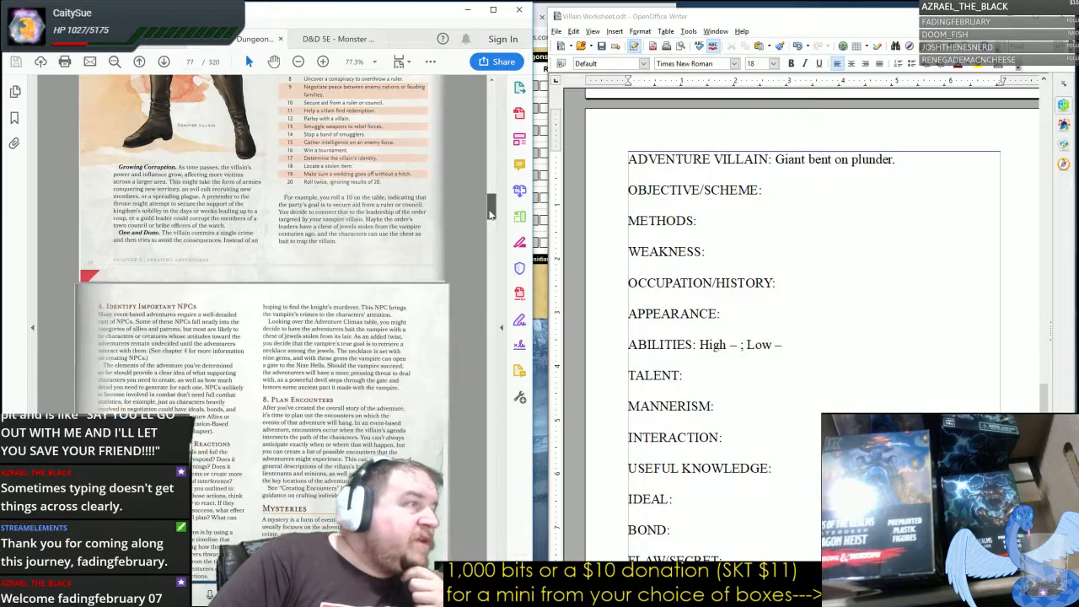
{"action": "scroll", "scroll_direction": "down", "scroll_amount": 3}
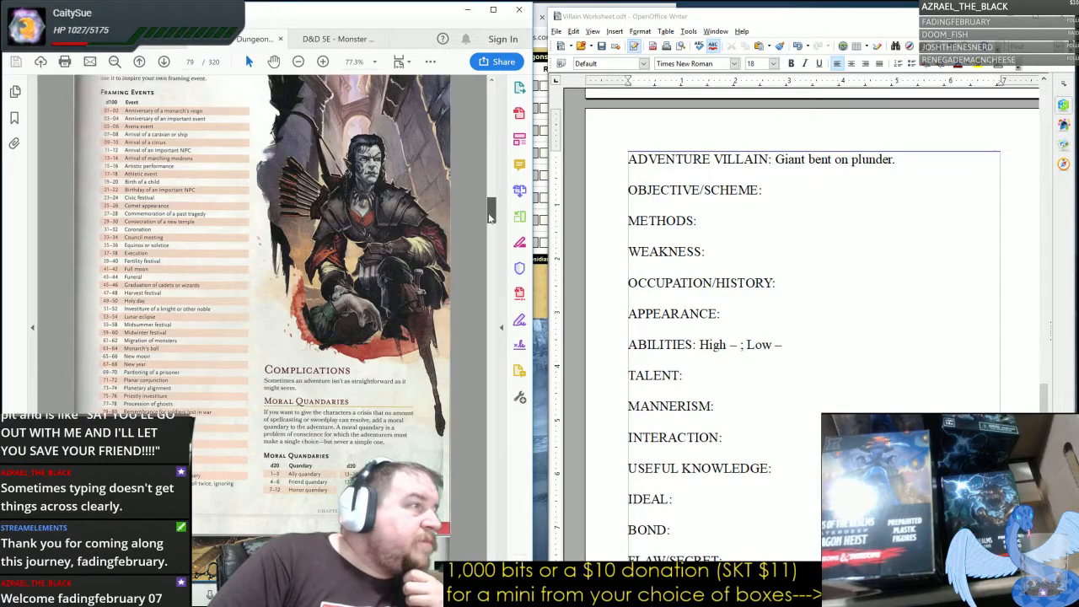
{"action": "scroll", "scroll_direction": "down", "scroll_amount": 3}
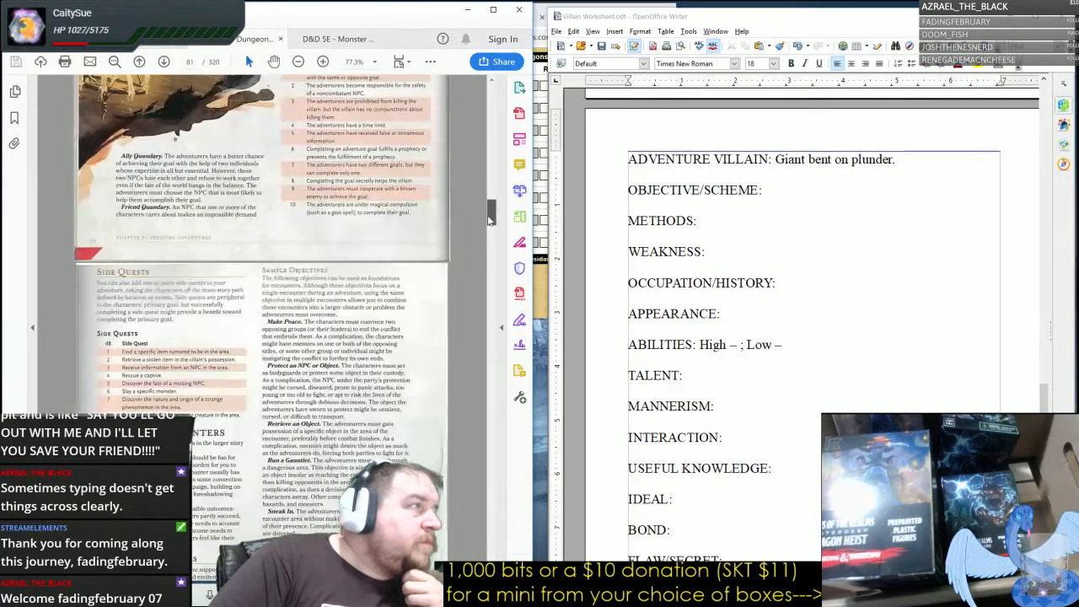
{"action": "scroll", "scroll_direction": "down", "scroll_amount": 3}
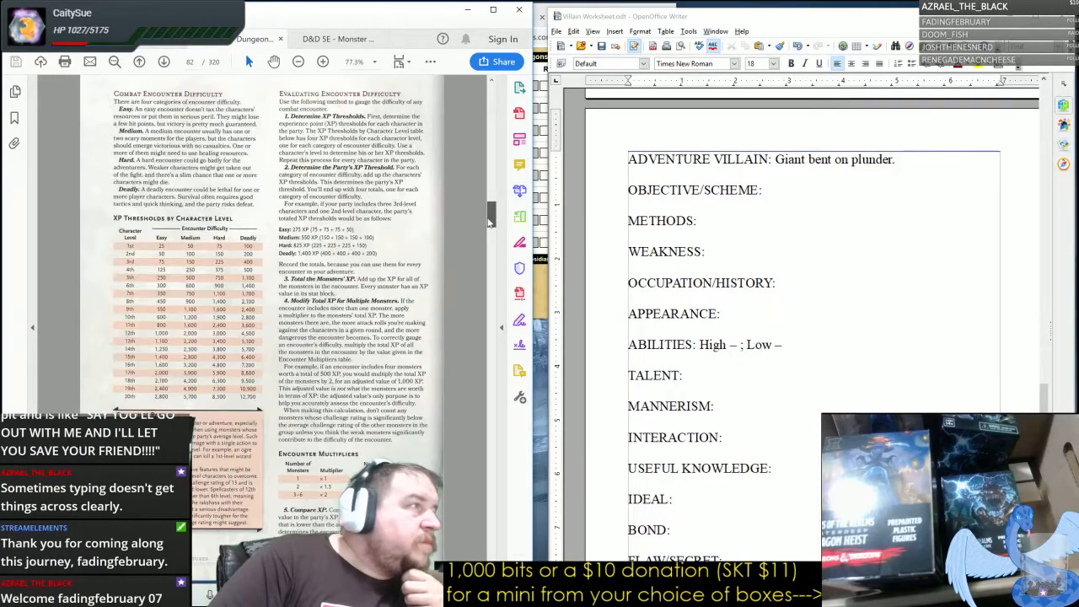
{"action": "scroll", "scroll_direction": "down", "scroll_amount": 3}
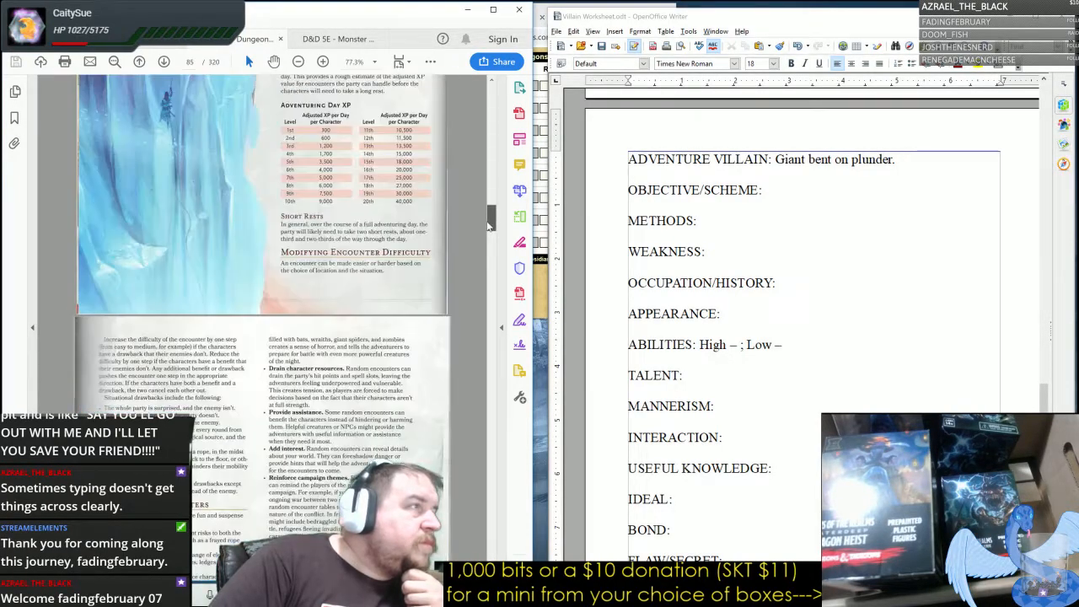
{"action": "scroll", "scroll_direction": "down", "scroll_amount": 3}
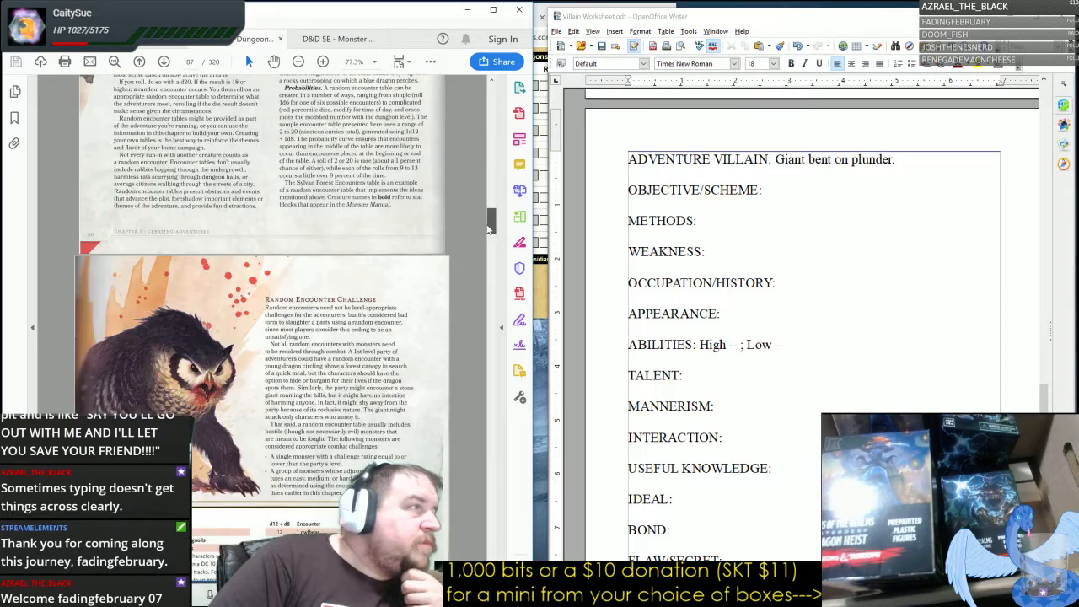
{"action": "scroll", "scroll_direction": "down", "scroll_amount": 3}
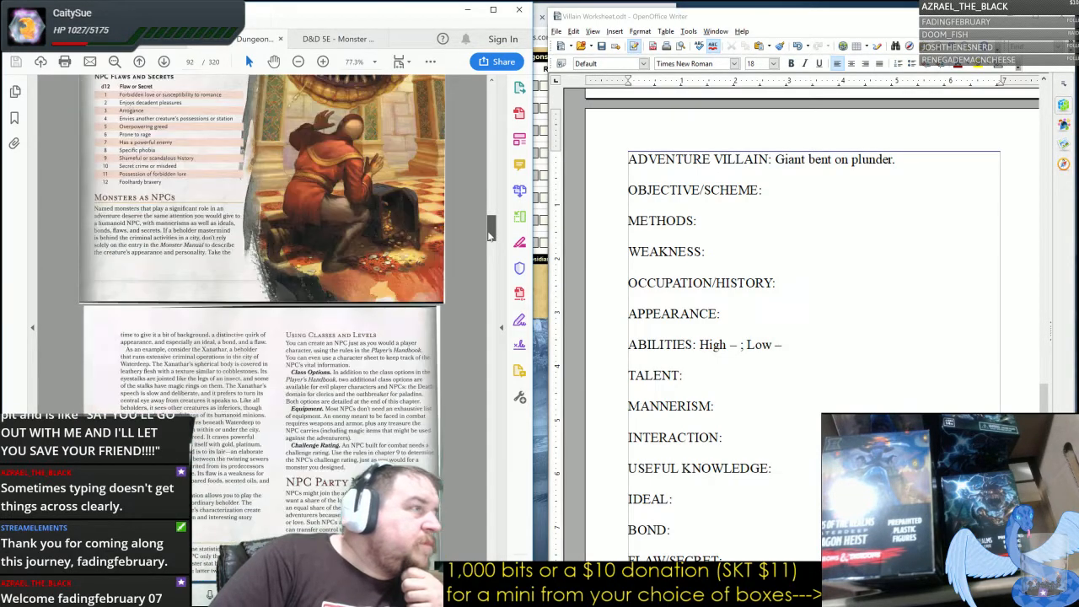
{"action": "scroll", "scroll_direction": "down", "scroll_amount": 3}
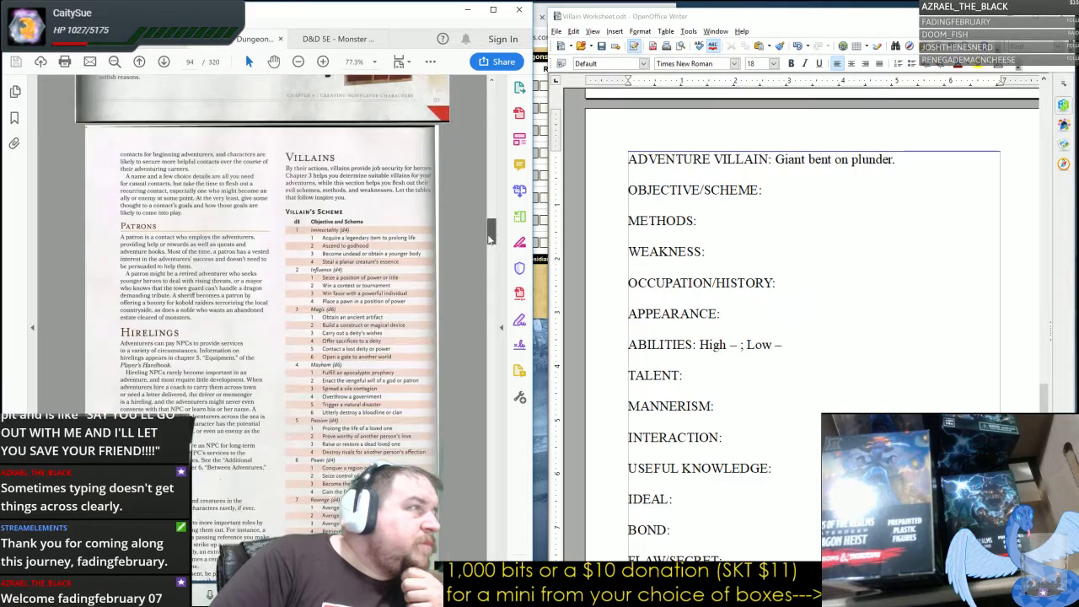
{"action": "scroll", "scroll_direction": "down", "scroll_amount": 3}
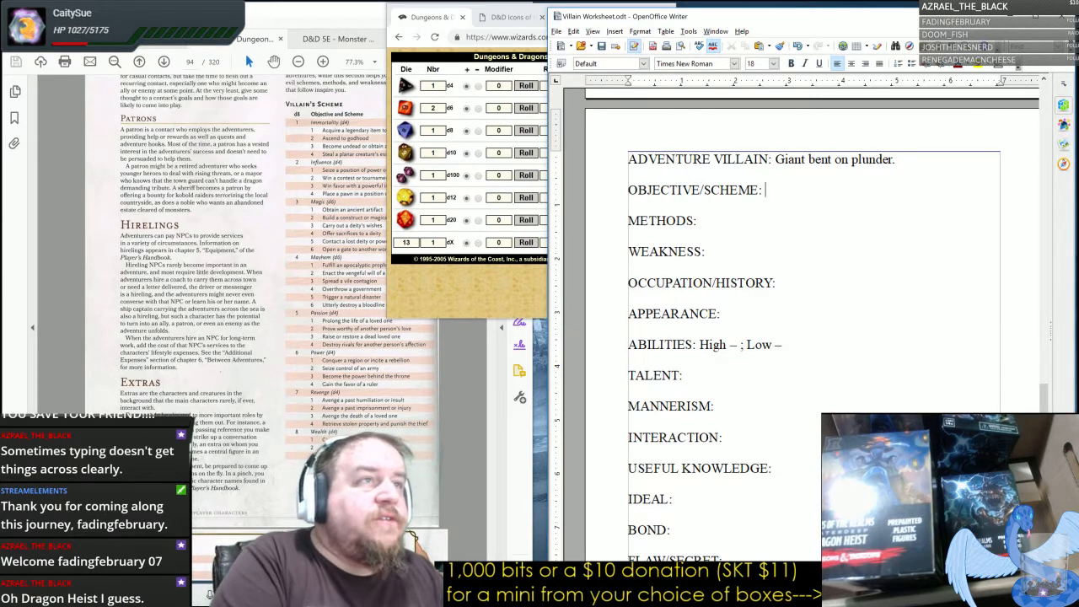
Enter "Influence, seize a position of power or title" as the objective/scheme.
{"action": "type", "text": "Influence"}
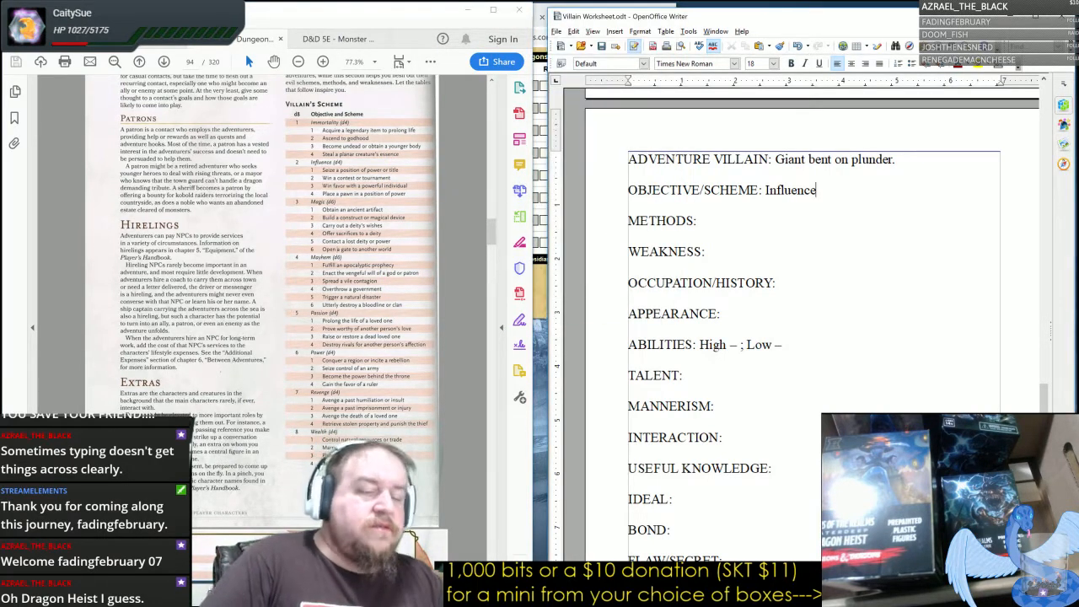
{"action": "type", "text": ", sie"}
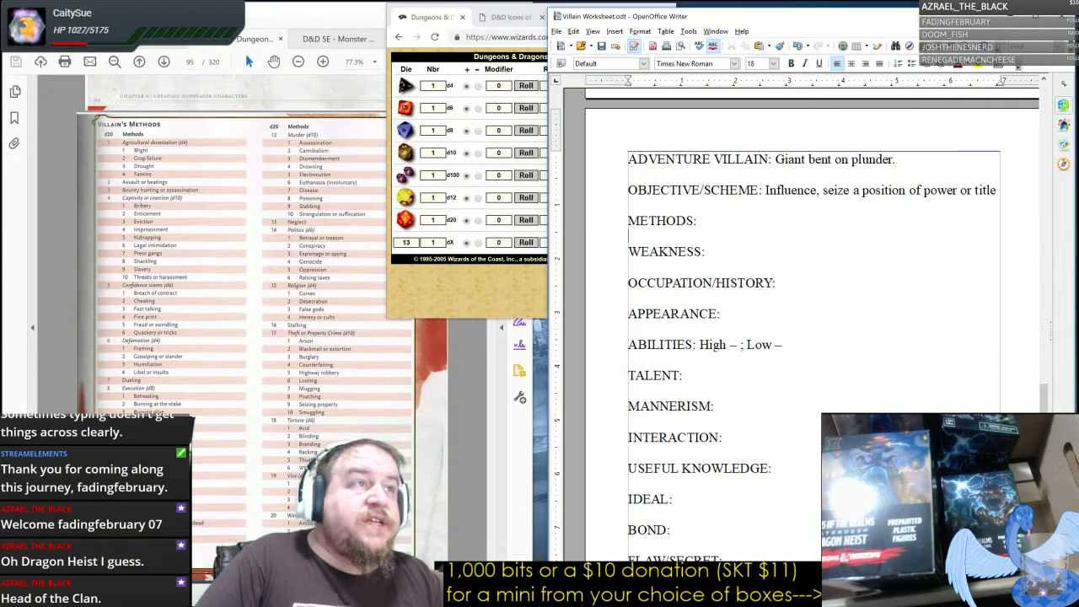
Enter "Torture, thumbscrews" as methods and a hidden object holding the villain's soul as weakness.
{"action": "type", "text": "Torture, thumbsc"}
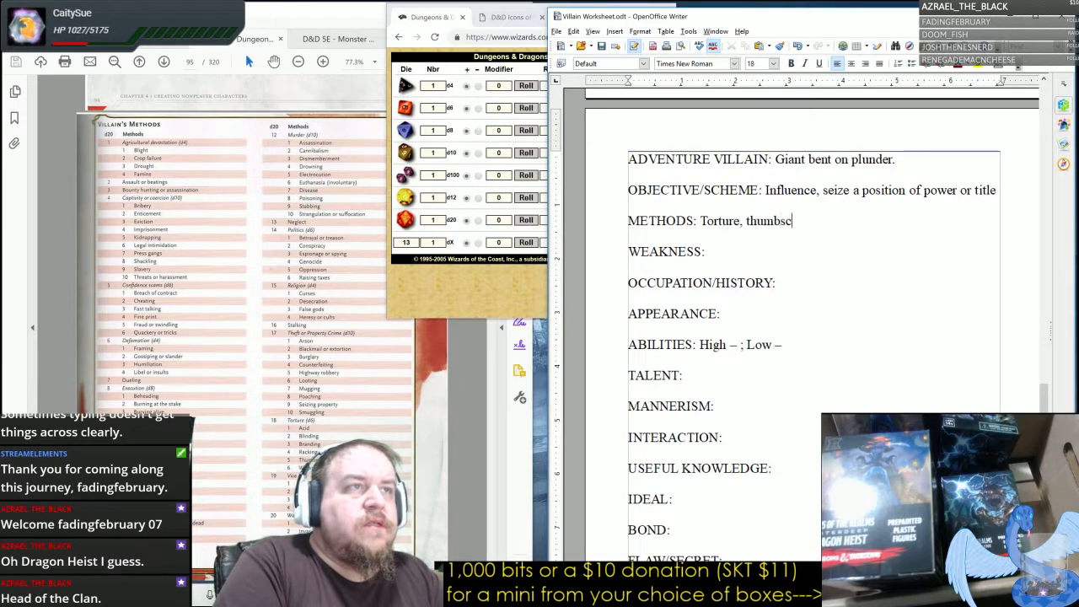
{"action": "type", "text": "rews"}
{"action": "left_click", "coordinate": [813, 252]}
{"action": "type", "text": " A hi"}
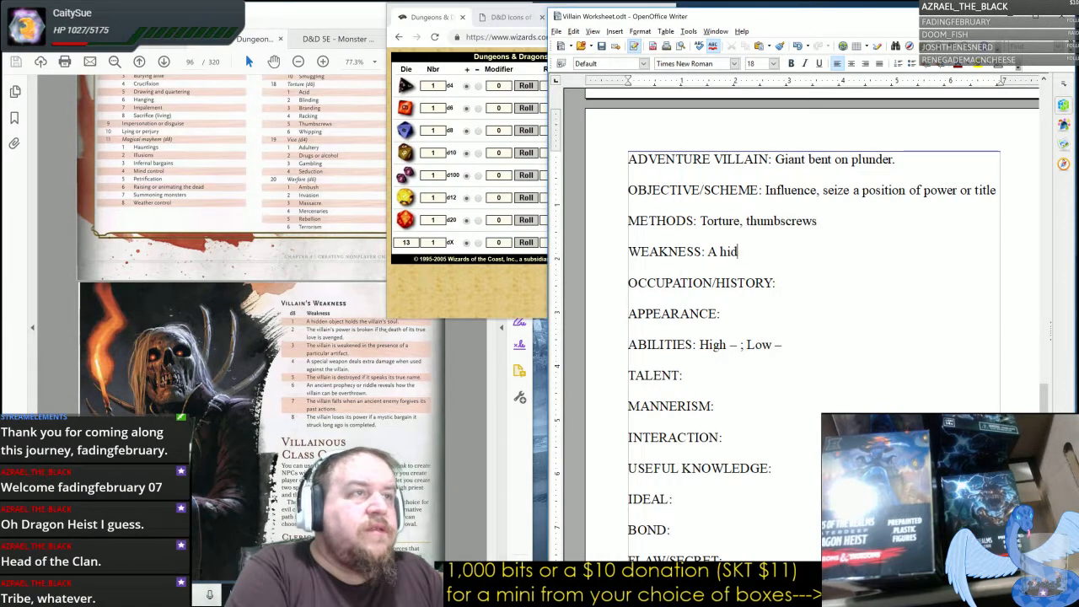
{"action": "type", "text": "den object h"}
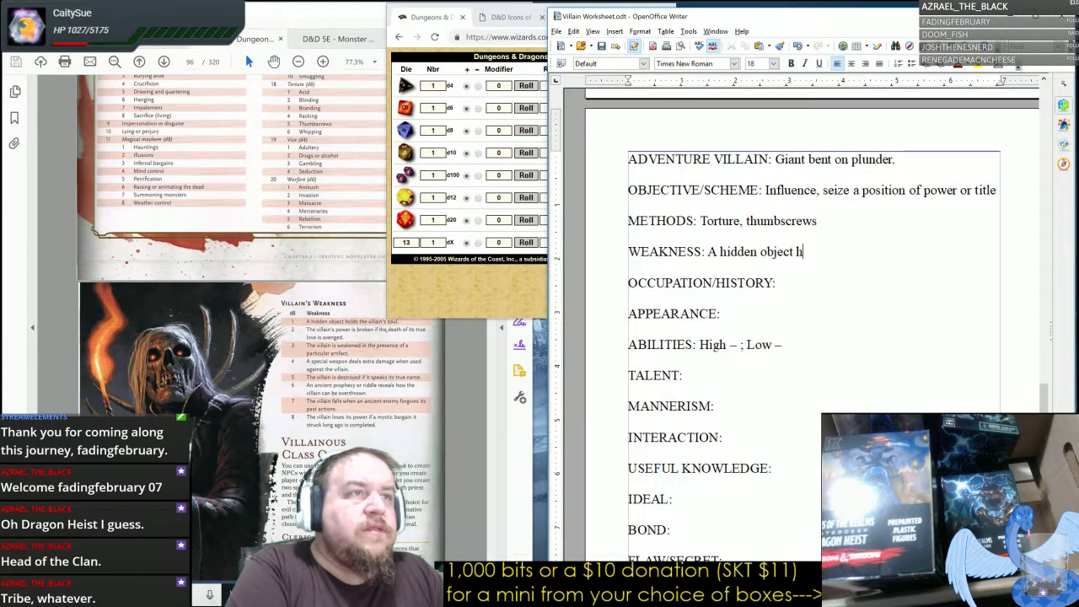
{"action": "type", "text": "old's the villain's soul."}
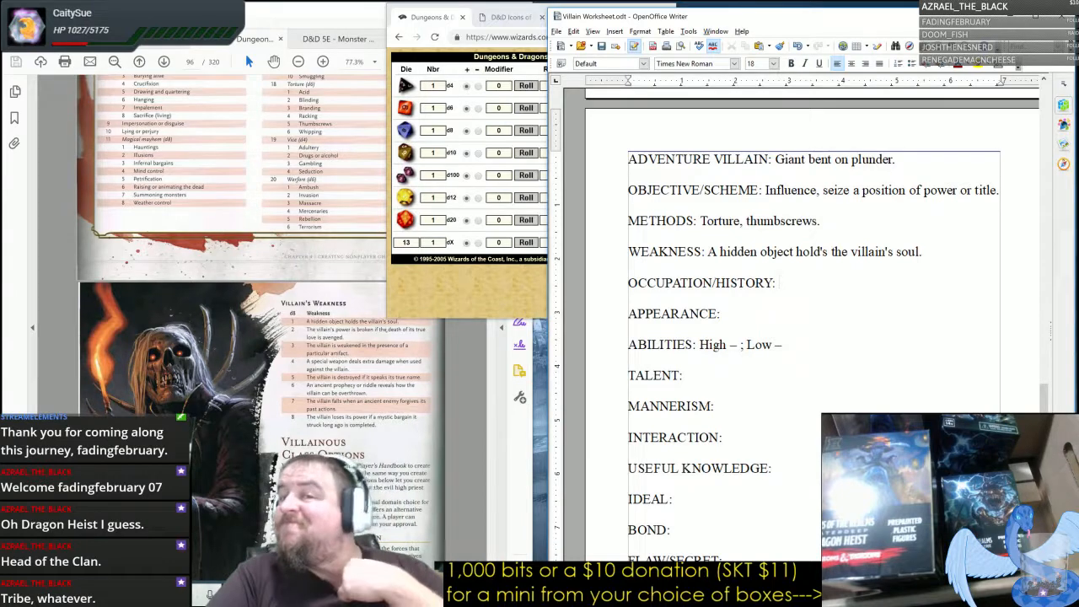
Enter "Soldier (quartermaster)" as the occupation/history entry.
{"action": "left_click", "coordinate": [779, 283]}
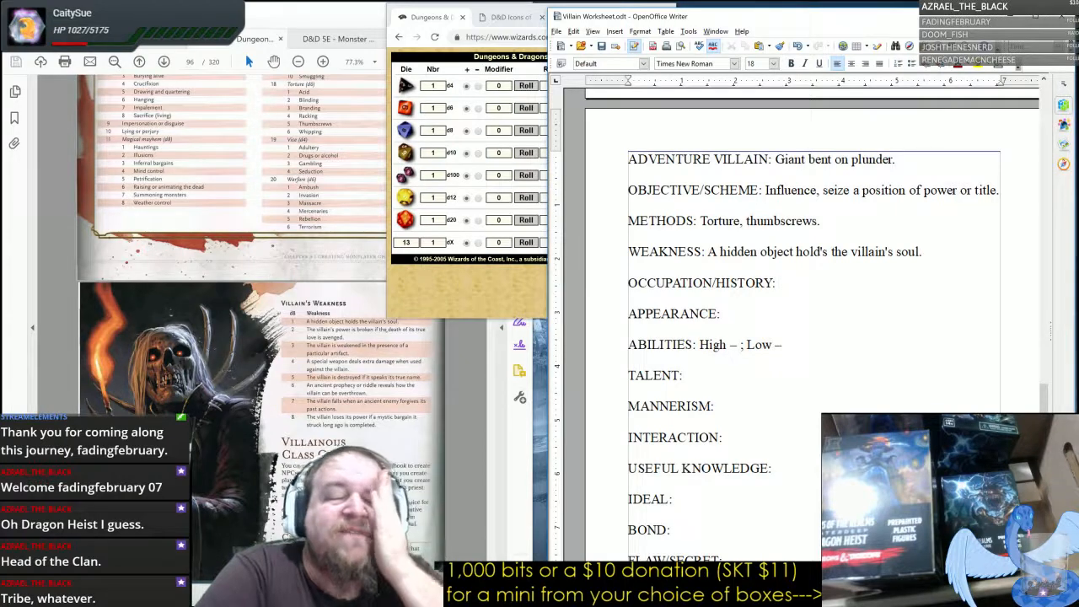
{"action": "left_click", "coordinate": [778, 283]}
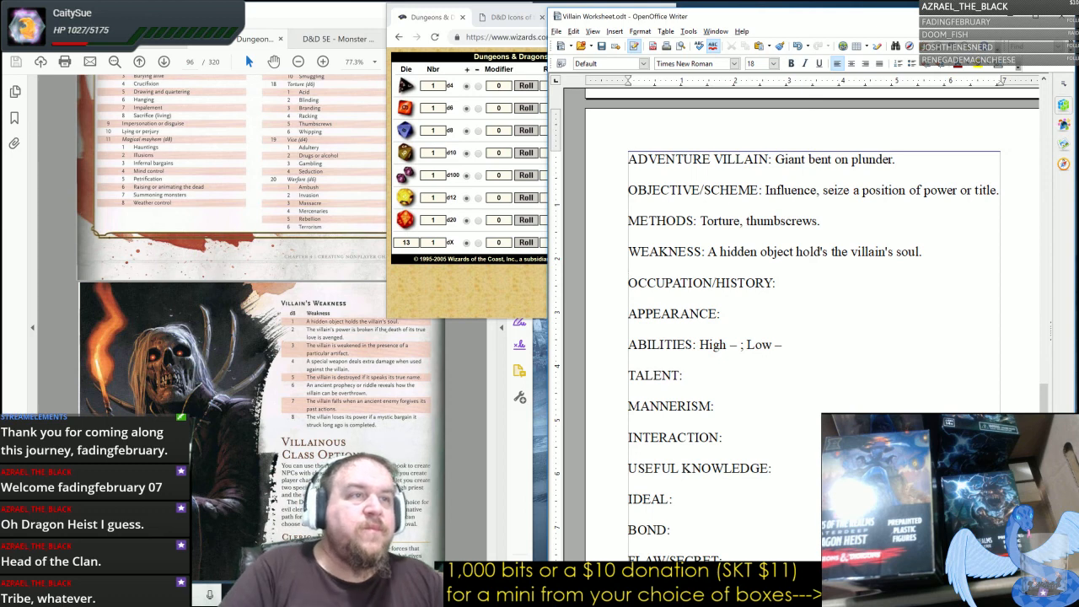
{"action": "type", "text": "Soldier"}
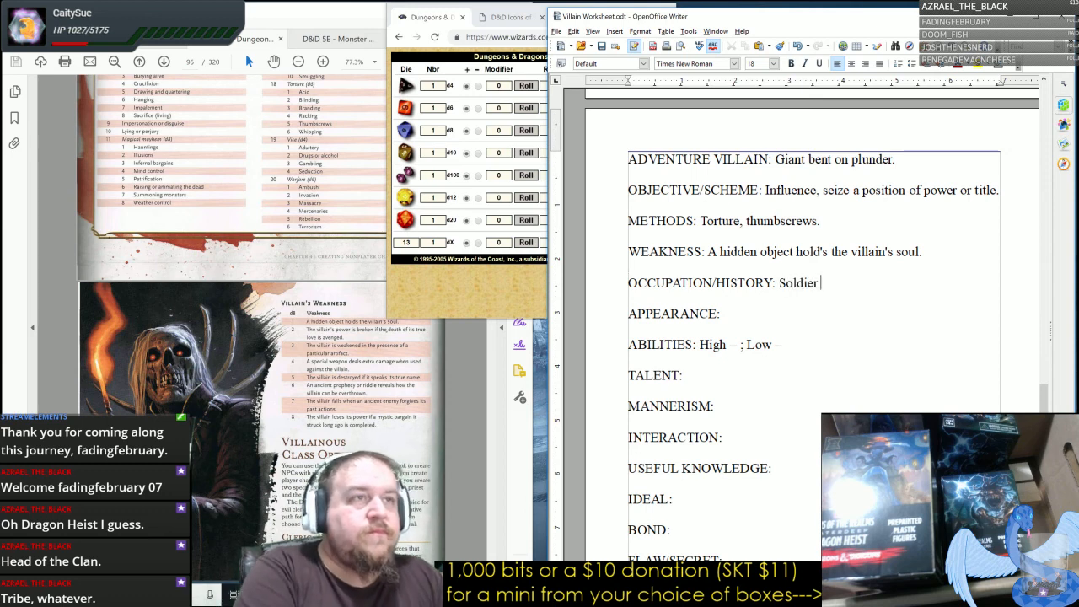
{"action": "type", "text": "()"}
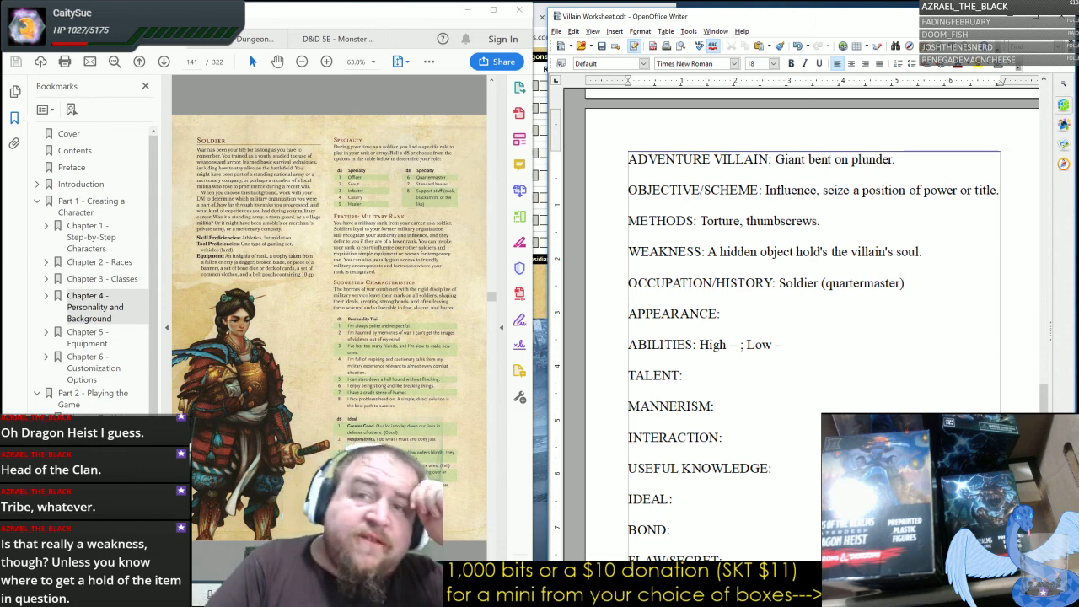
{"action": "left_click", "coordinate": [721, 313]}
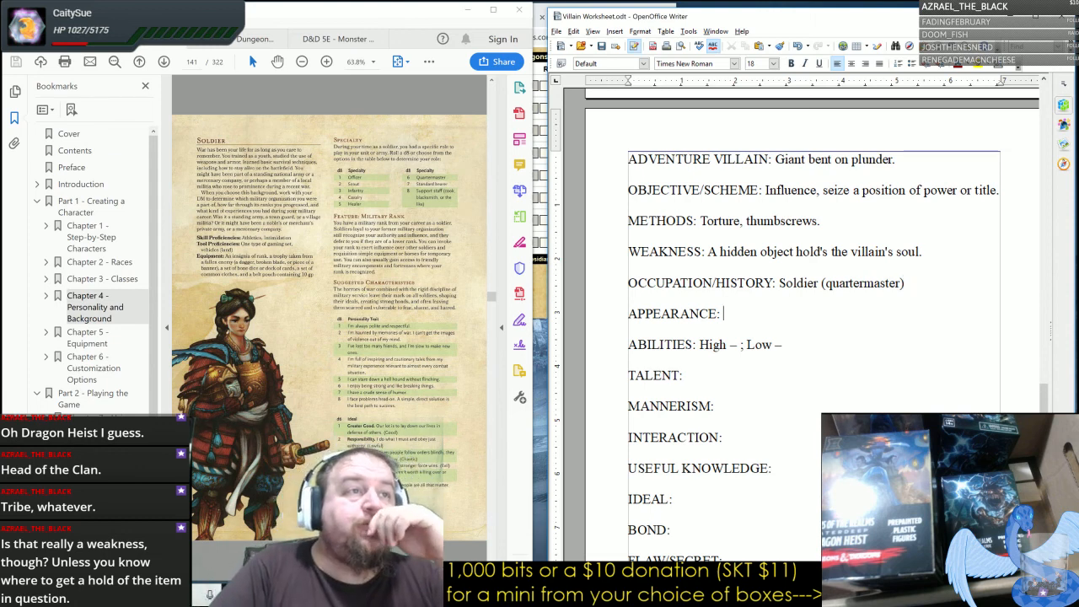
{"action": "mouse_move", "coordinate": [327, 61]}
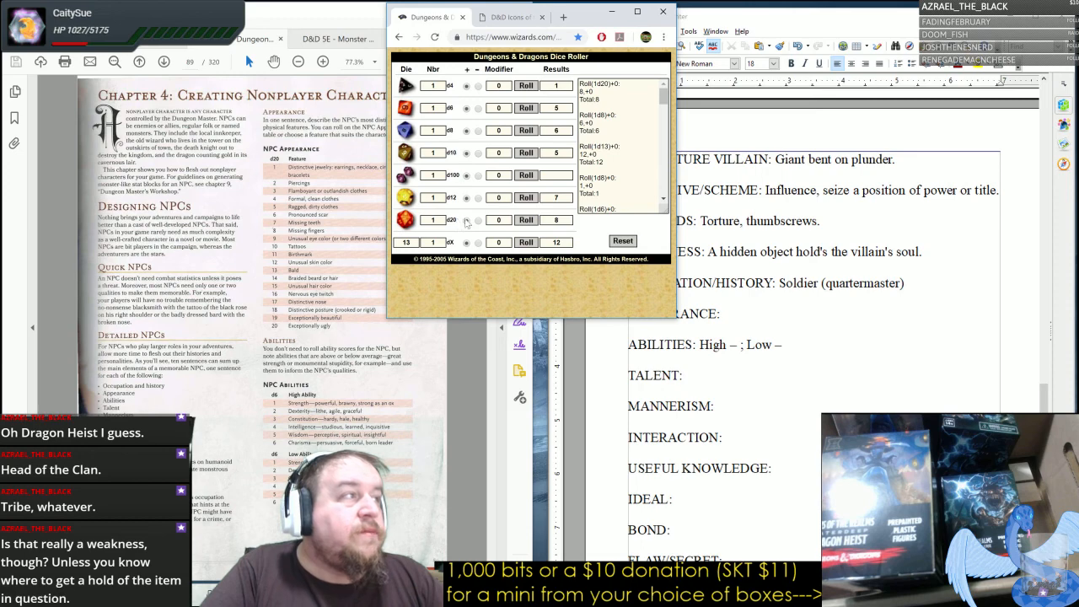
Enter missing fingers as appearance and high CON, low CHA as abilities.
{"action": "type", "text": "MIssi"}
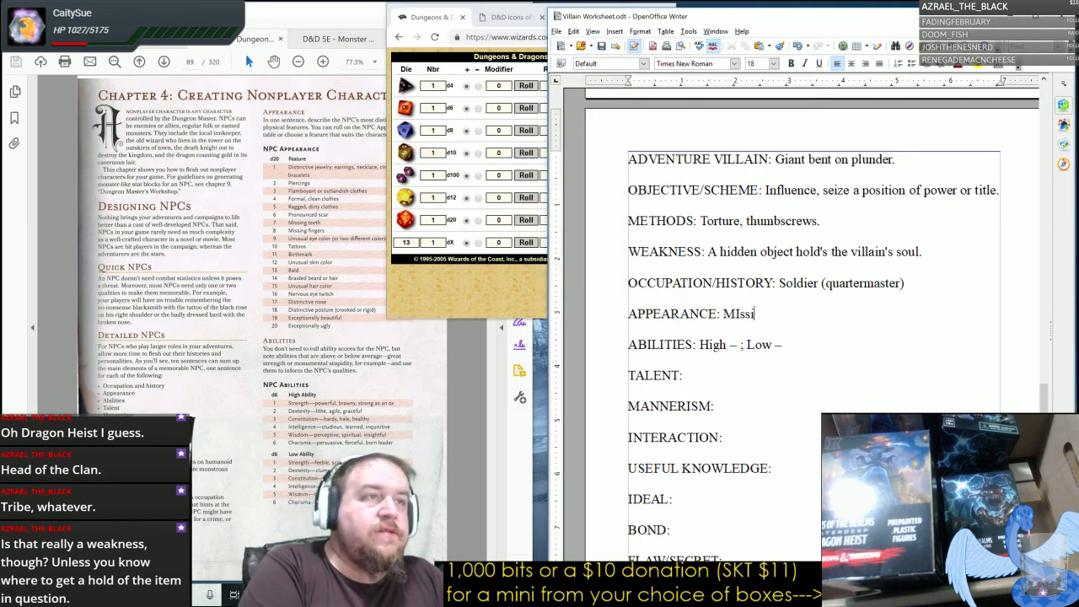
{"action": "key", "text": "BackSpace"}
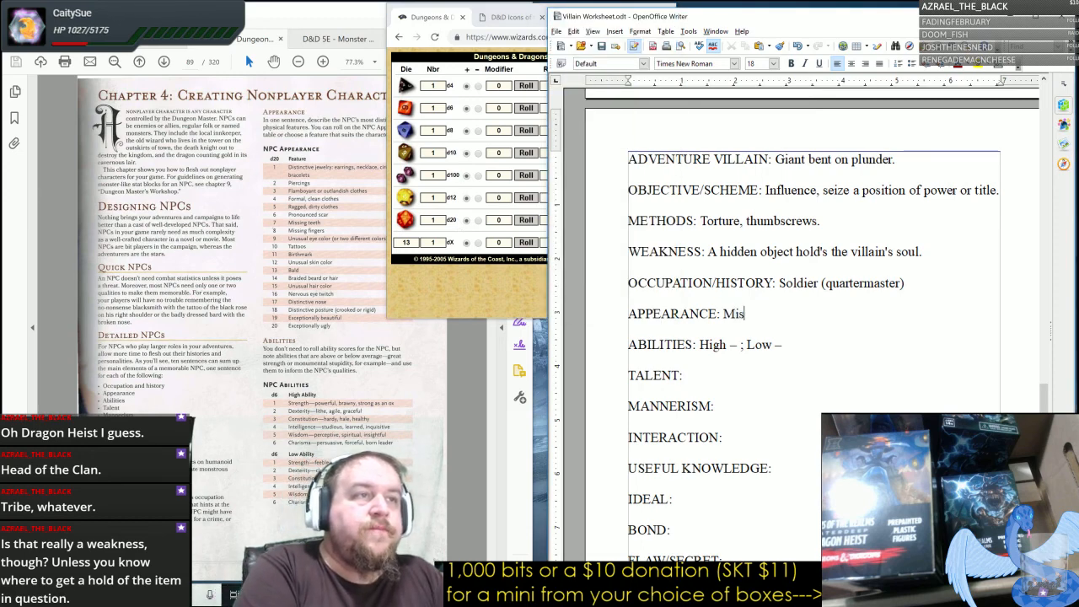
{"action": "type", "text": "sing fingers."}
{"action": "left_click", "coordinate": [433, 108]}
{"action": "type", "text": "2"}
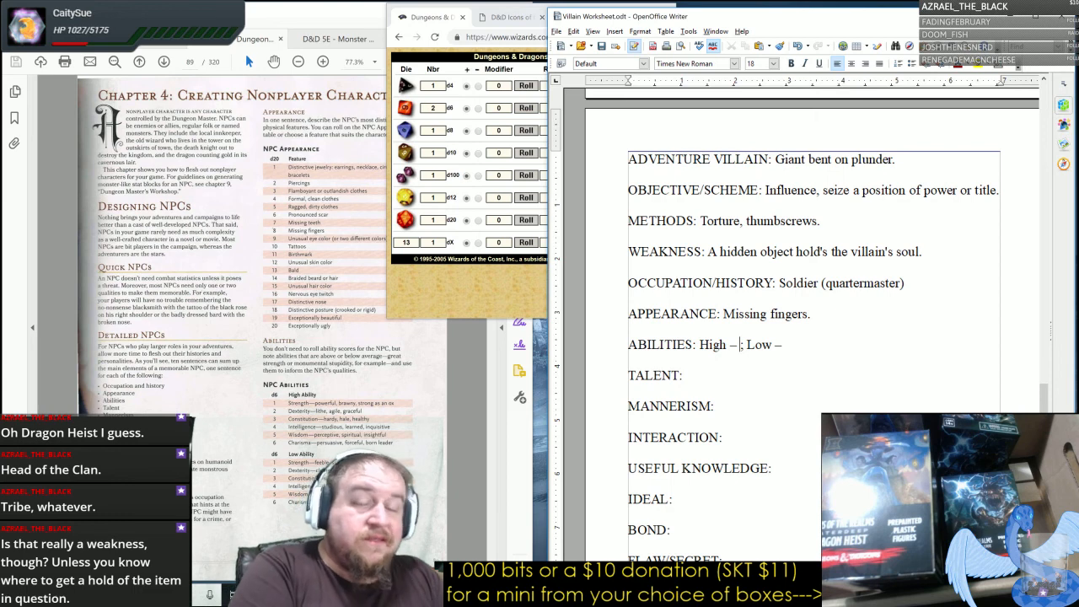
{"action": "type", "text": "CON;"}
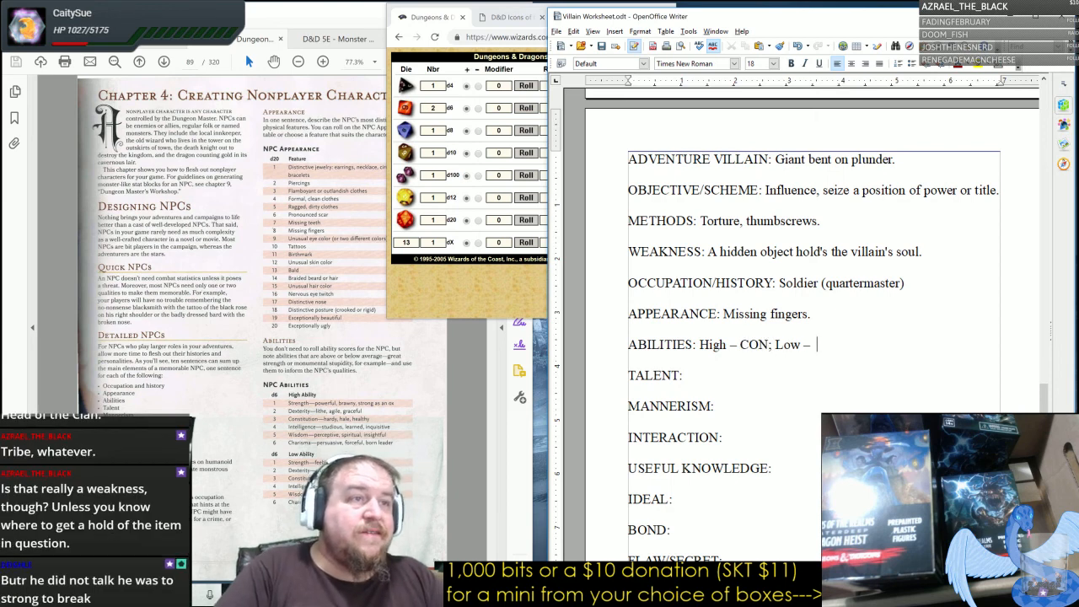
{"action": "type", "text": "CHA"}
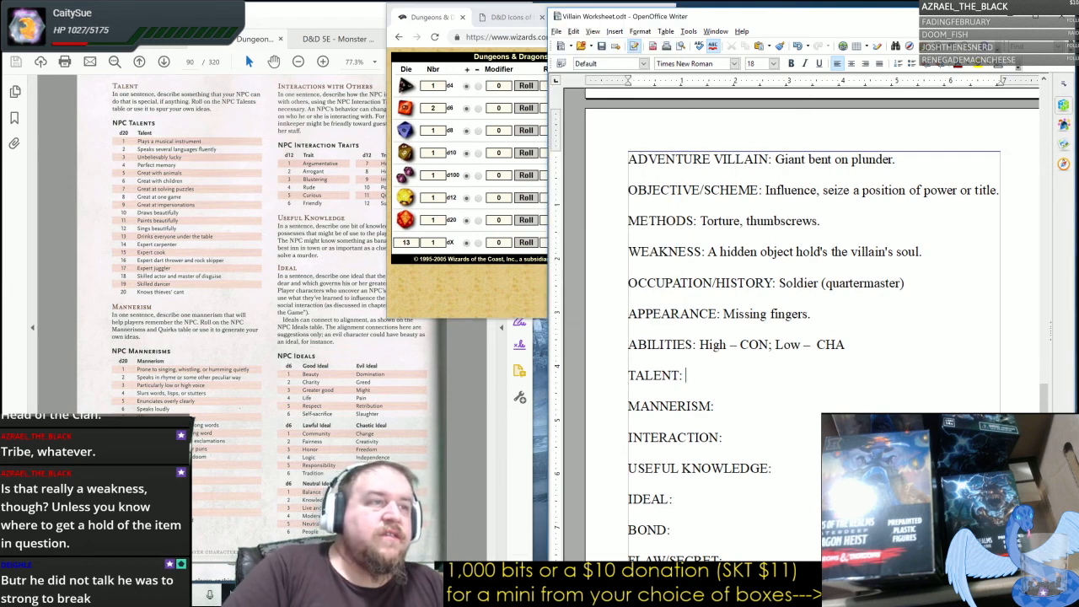
Enter "Draws beautifully" as talent, "Paces." as mannerism and "Arrogant." as interaction.
{"action": "type", "text": "Draws be"}
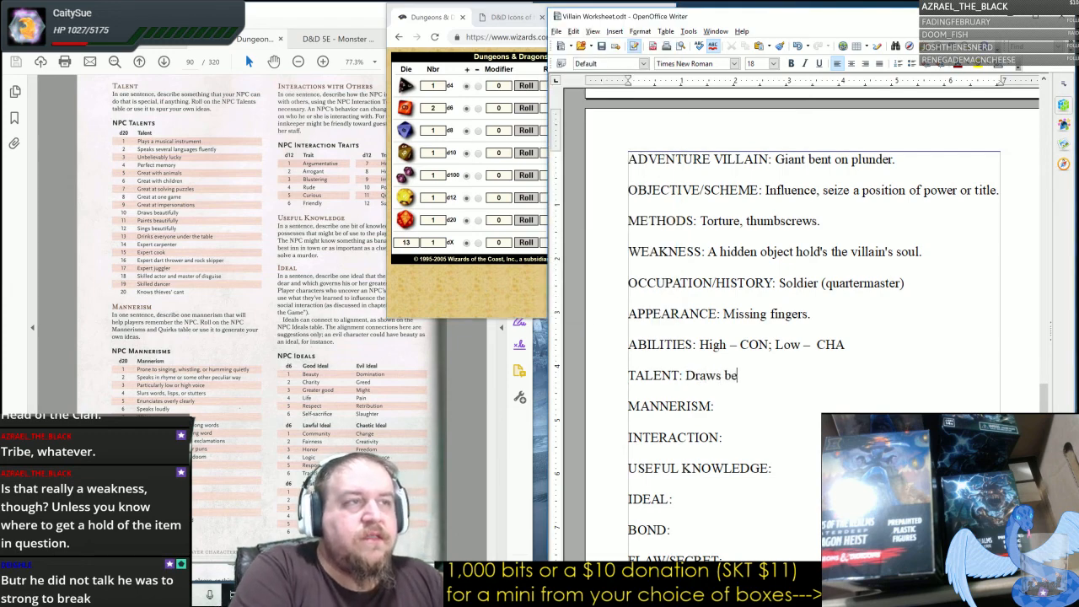
{"action": "type", "text": "autifully."}
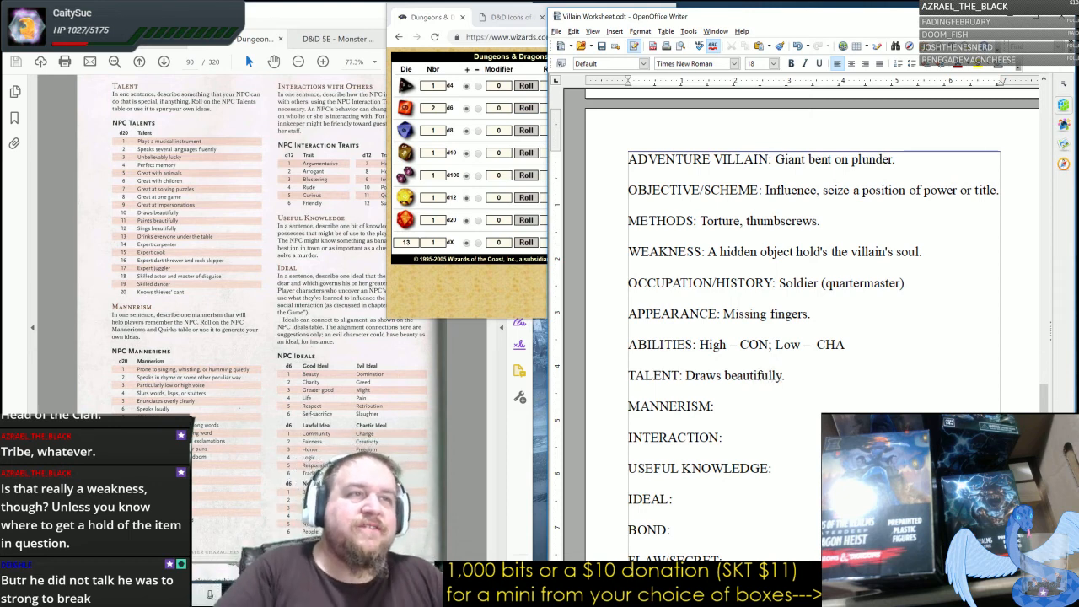
{"action": "scroll", "scroll_direction": "down", "scroll_amount": 3}
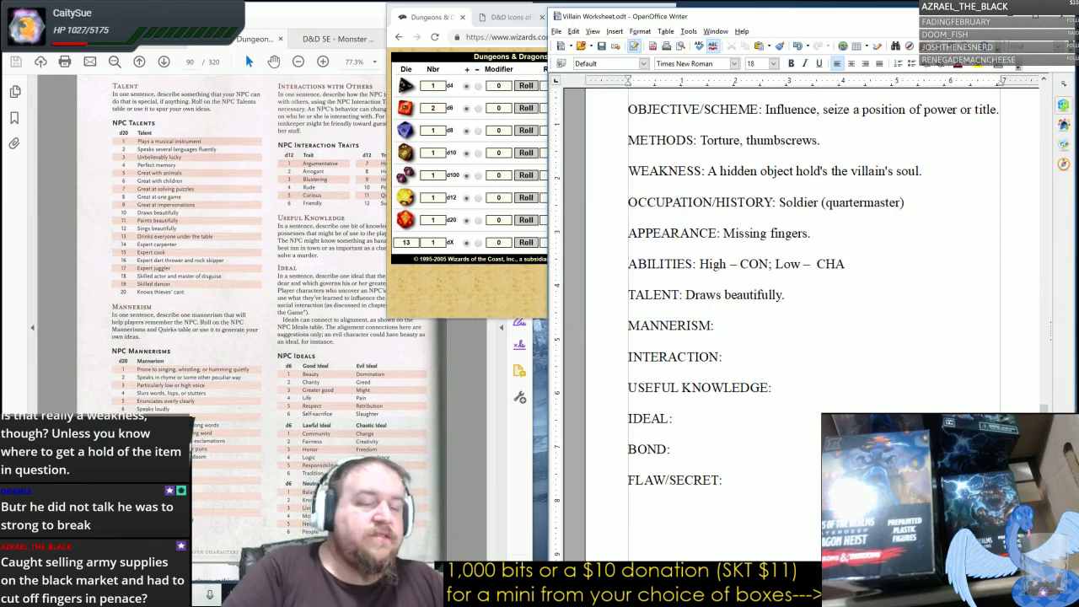
{"action": "type", "text": "Paces."}
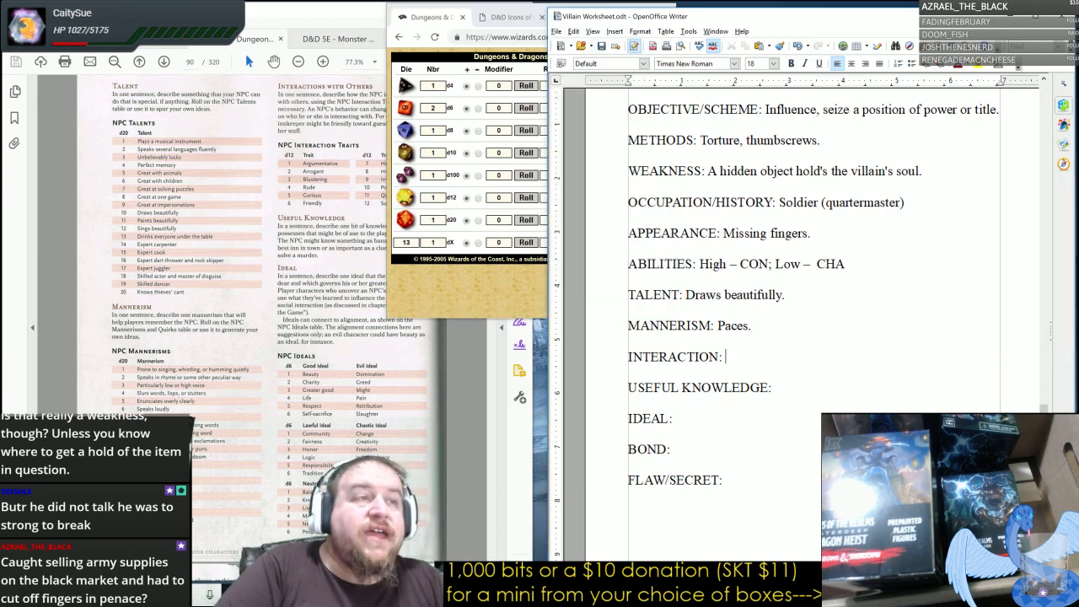
{"action": "type", "text": "Arrogant."}
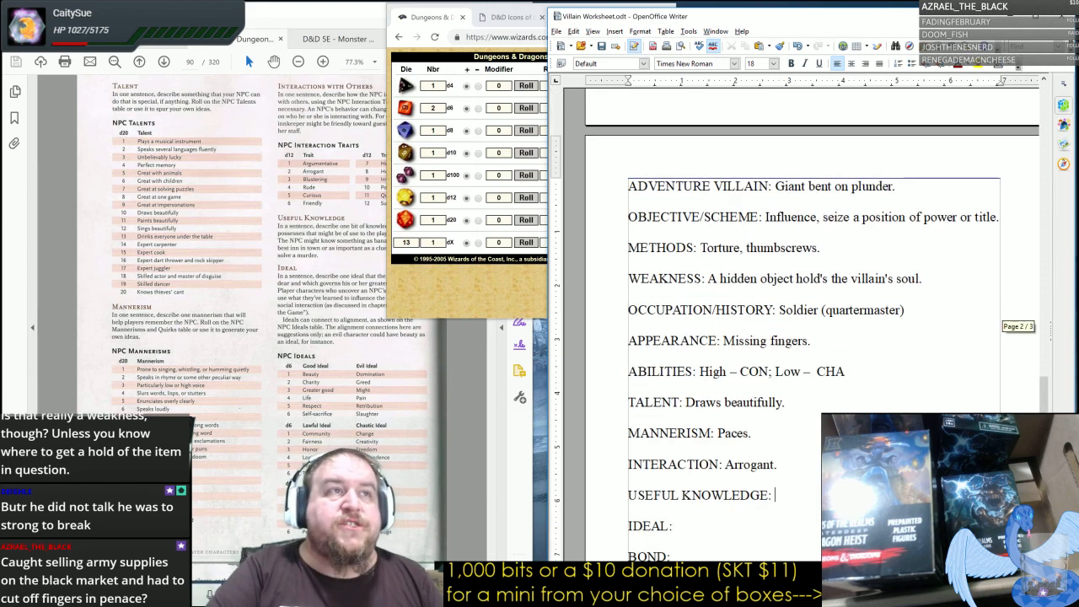
{"action": "left_click_drag", "start_coordinate": [863, 216], "coordinate": [969, 216]}
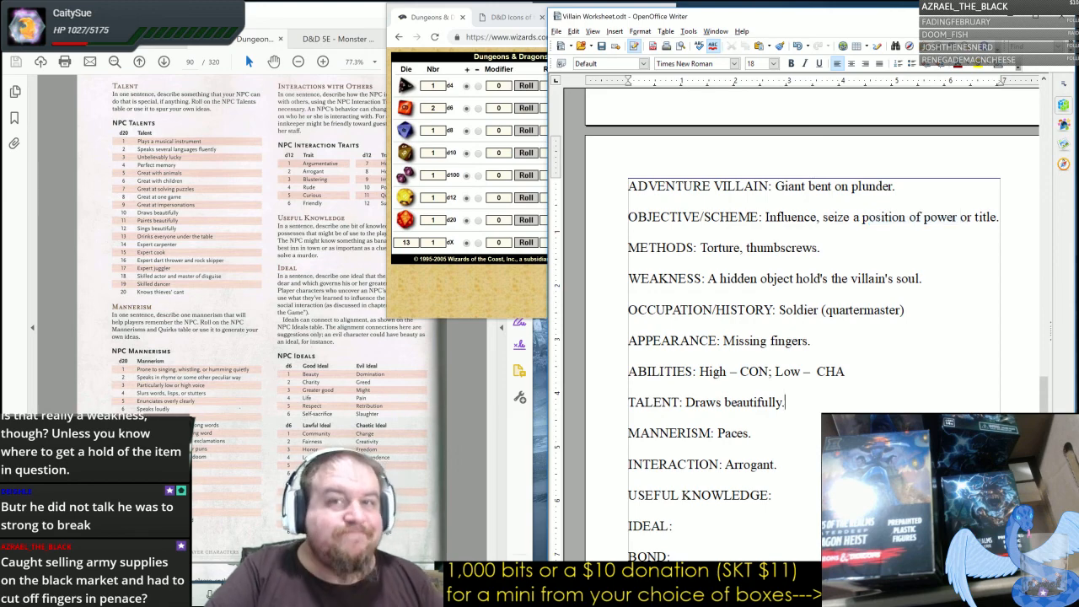
Enter "Neutral, People" as the villain's ideal.
{"action": "scroll", "scroll_direction": "down", "scroll_amount": 3}
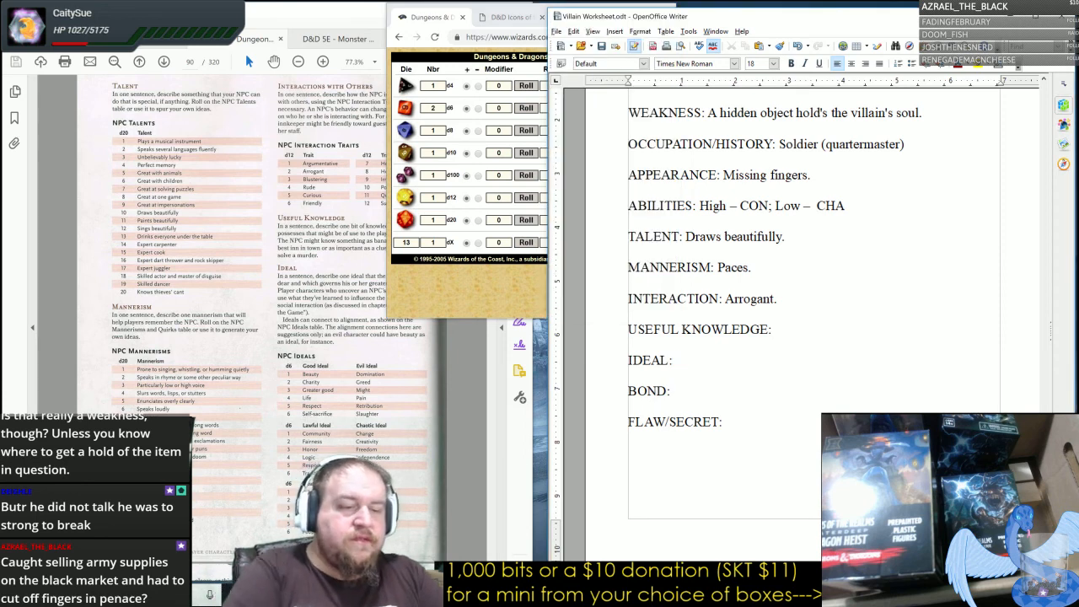
{"action": "type", "text": "Neutral,"}
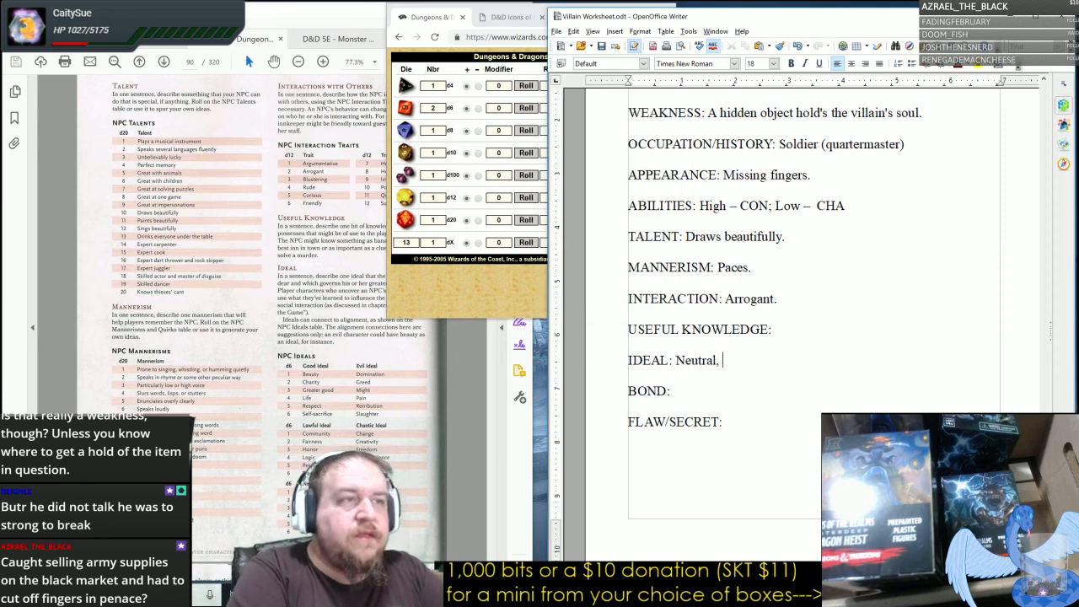
{"action": "type", "text": "People"}
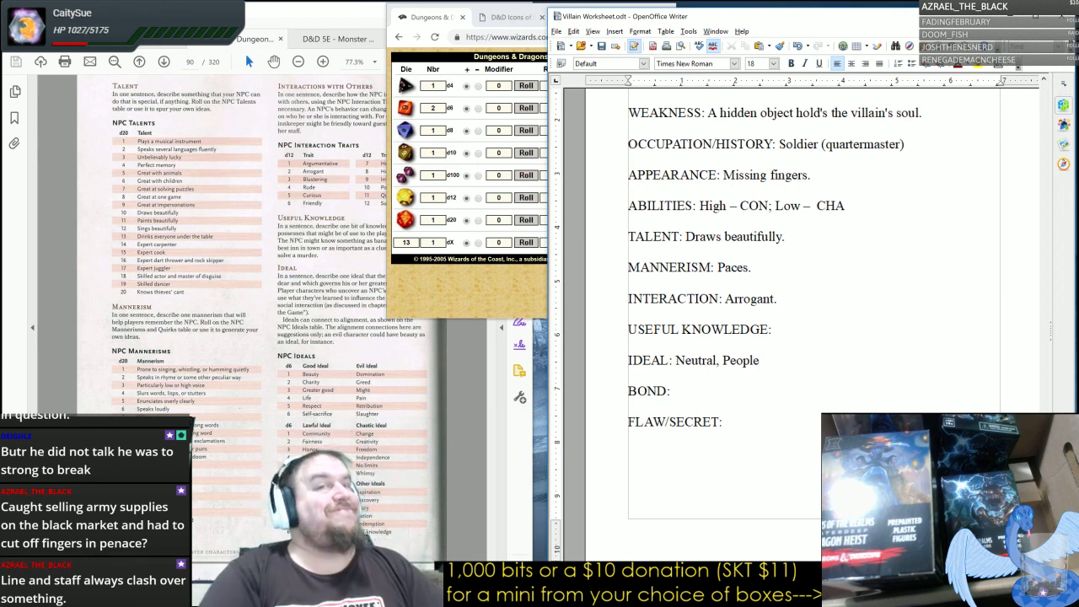
Roll the dice roller twice to pick the villain's bond from the NPC bonds table.
{"action": "left_click", "coordinate": [759, 361]}
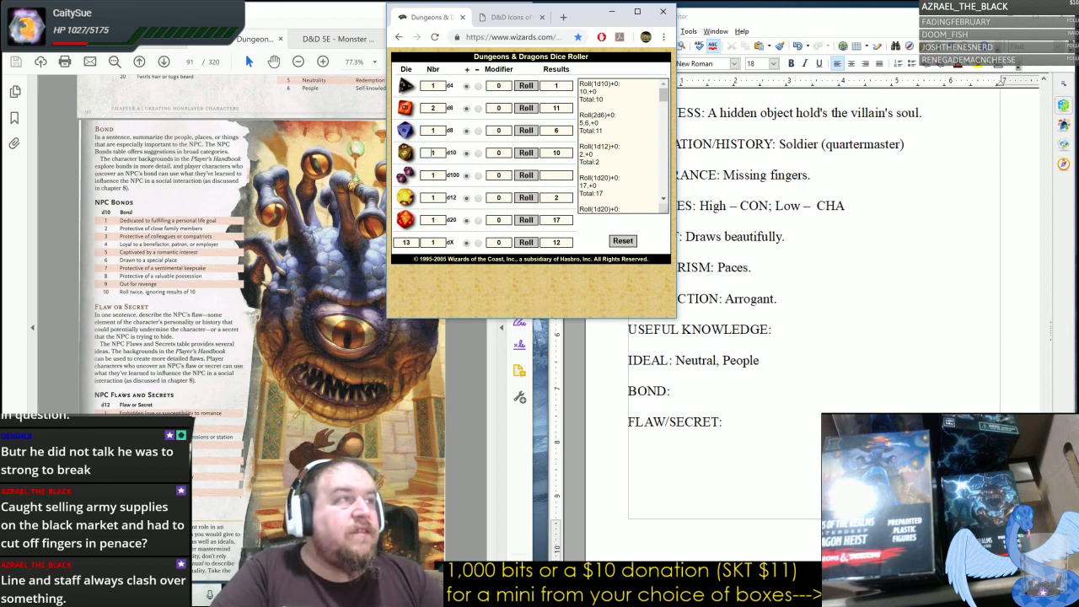
{"action": "left_click", "coordinate": [526, 151]}
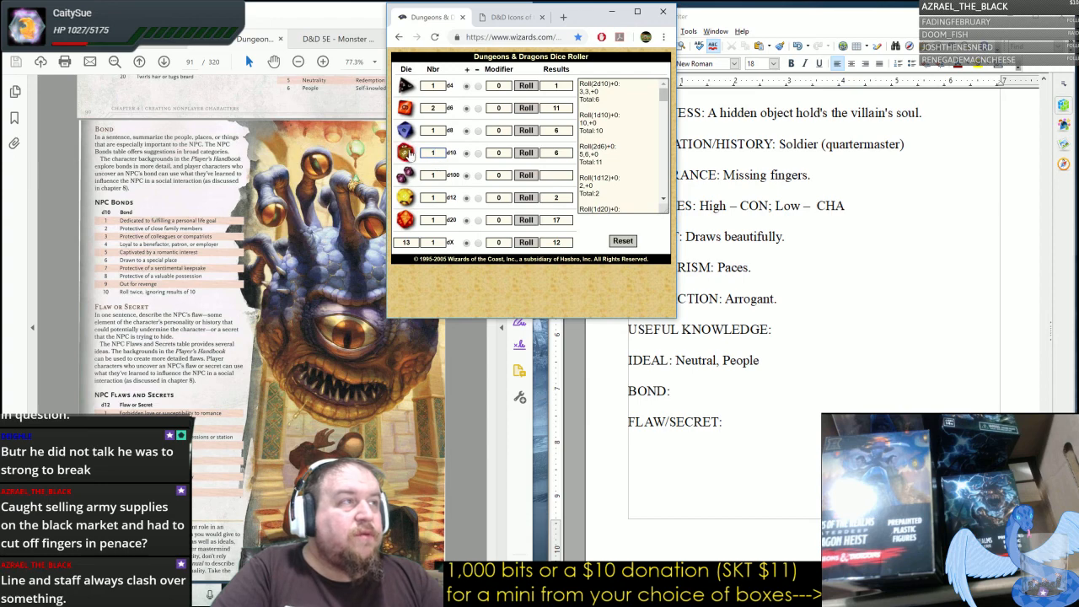
{"action": "left_click", "coordinate": [526, 151]}
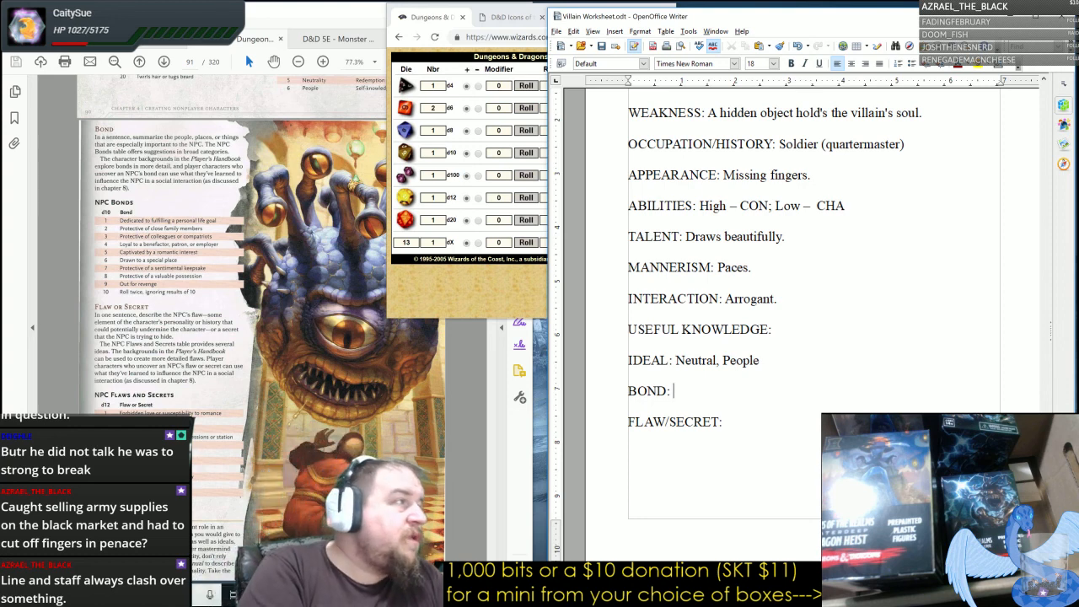
Enter "Protective of: a sentimental keepsake AND colleagues" as the bond.
{"action": "type", "text": "Protecti"}
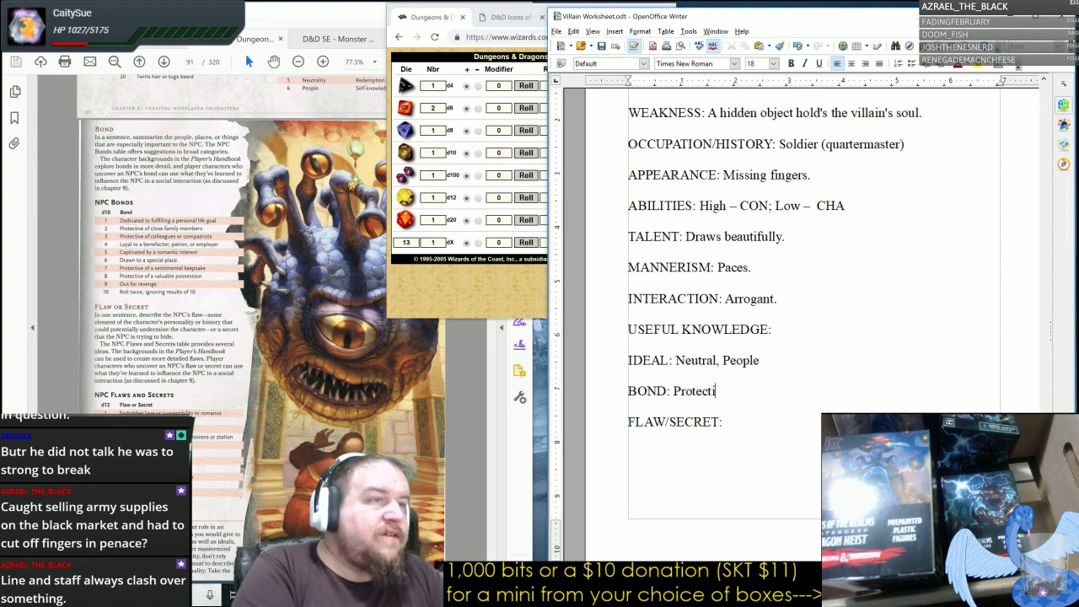
{"action": "type", "text": "ve of: a sentimental"}
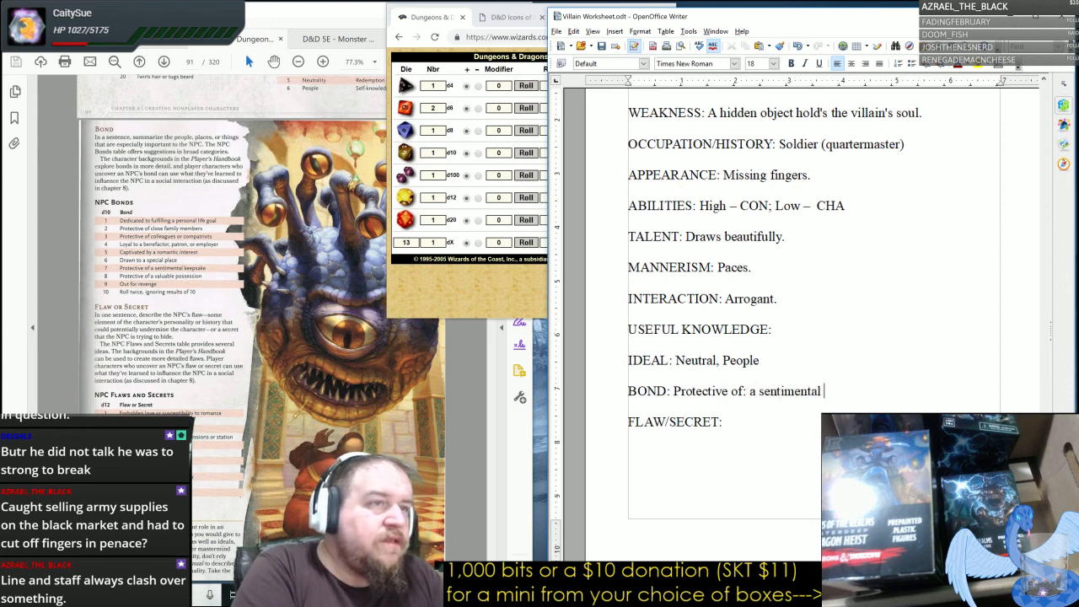
{"action": "type", "text": "keepsake AND"}
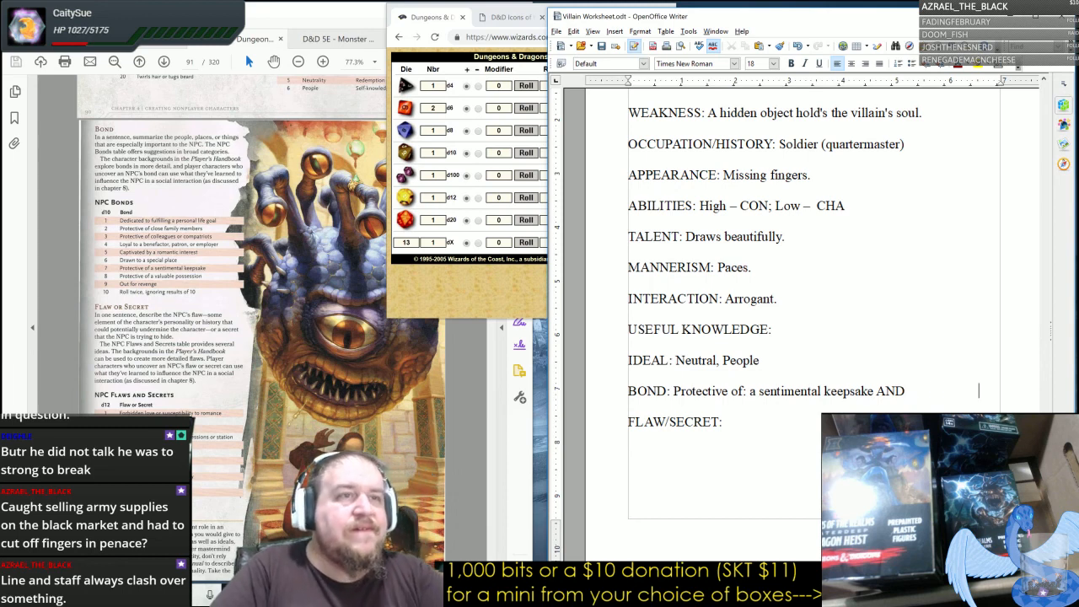
{"action": "key", "text": "Backspace"}
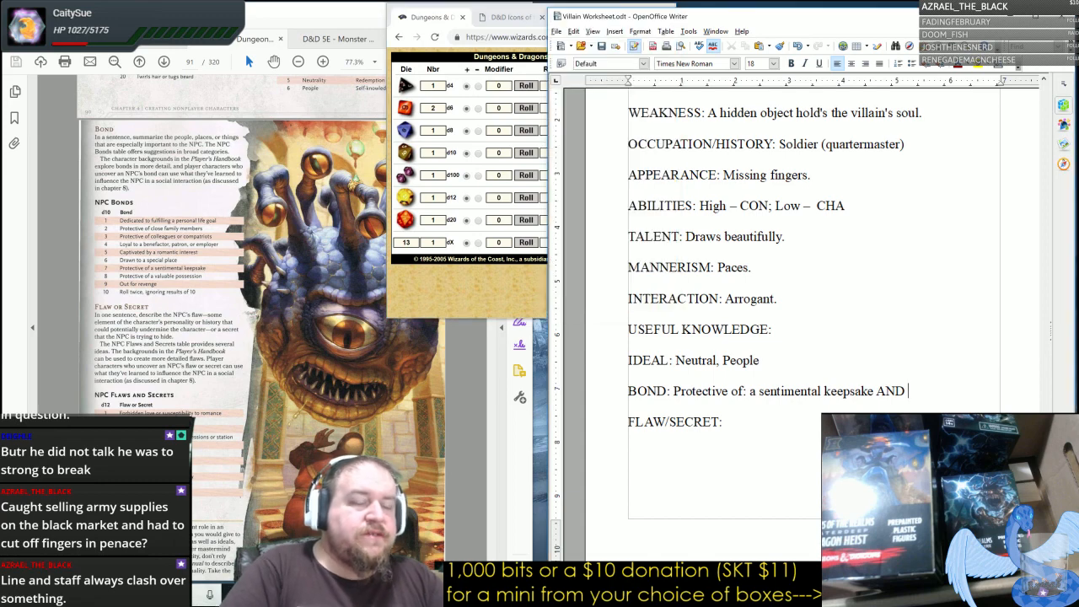
{"action": "type", "text": "colleagues"}
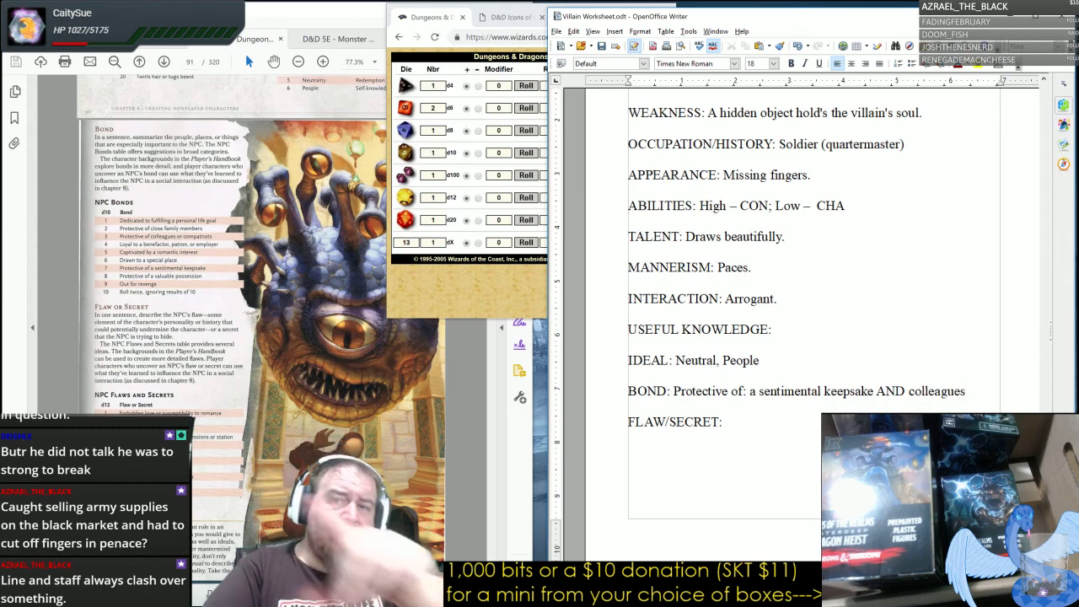
{"action": "mouse_move", "coordinate": [519, 396]}
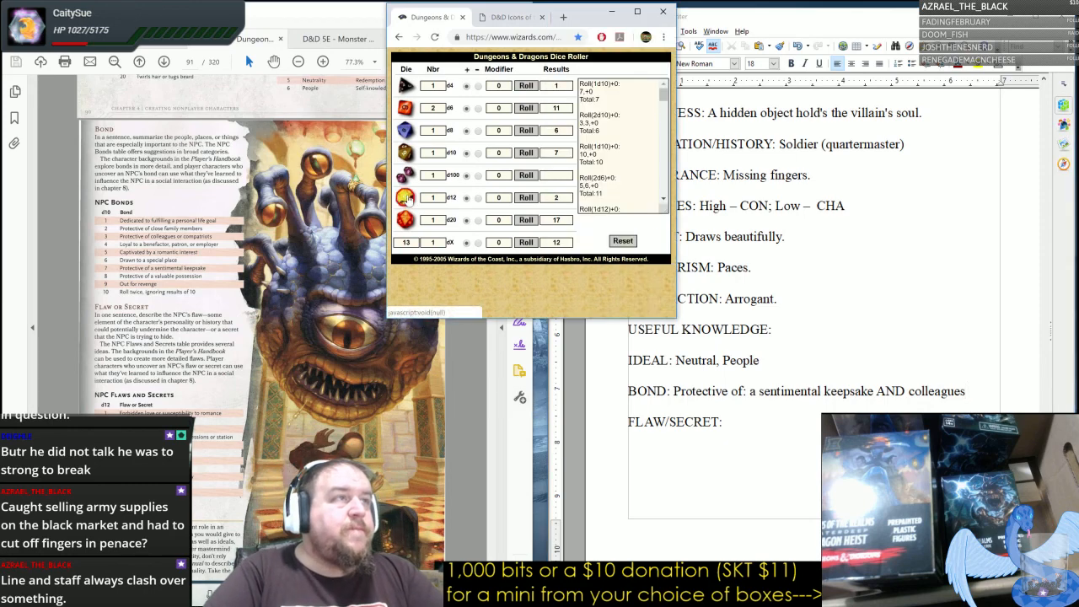
Roll a die and enter "Arrogance" as the flaw/secret.
{"action": "left_click", "coordinate": [526, 197]}
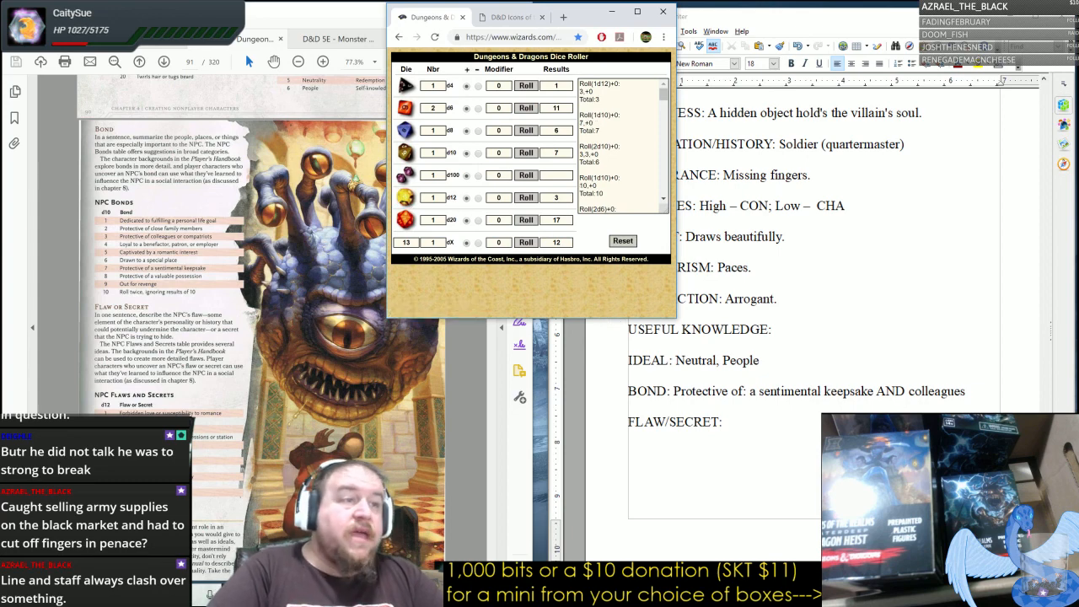
{"action": "type", "text": "A"}
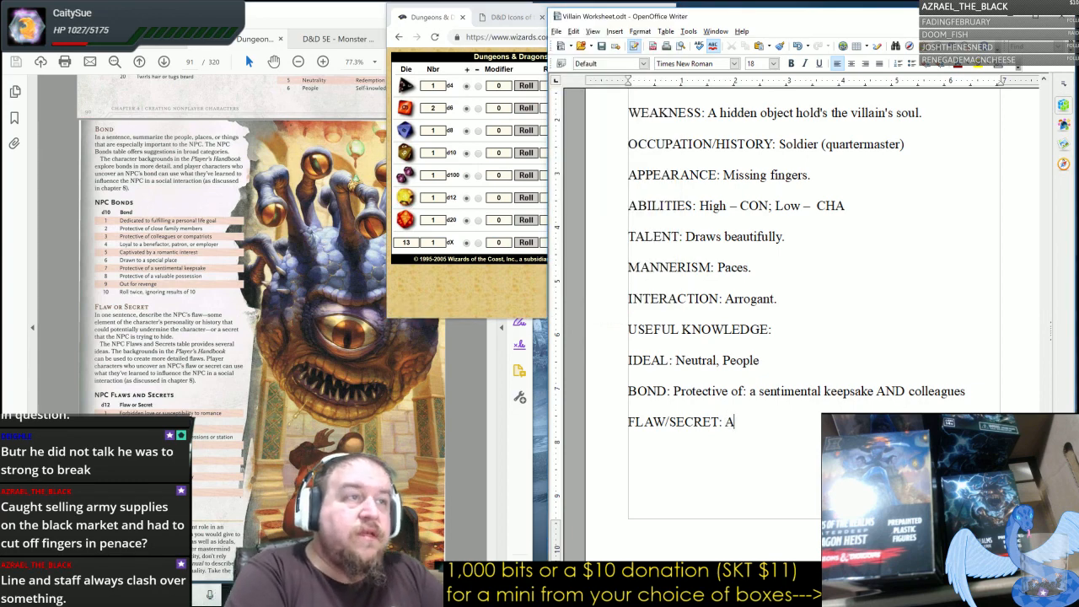
{"action": "type", "text": "rrog"}
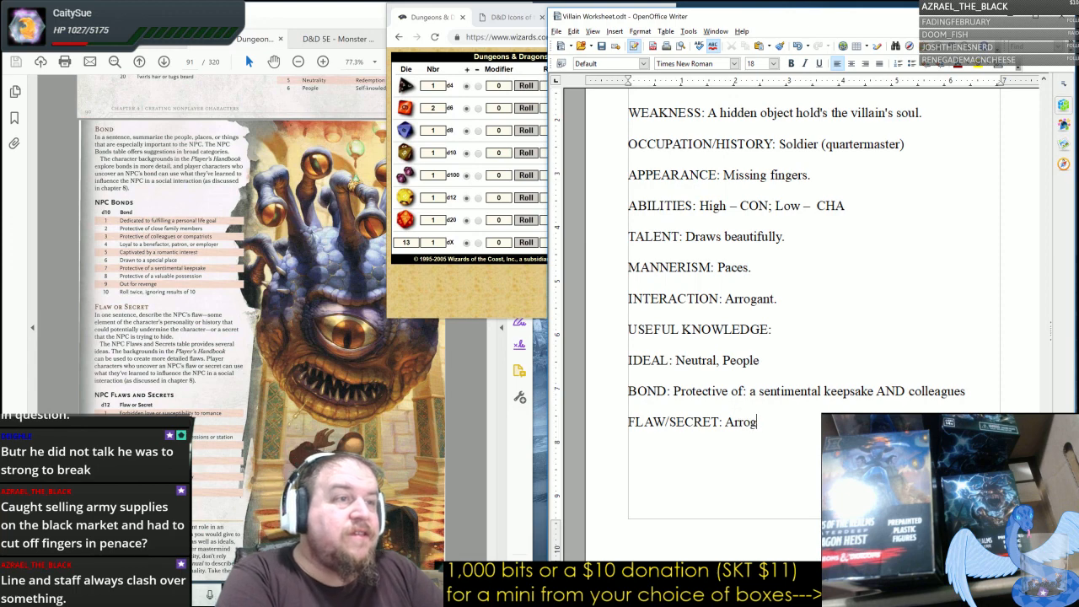
{"action": "type", "text": "ance"}
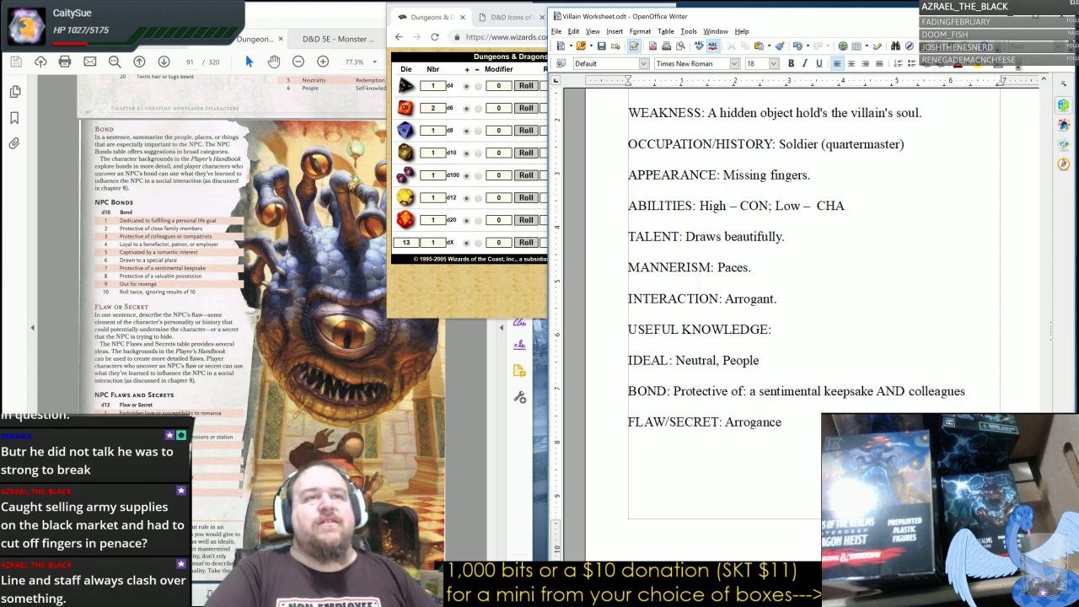
{"action": "scroll", "scroll_direction": "down", "scroll_amount": 3}
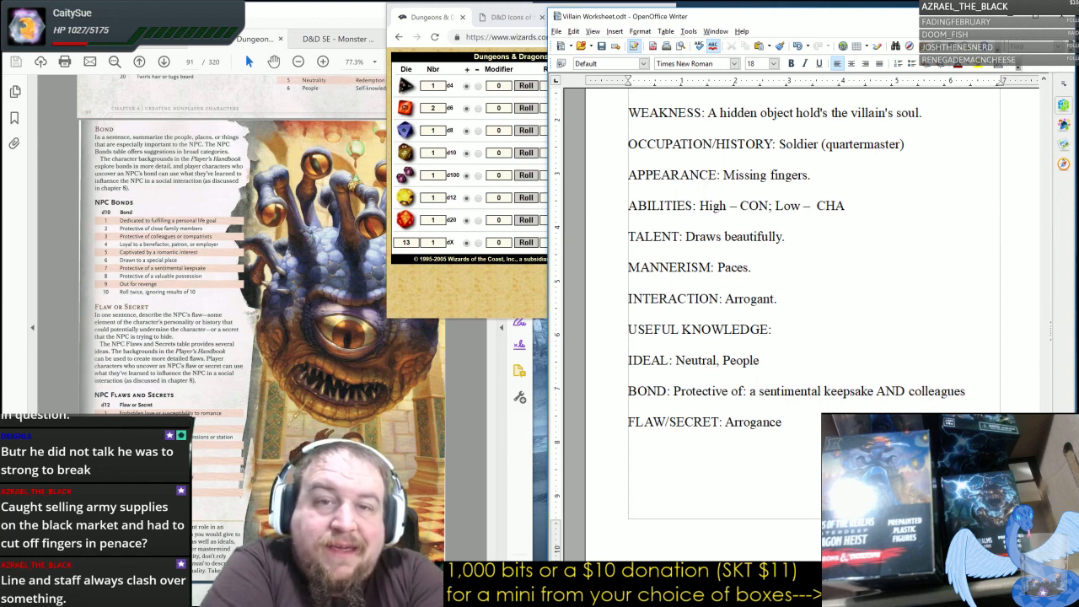
{"action": "left_click", "coordinate": [924, 391]}
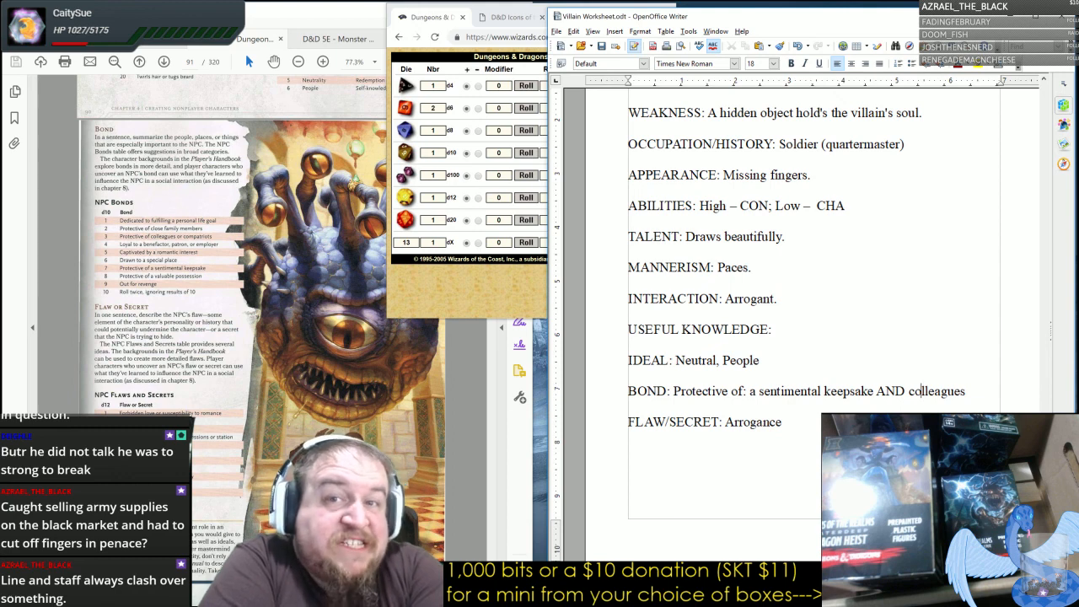